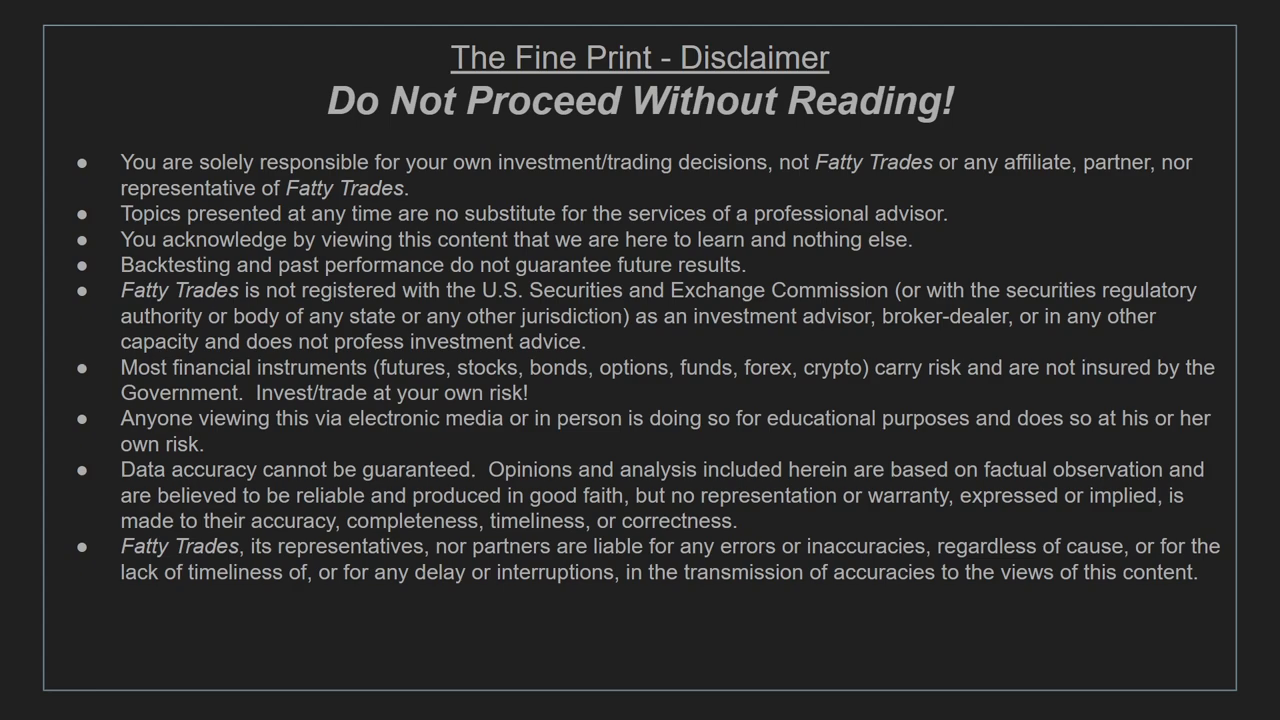
mouse_move(510, 276)
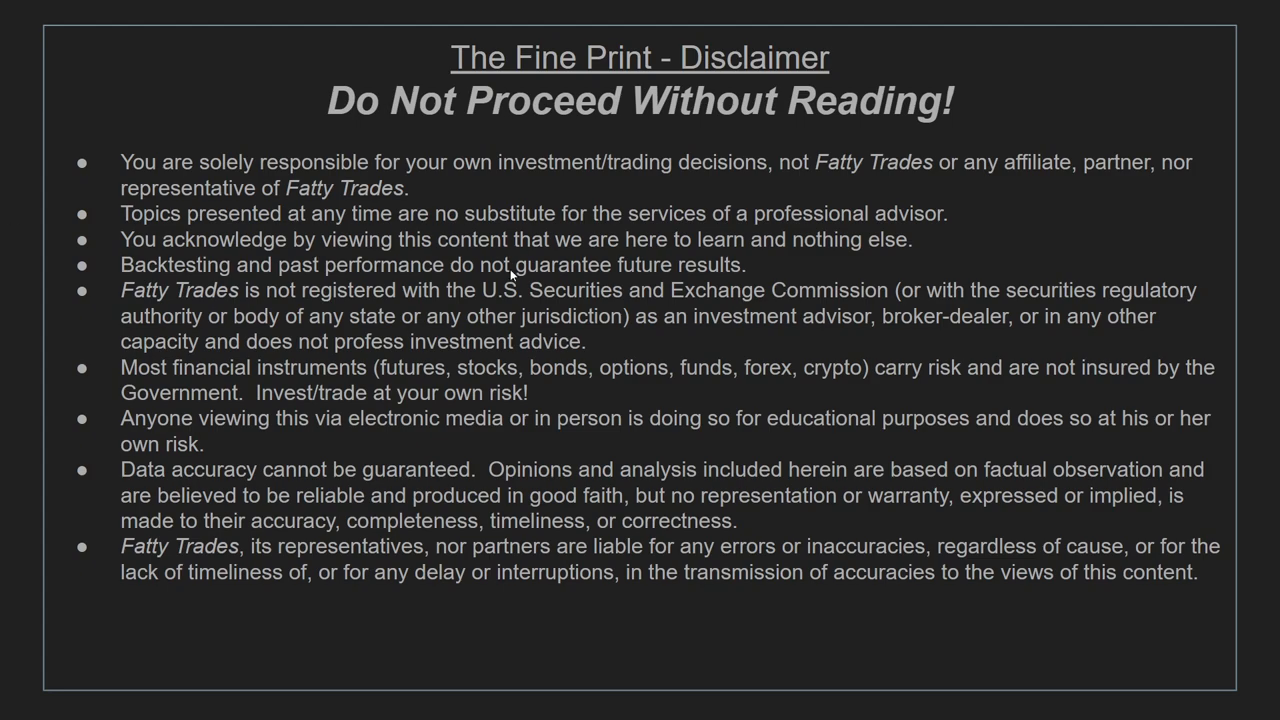
From the Options Market Summary tab, navigate the sidebar to the SPY Ticker Dashboard Options page.
click(76, 12)
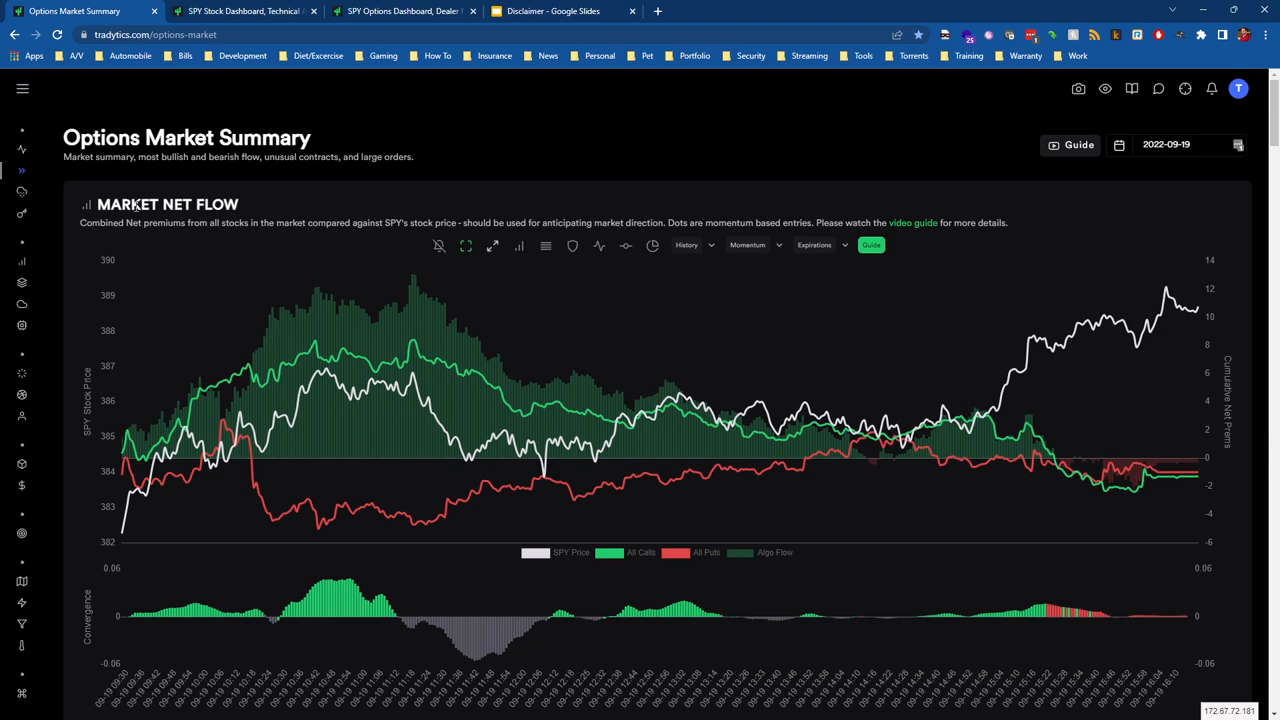
click(22, 88)
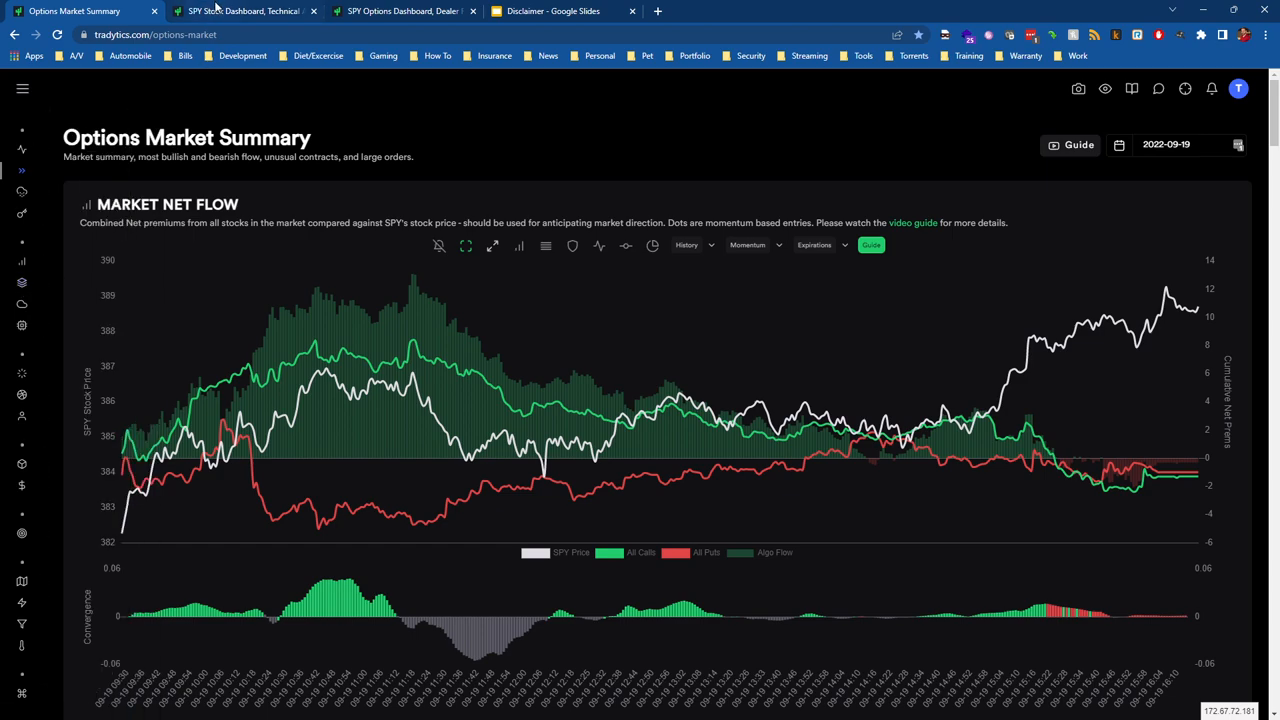
mouse_move(244, 12)
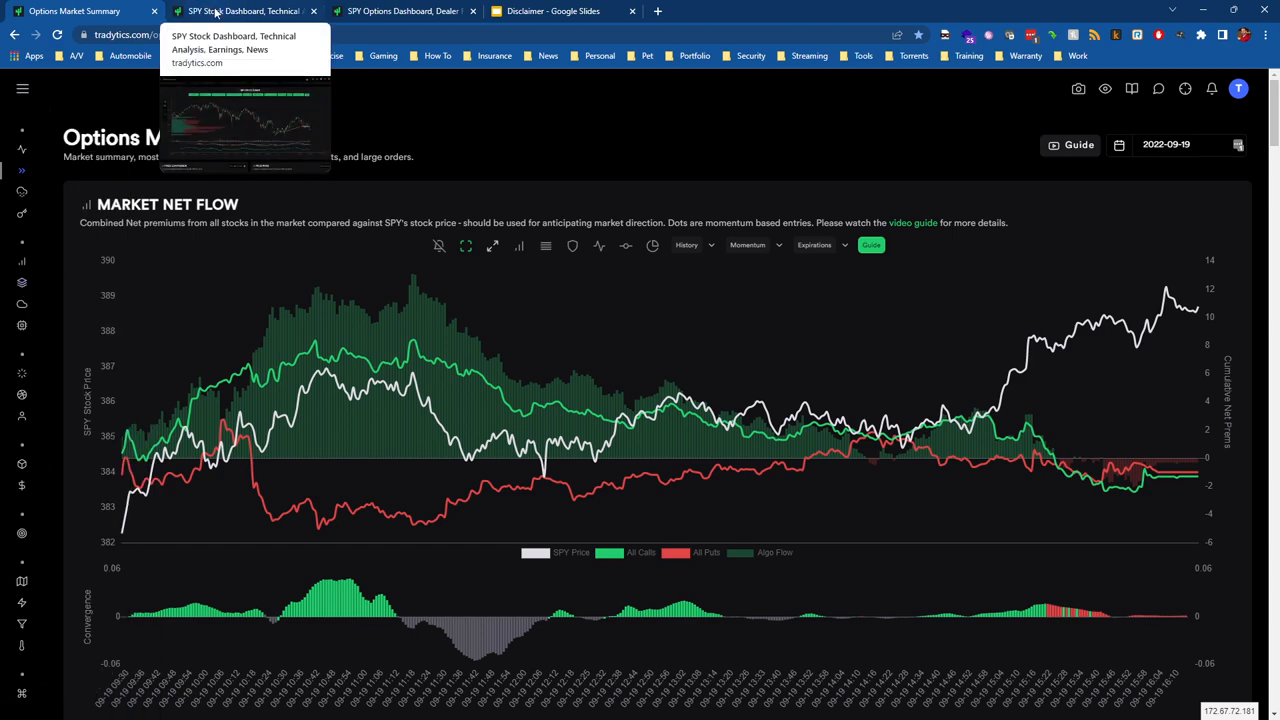
click(22, 88)
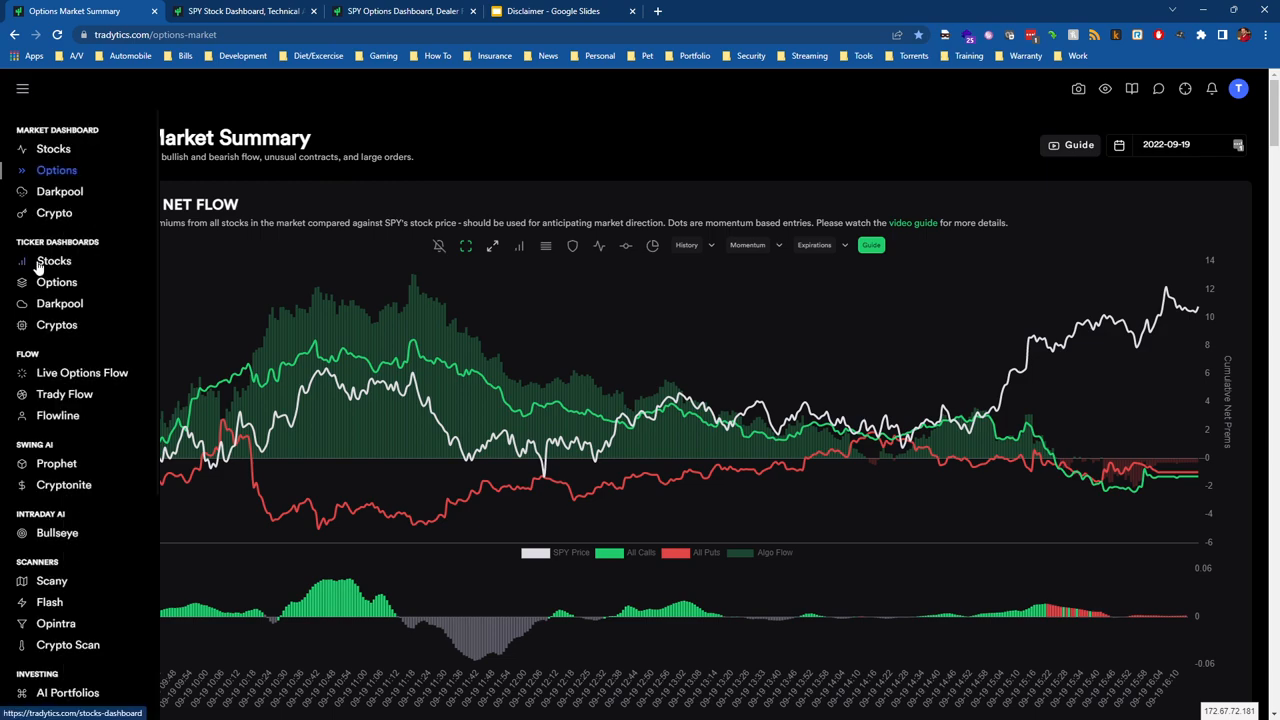
mouse_move(56, 282)
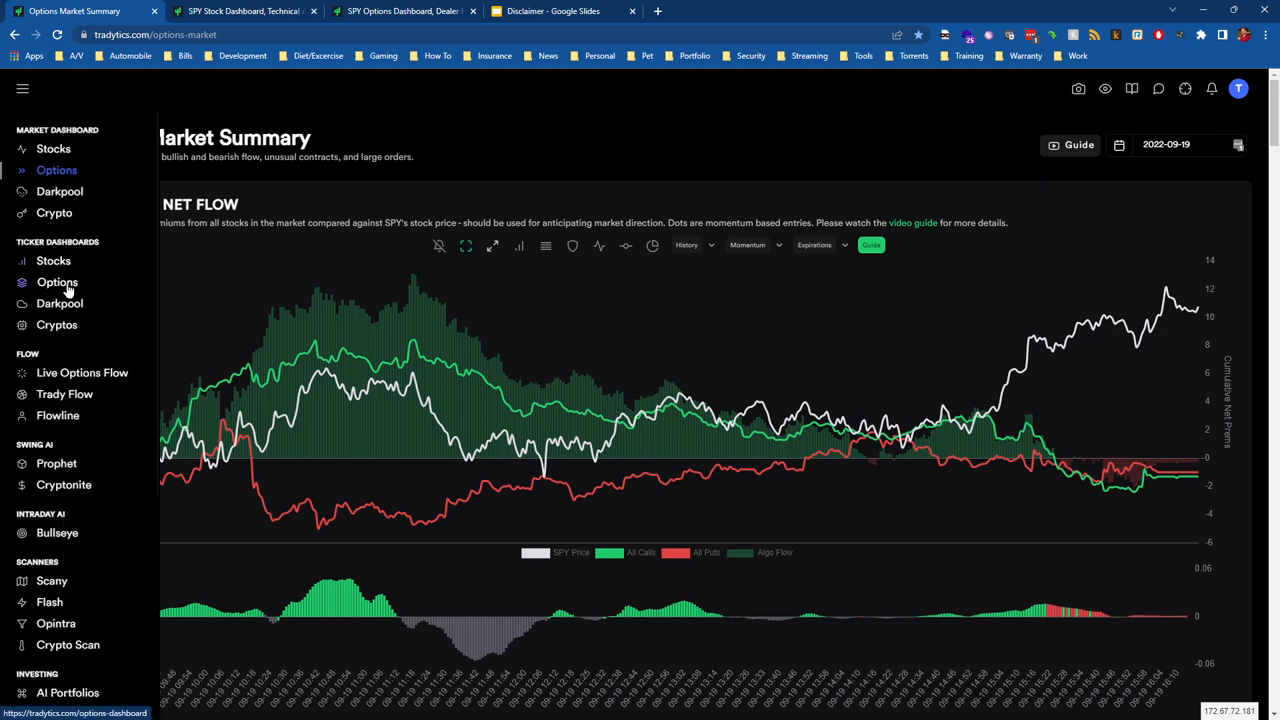
click(56, 282)
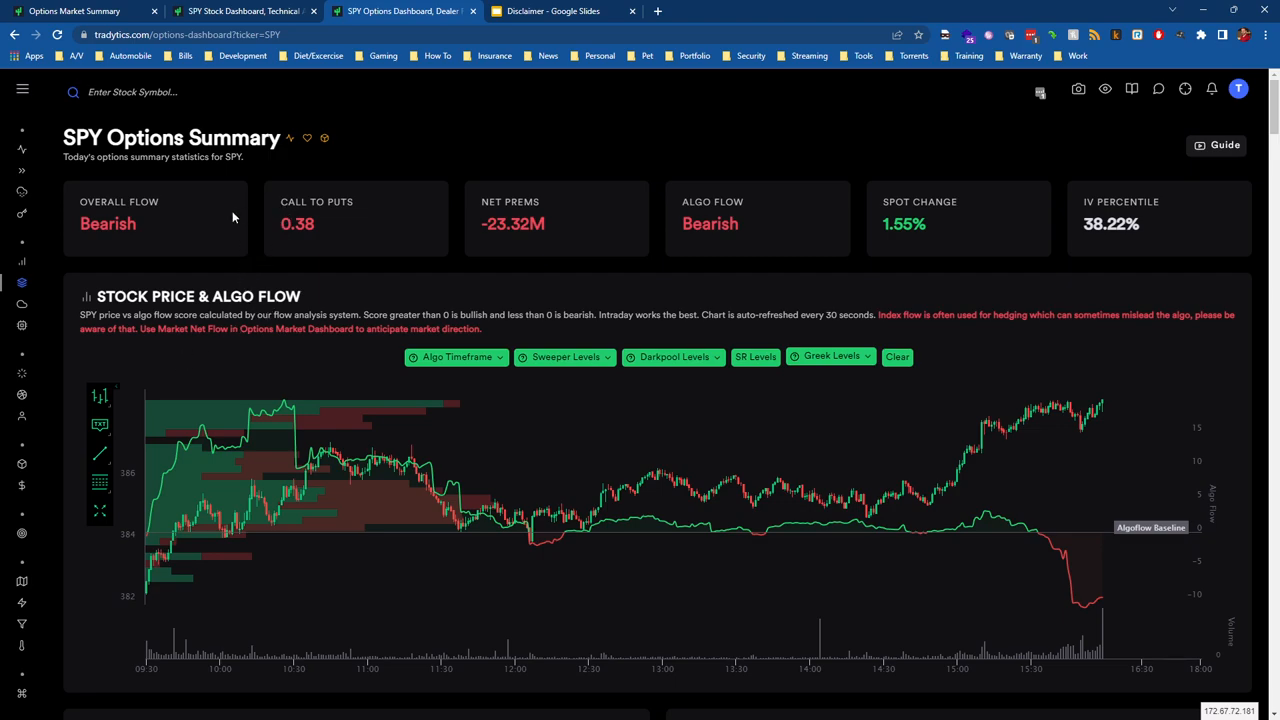
mouse_move(308, 420)
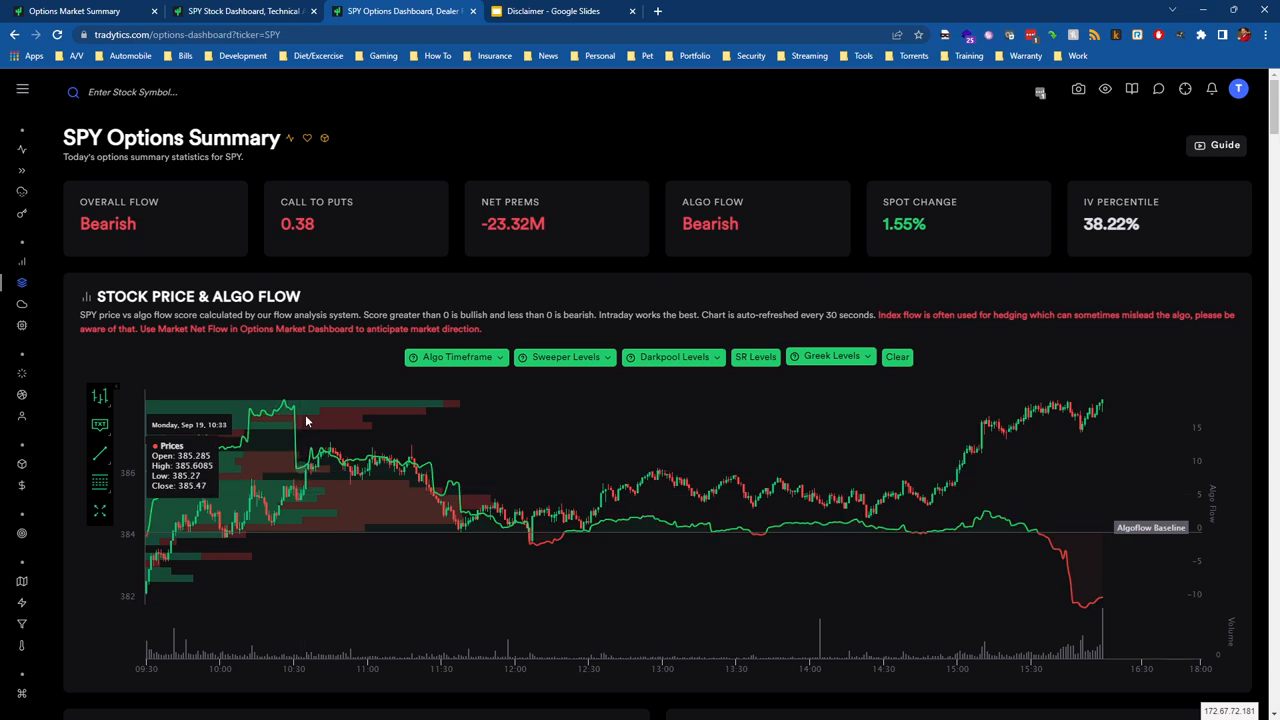
mouse_move(306, 418)
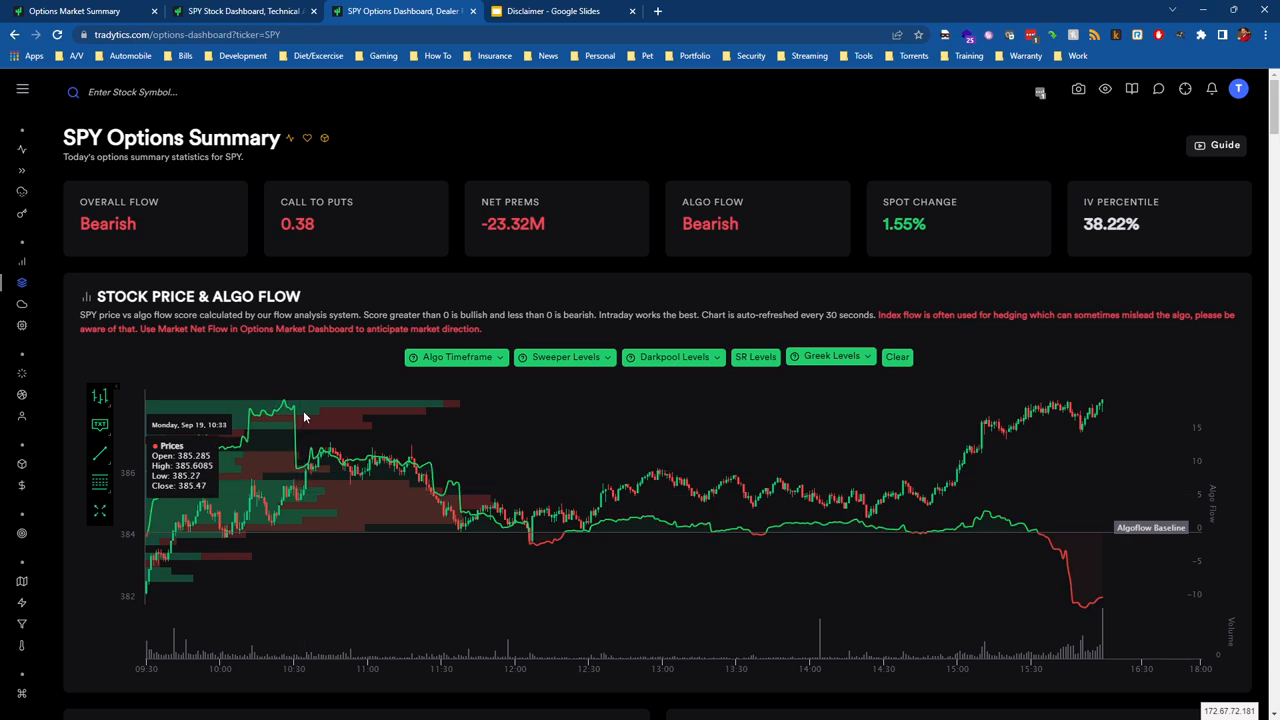
mouse_move(352, 418)
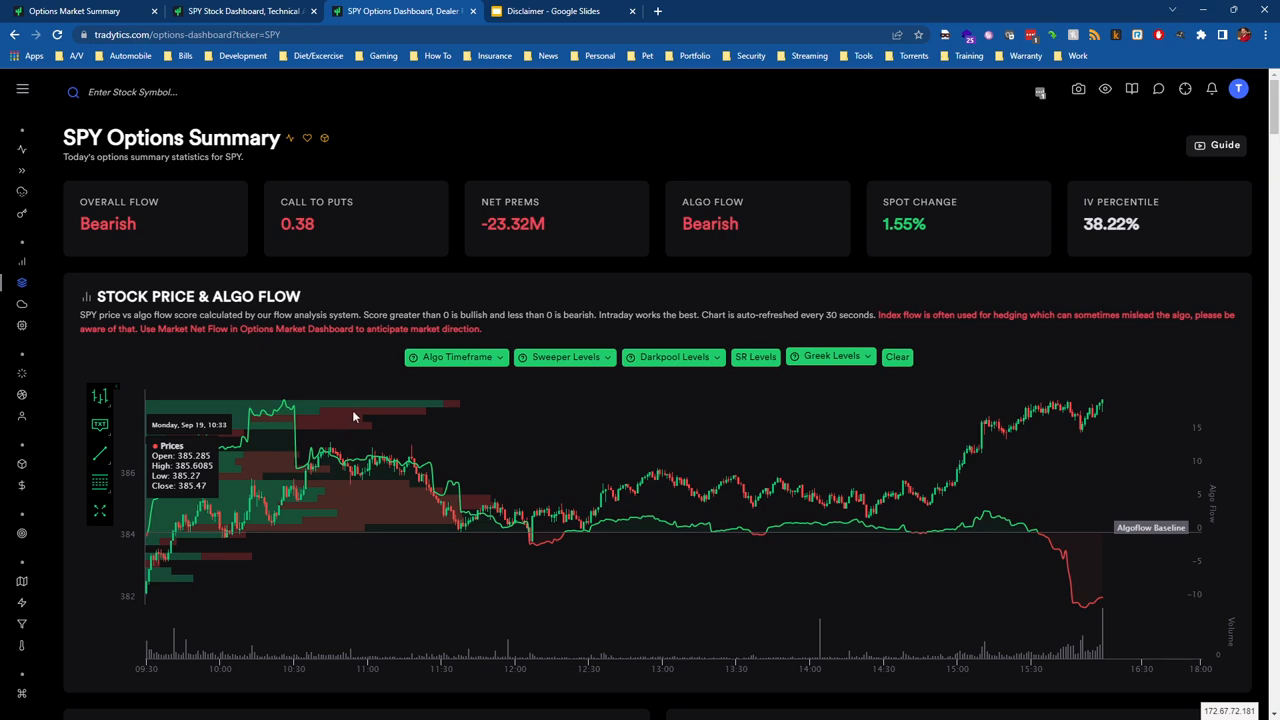
mouse_move(344, 408)
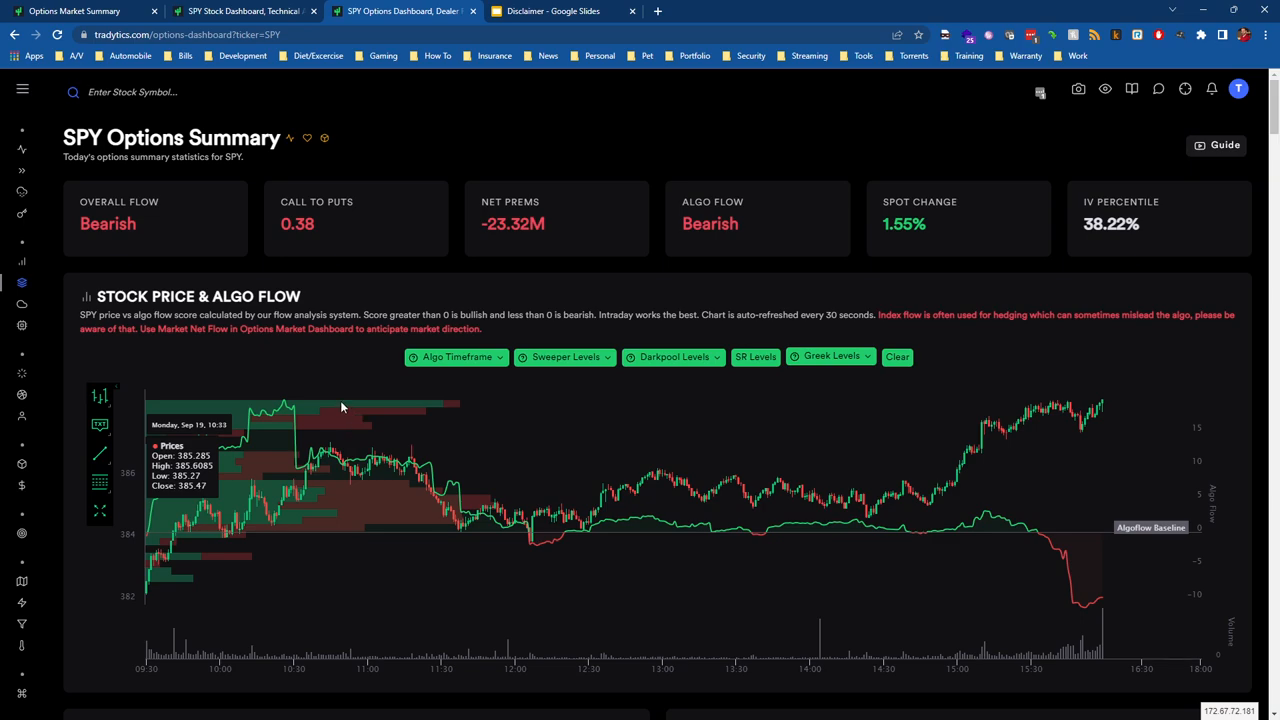
Scroll the SPY Options Summary down to the Dealer OI and Vanna & Charm charts.
scroll(down, 3)
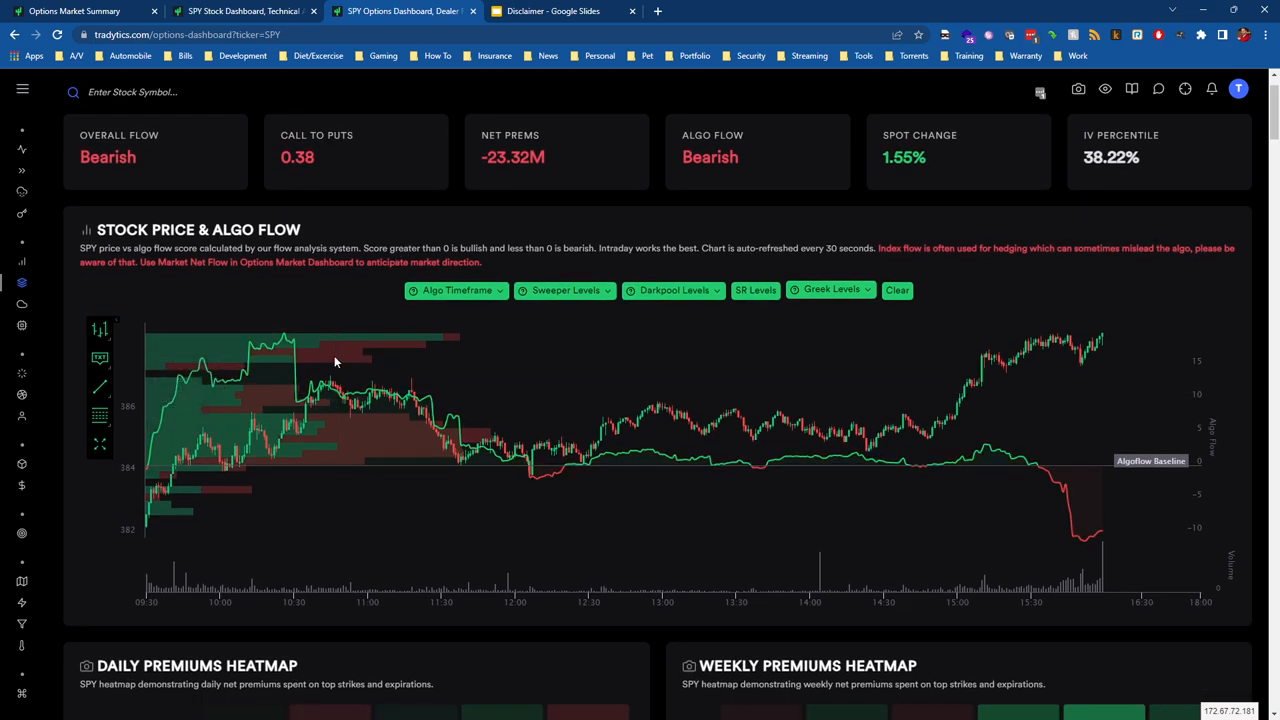
scroll(down, 3)
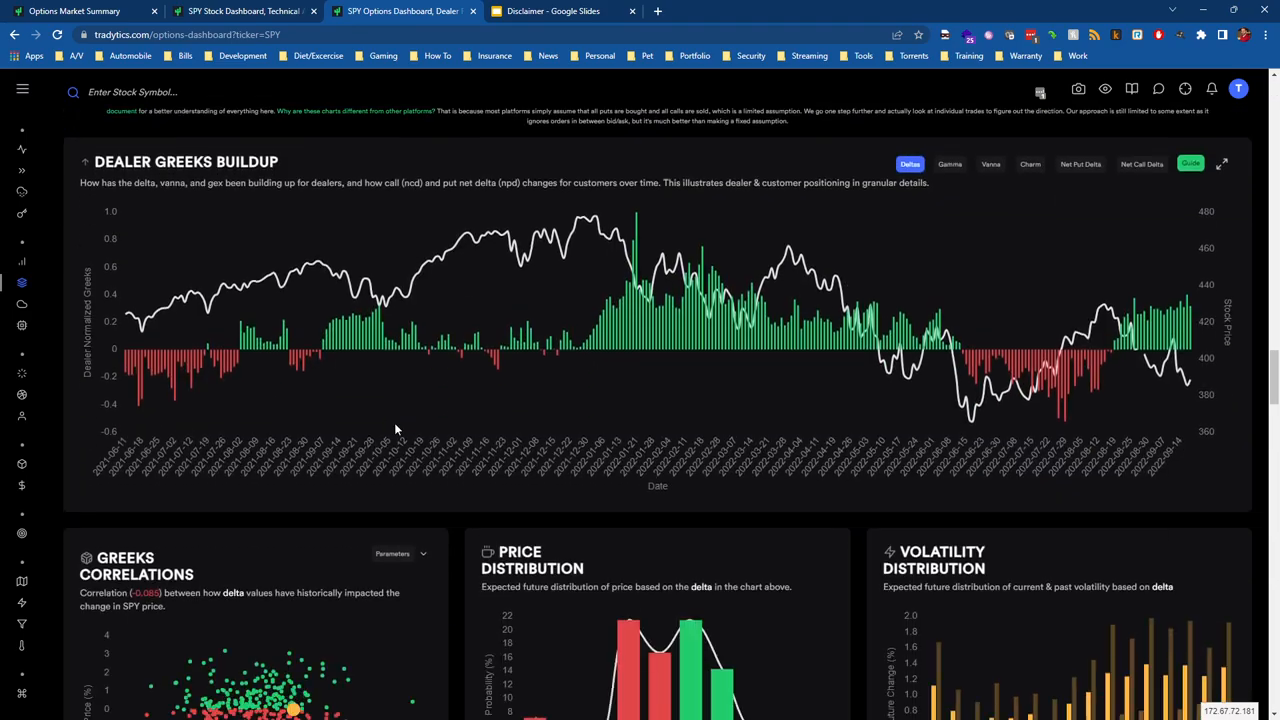
scroll(down, 3)
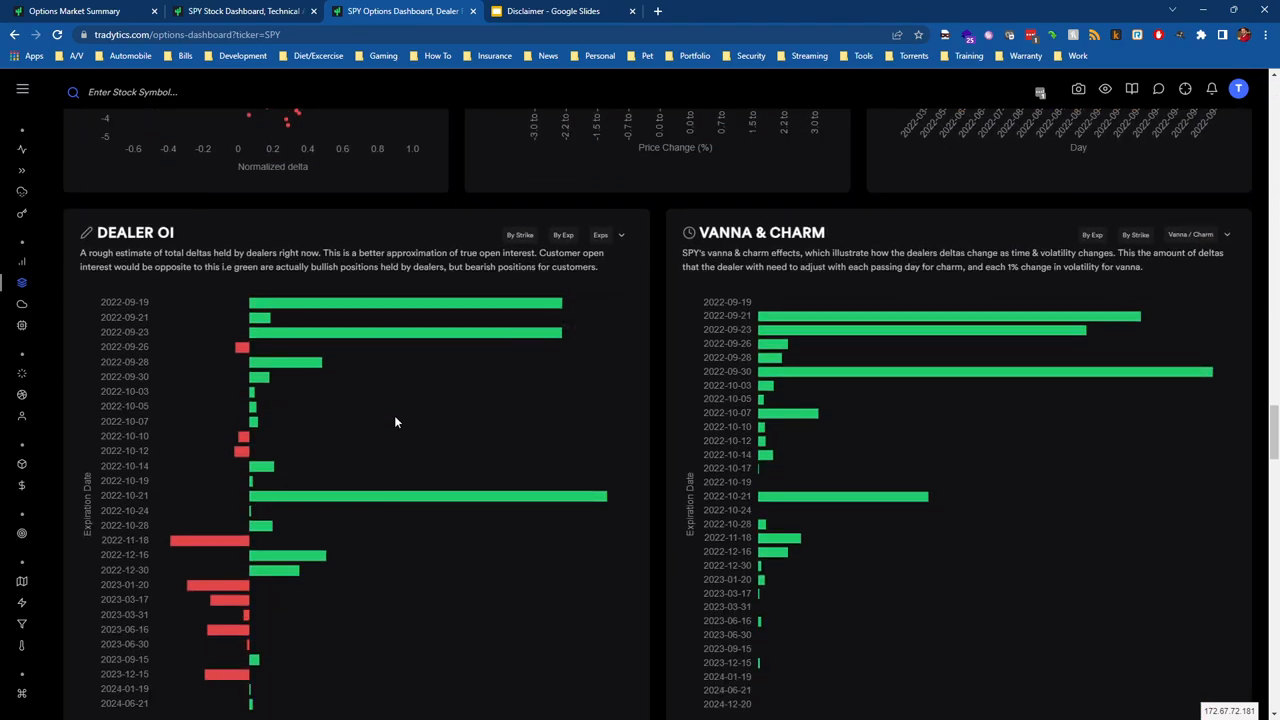
scroll(down, 3)
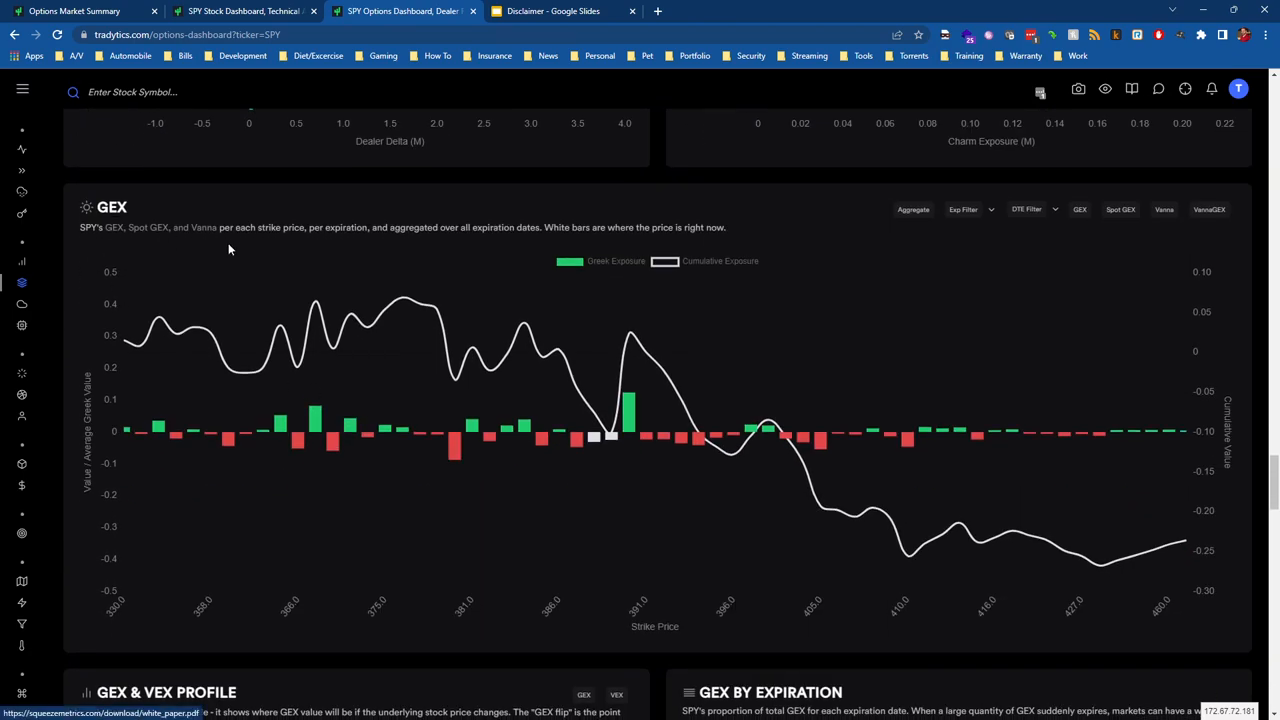
mouse_move(732, 396)
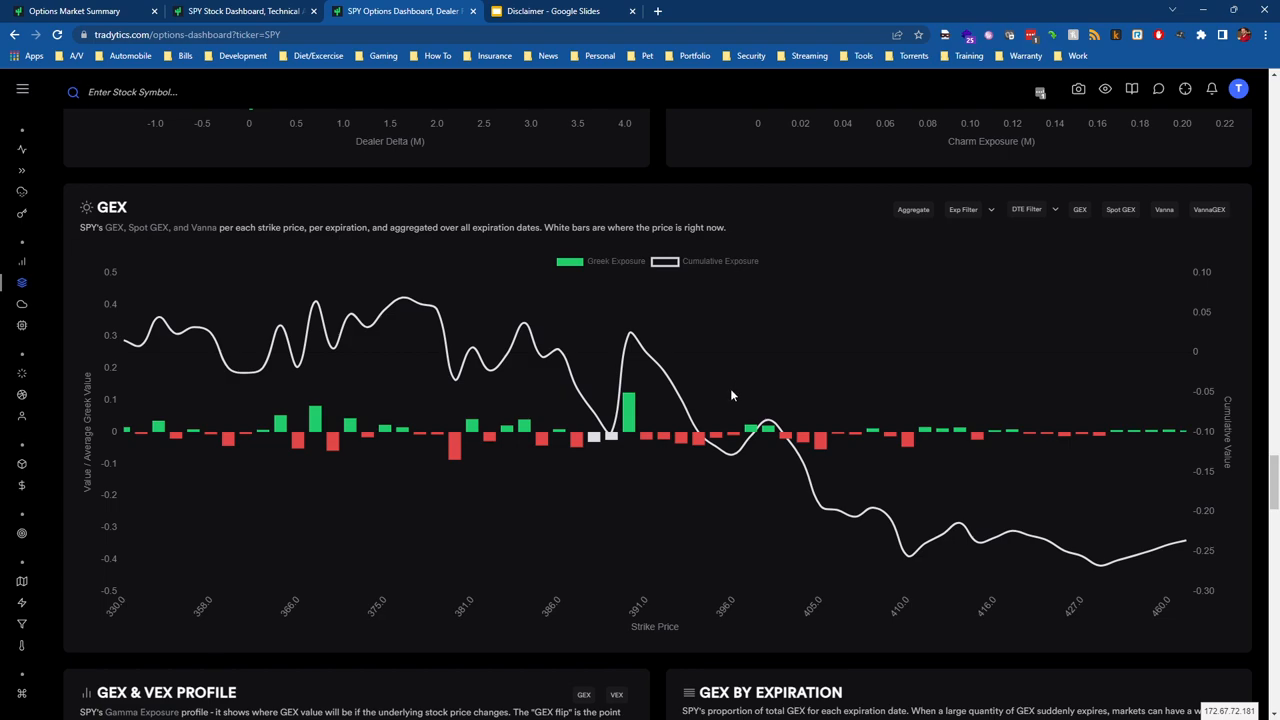
mouse_move(698, 350)
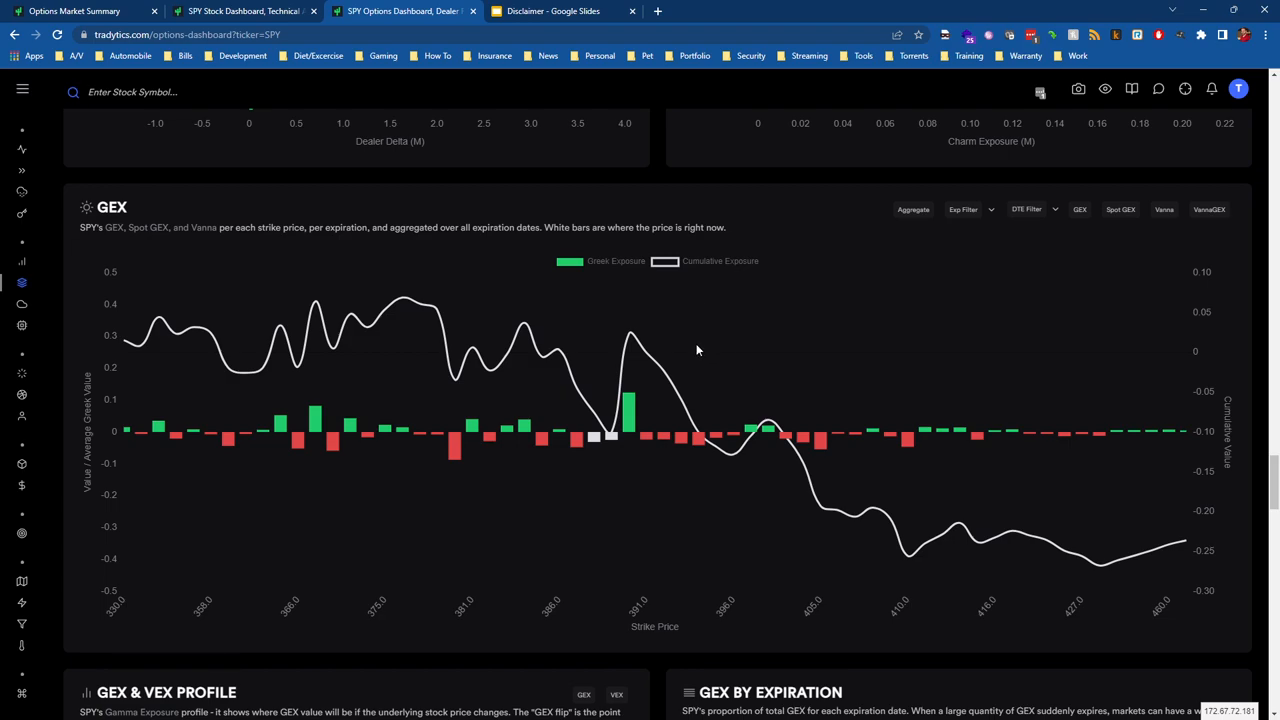
mouse_move(628, 420)
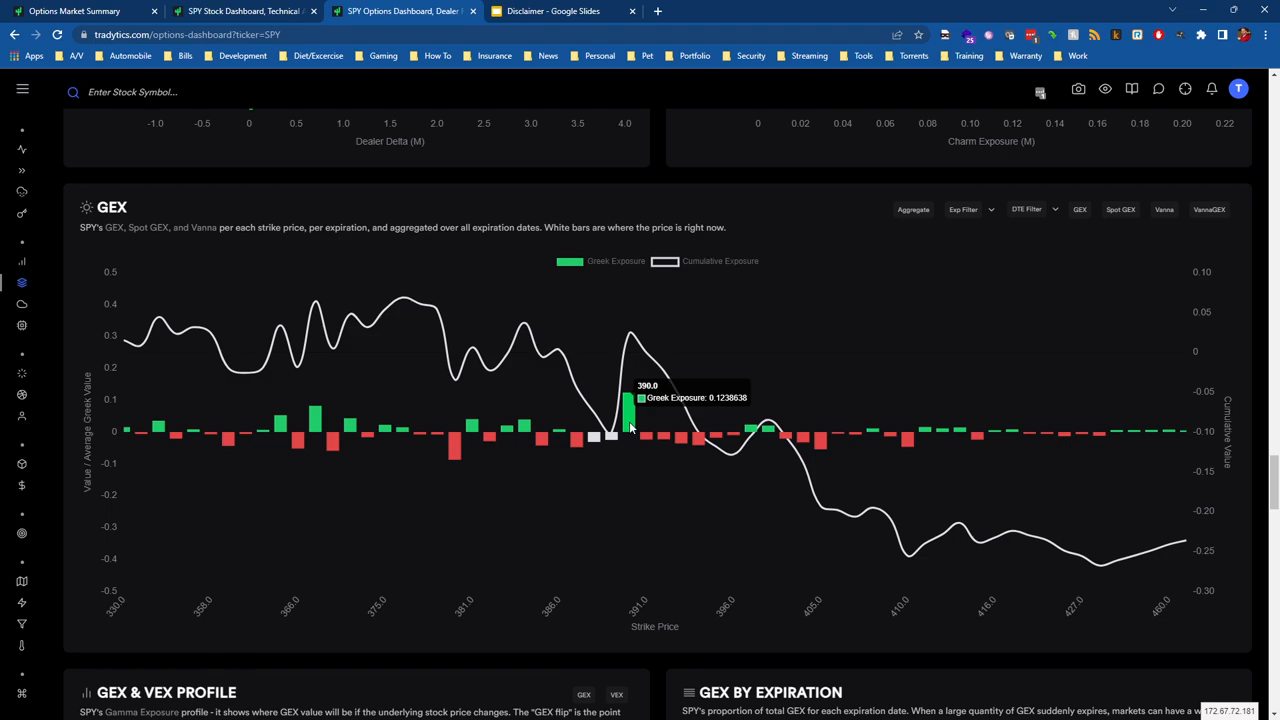
mouse_move(620, 440)
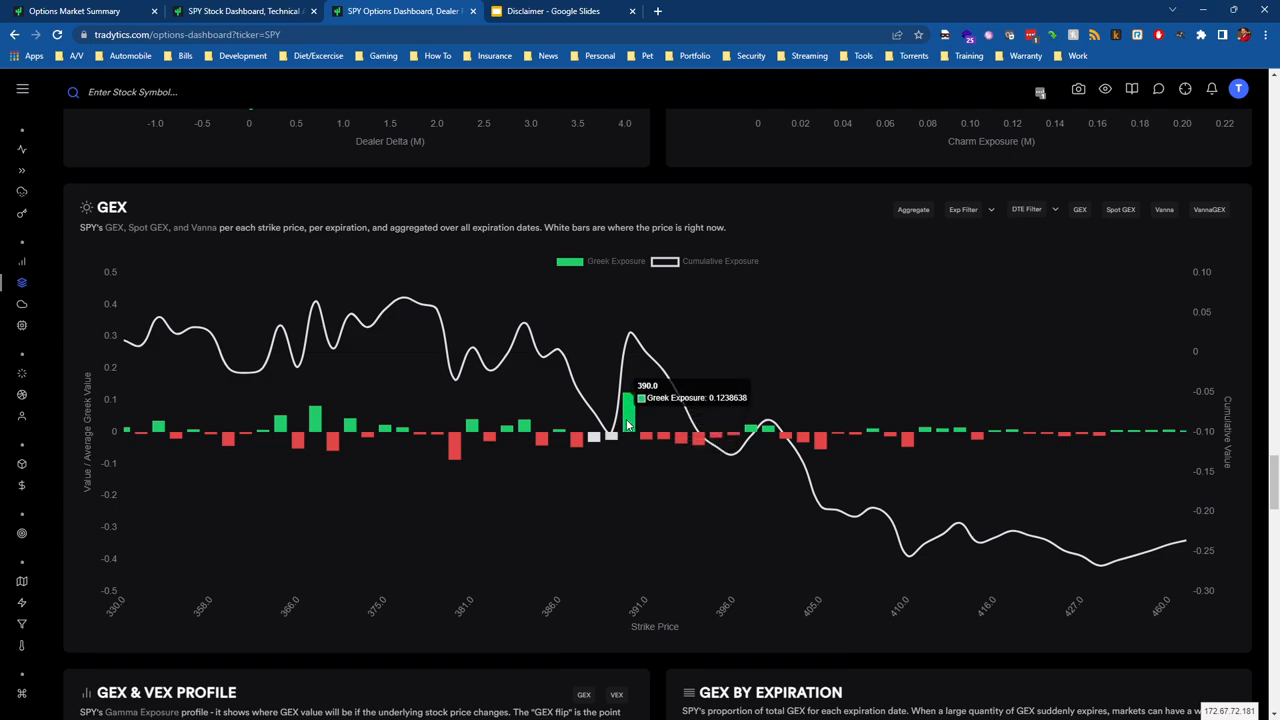
mouse_move(622, 430)
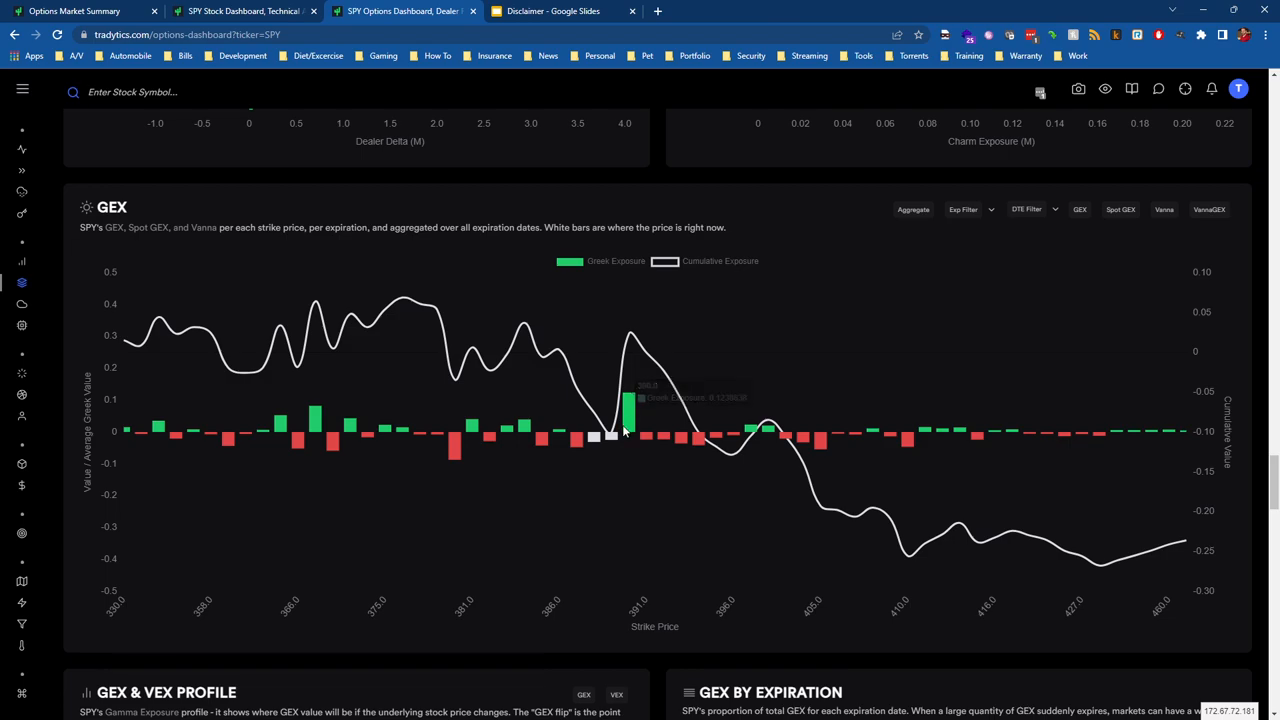
mouse_move(560, 436)
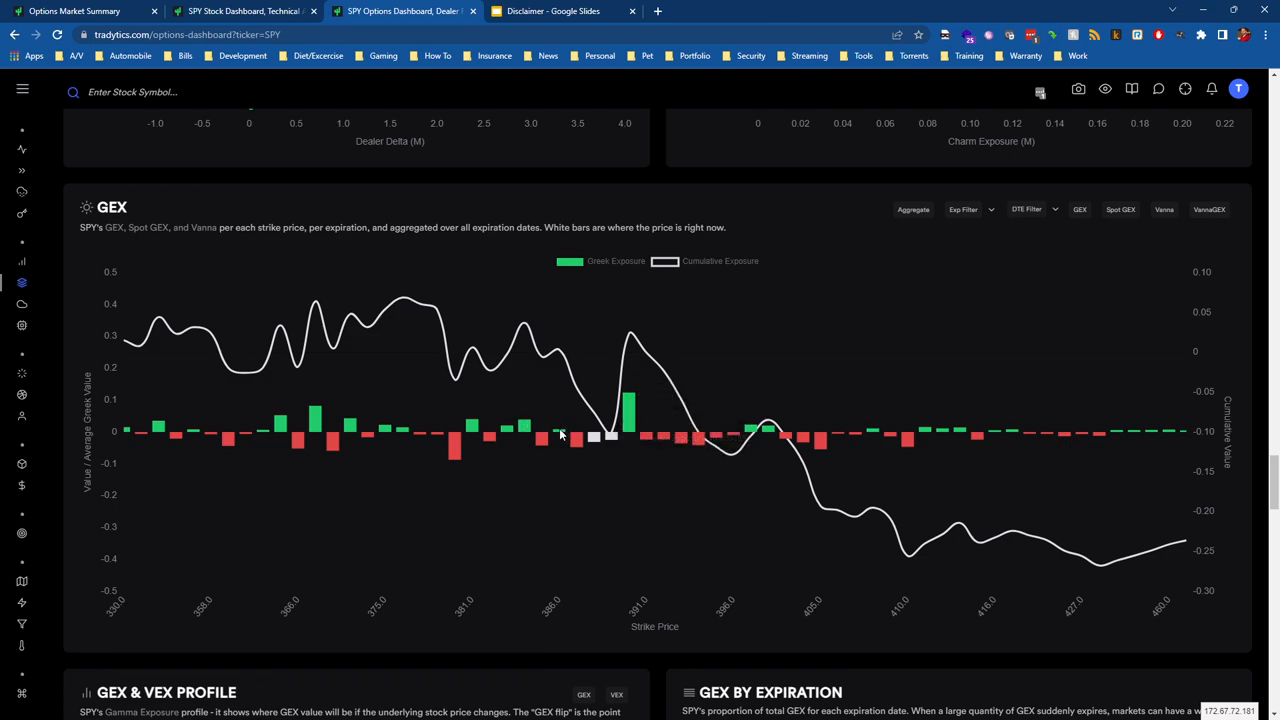
mouse_move(564, 432)
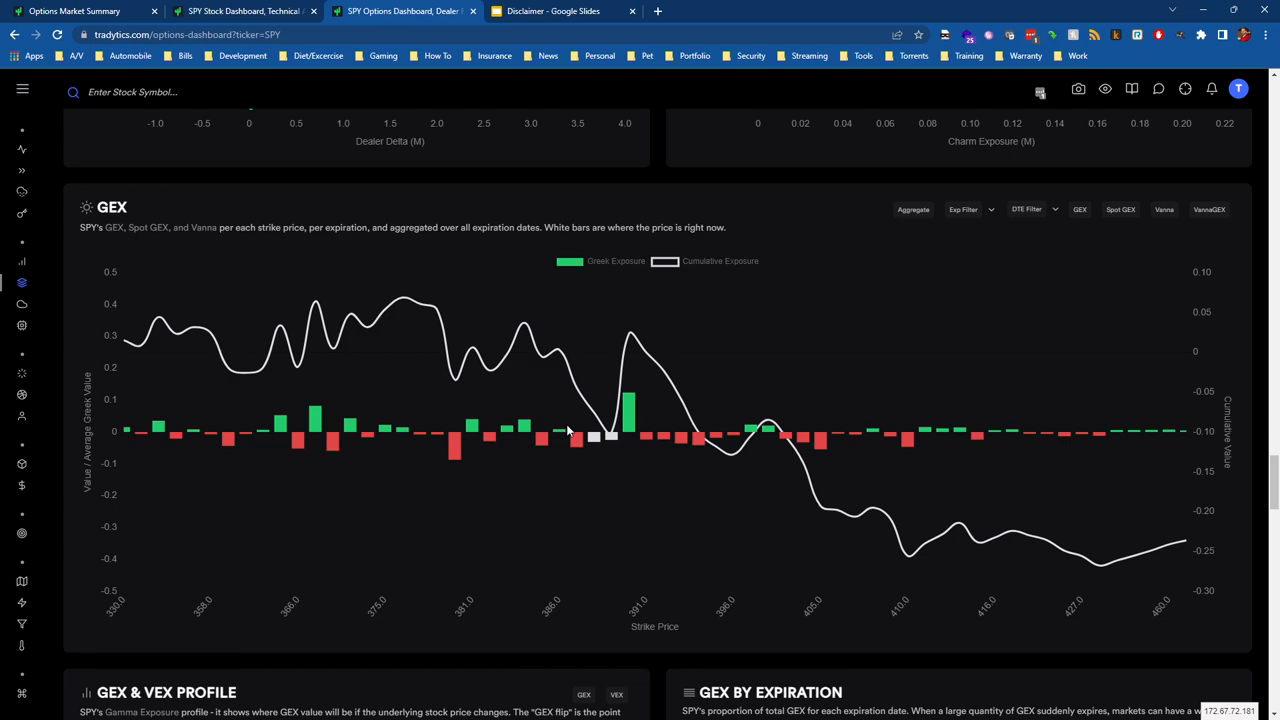
mouse_move(600, 430)
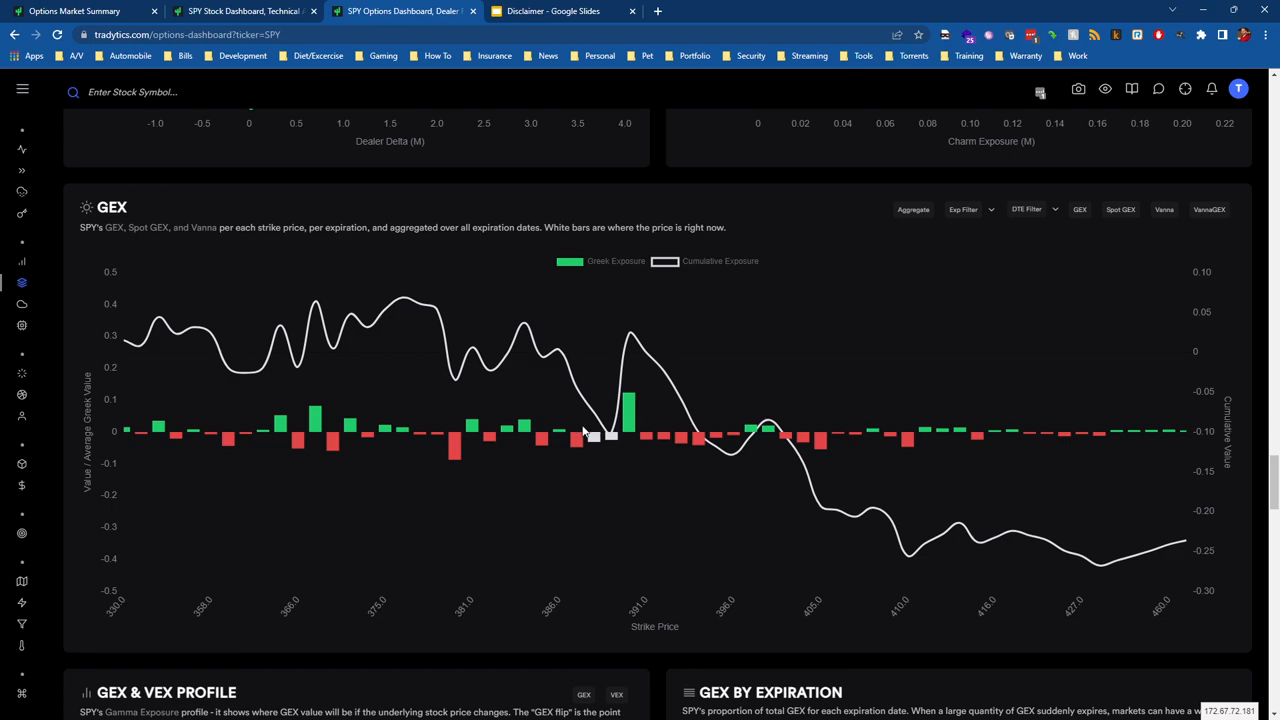
mouse_move(588, 438)
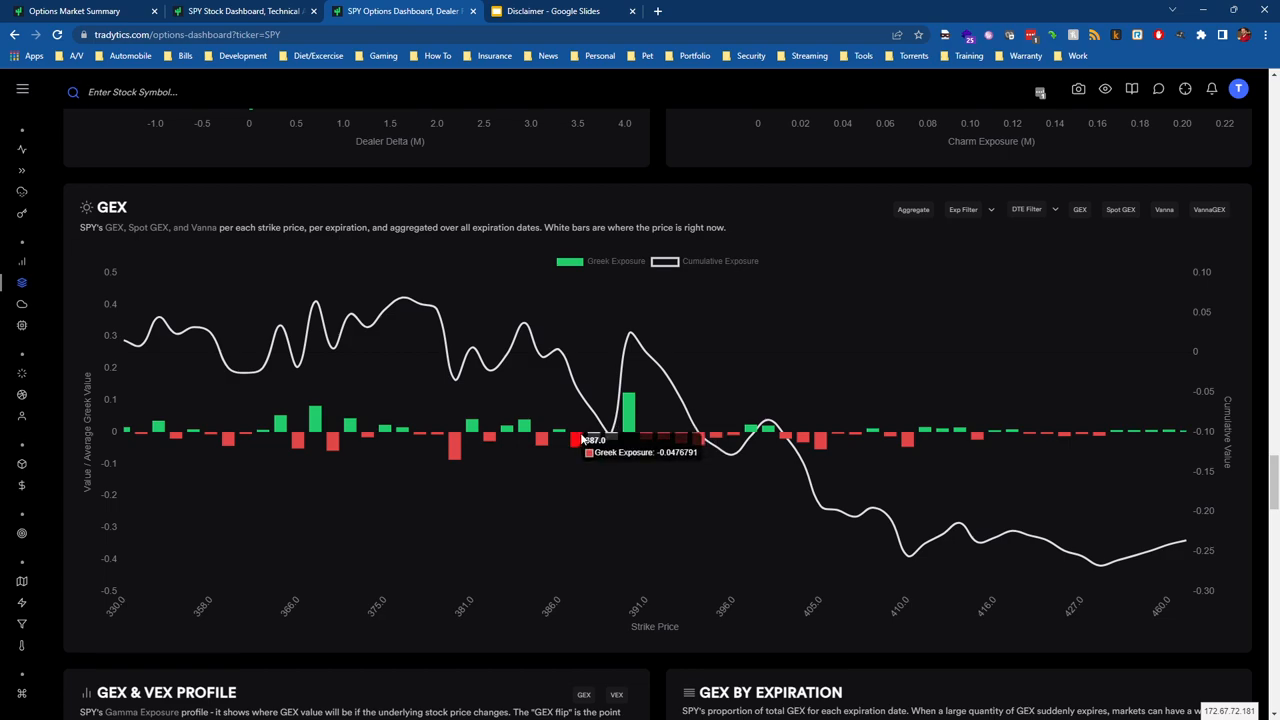
mouse_move(604, 440)
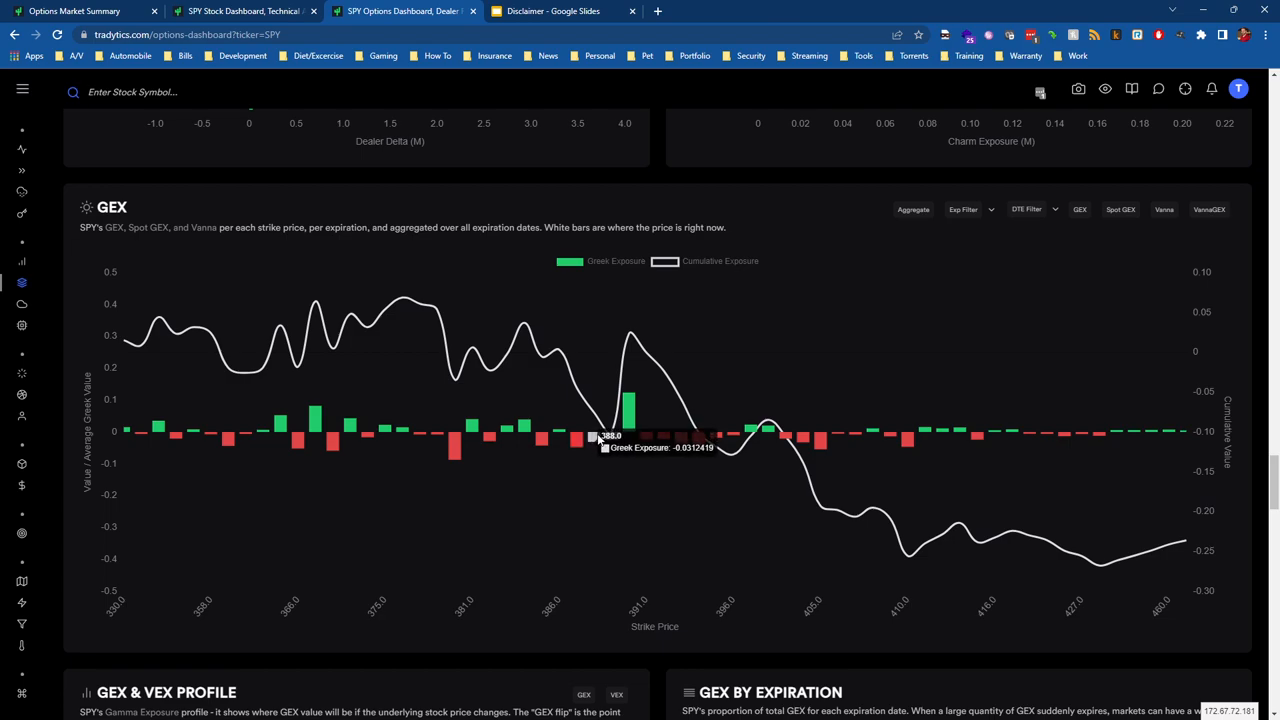
mouse_move(578, 444)
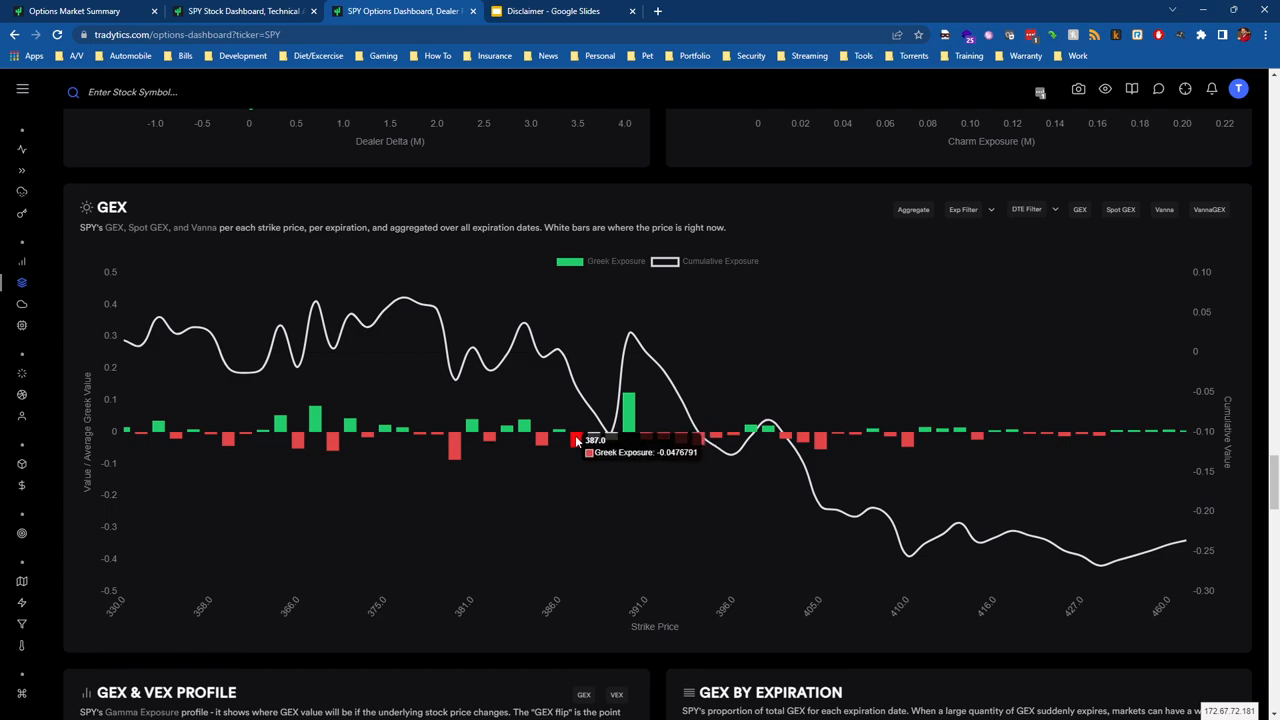
mouse_move(600, 440)
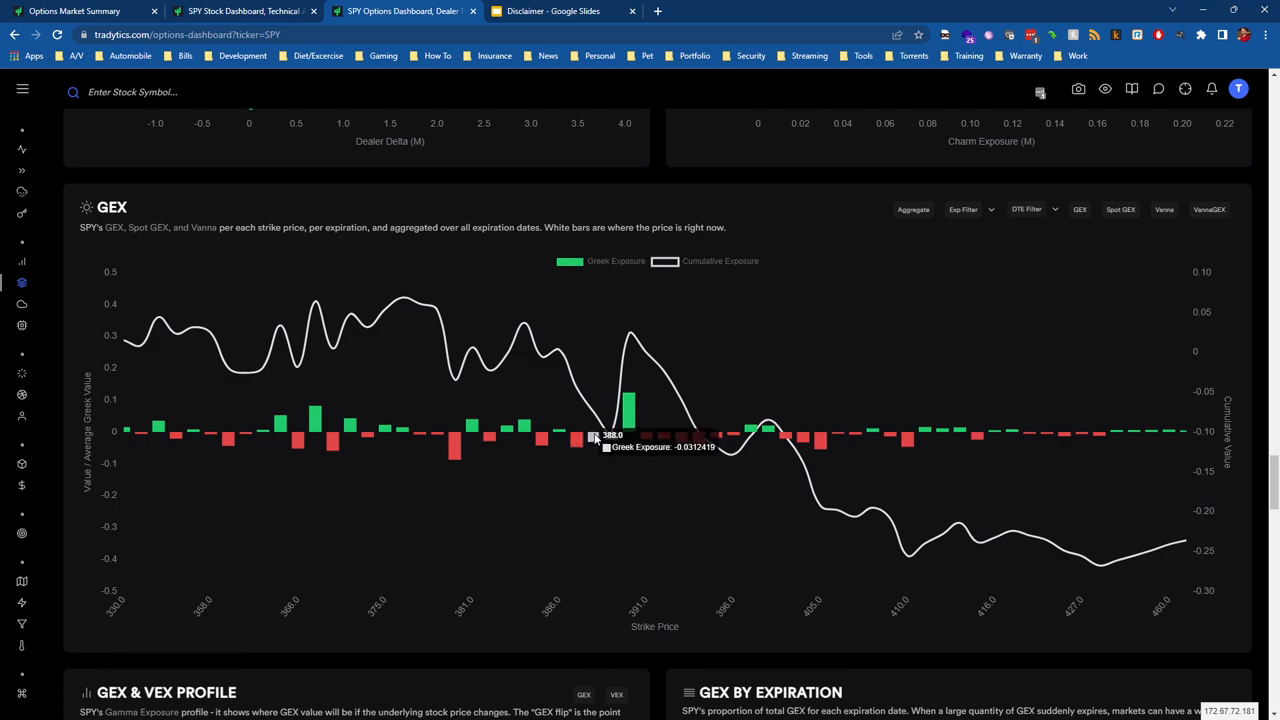
mouse_move(648, 436)
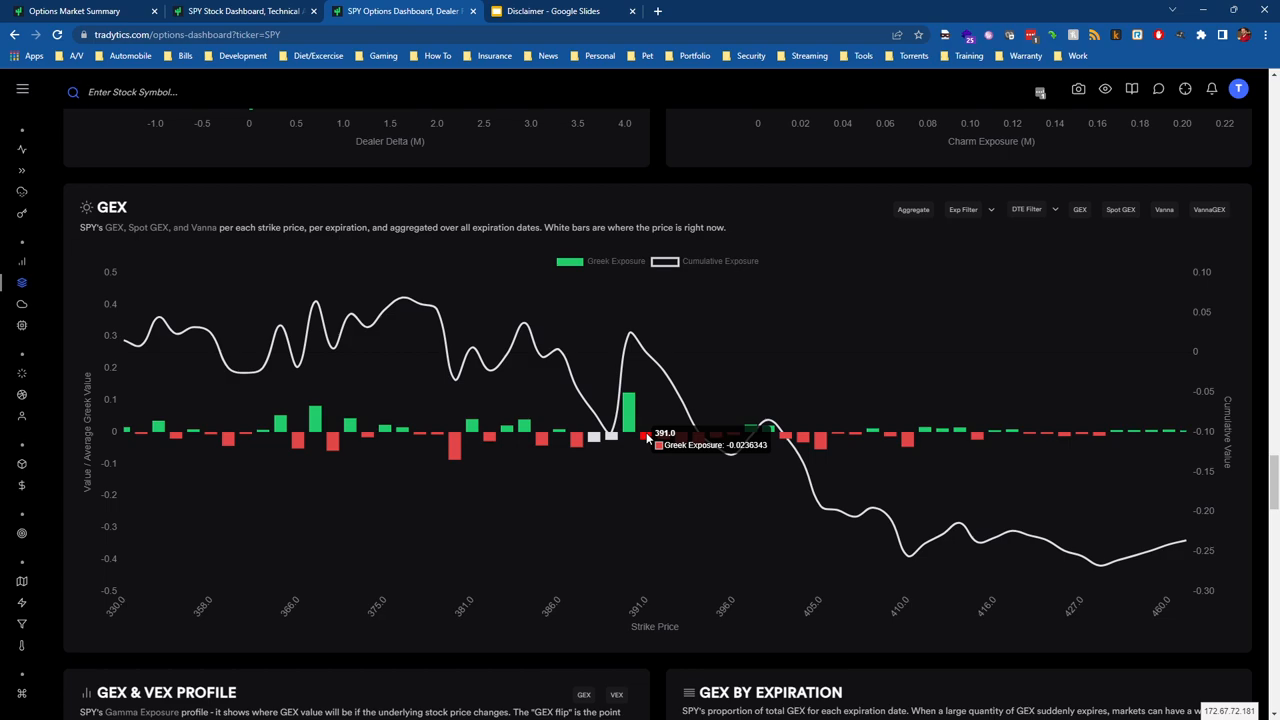
mouse_move(610, 414)
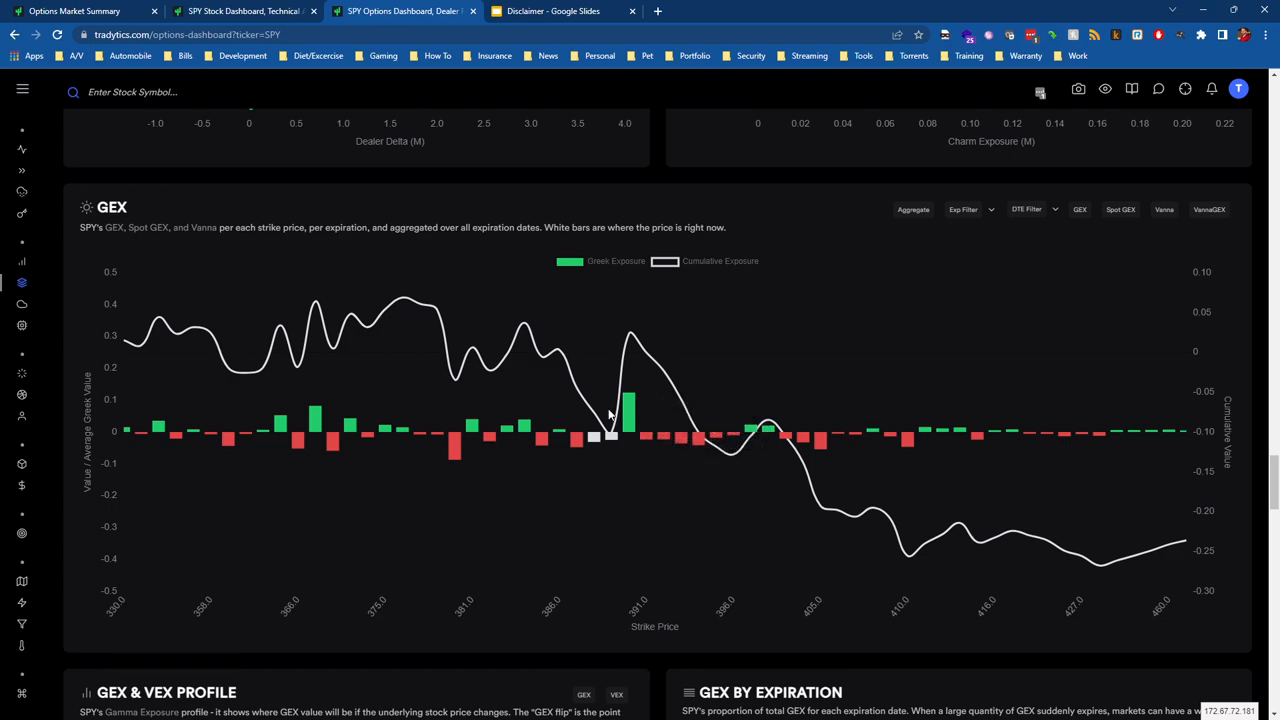
mouse_move(608, 418)
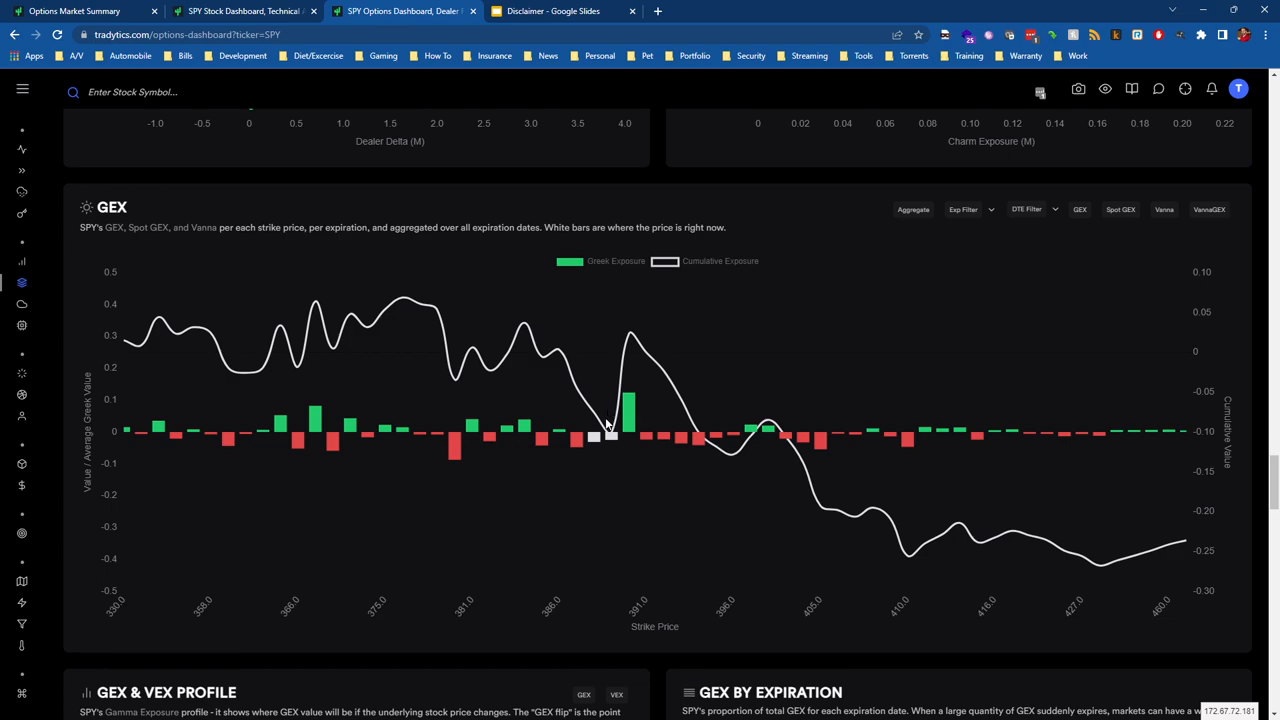
mouse_move(628, 420)
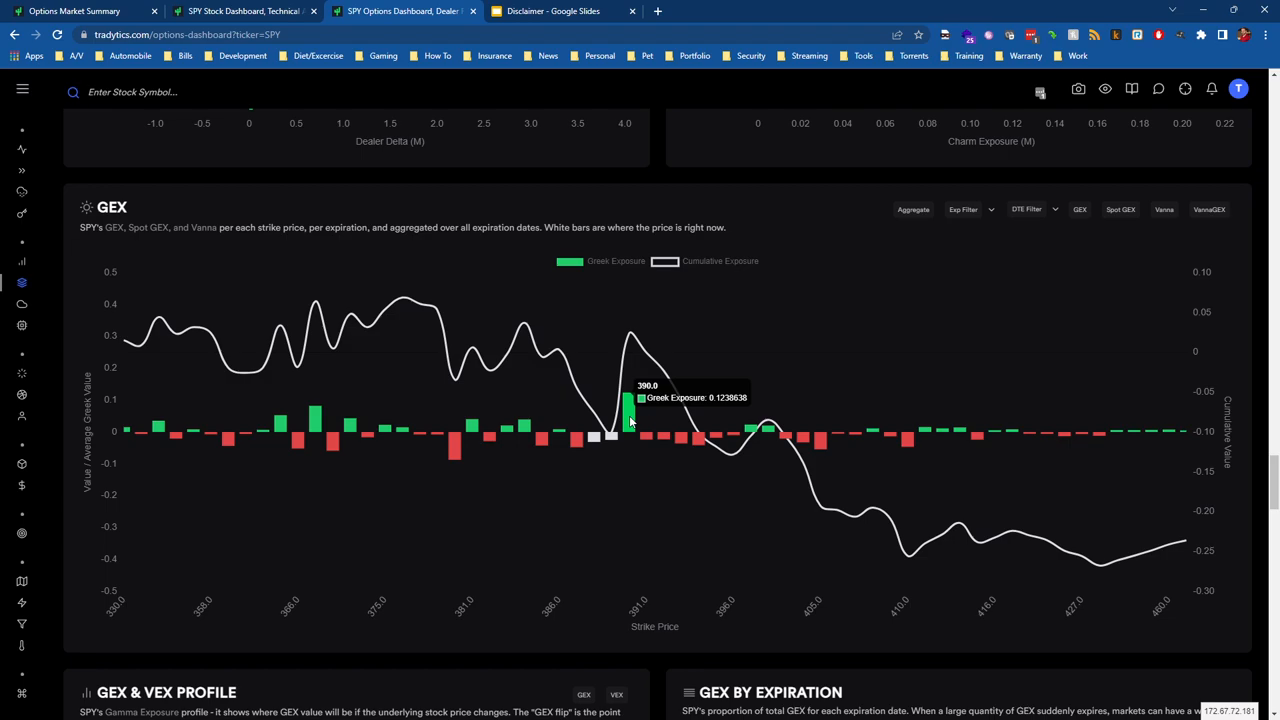
mouse_move(636, 414)
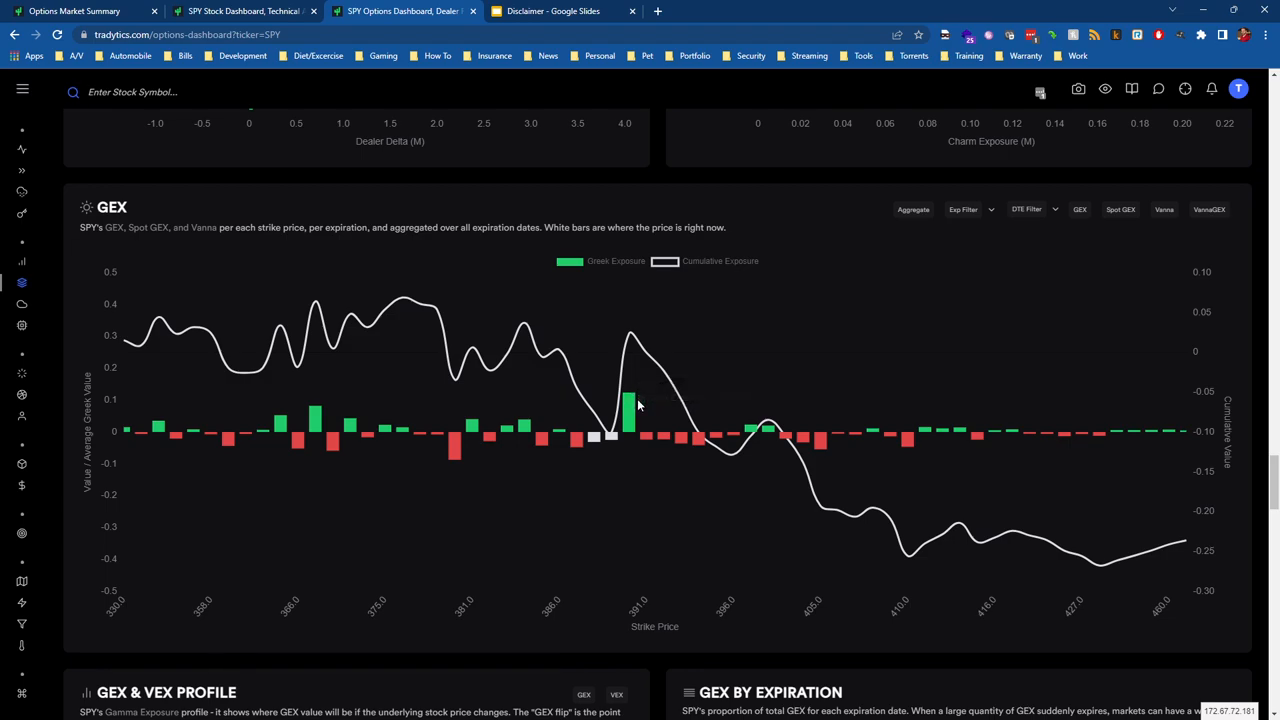
mouse_move(598, 438)
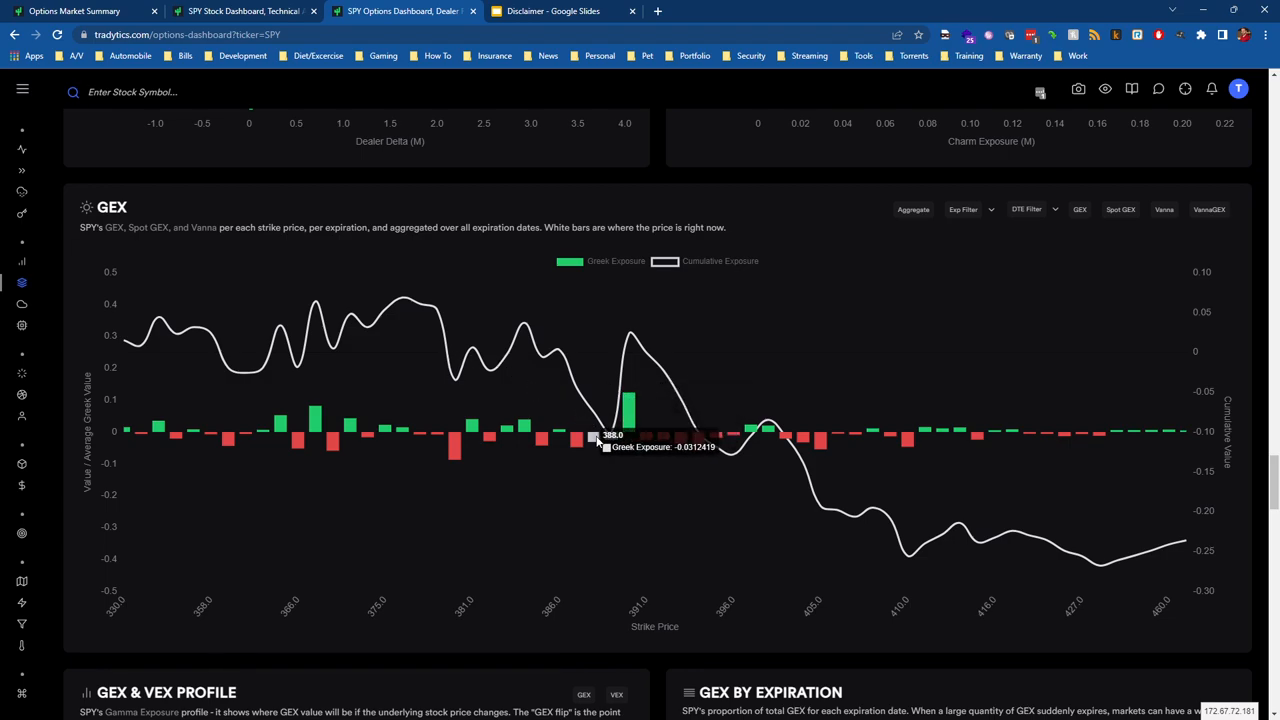
mouse_move(610, 444)
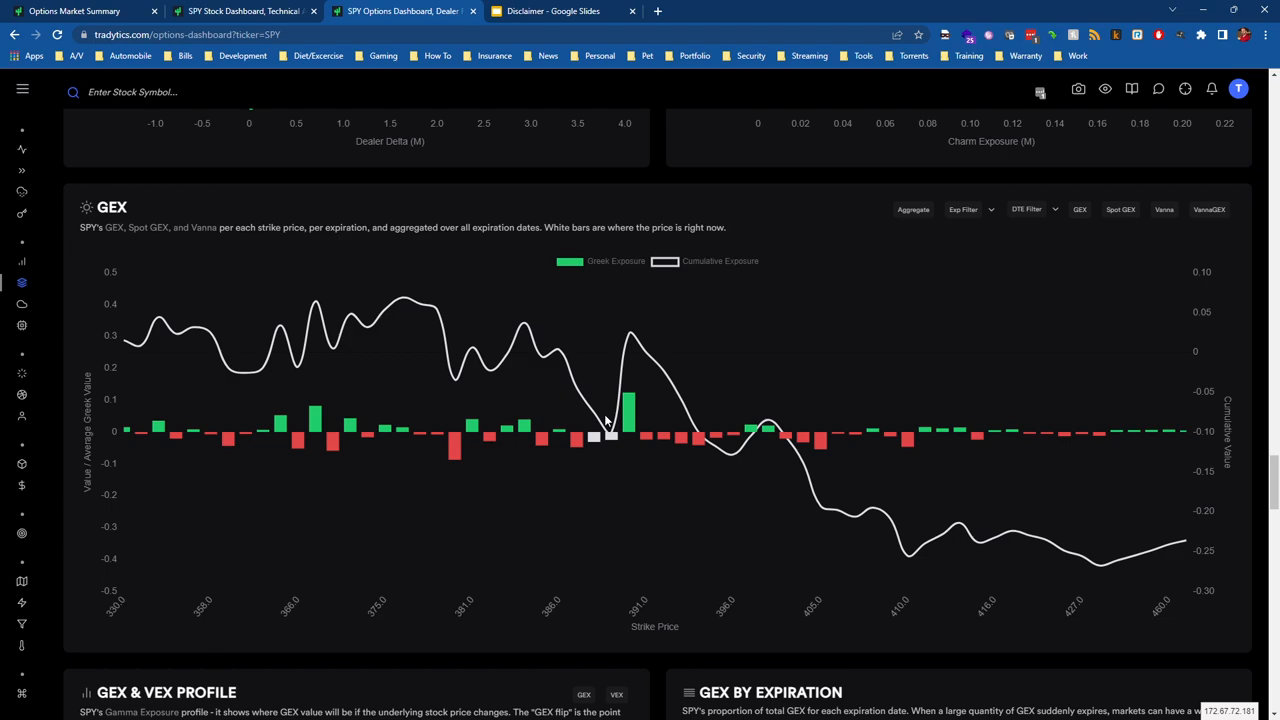
mouse_move(604, 420)
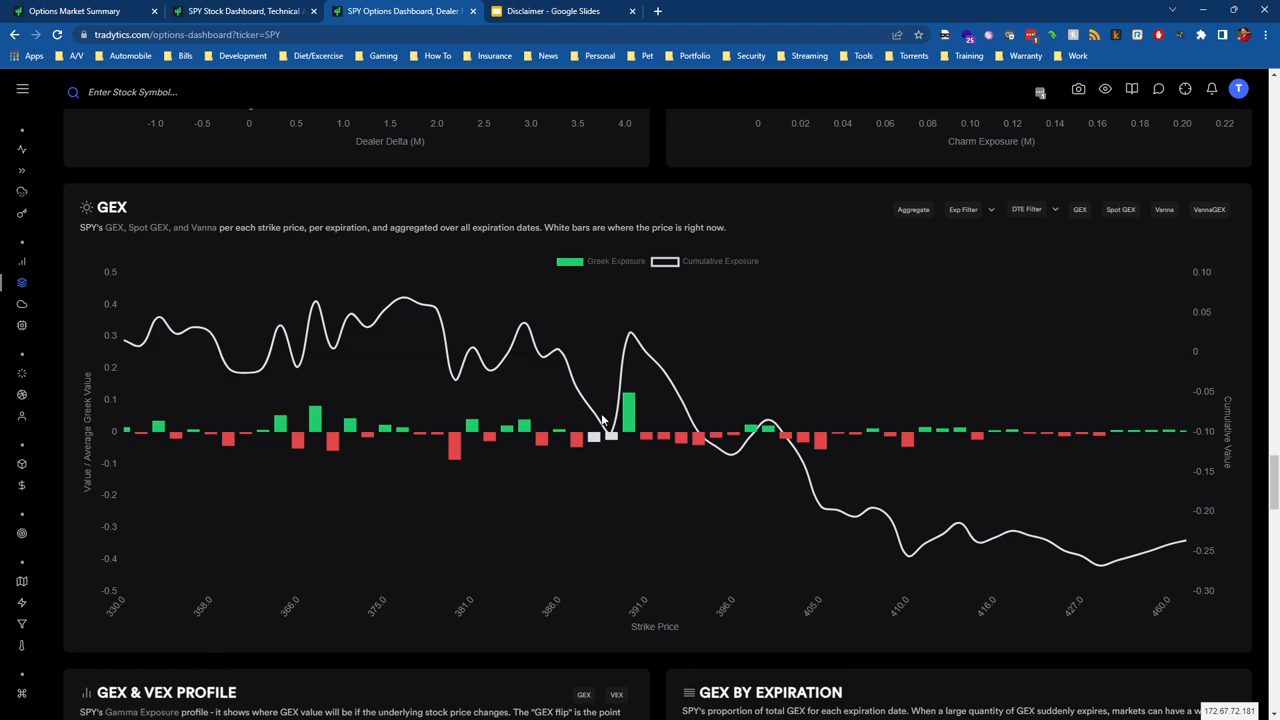
mouse_move(628, 410)
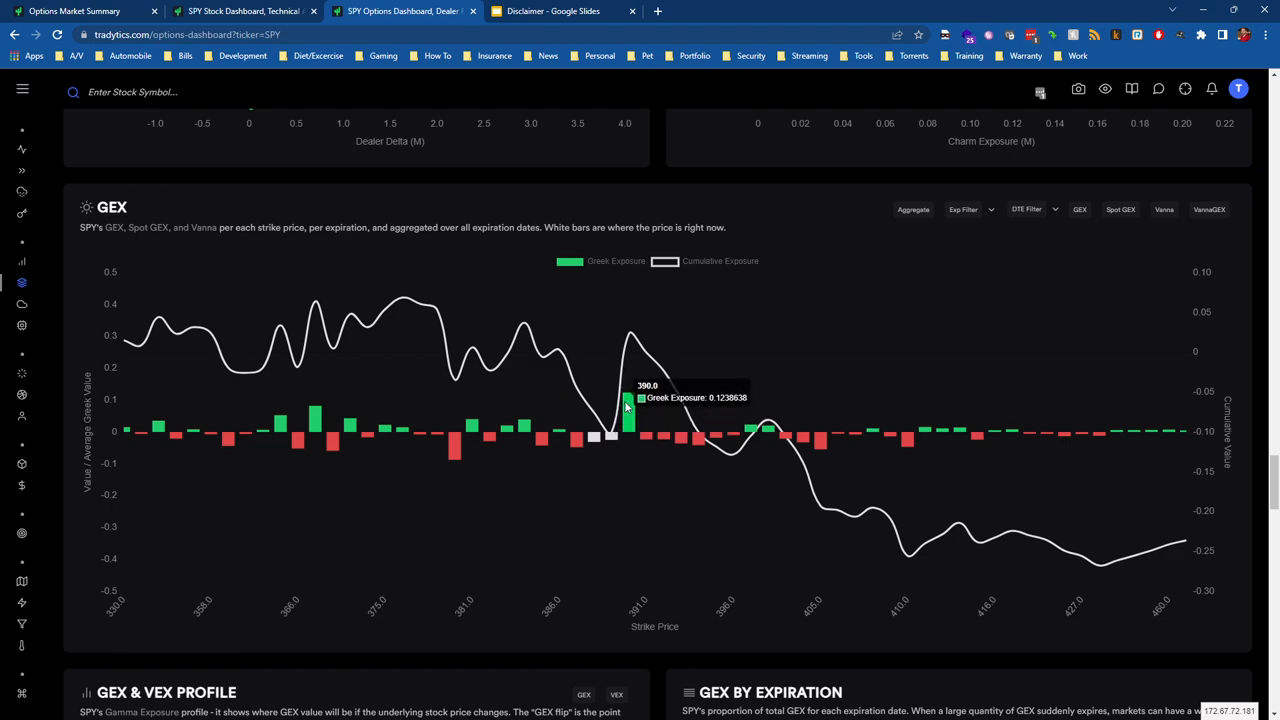
mouse_move(596, 362)
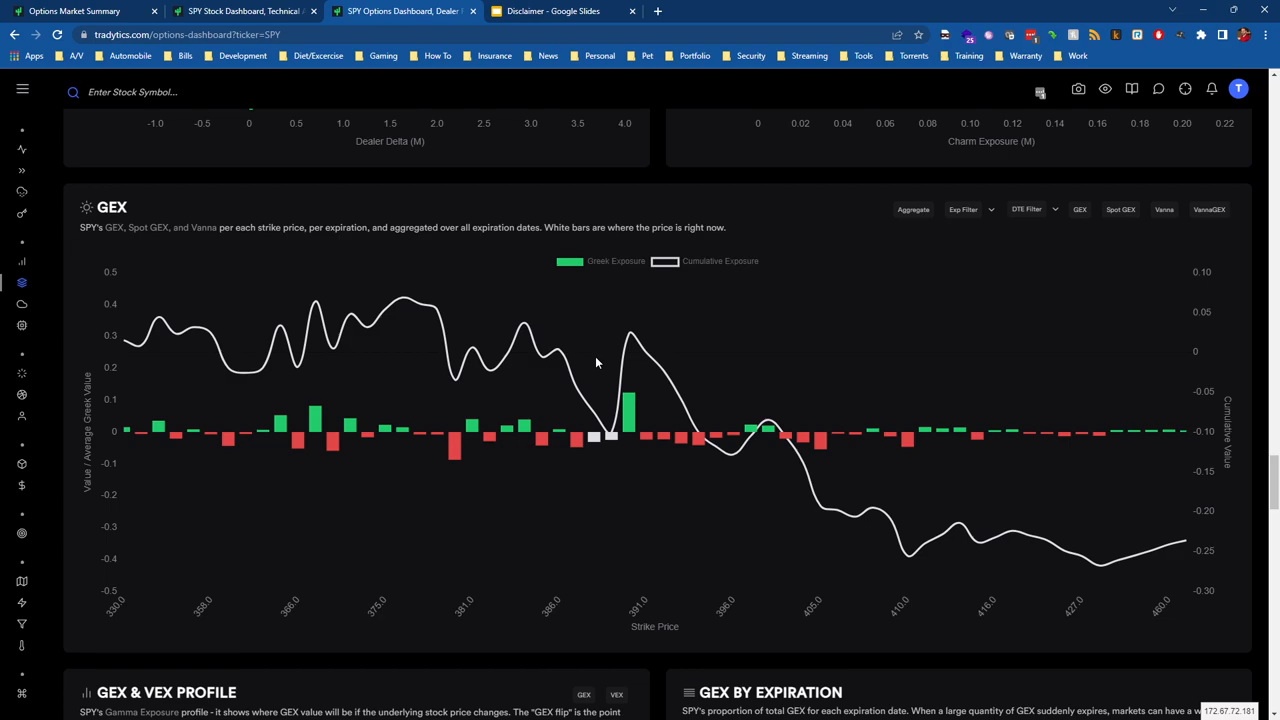
mouse_move(612, 354)
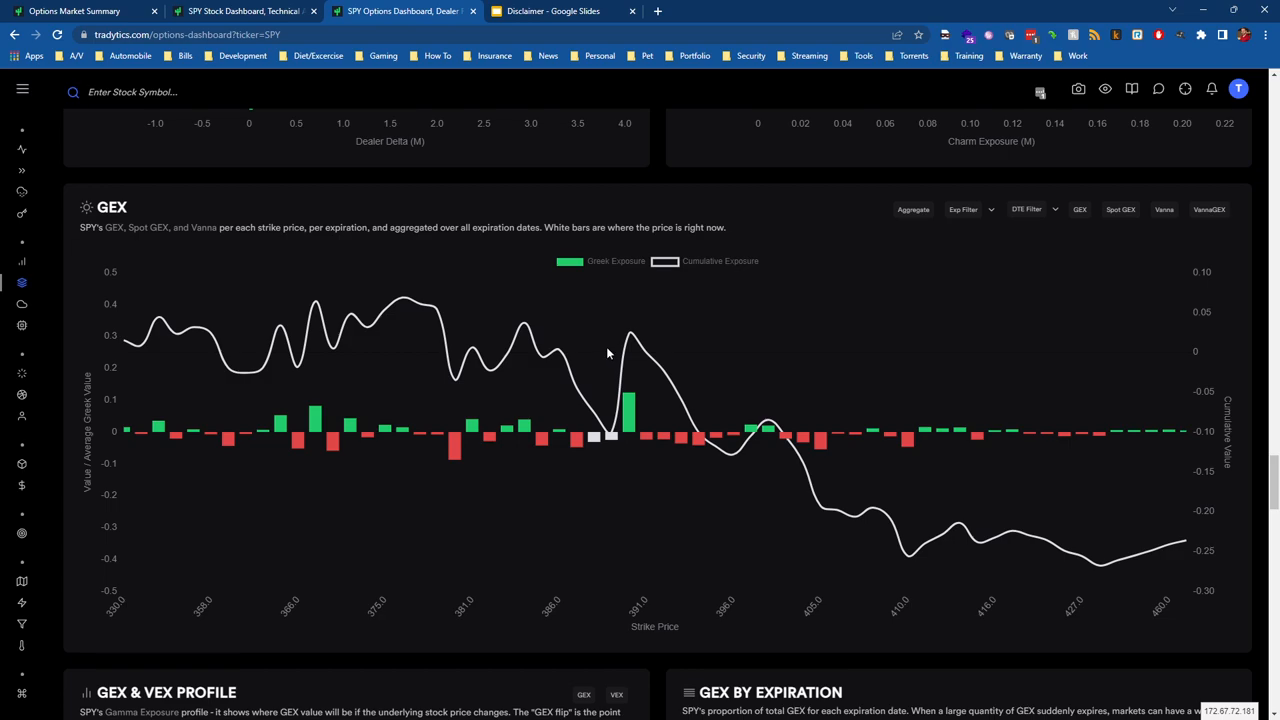
mouse_move(788, 324)
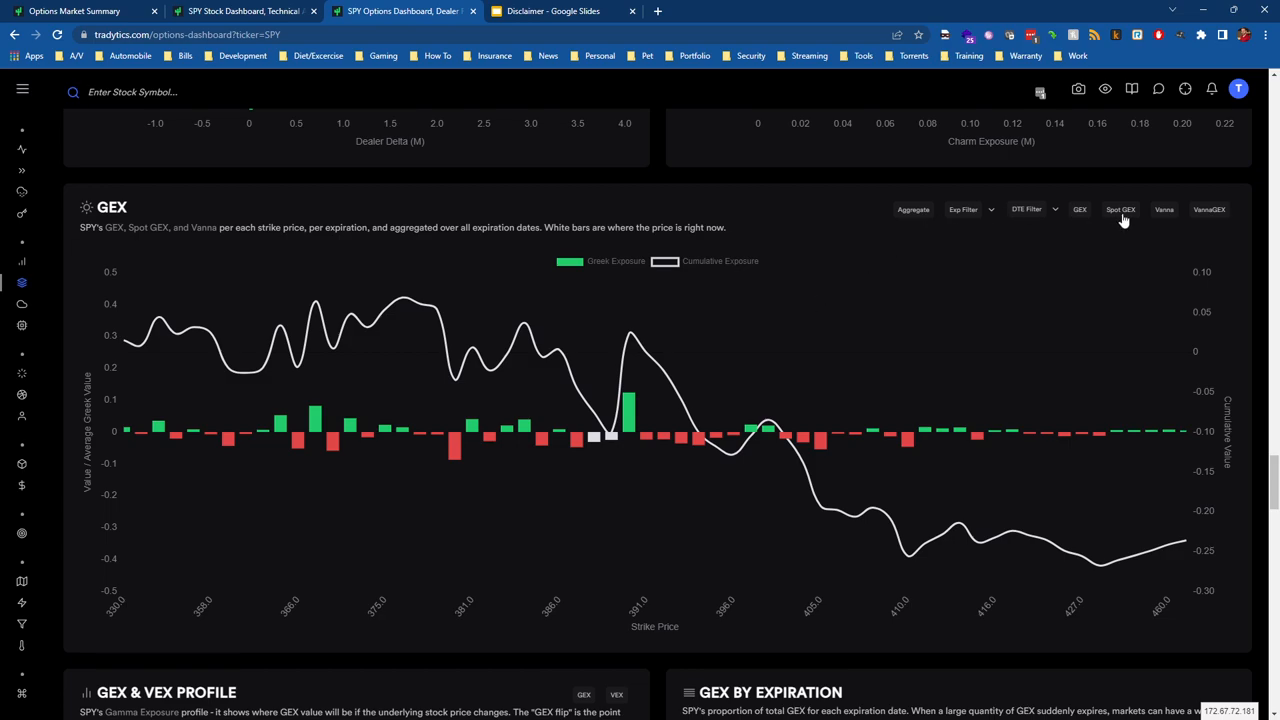
click(1120, 210)
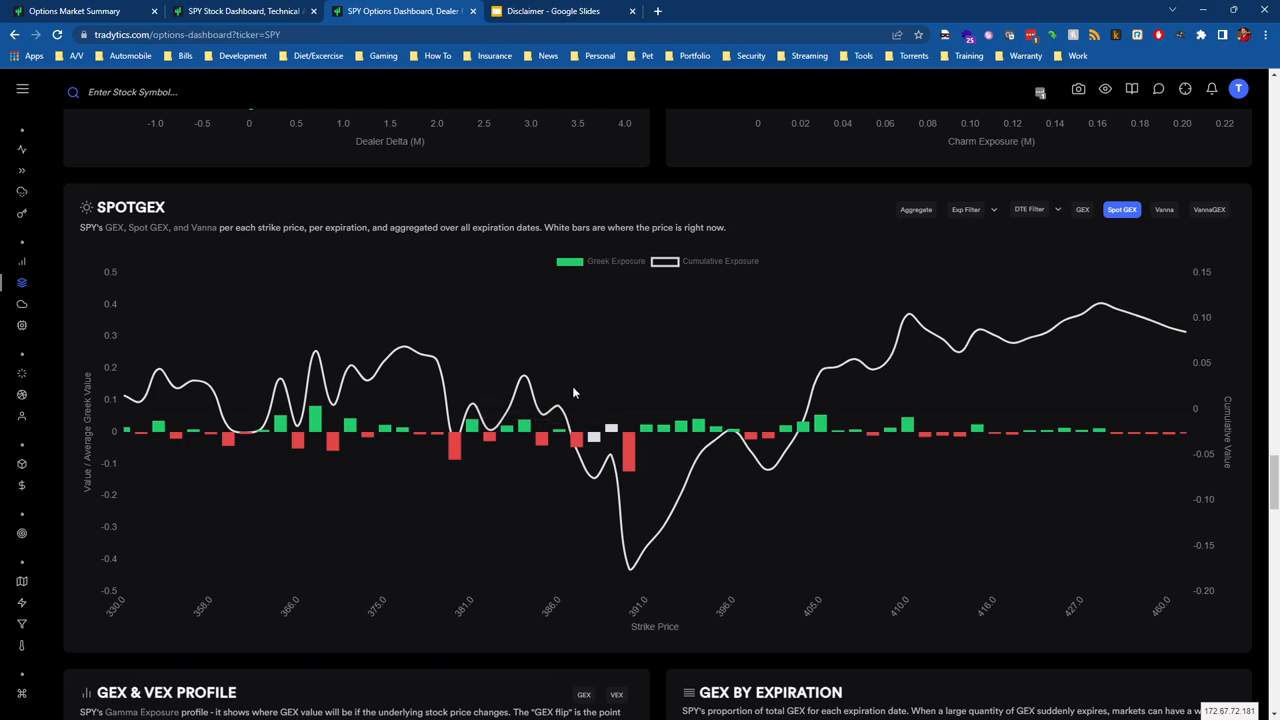
mouse_move(396, 356)
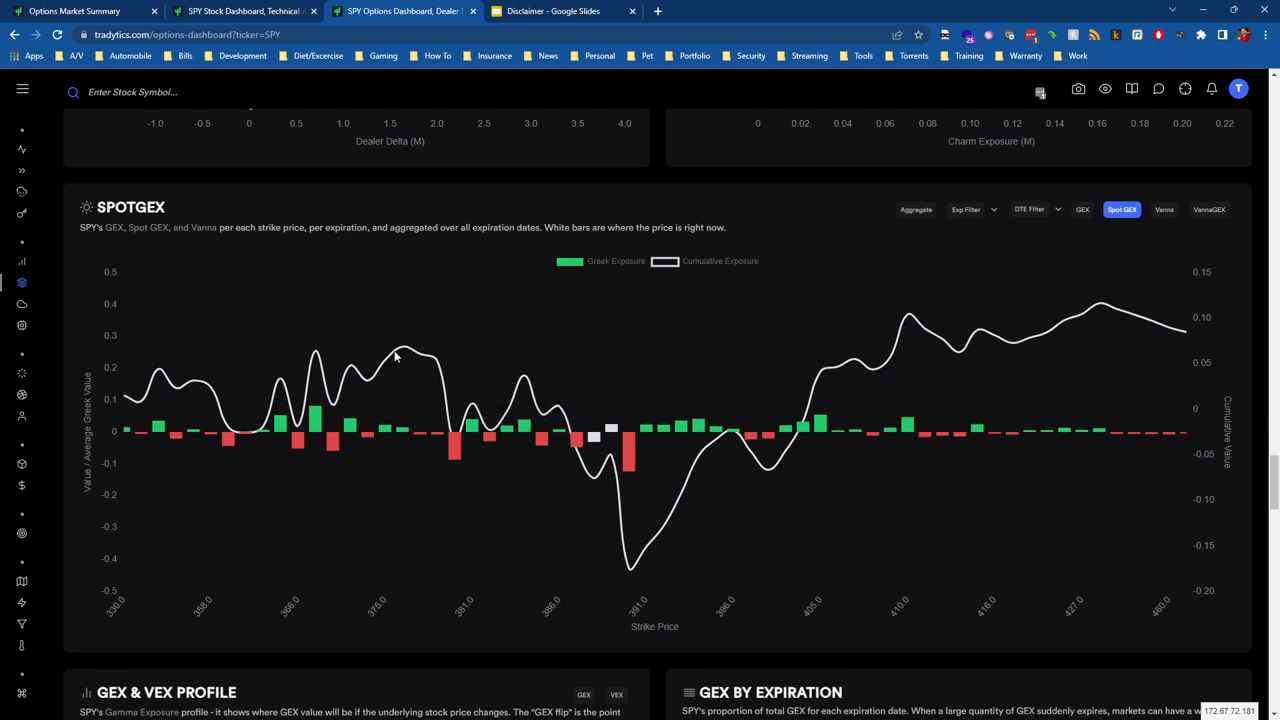
mouse_move(640, 418)
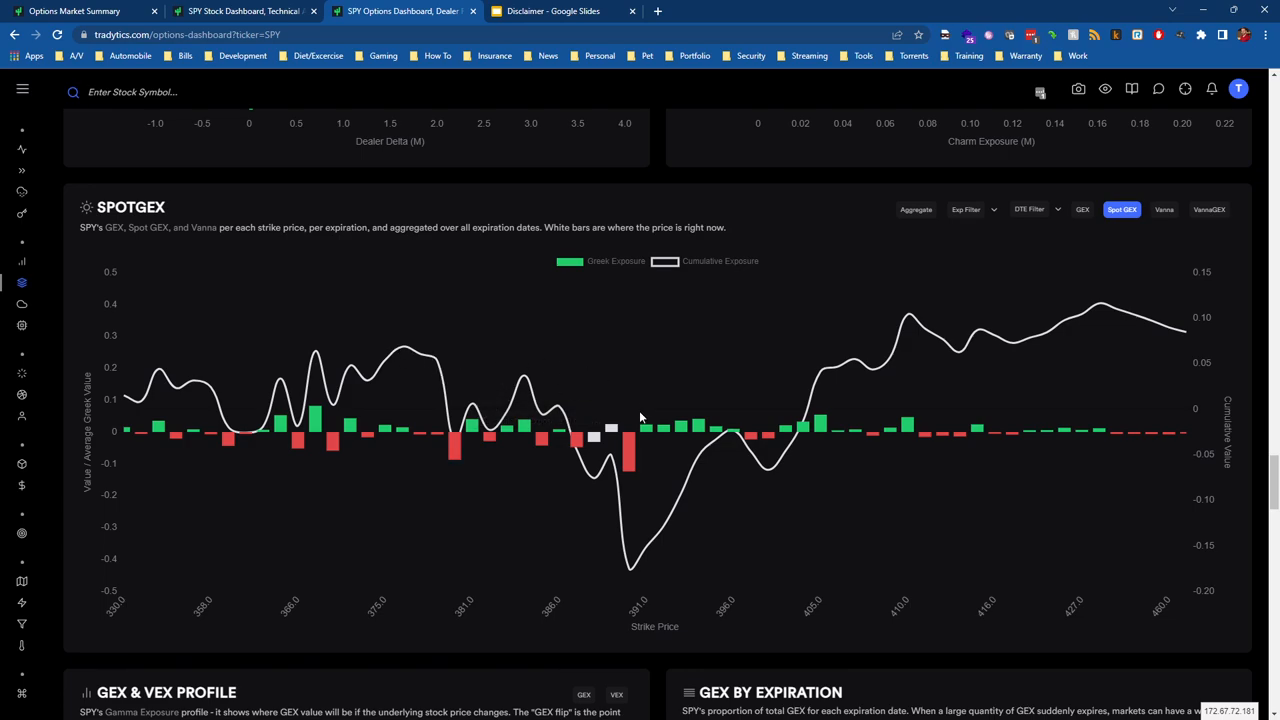
mouse_move(618, 436)
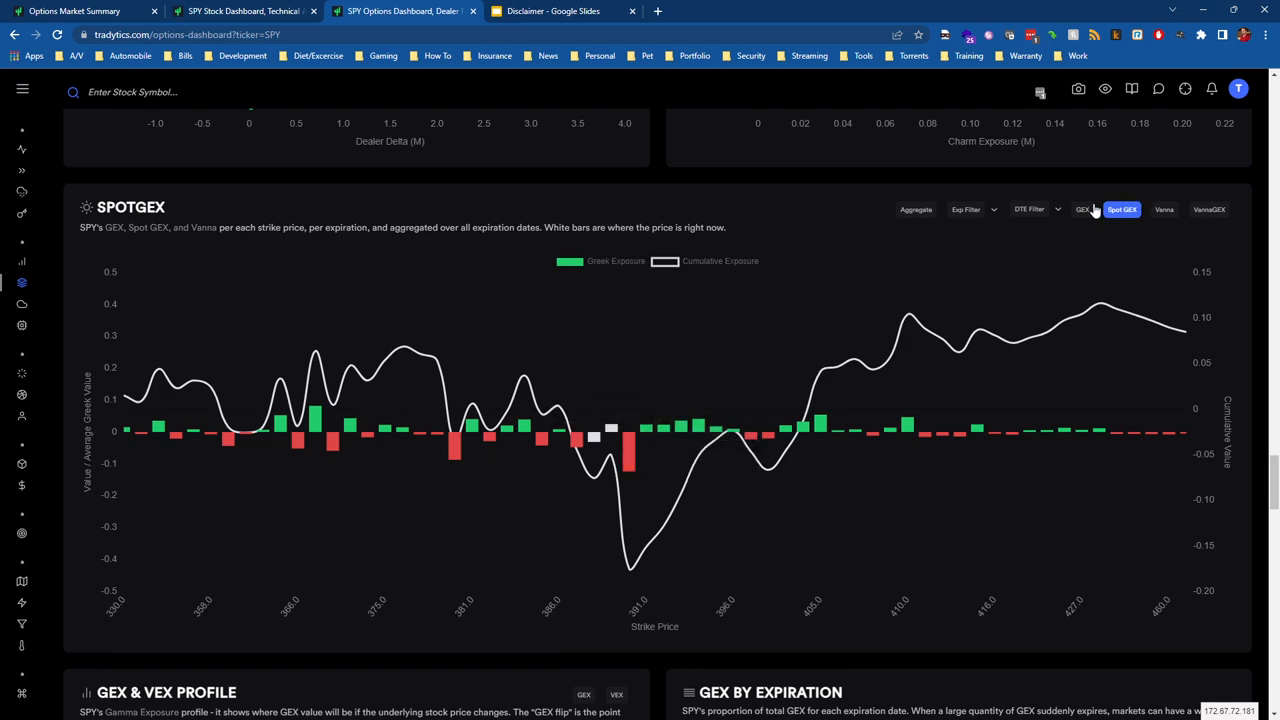
click(1080, 210)
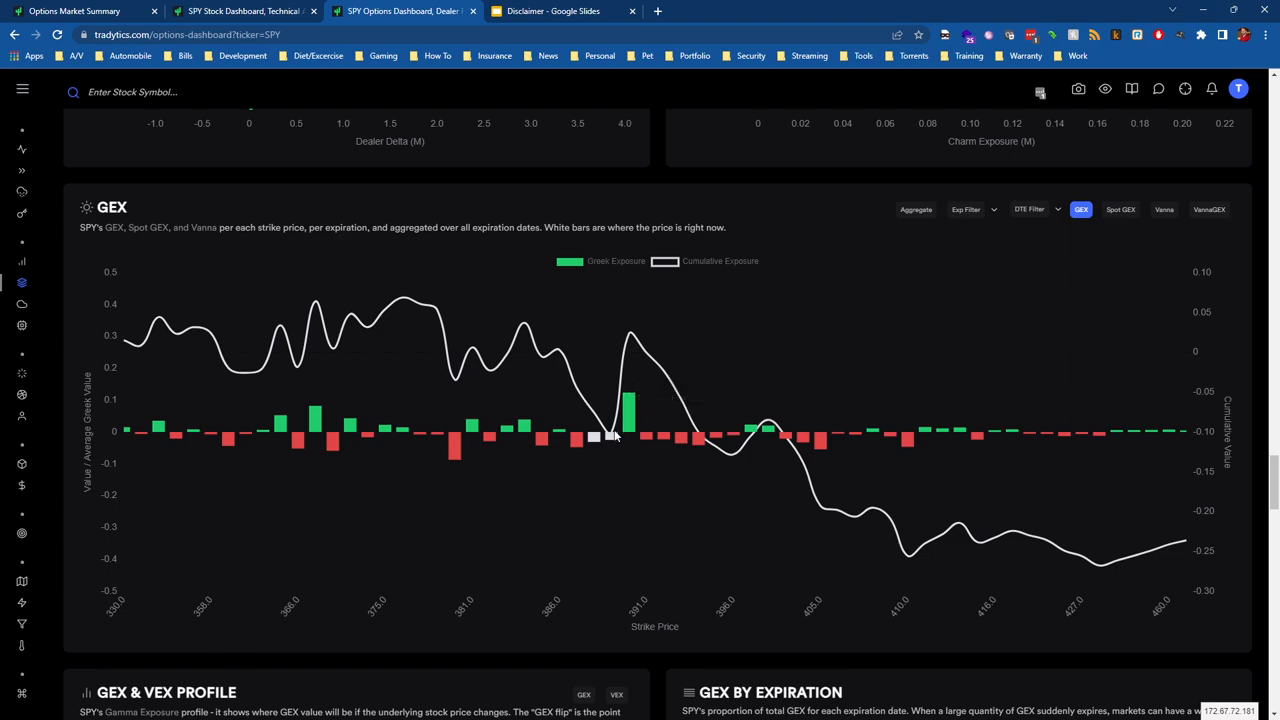
mouse_move(612, 438)
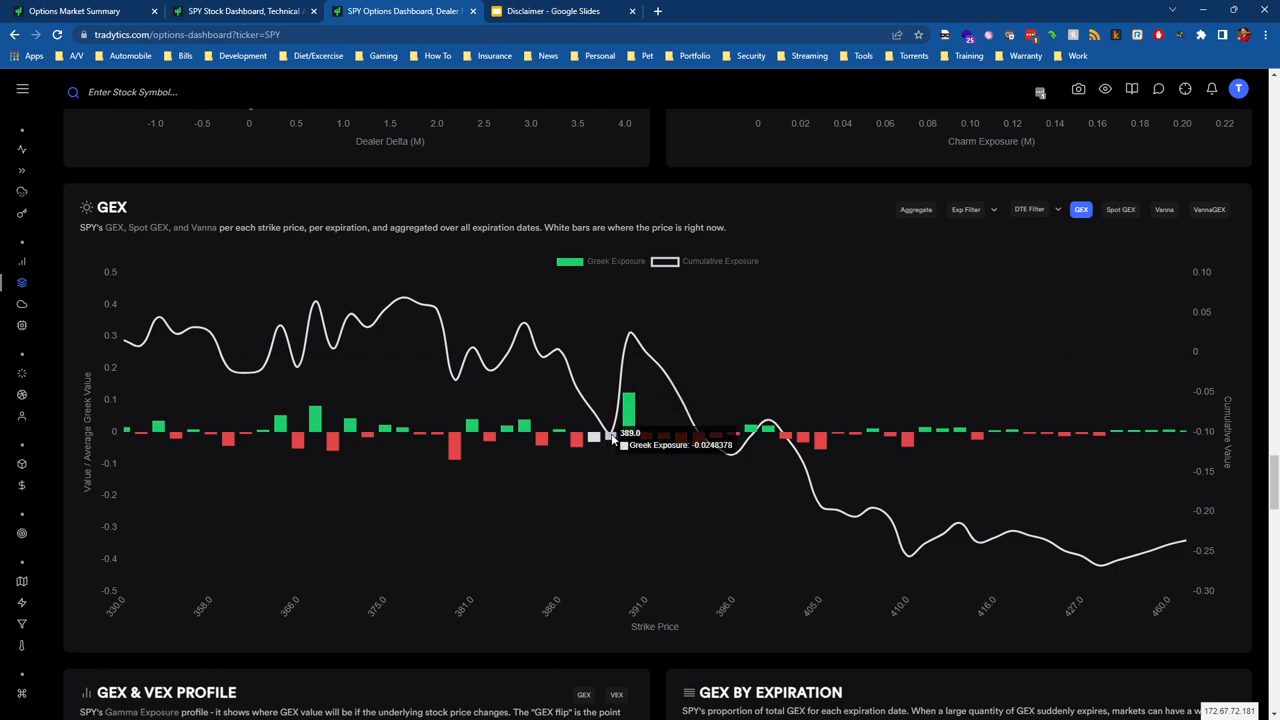
mouse_move(628, 420)
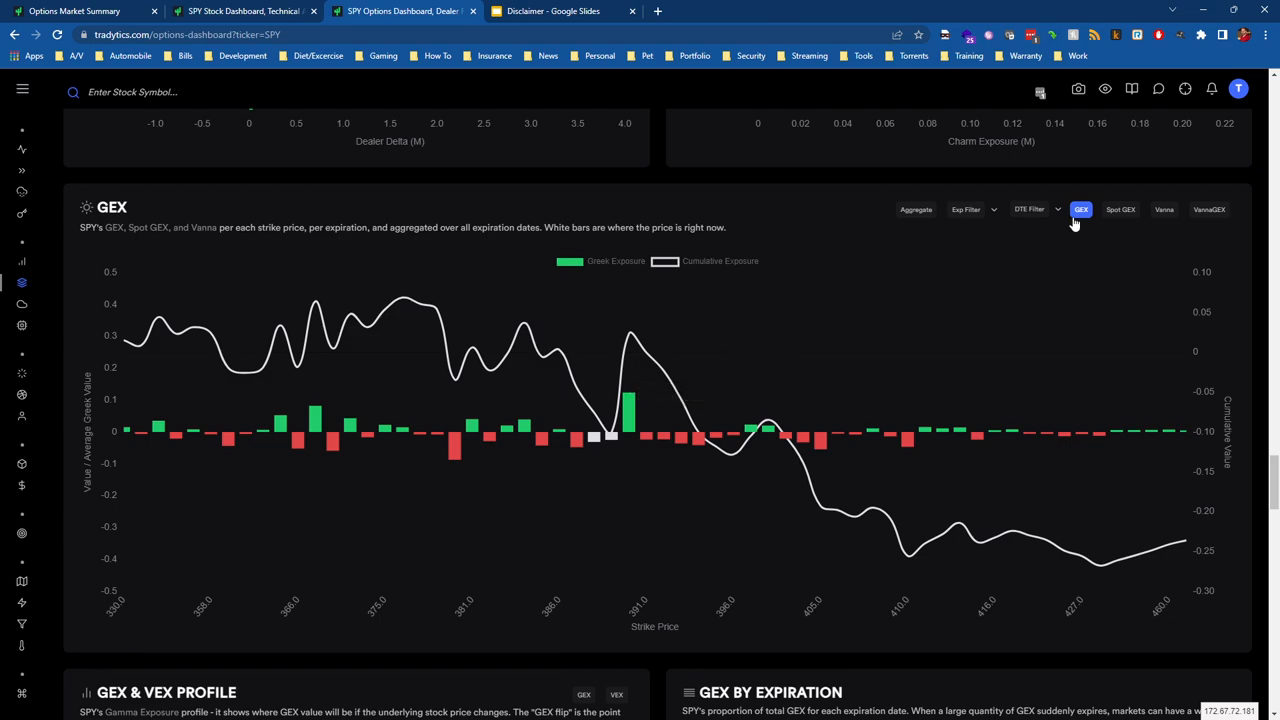
Switch the SPY exposure-by-strike chart back to the Spot GEX view.
click(1120, 210)
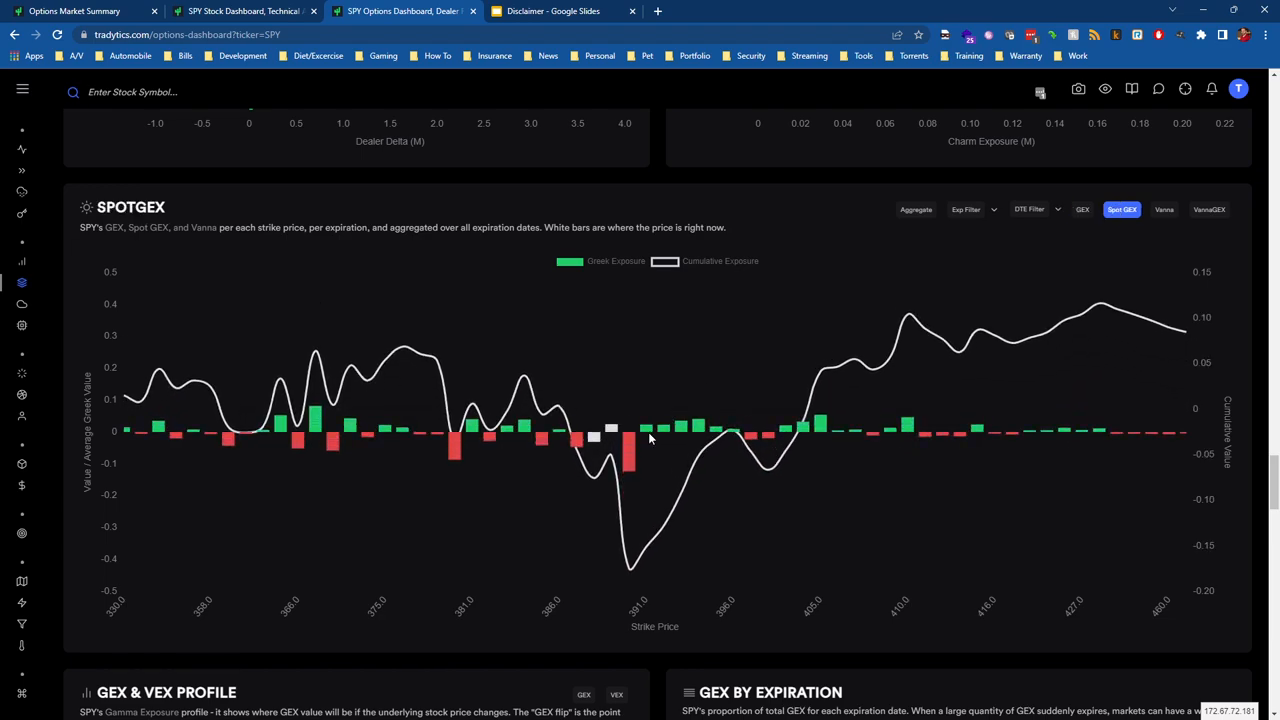
mouse_move(630, 444)
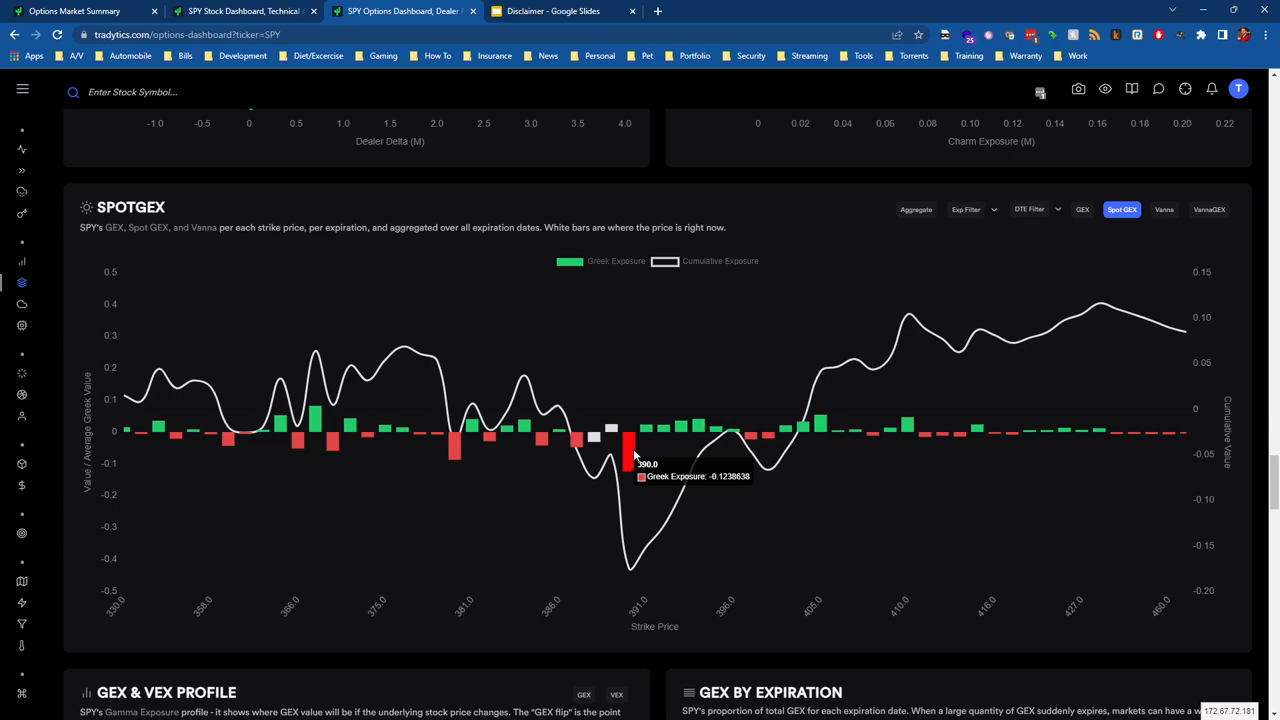
mouse_move(578, 440)
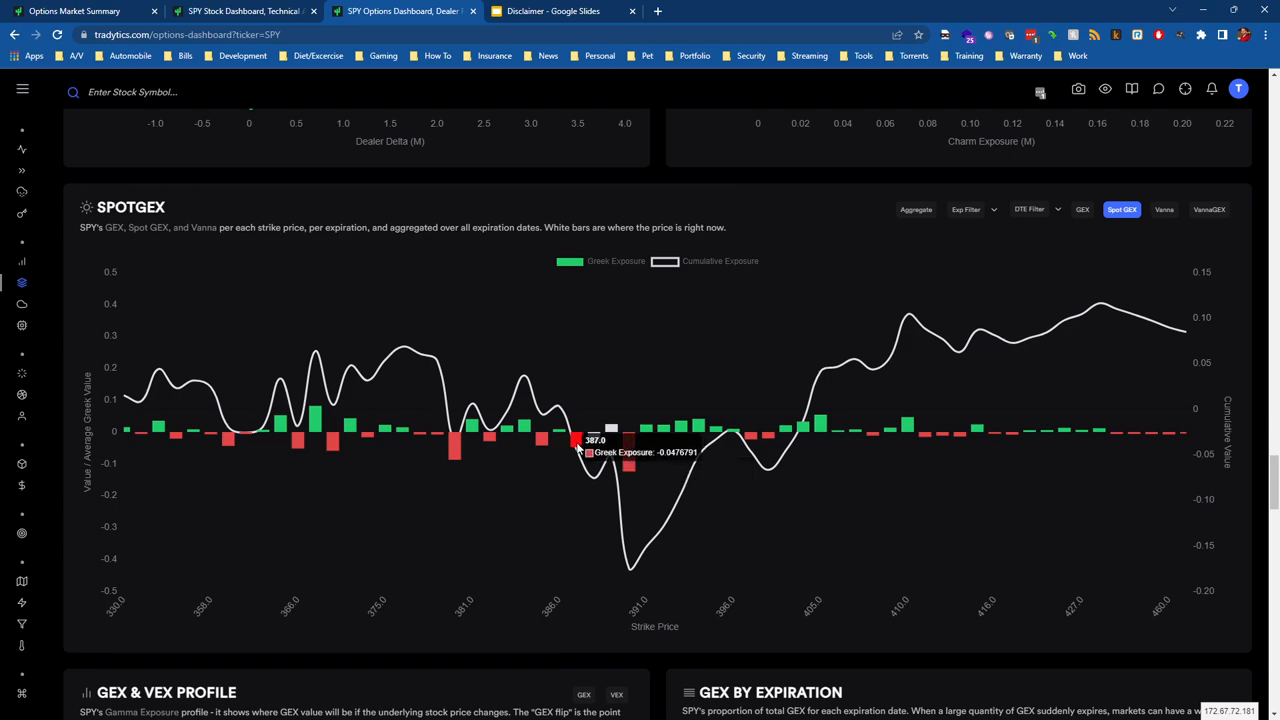
mouse_move(604, 440)
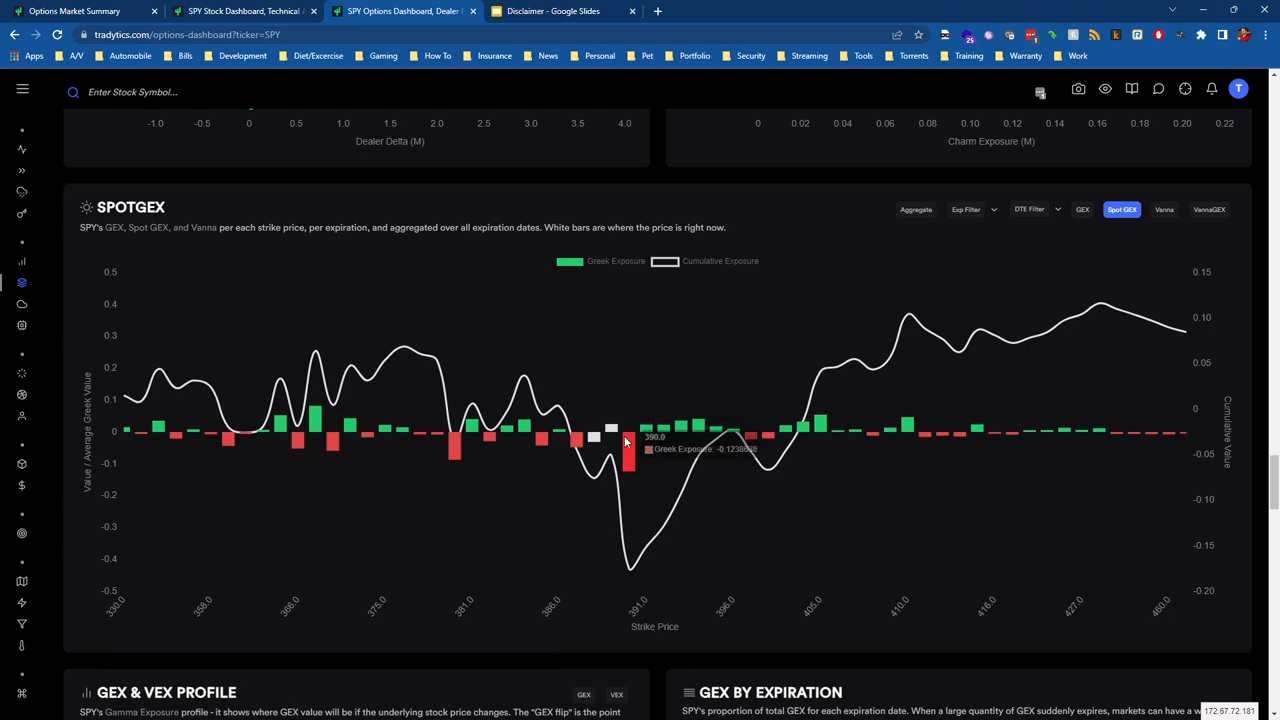
mouse_move(628, 444)
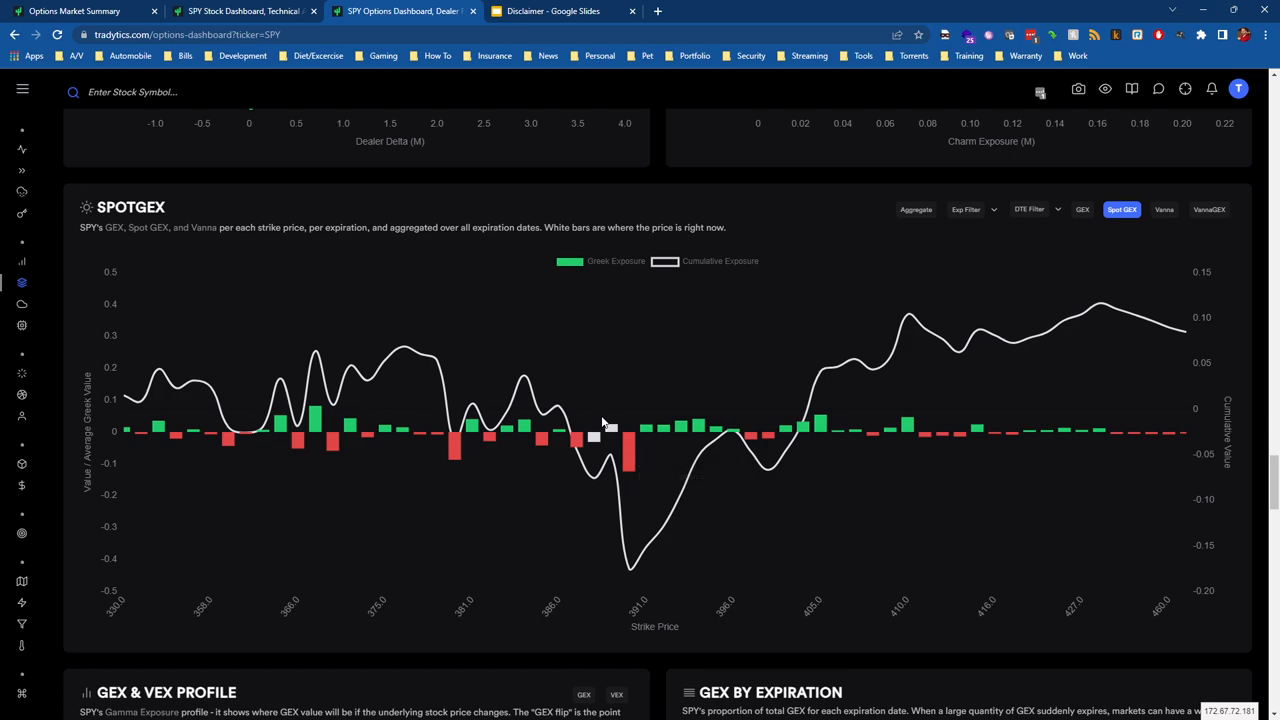
mouse_move(636, 440)
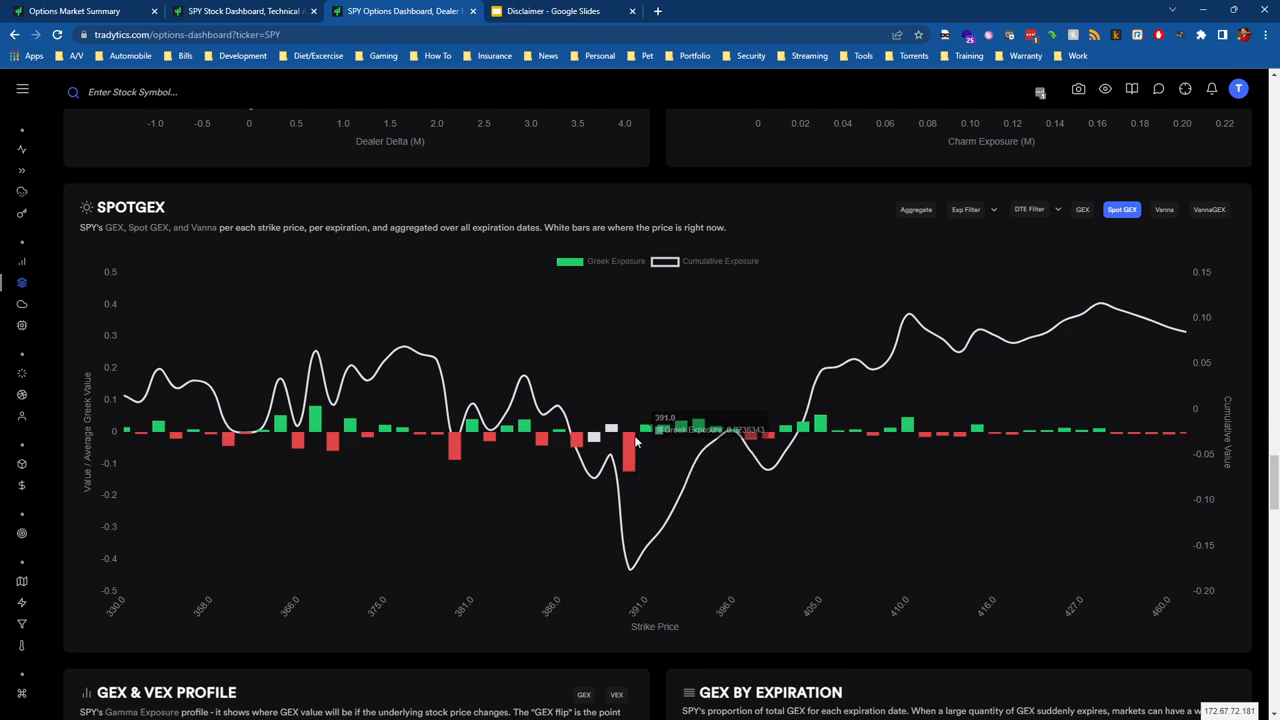
mouse_move(630, 450)
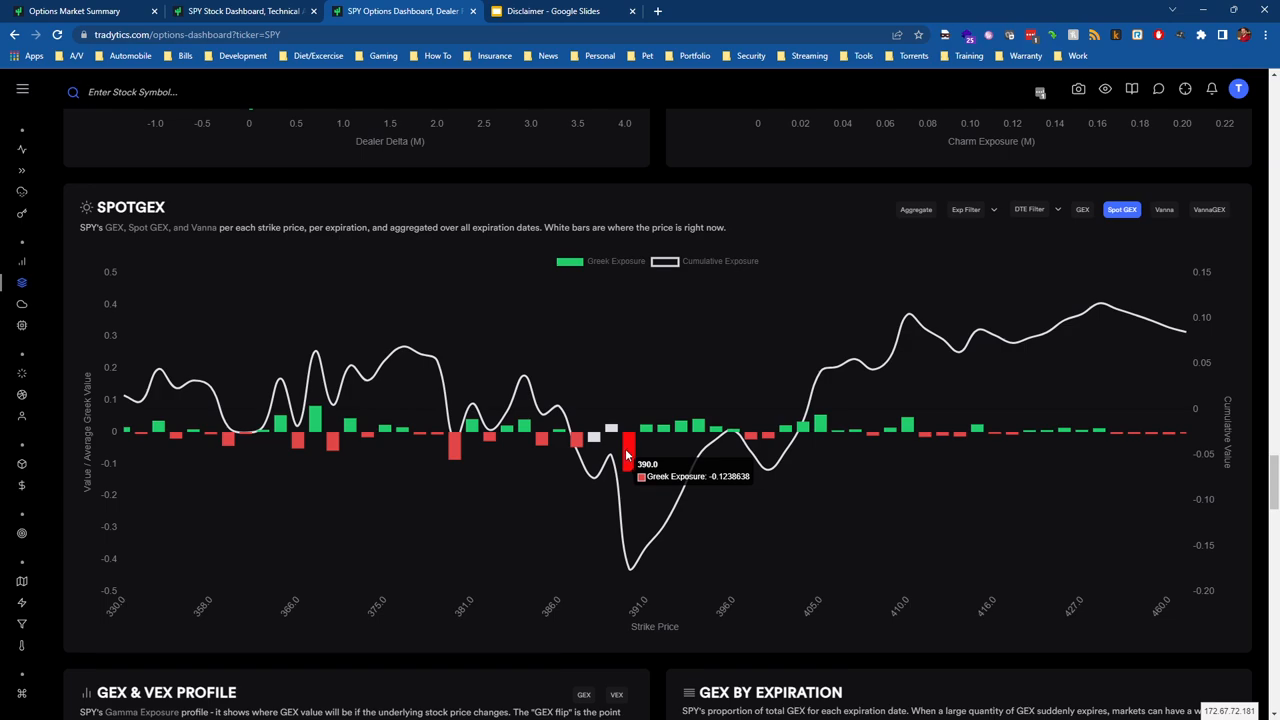
mouse_move(632, 446)
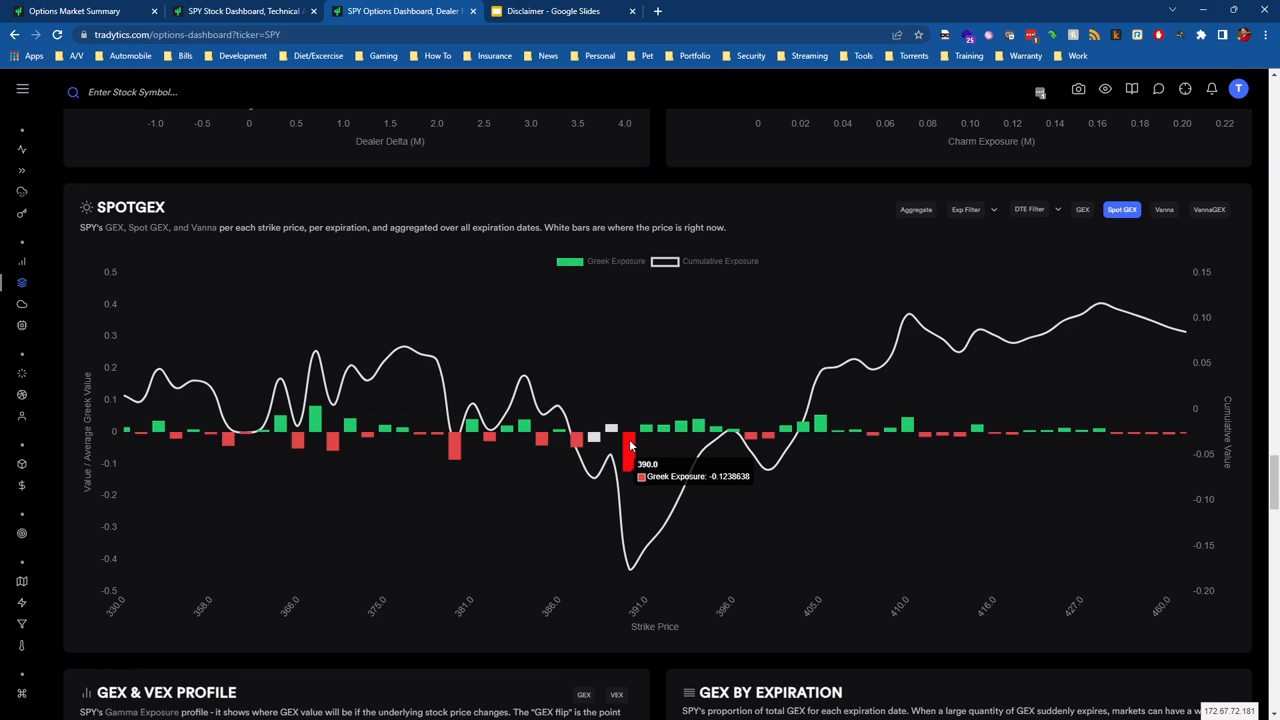
mouse_move(642, 434)
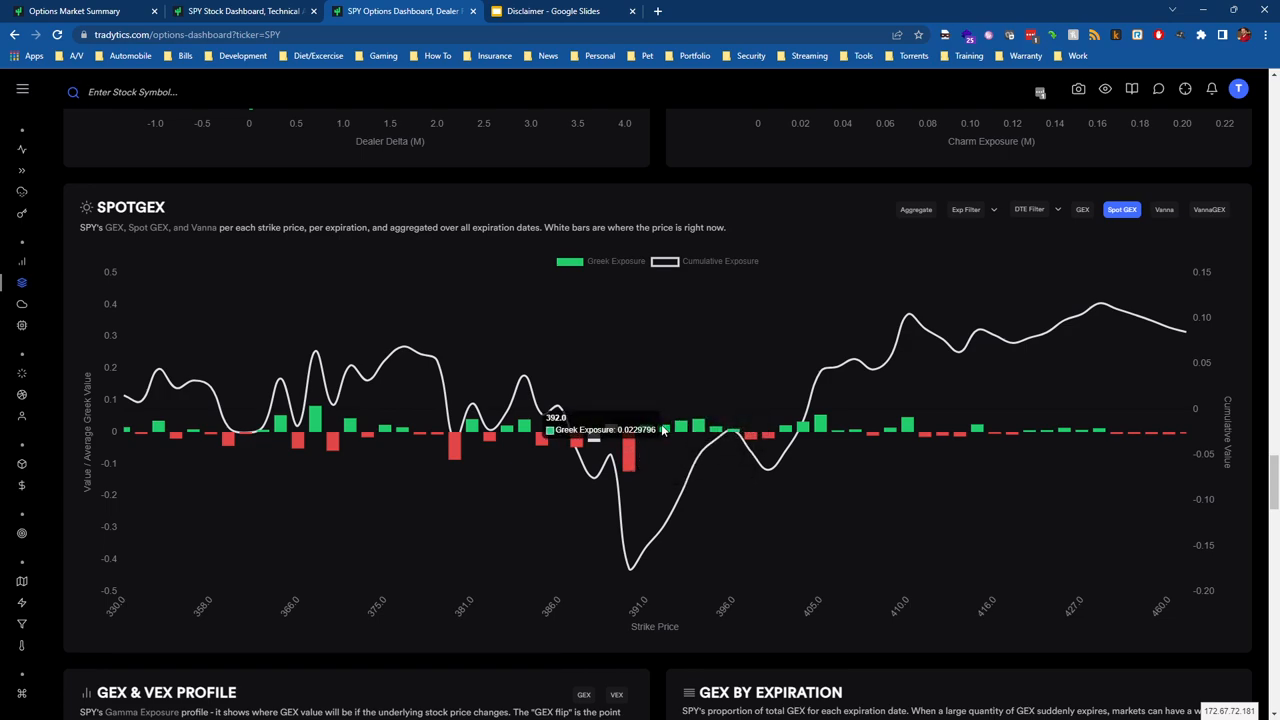
mouse_move(688, 430)
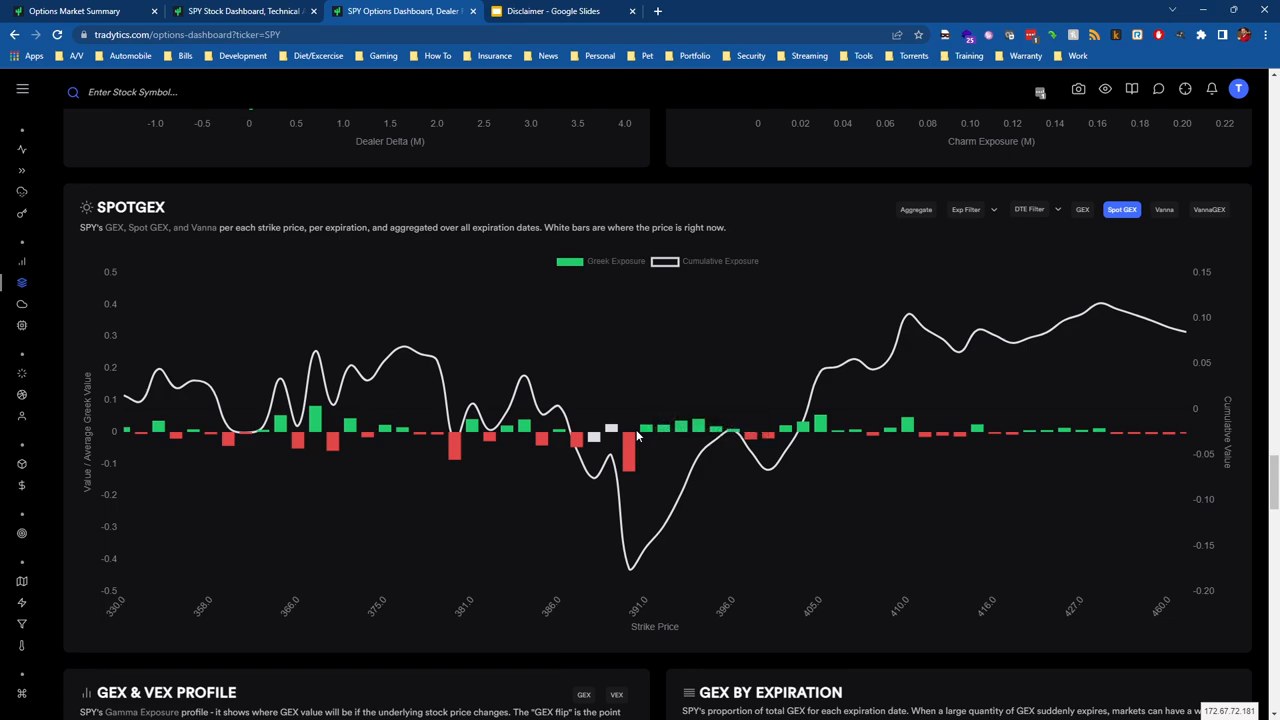
mouse_move(644, 432)
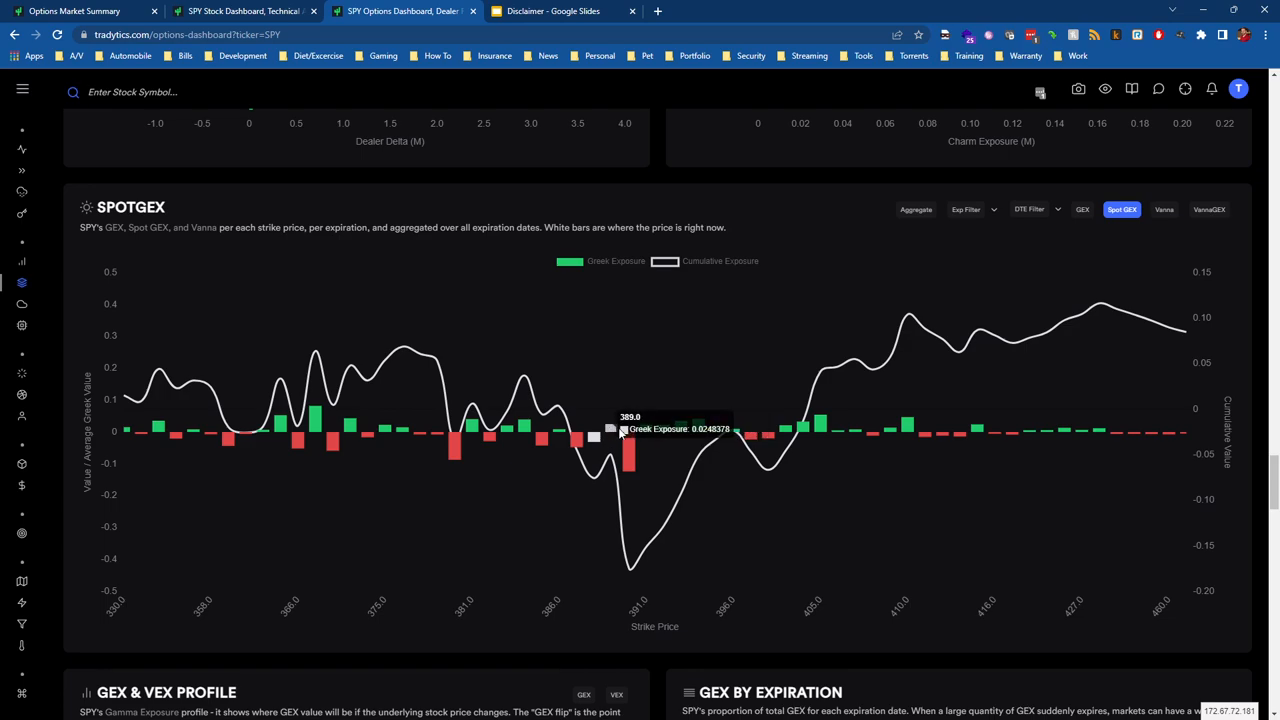
mouse_move(630, 444)
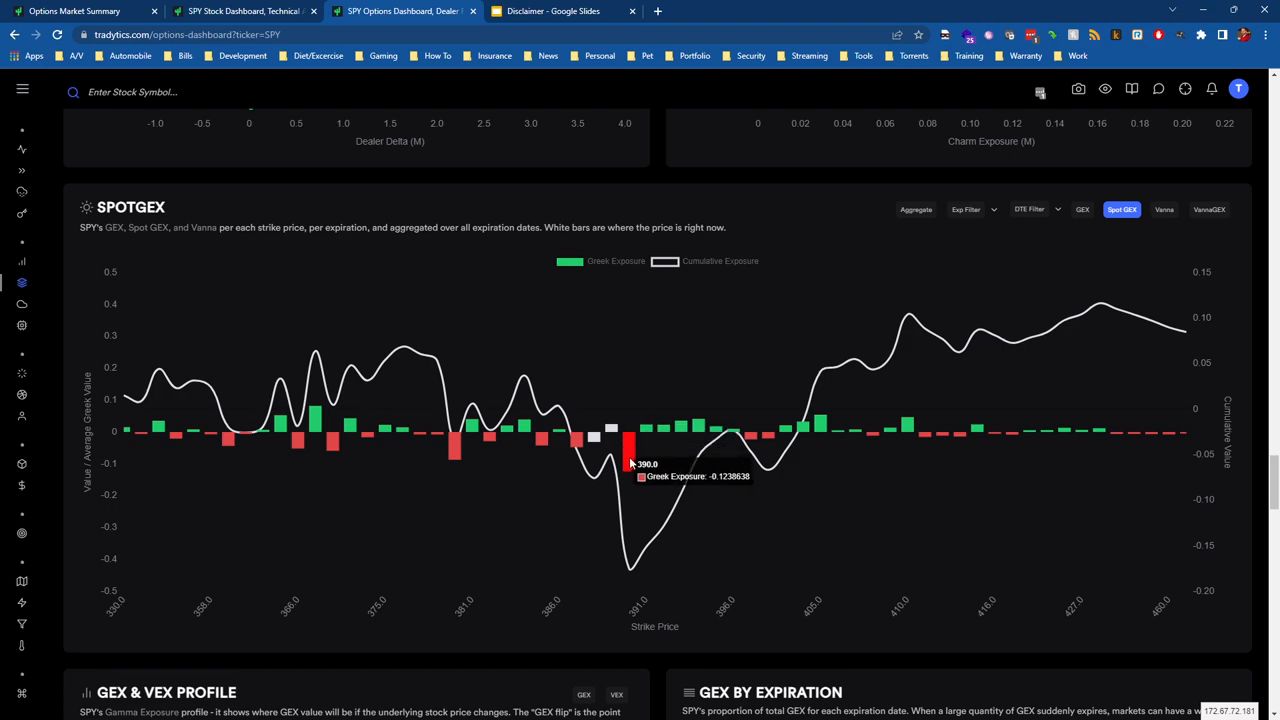
mouse_move(630, 460)
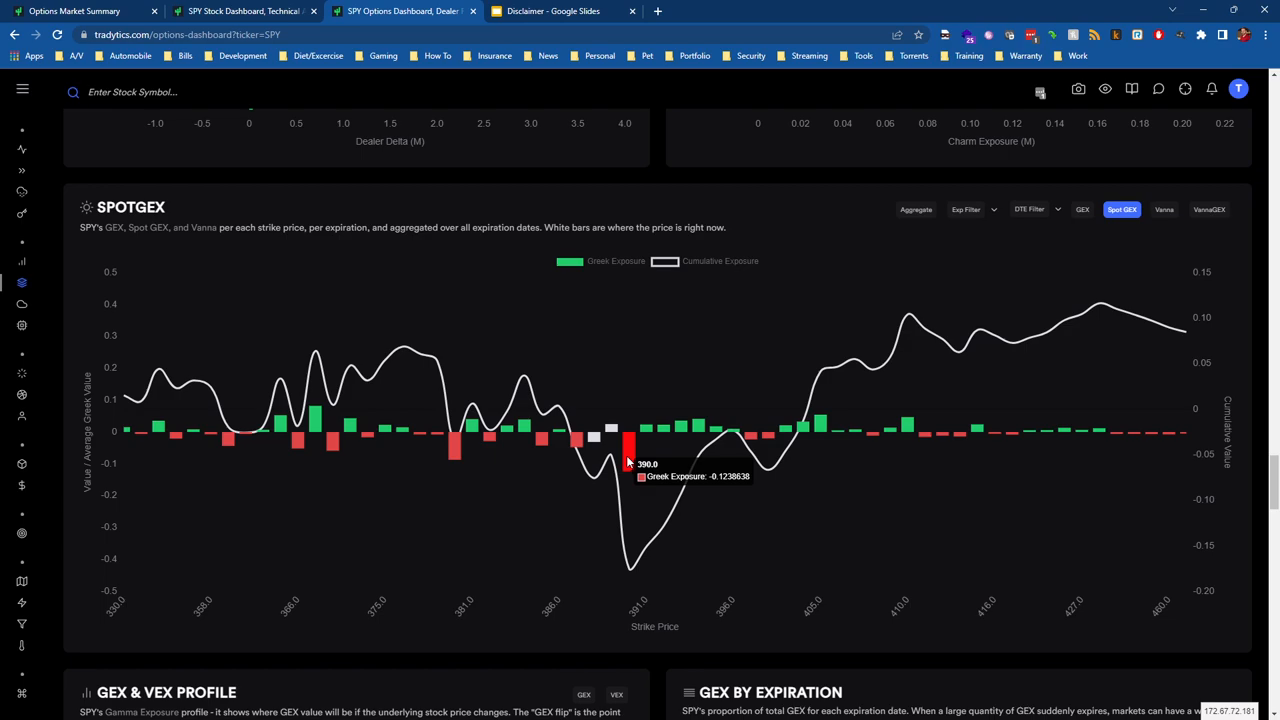
mouse_move(650, 444)
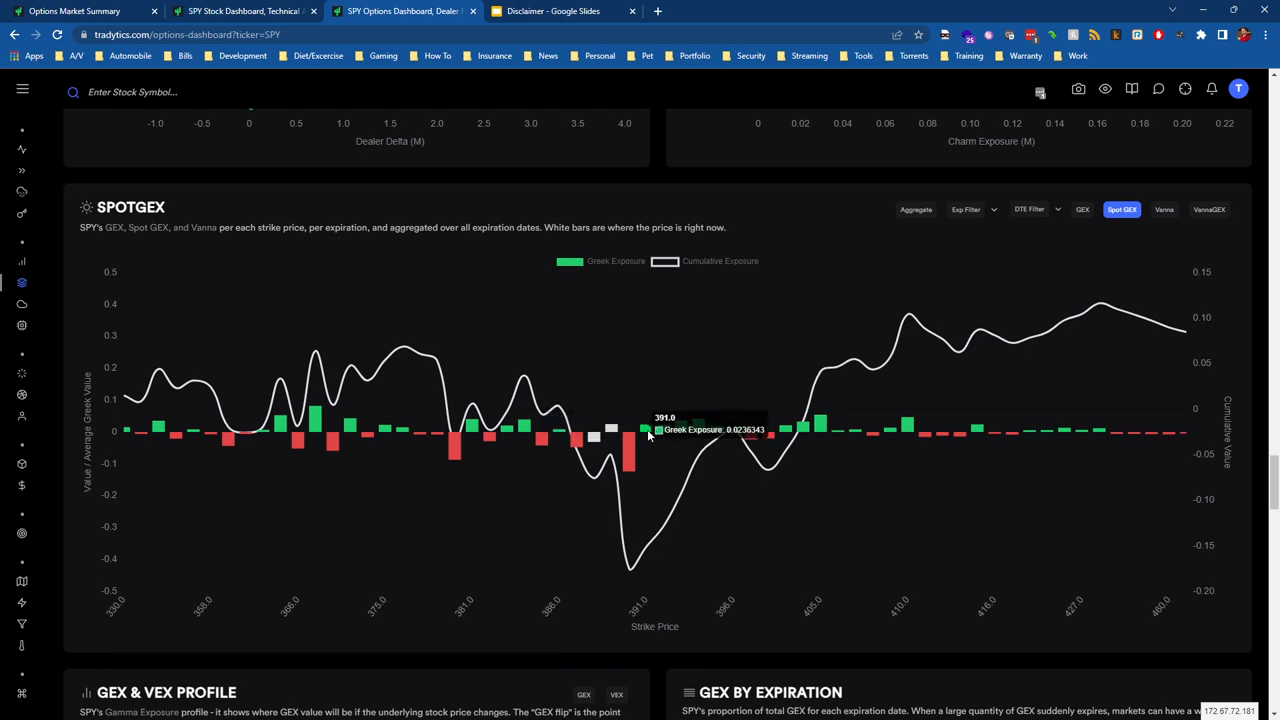
mouse_move(656, 420)
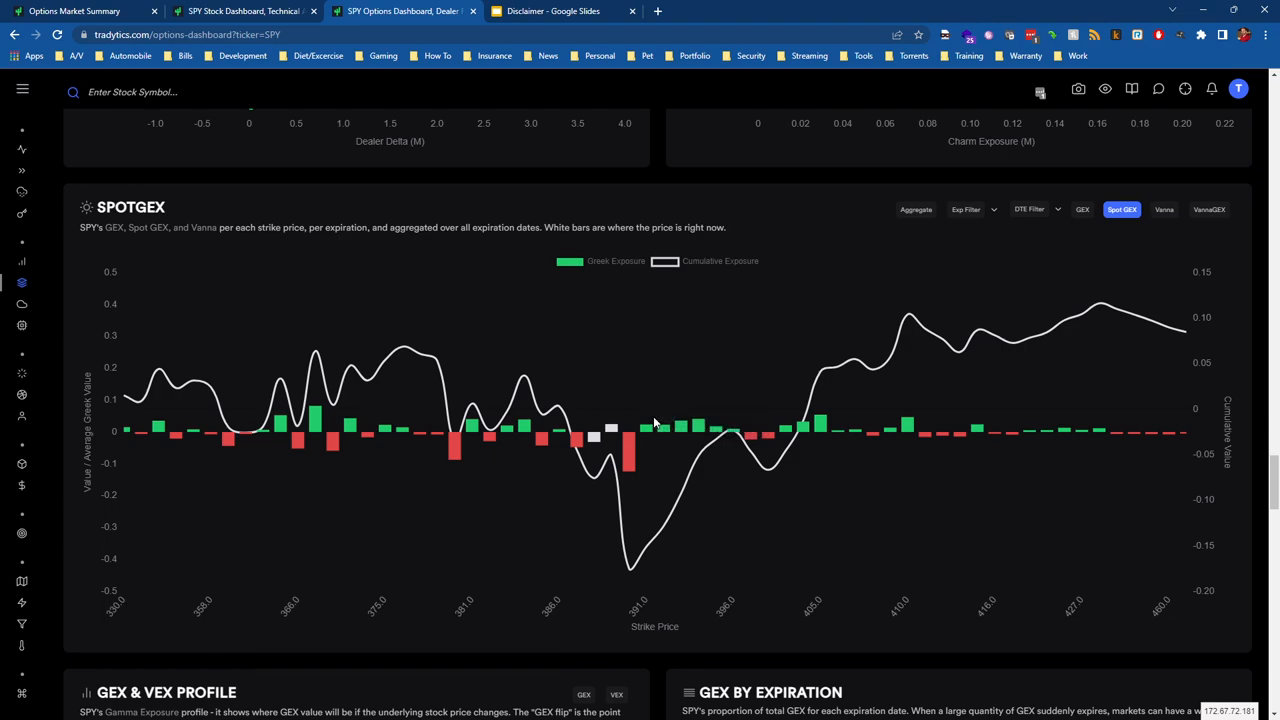
mouse_move(628, 450)
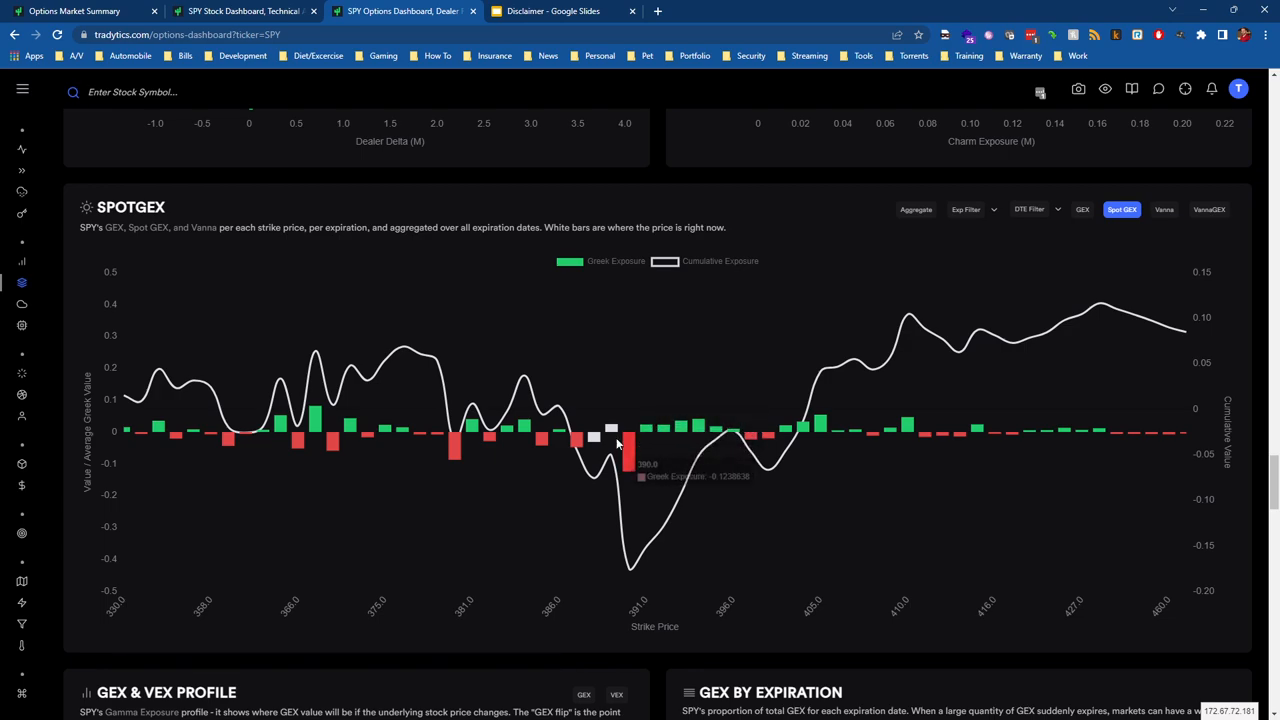
mouse_move(628, 440)
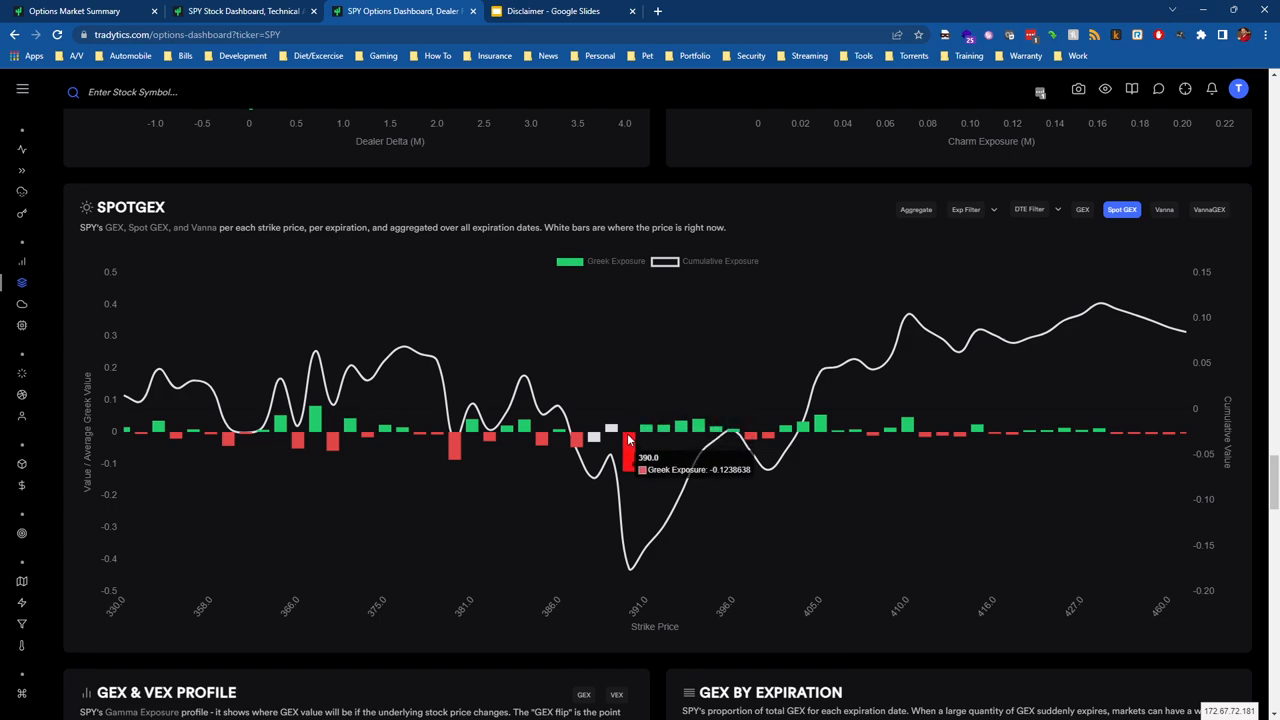
mouse_move(664, 430)
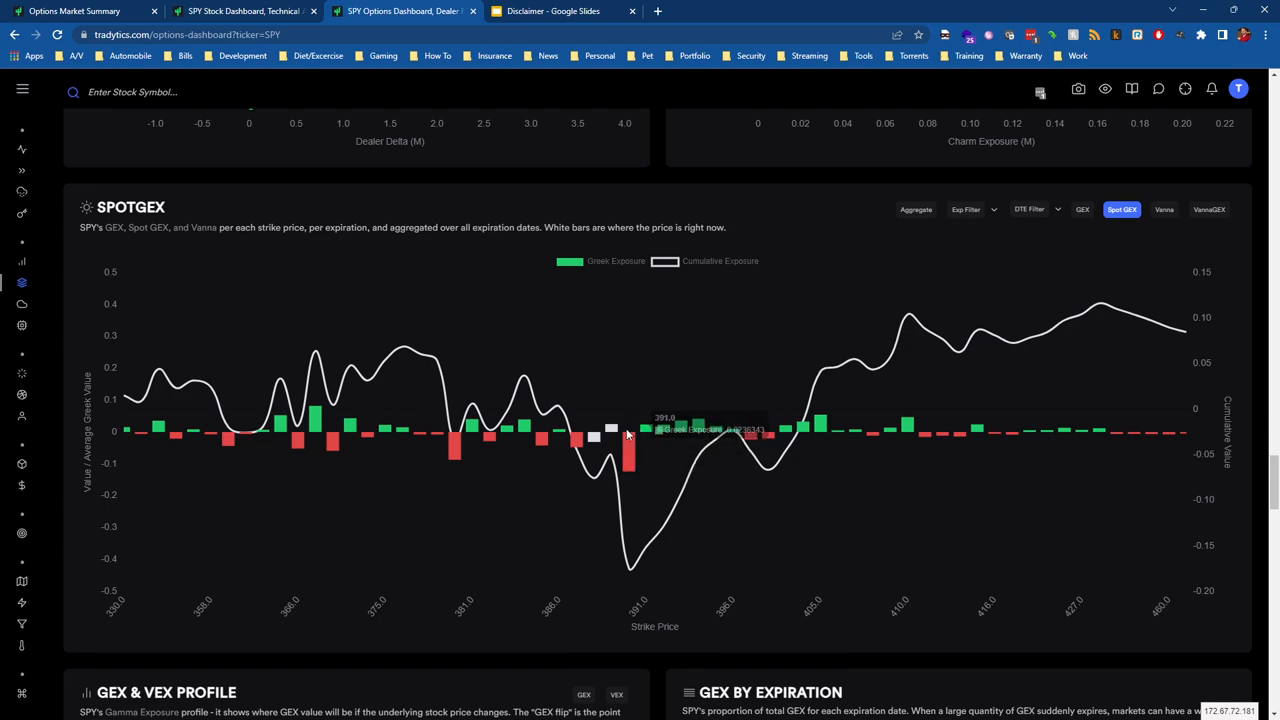
mouse_move(648, 434)
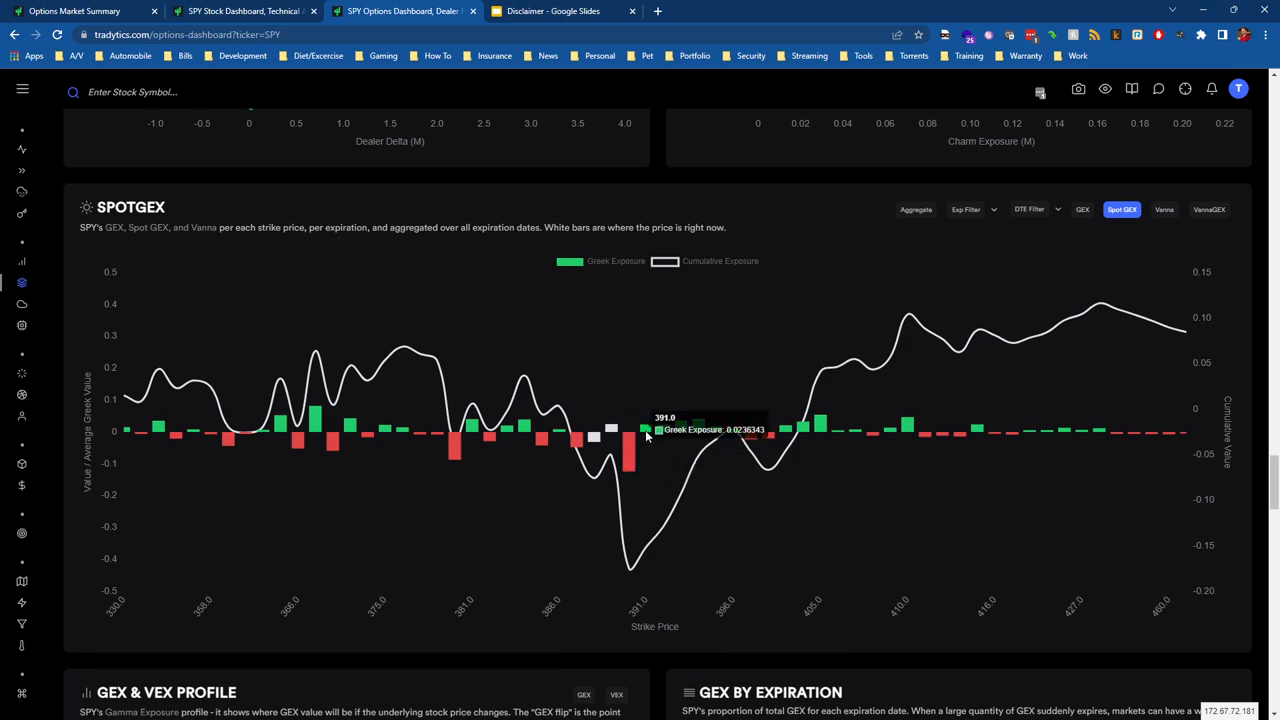
mouse_move(664, 432)
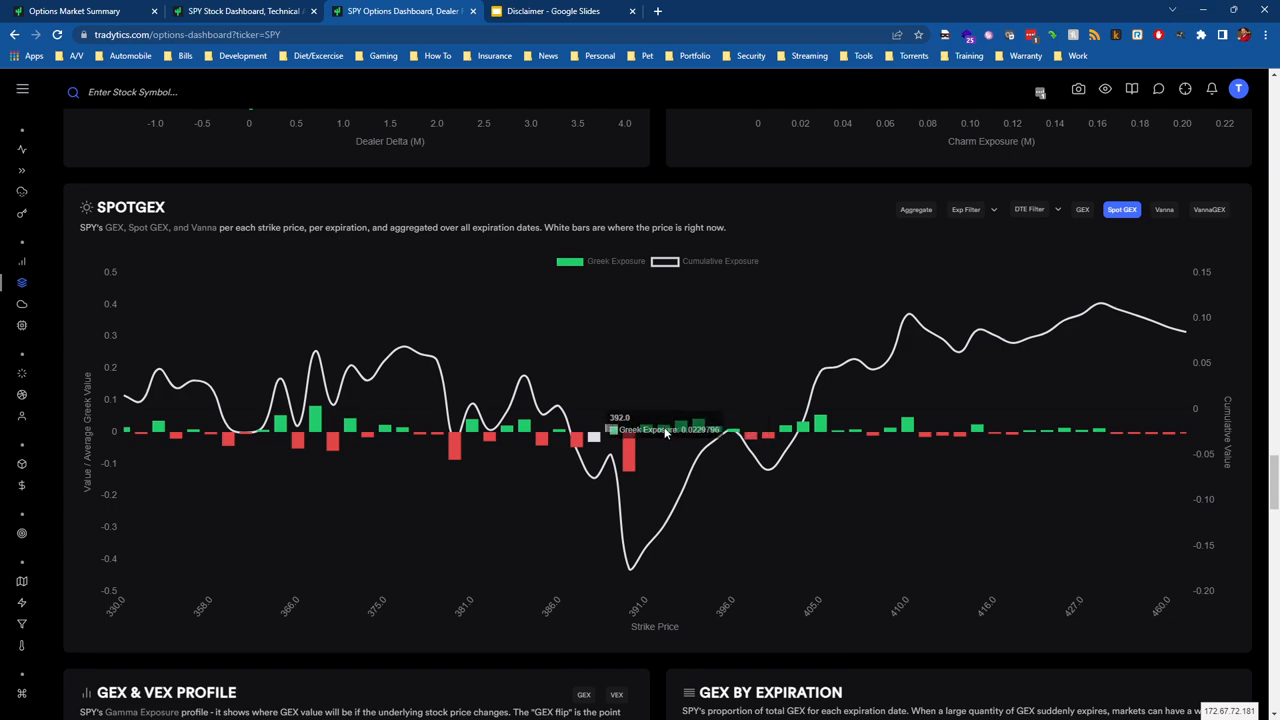
mouse_move(664, 432)
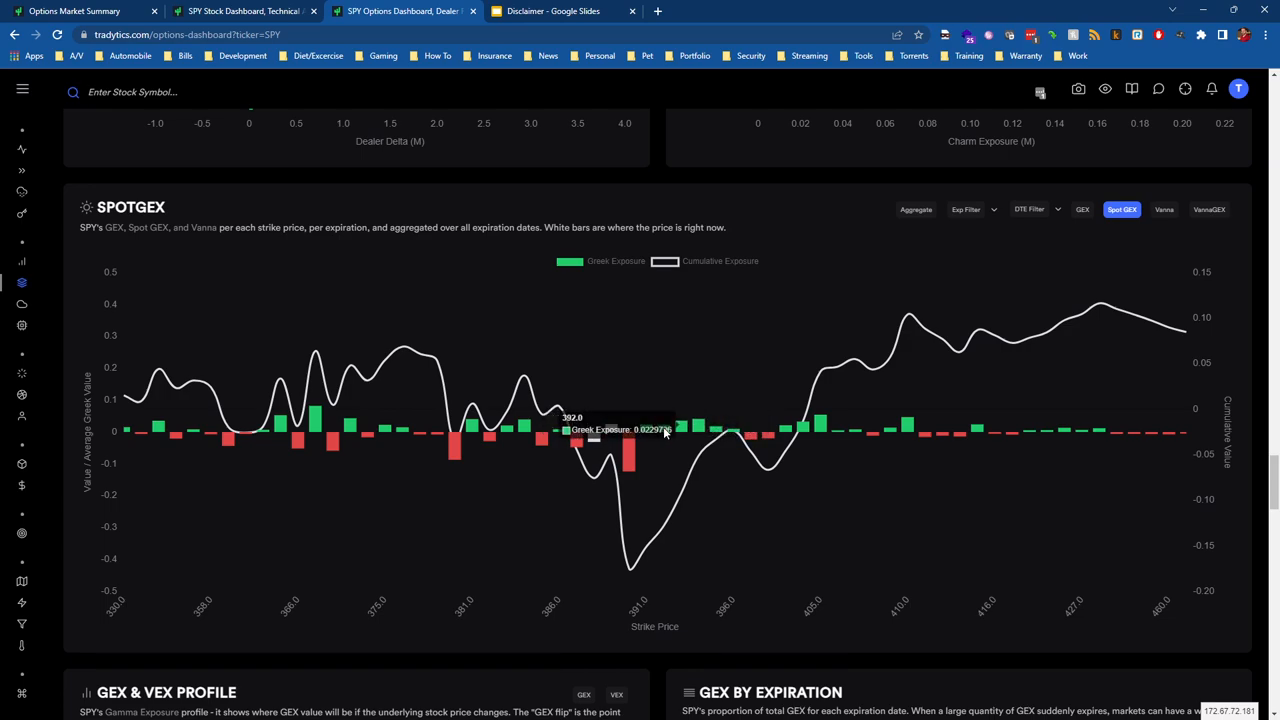
mouse_move(684, 424)
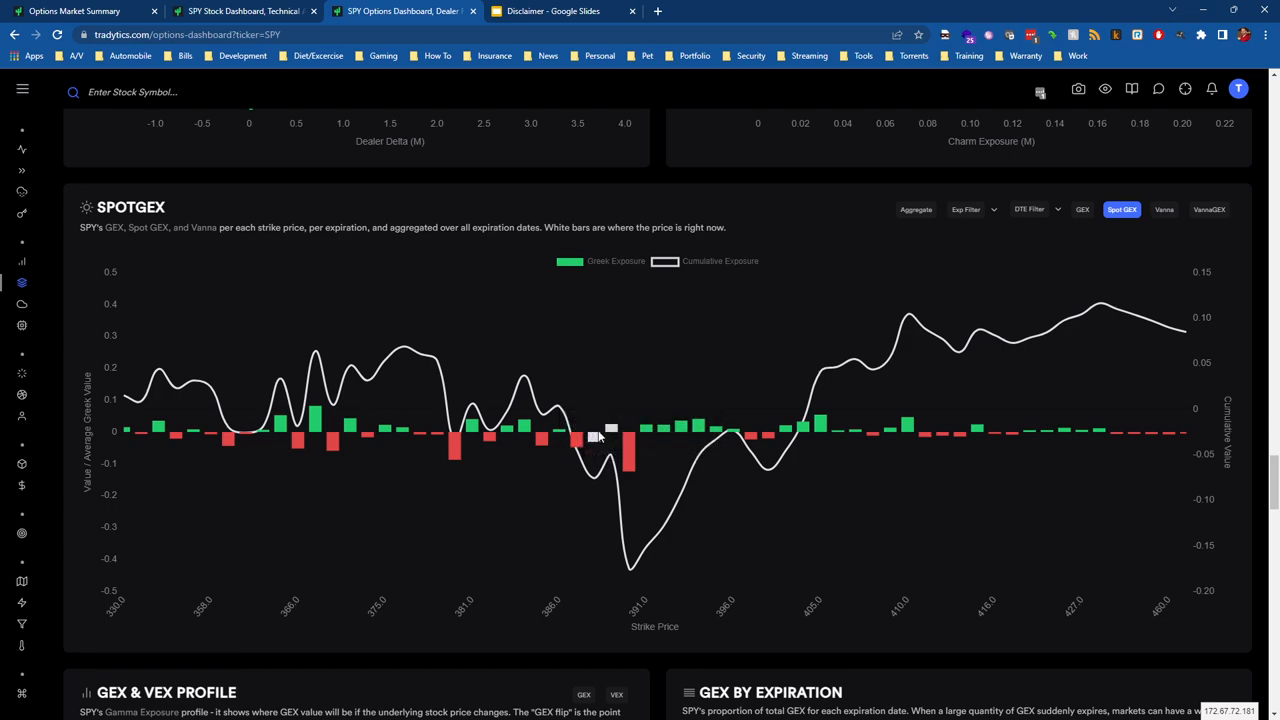
mouse_move(578, 444)
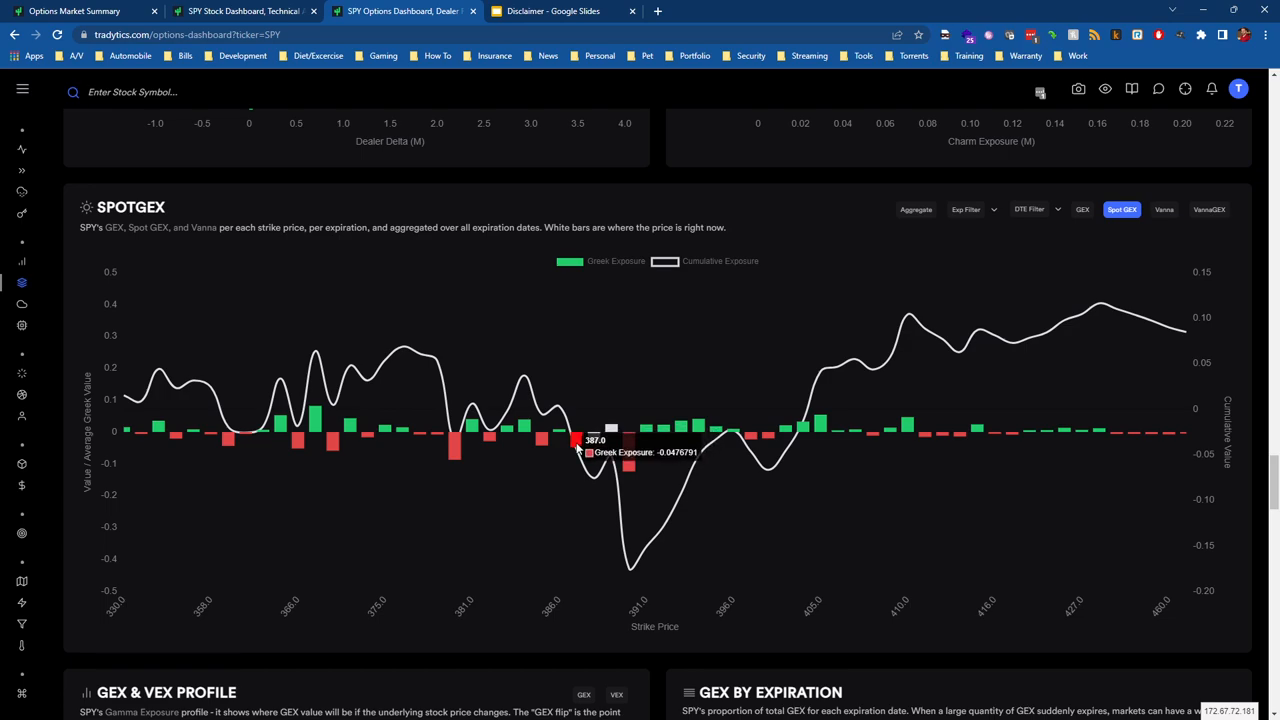
mouse_move(604, 438)
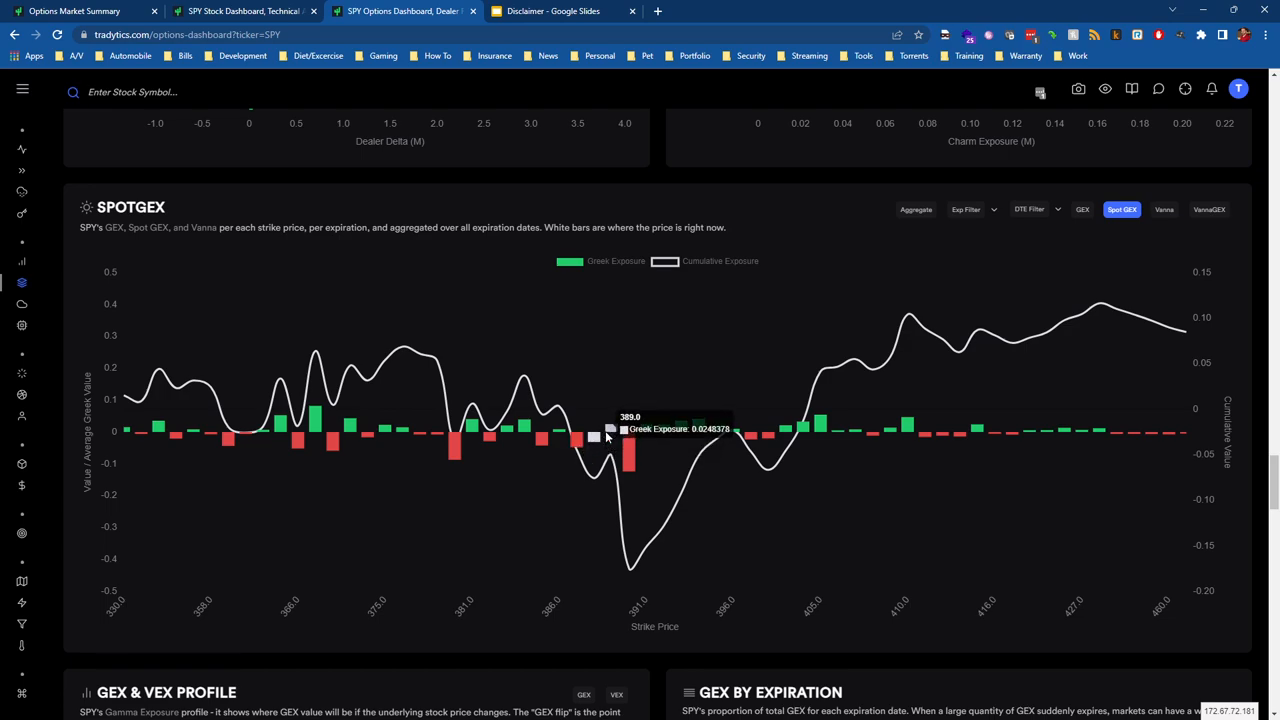
mouse_move(604, 436)
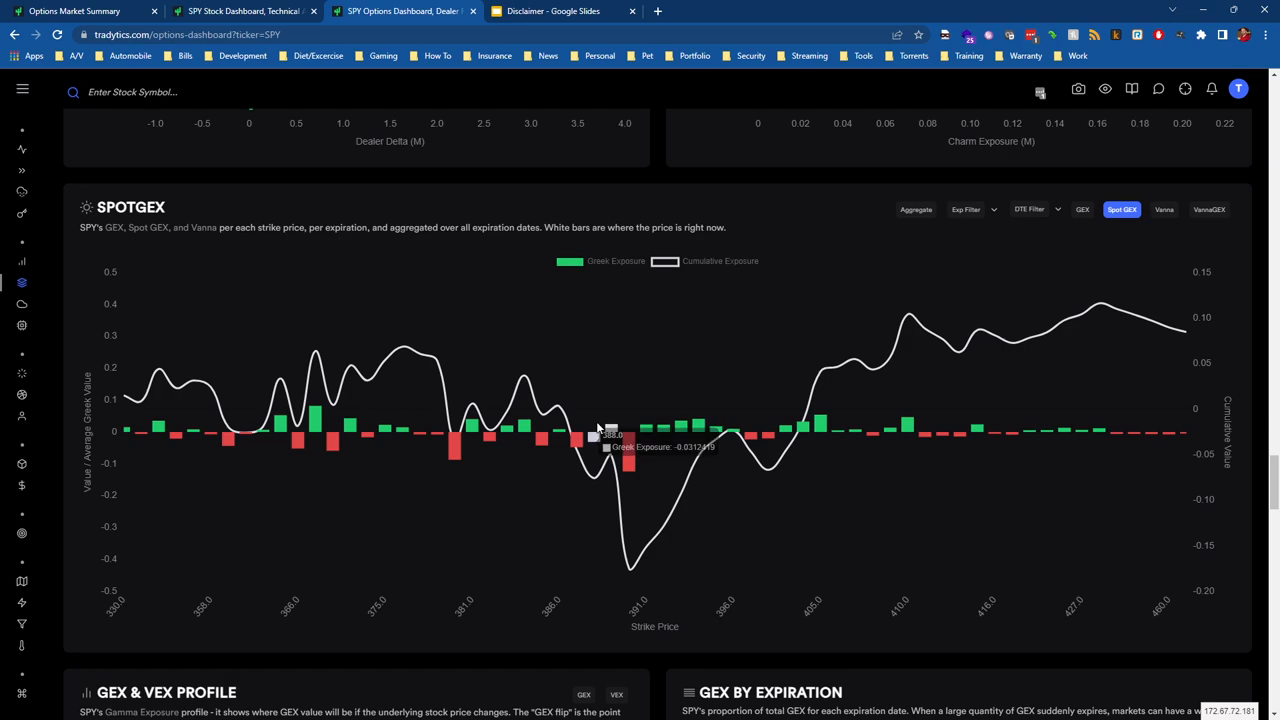
mouse_move(584, 440)
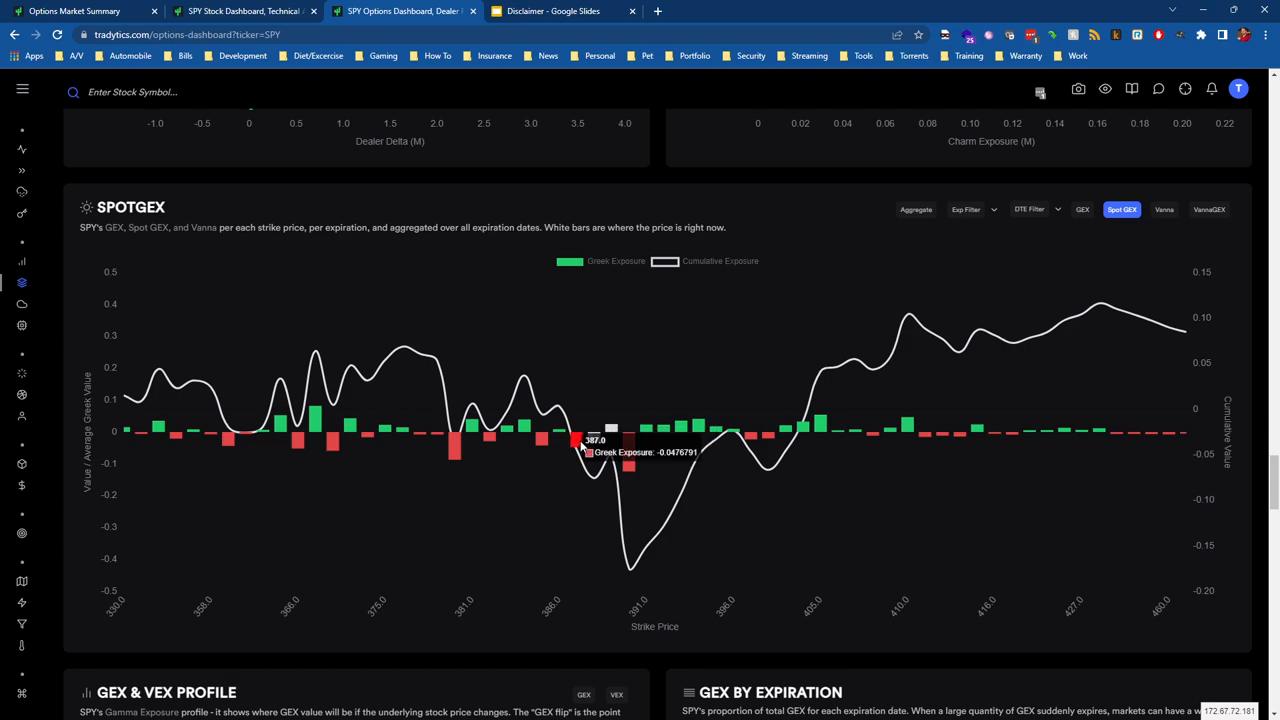
mouse_move(600, 432)
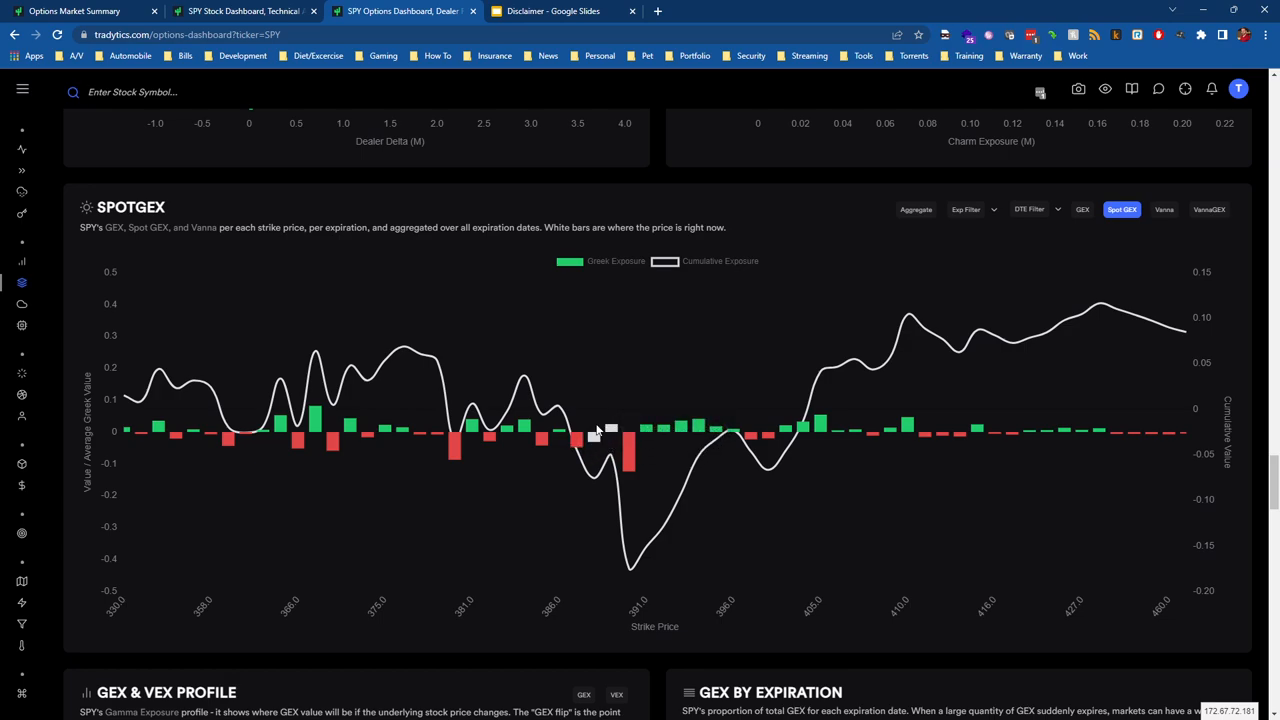
mouse_move(598, 432)
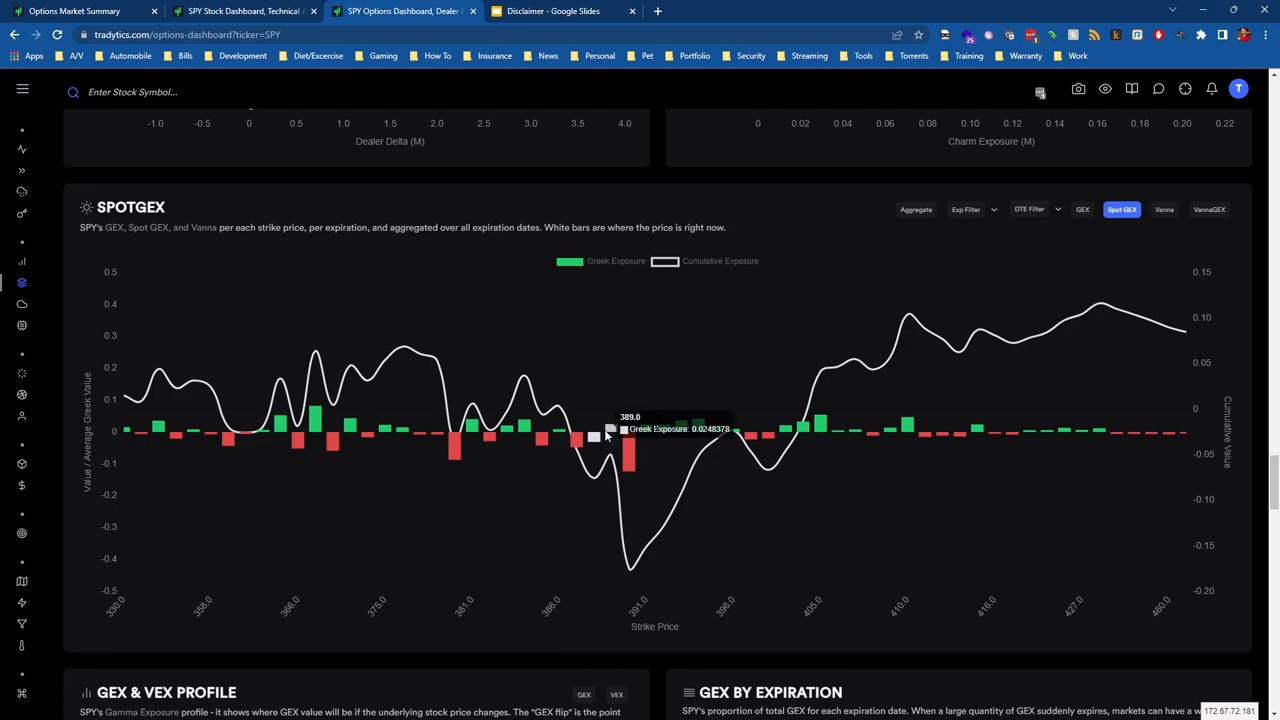
mouse_move(590, 438)
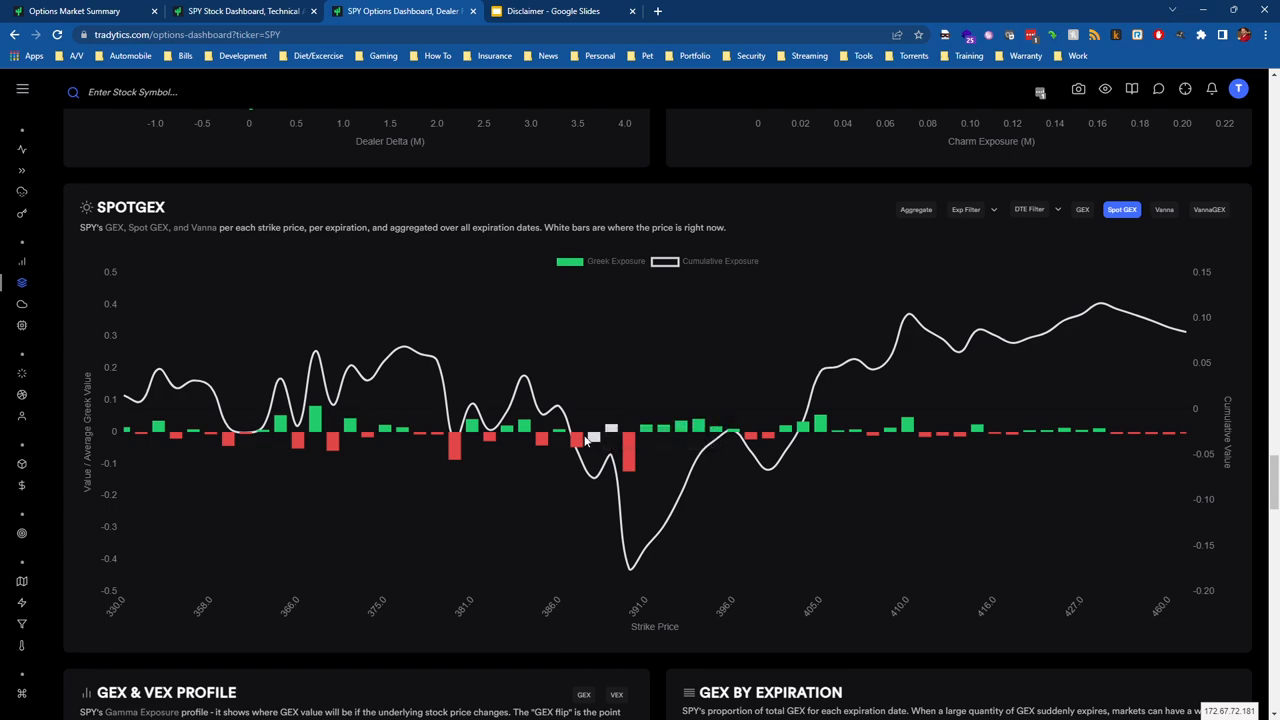
mouse_move(570, 434)
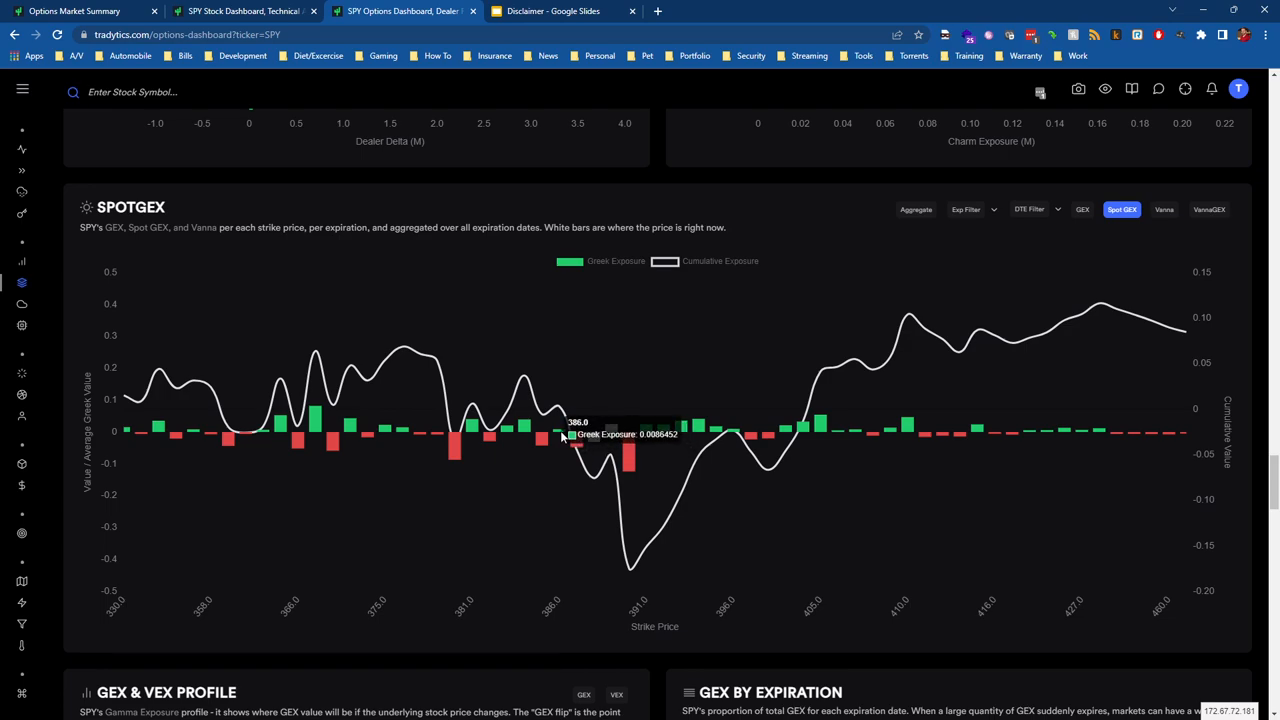
mouse_move(584, 448)
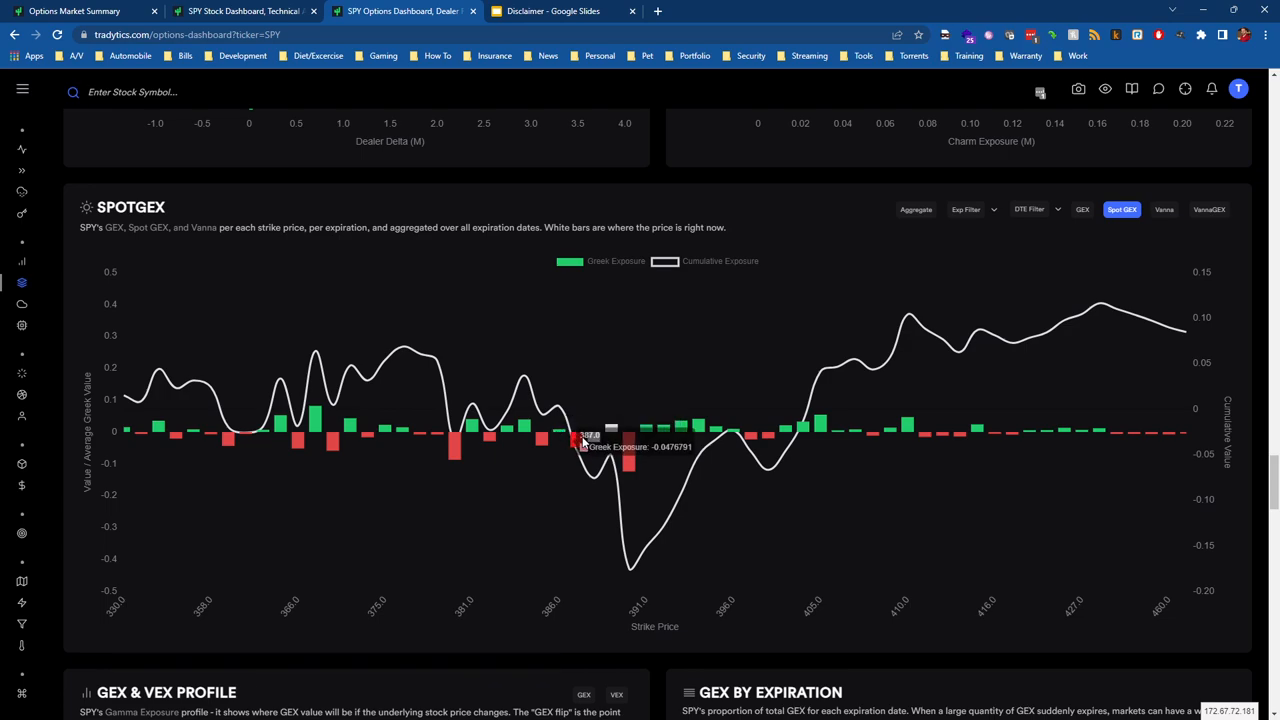
mouse_move(564, 436)
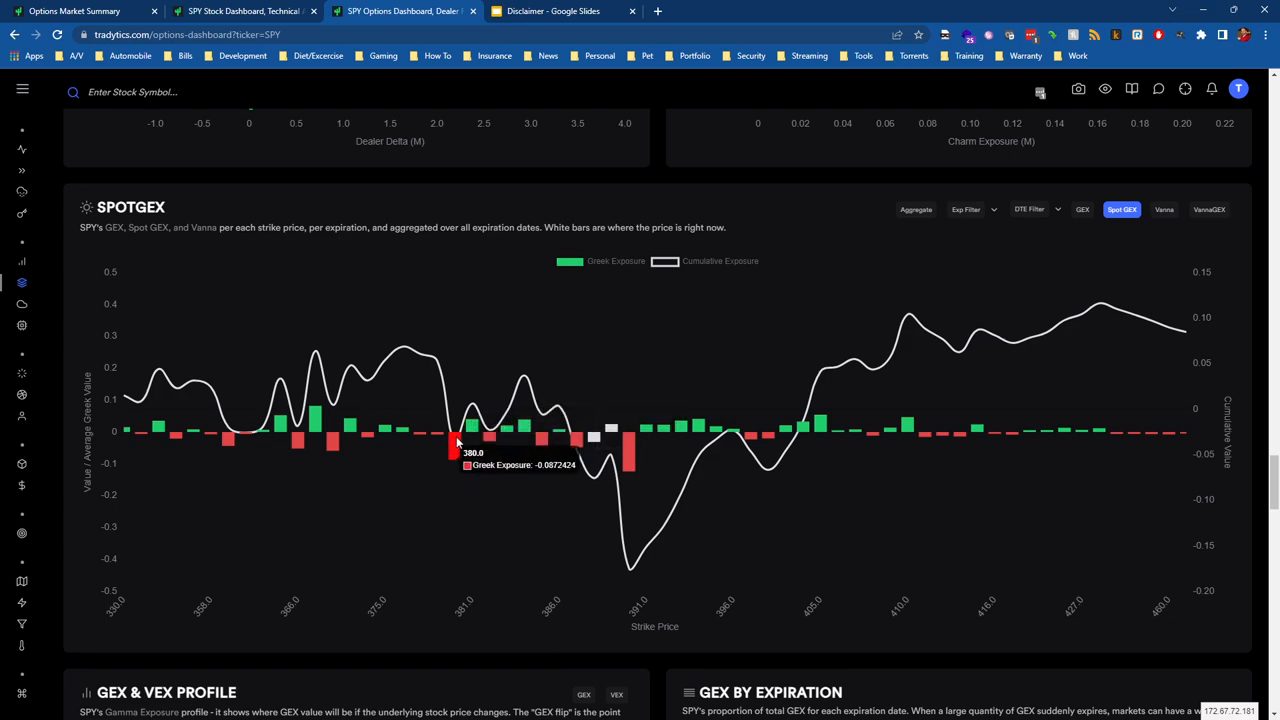
mouse_move(570, 440)
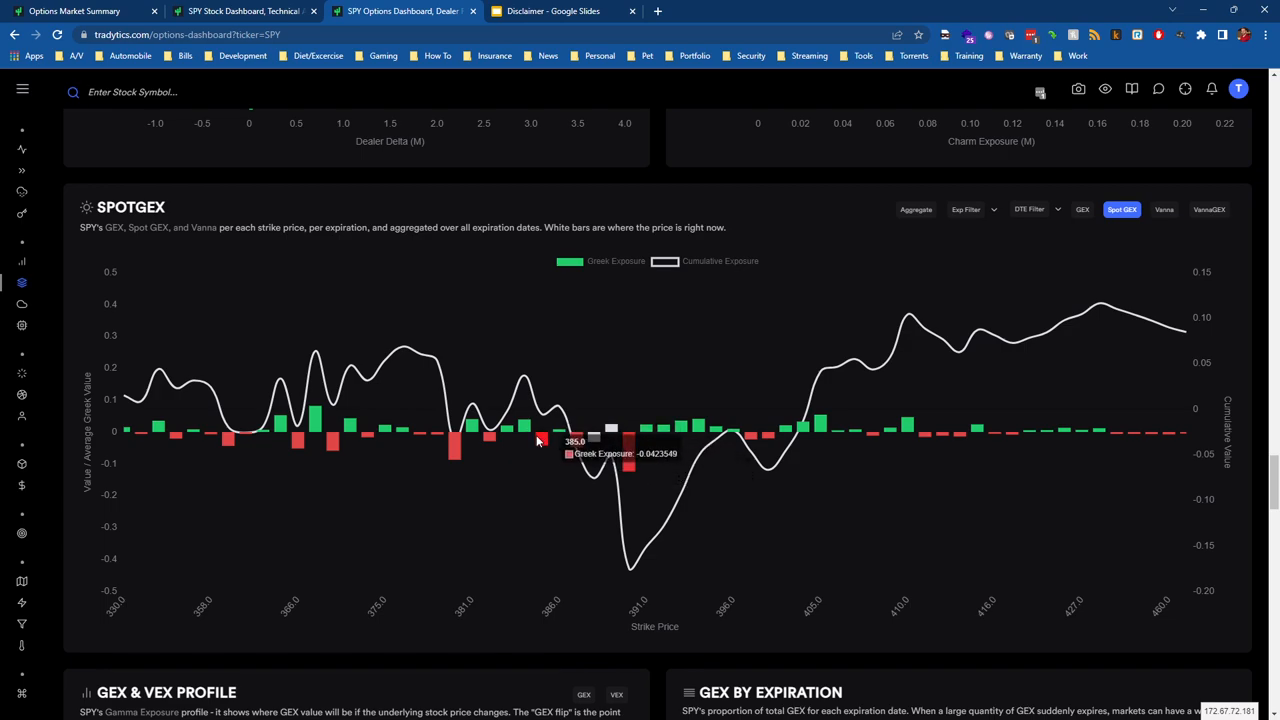
mouse_move(630, 444)
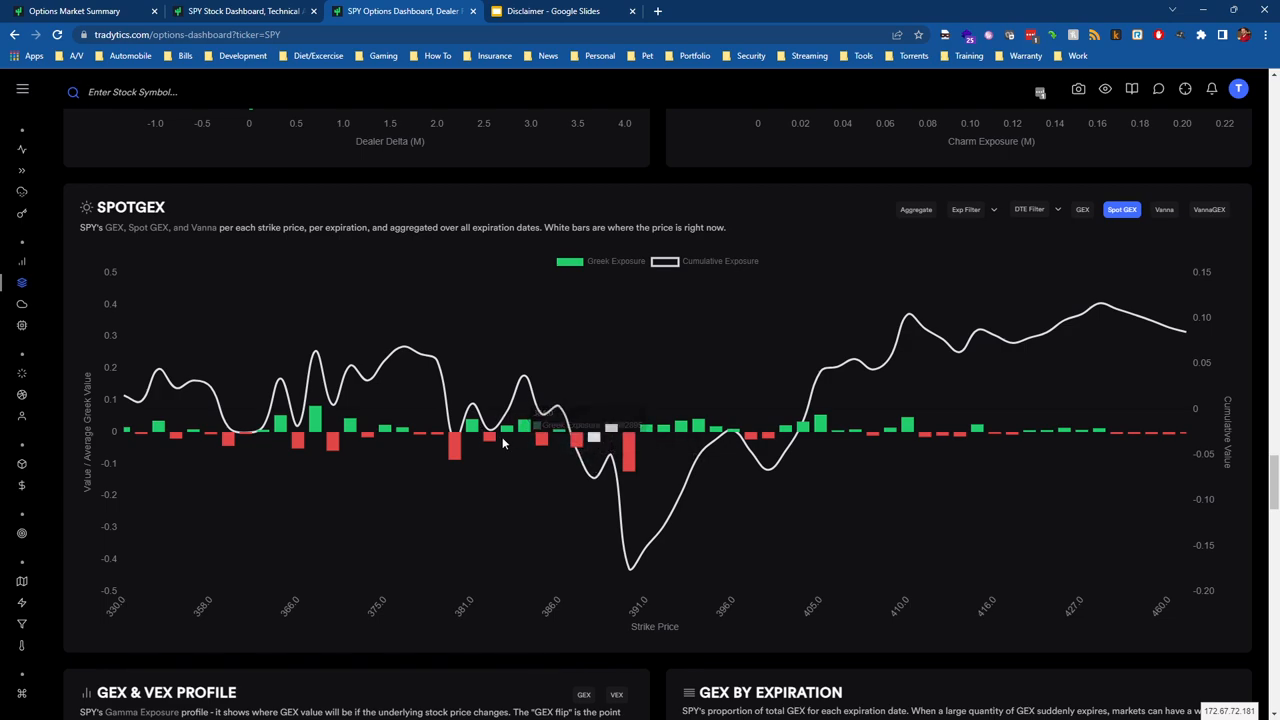
mouse_move(496, 438)
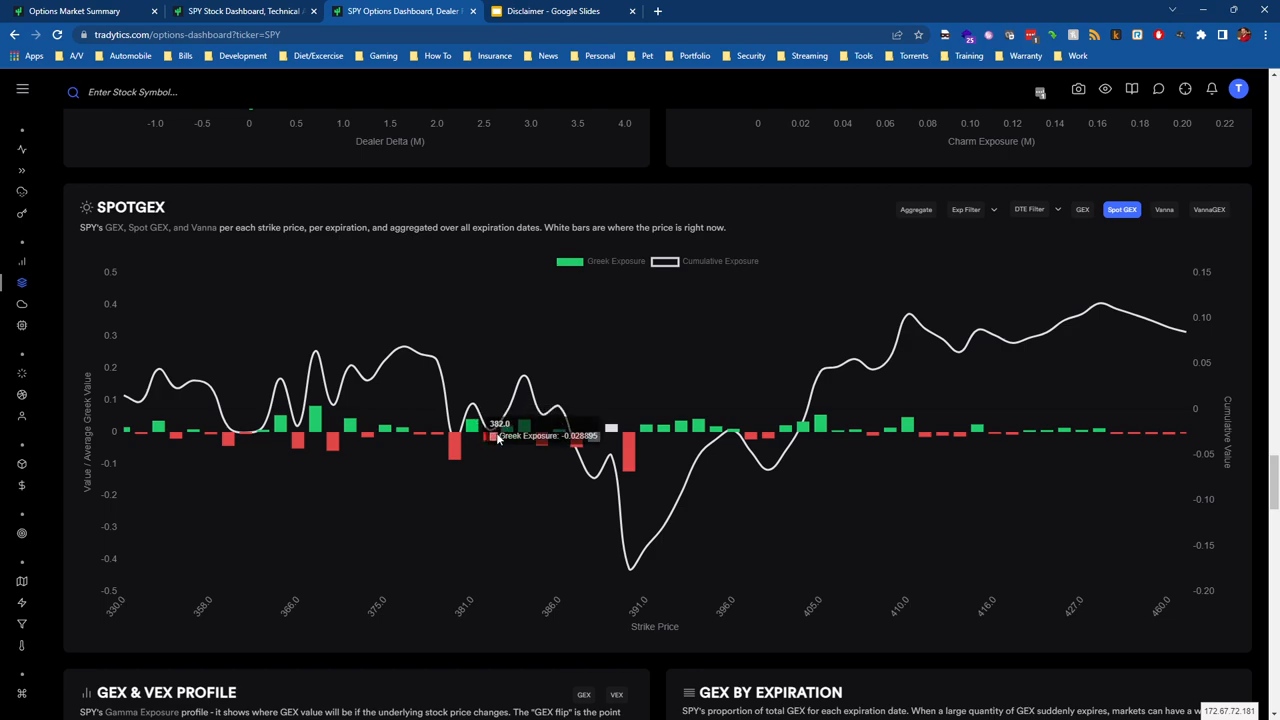
mouse_move(476, 438)
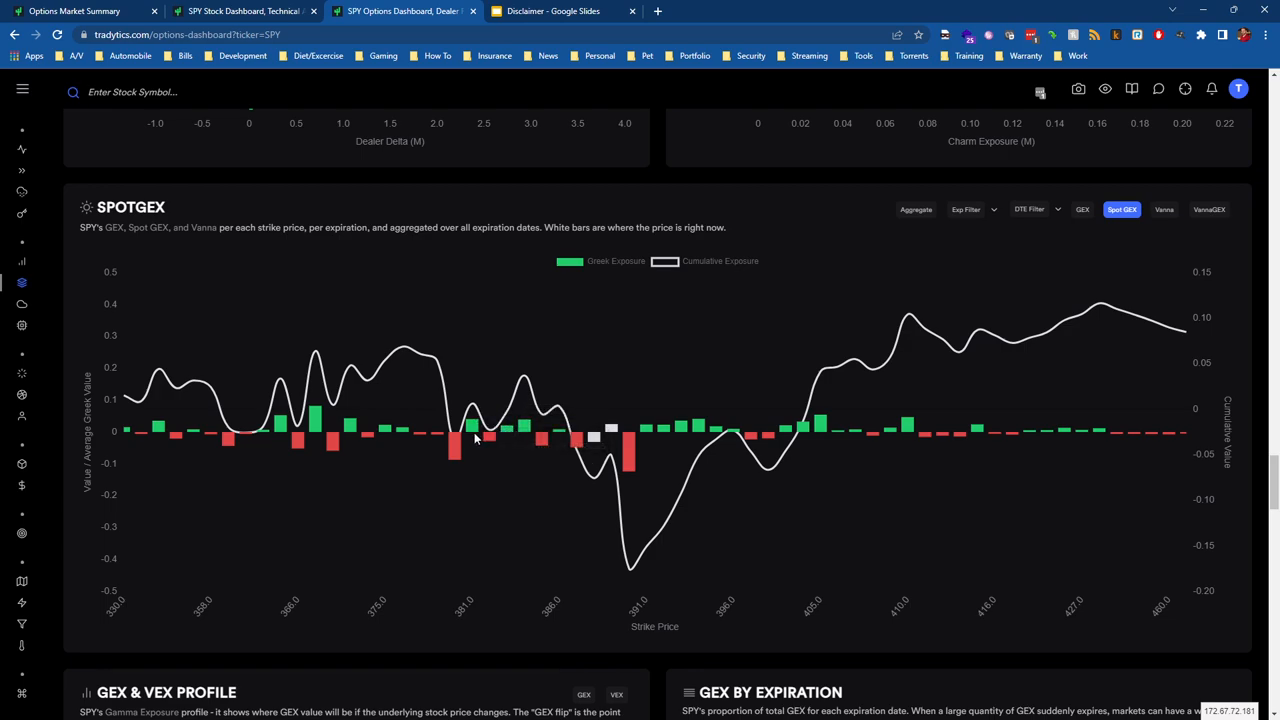
mouse_move(478, 430)
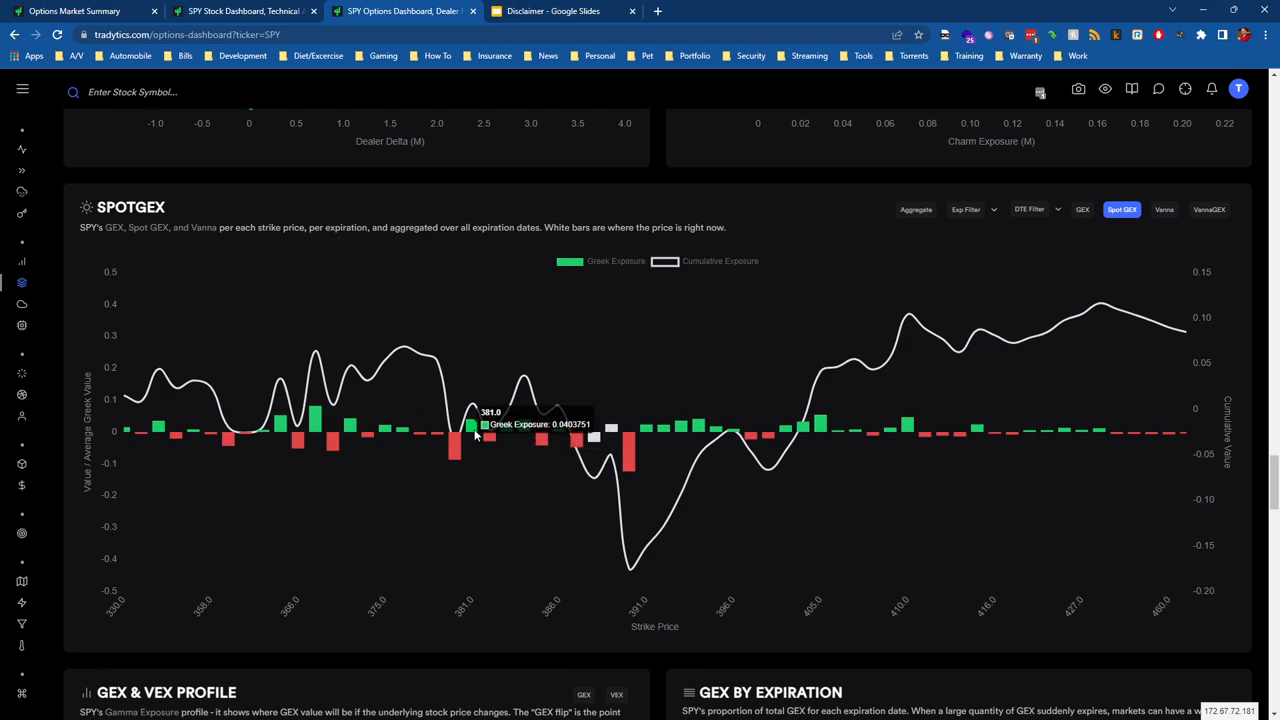
mouse_move(470, 412)
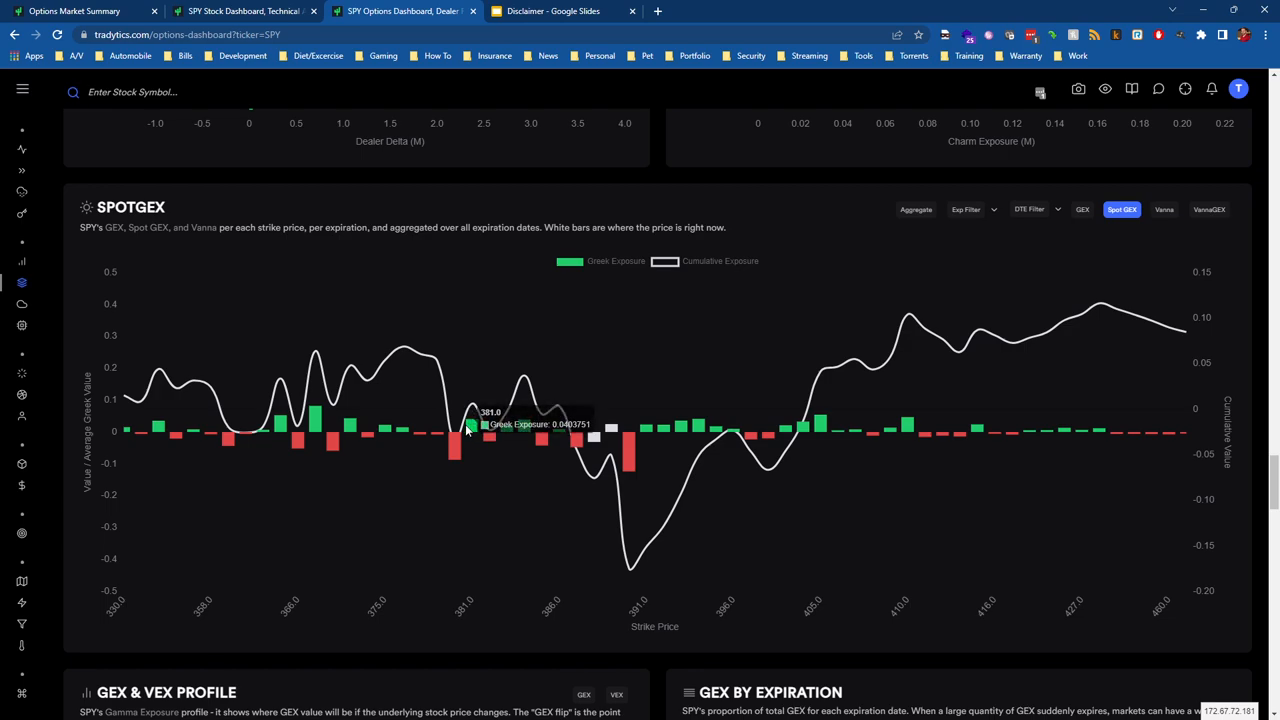
mouse_move(456, 440)
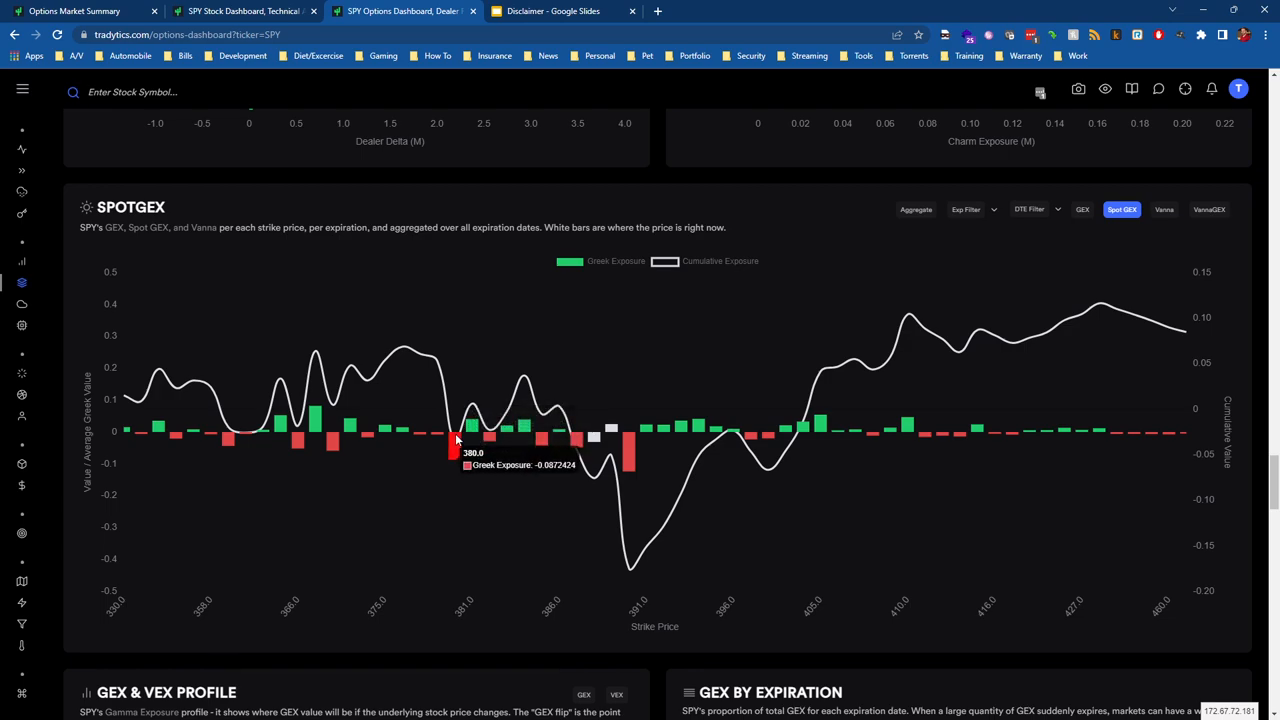
mouse_move(448, 438)
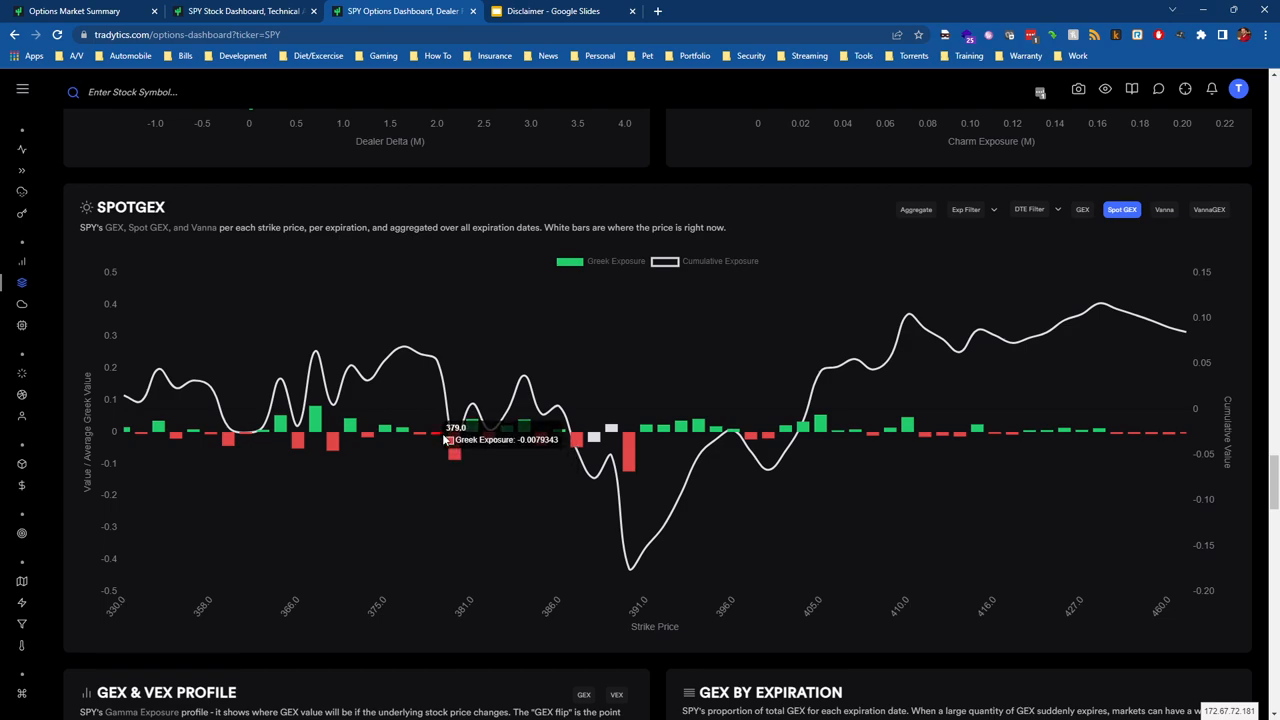
mouse_move(420, 440)
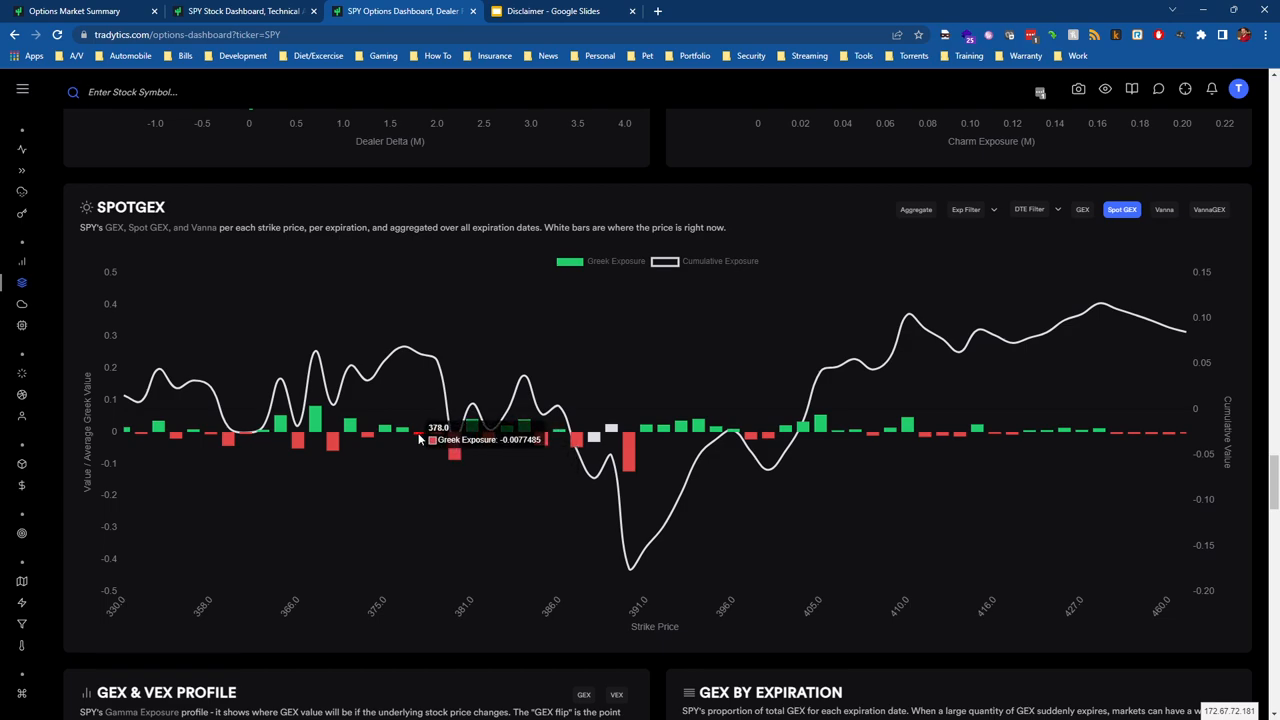
mouse_move(690, 374)
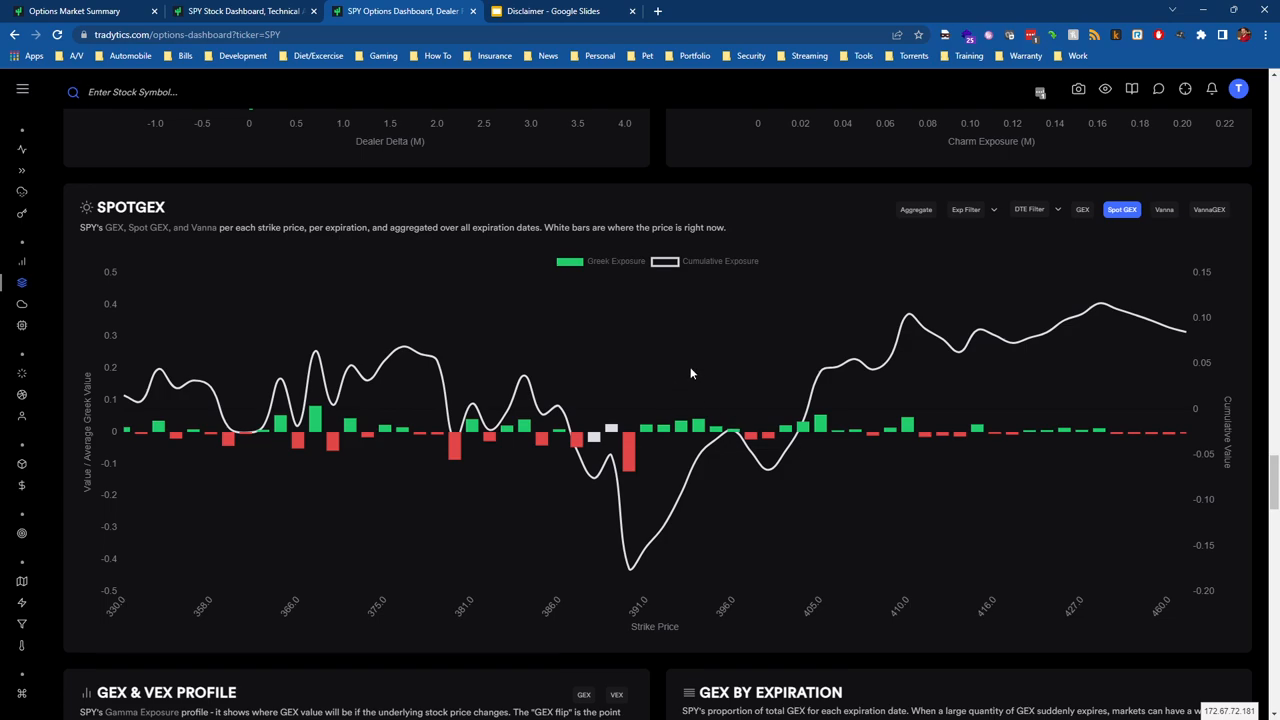
mouse_move(650, 402)
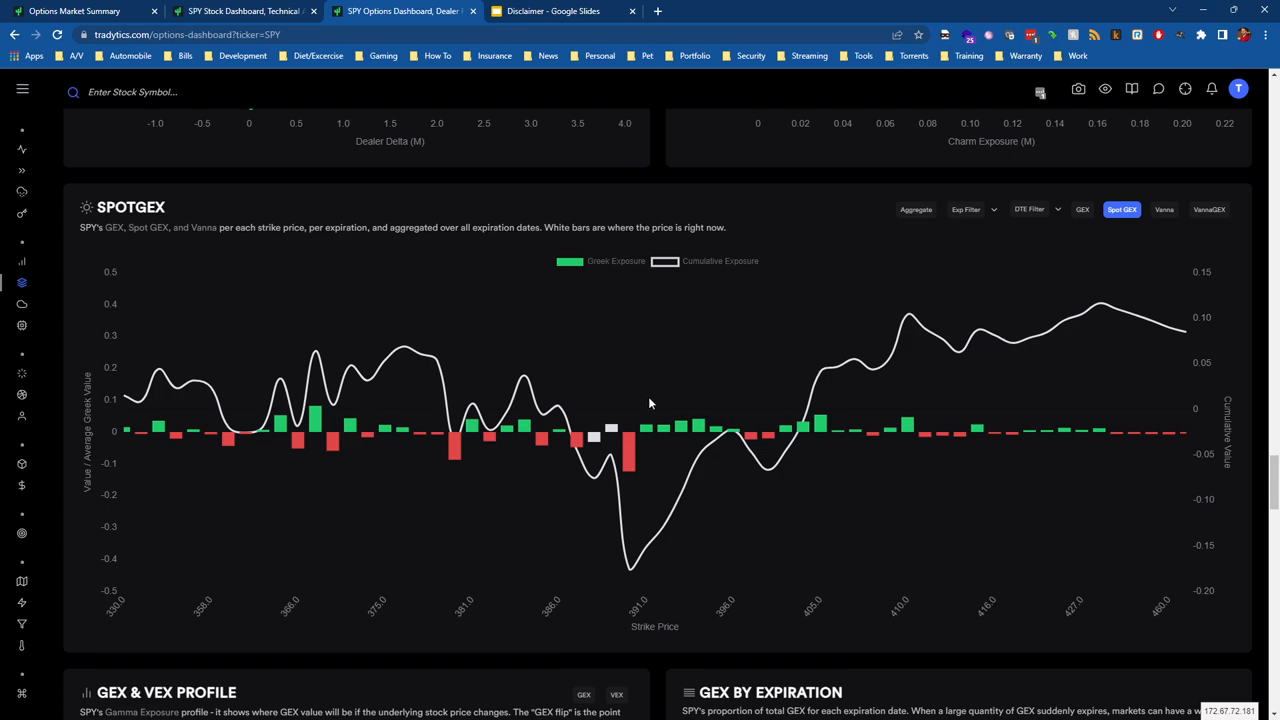
Filter SPY's Spot GEX chart to contracts expiring within 15 days, then reach the top call and put contracts tables.
scroll(down, 3)
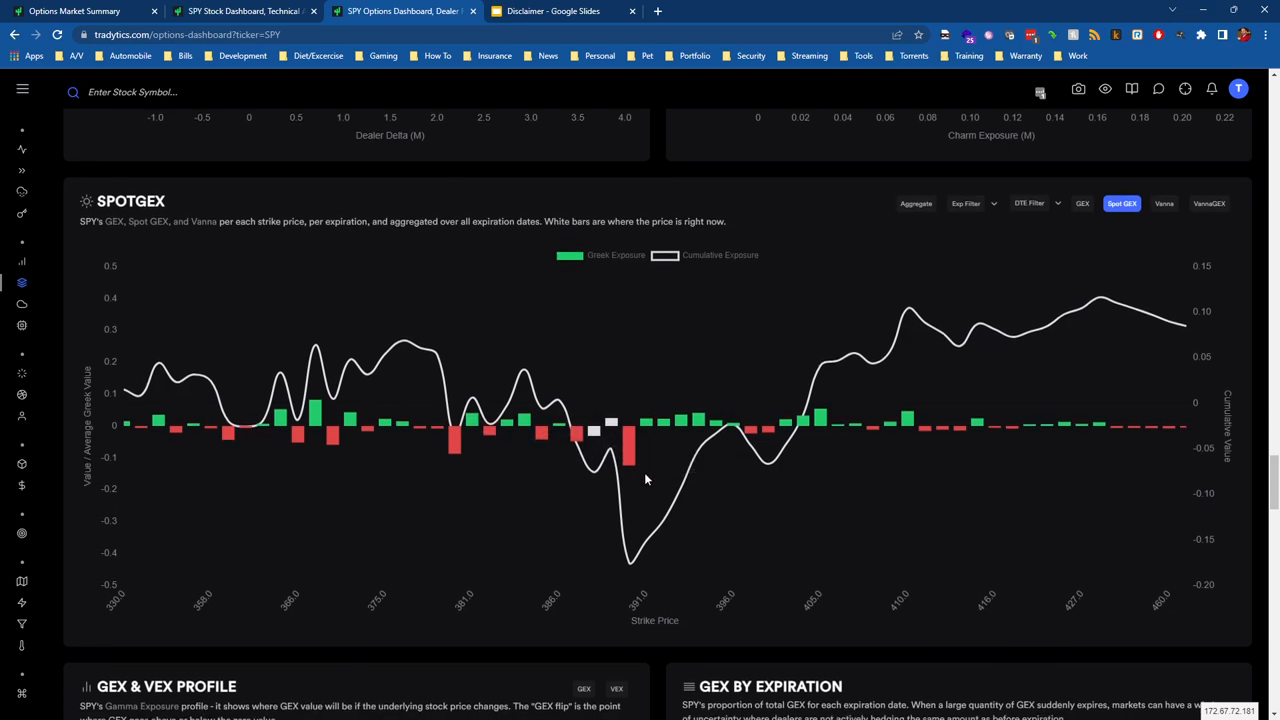
scroll(down, 3)
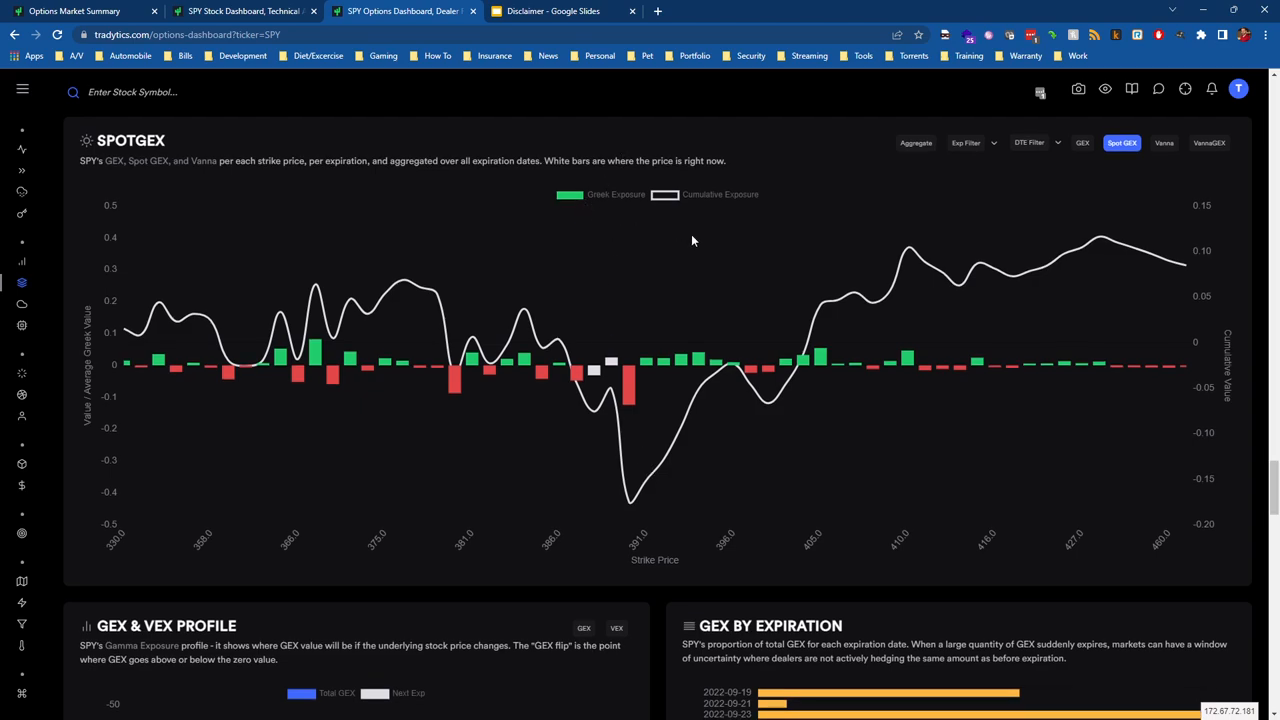
mouse_move(650, 180)
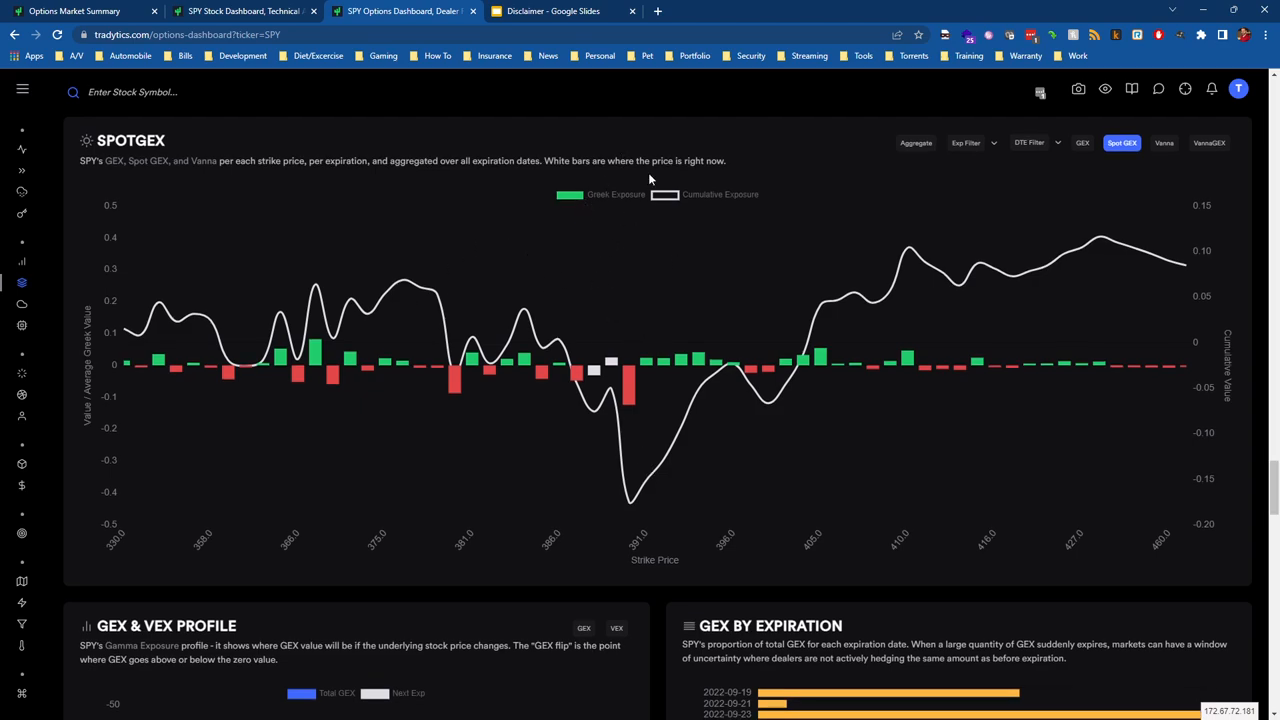
mouse_move(530, 362)
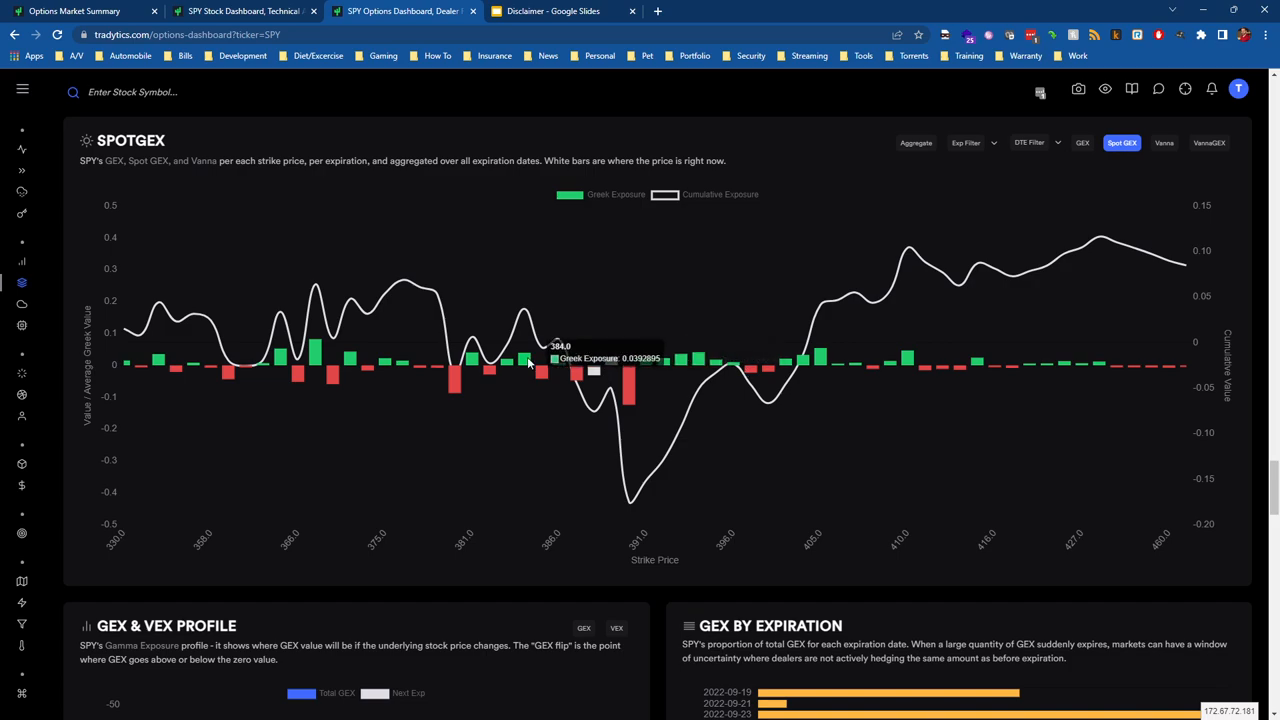
click(966, 142)
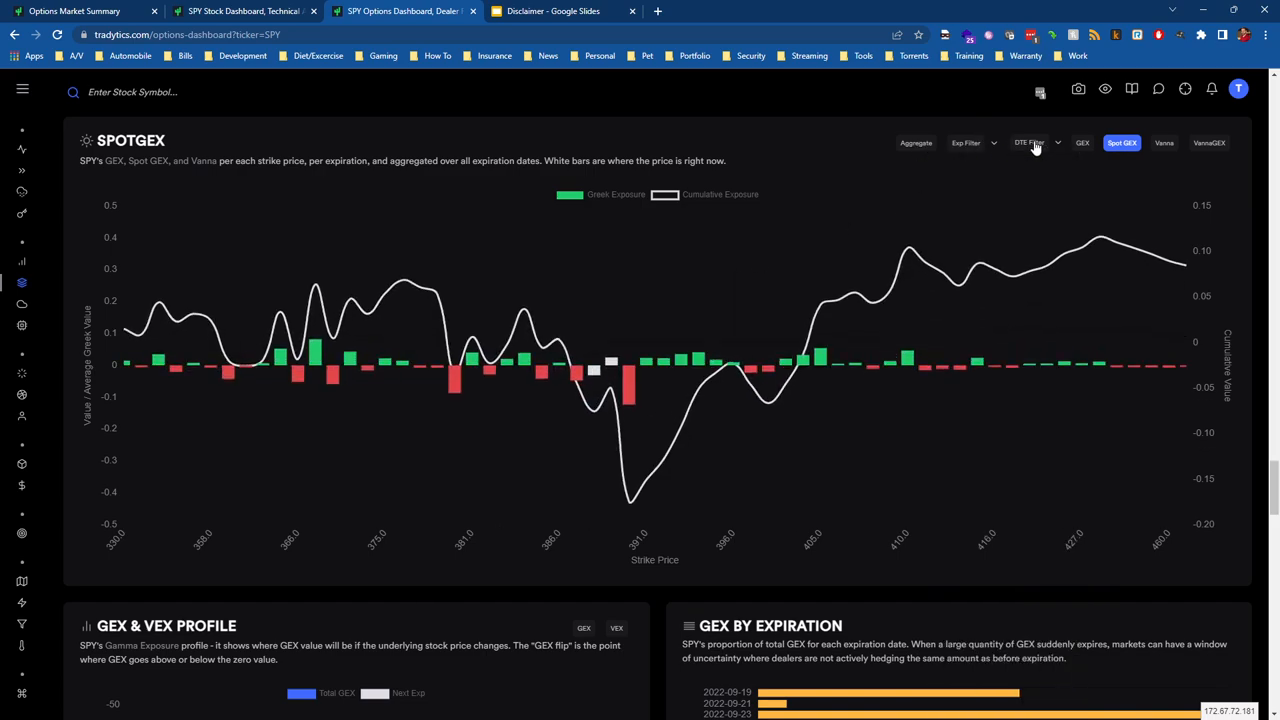
click(1036, 142)
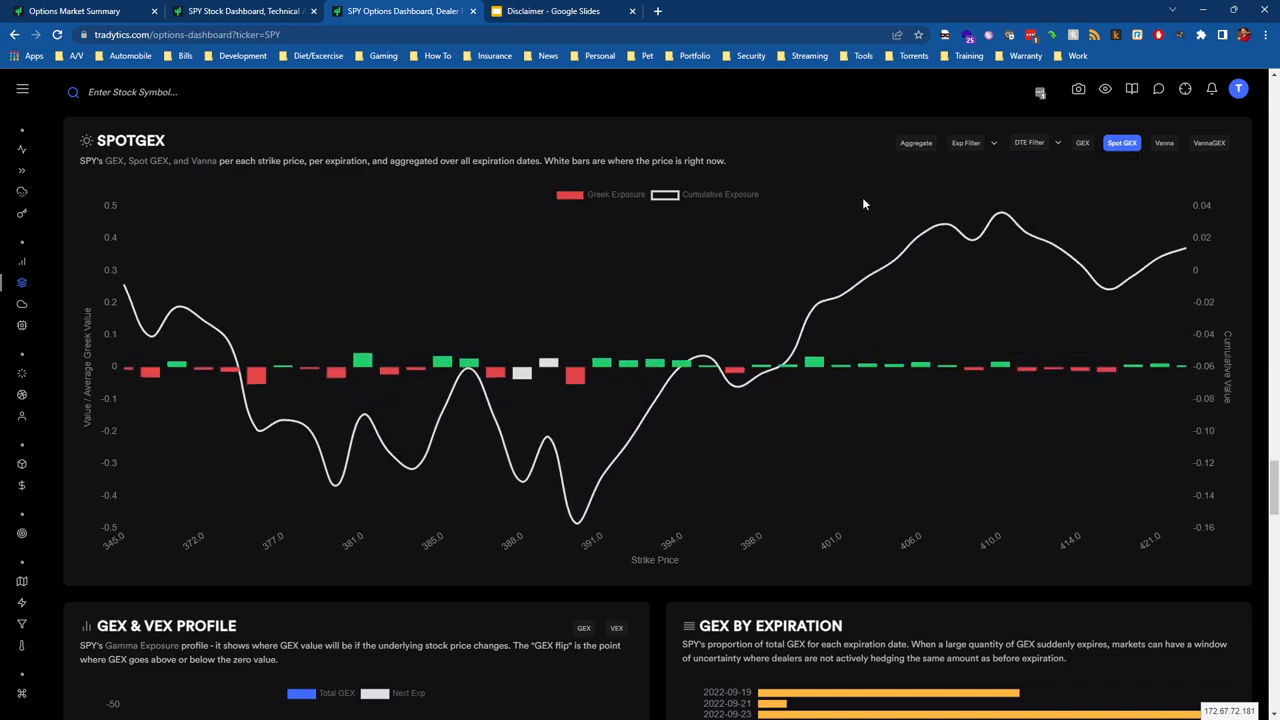
click(1036, 142)
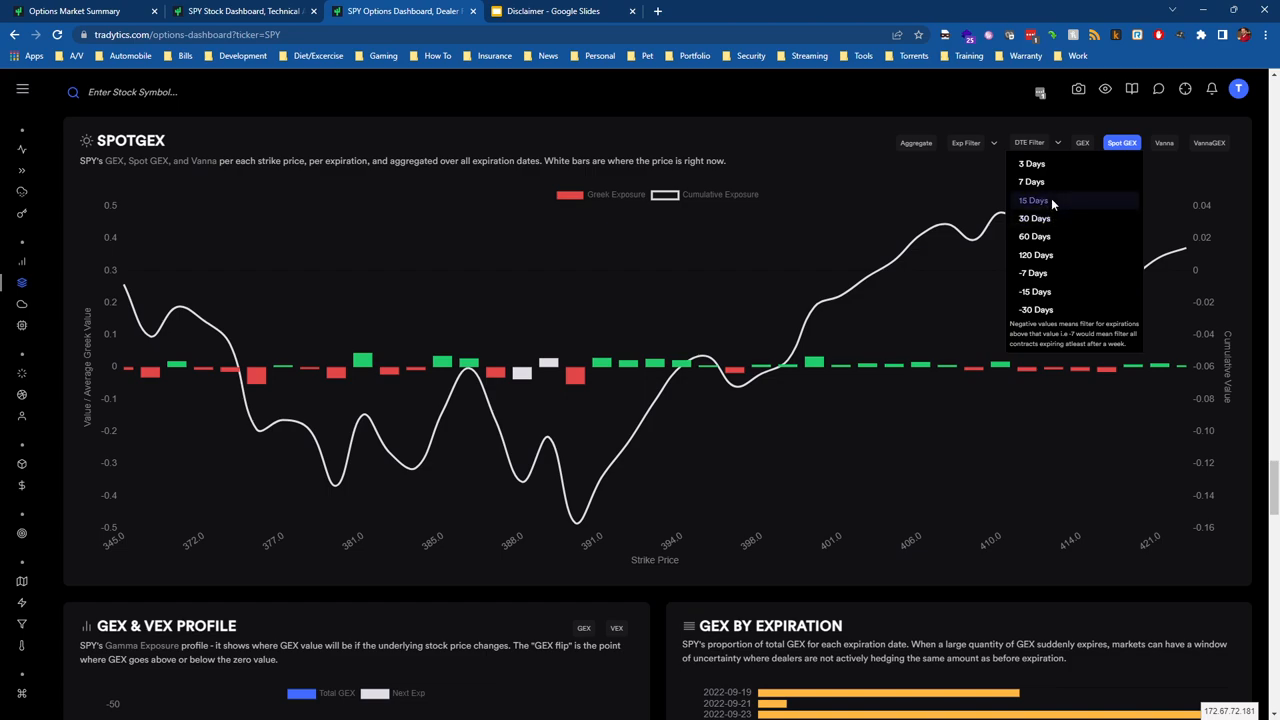
click(1034, 200)
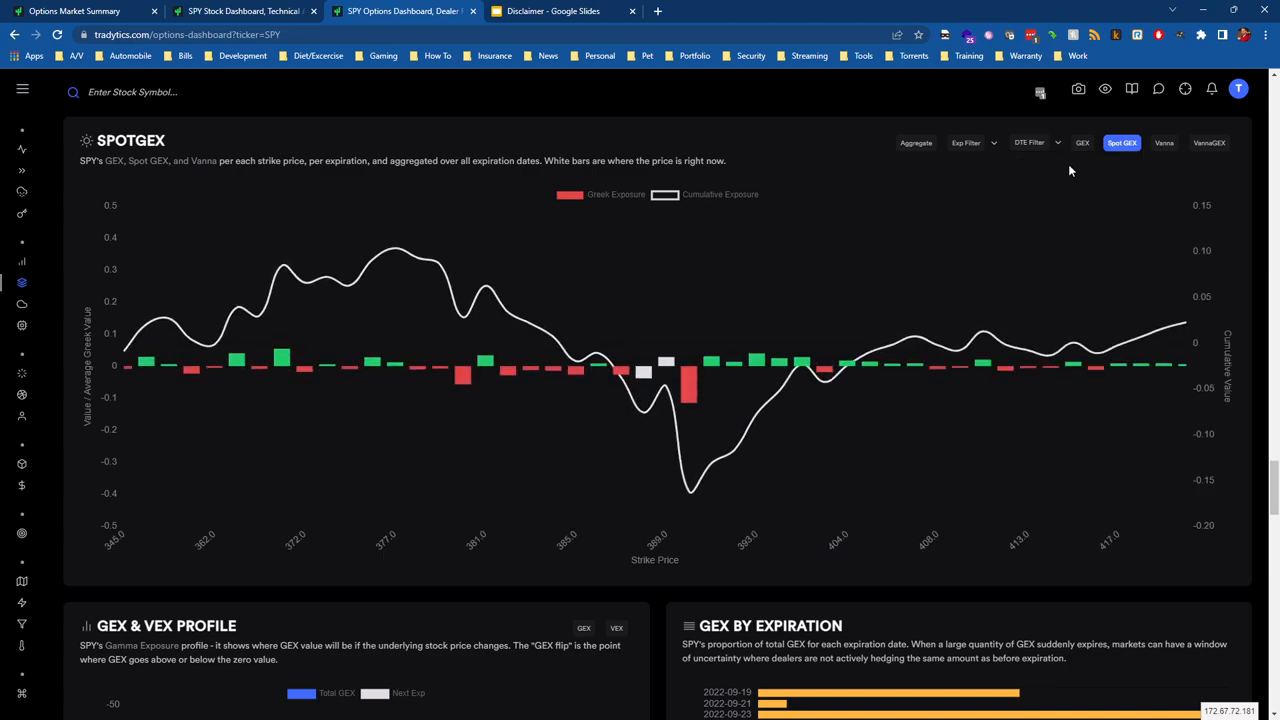
mouse_move(716, 292)
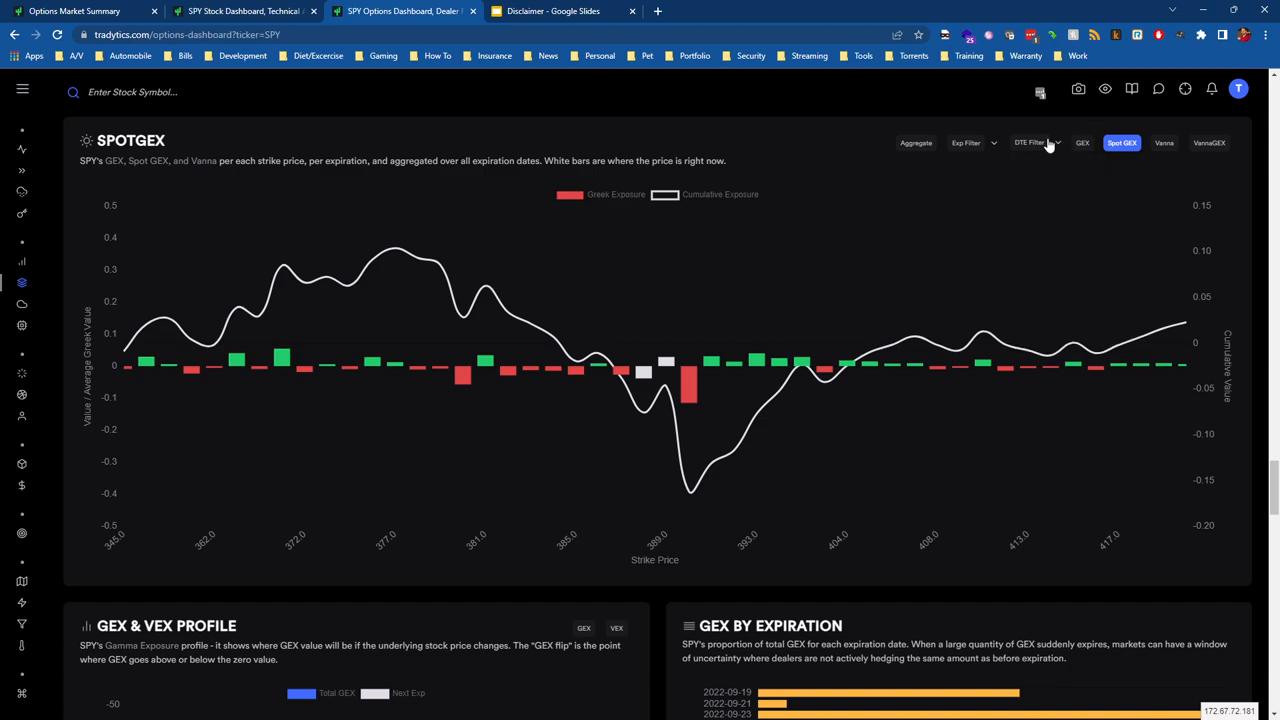
click(58, 34)
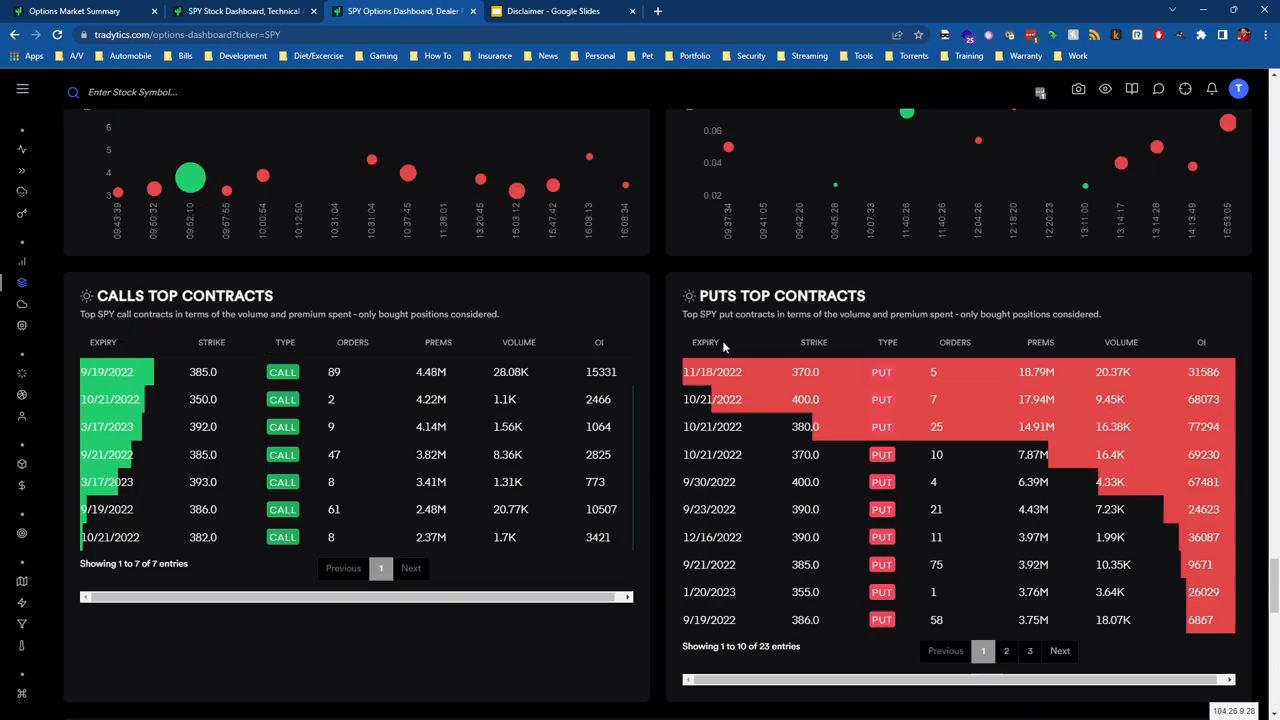
Review the DTE filter choices on SPY's GEX chart without changing the expiration window.
scroll(down, 3)
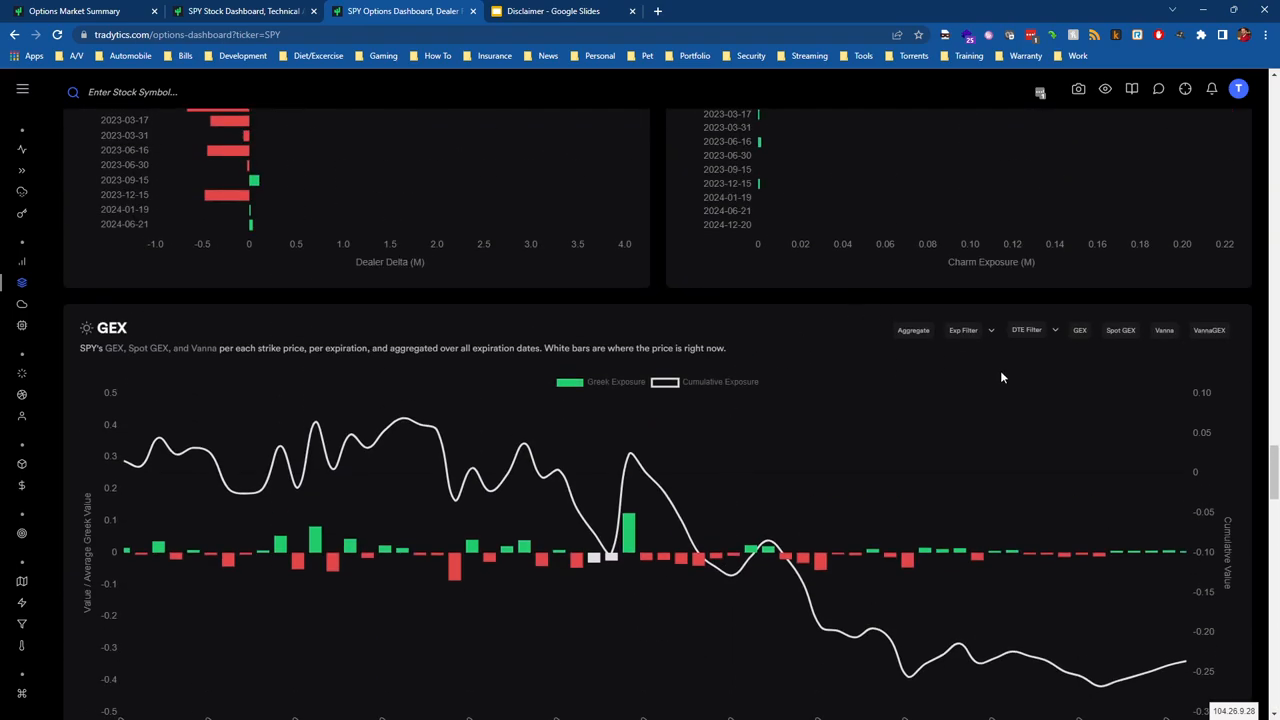
click(1030, 330)
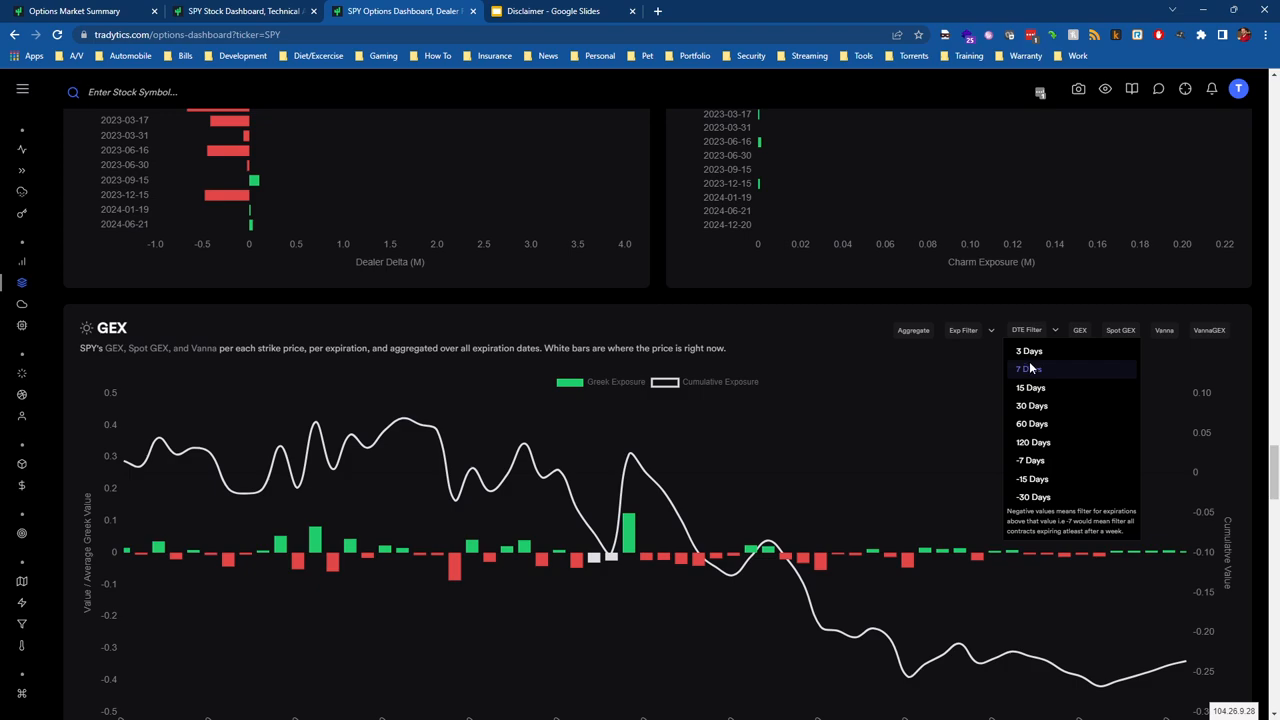
mouse_move(1028, 368)
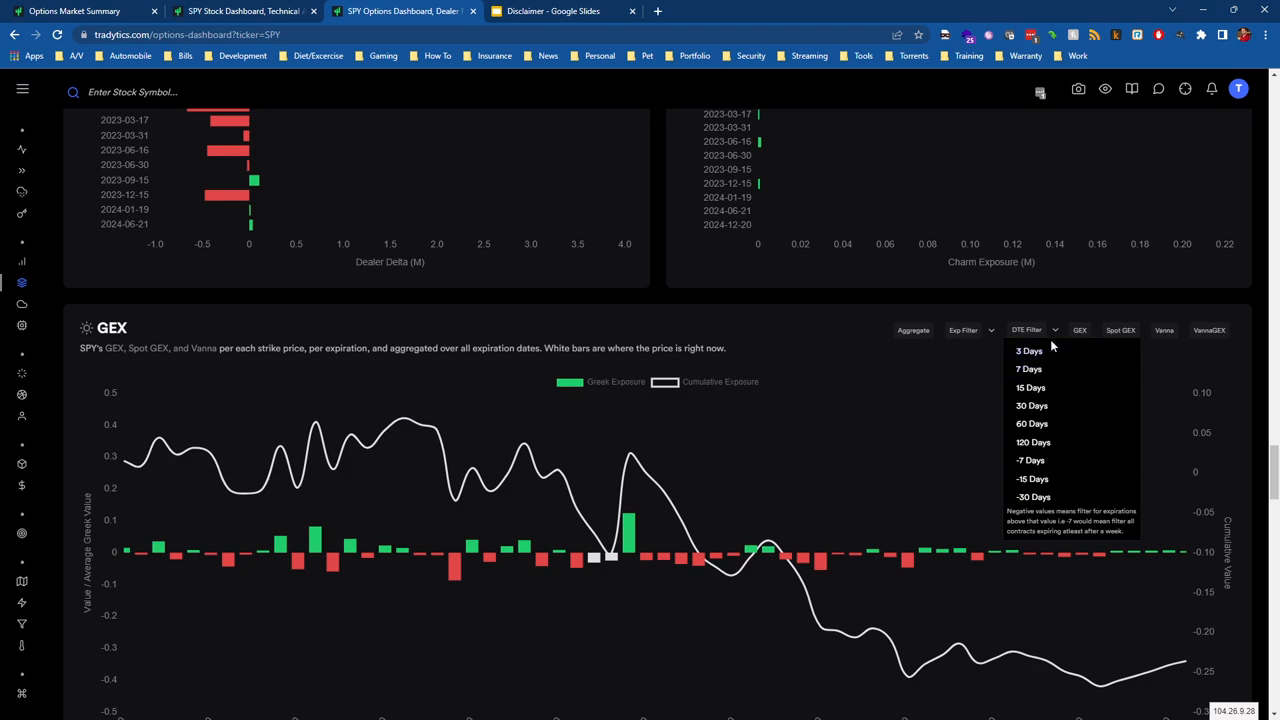
mouse_move(926, 352)
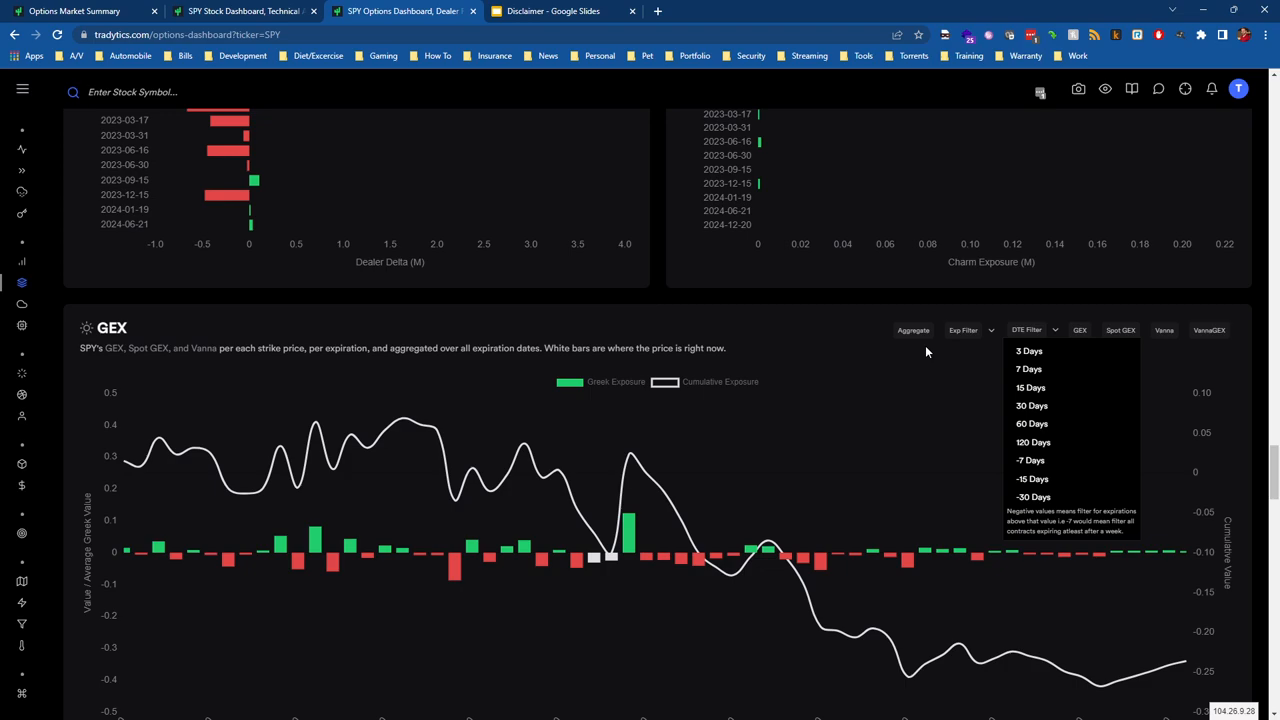
mouse_move(936, 344)
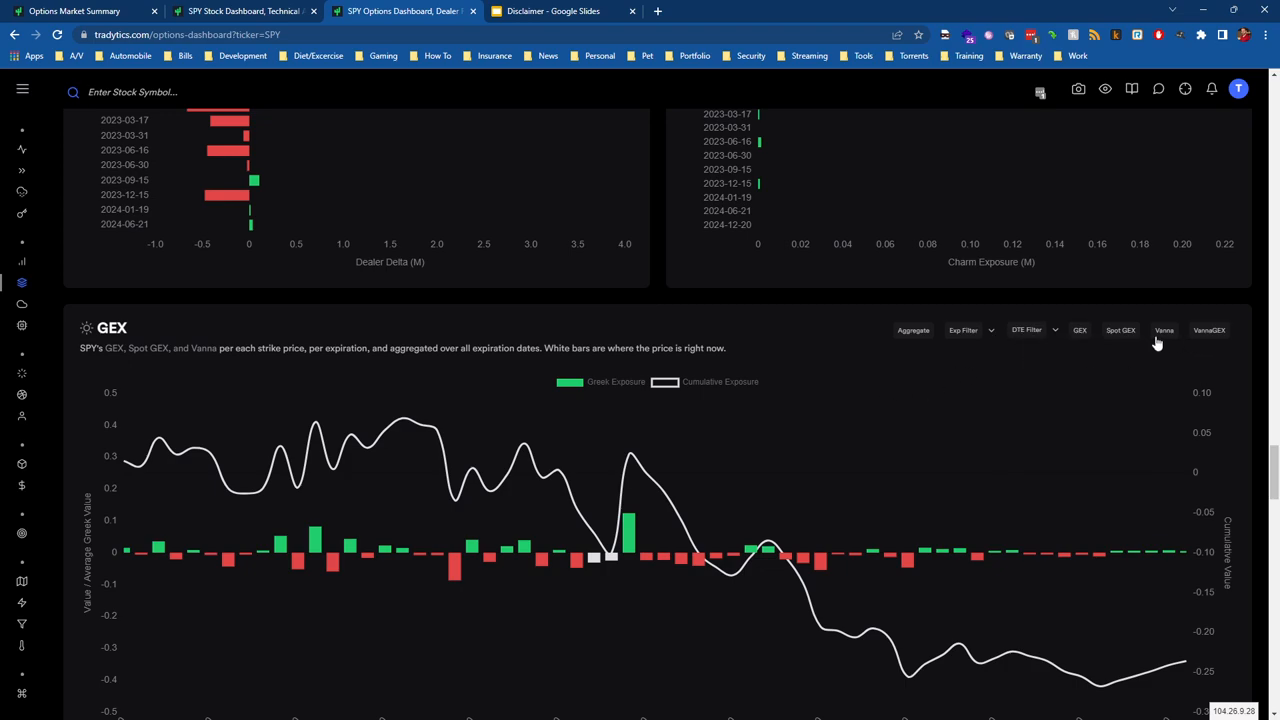
mouse_move(896, 340)
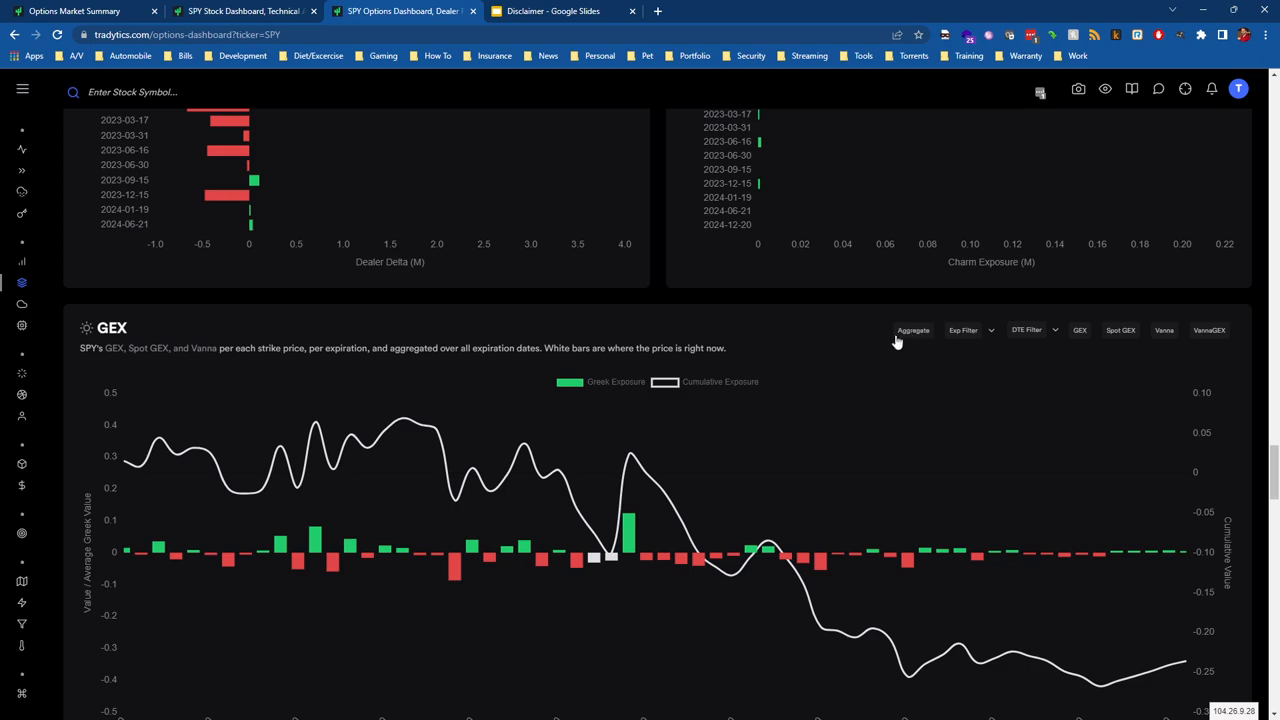
click(1030, 330)
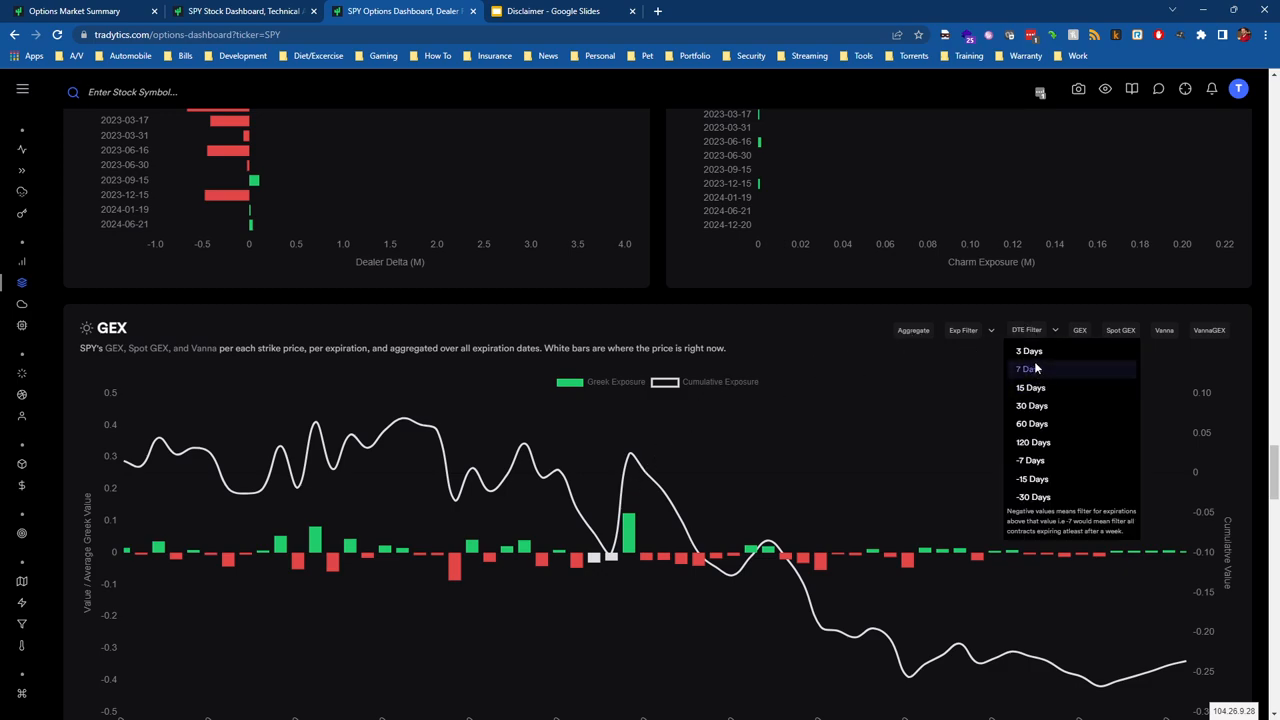
mouse_move(866, 376)
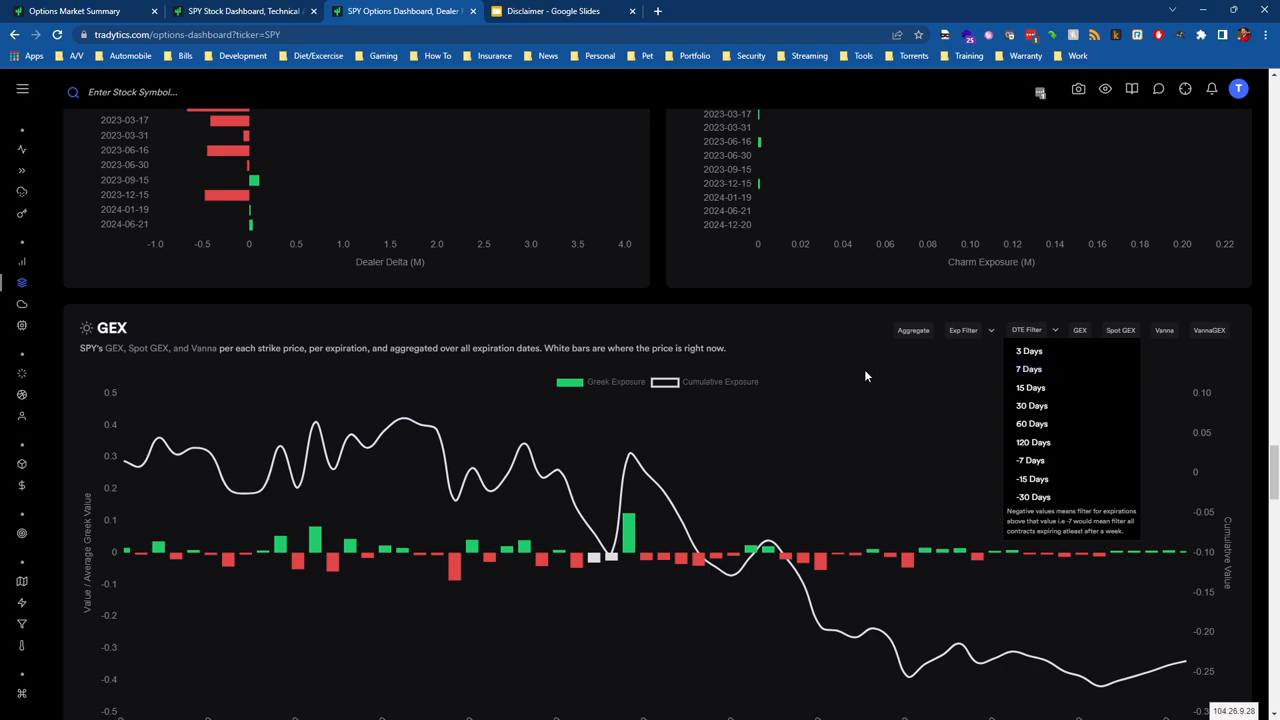
mouse_move(488, 368)
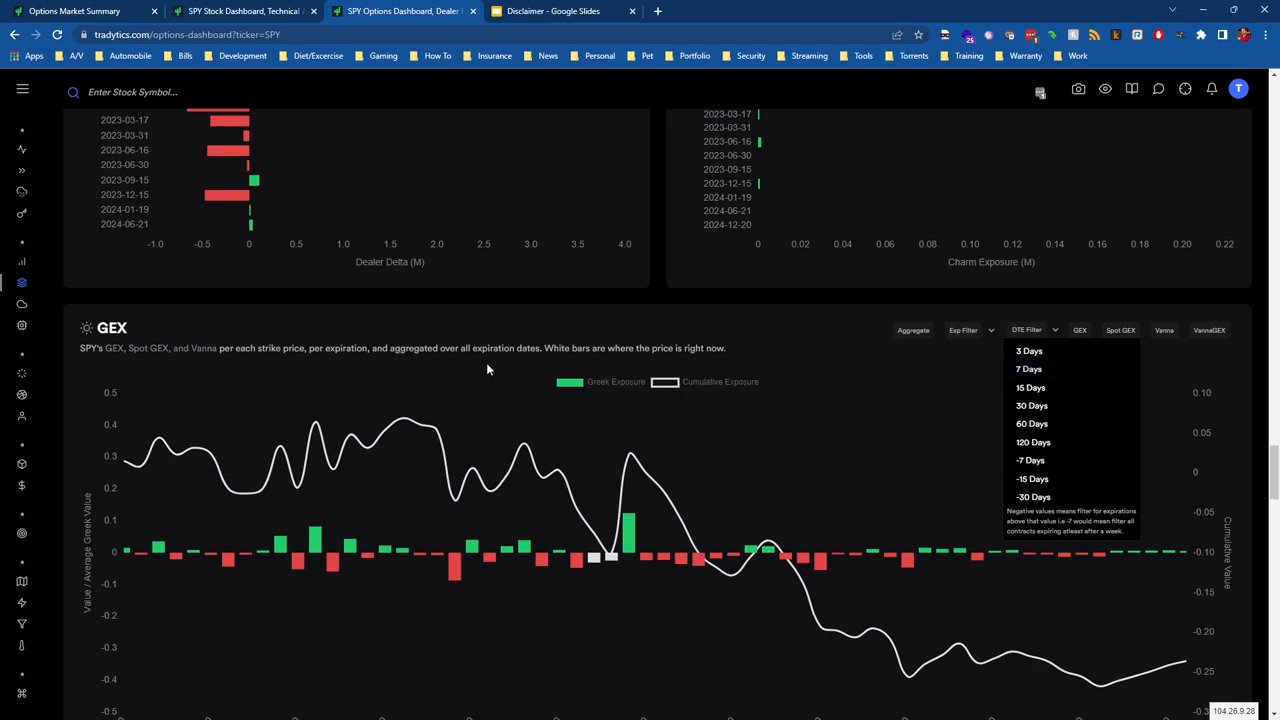
mouse_move(758, 408)
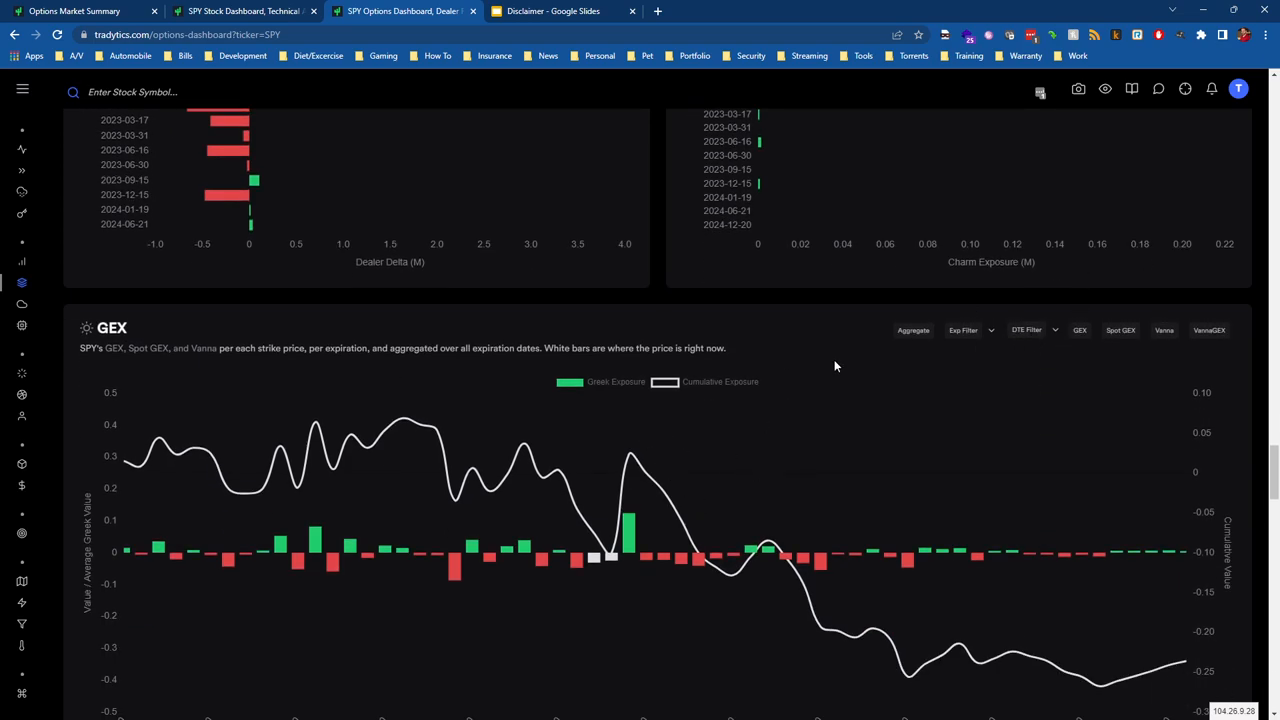
Switch SPY's gamma exposure chart from regular GEX to Spot GEX.
scroll(down, 3)
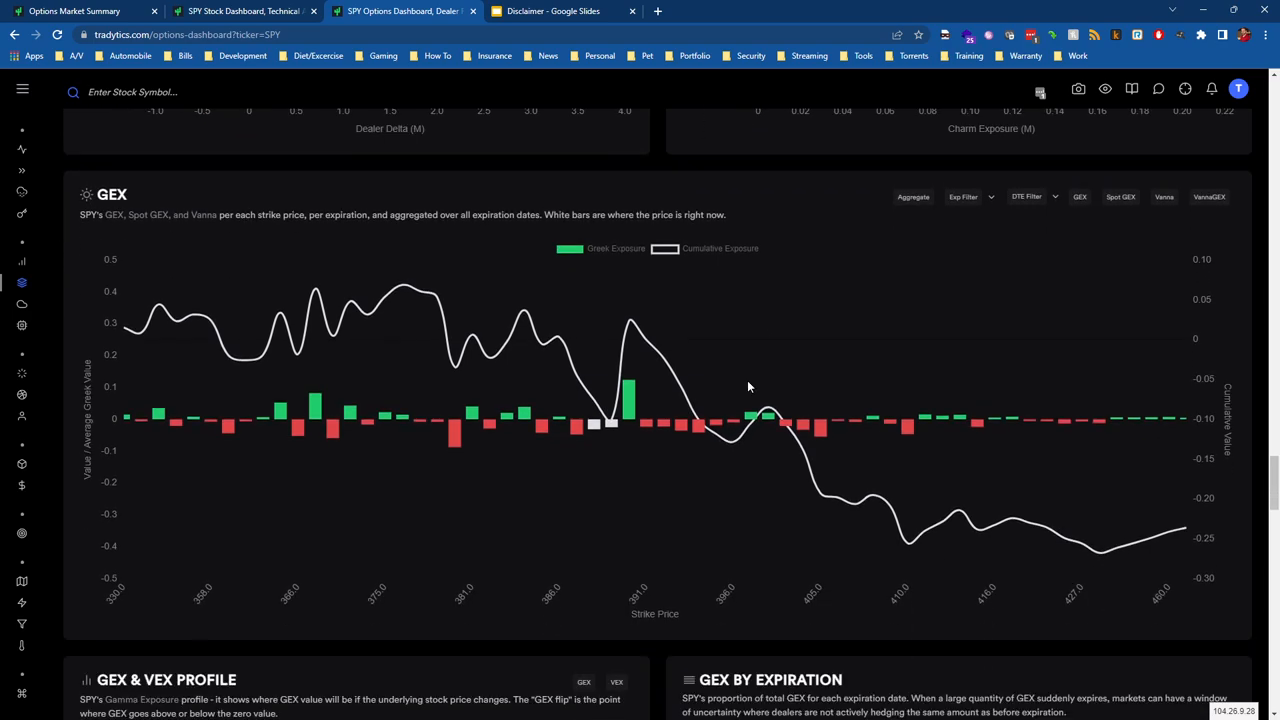
mouse_move(628, 400)
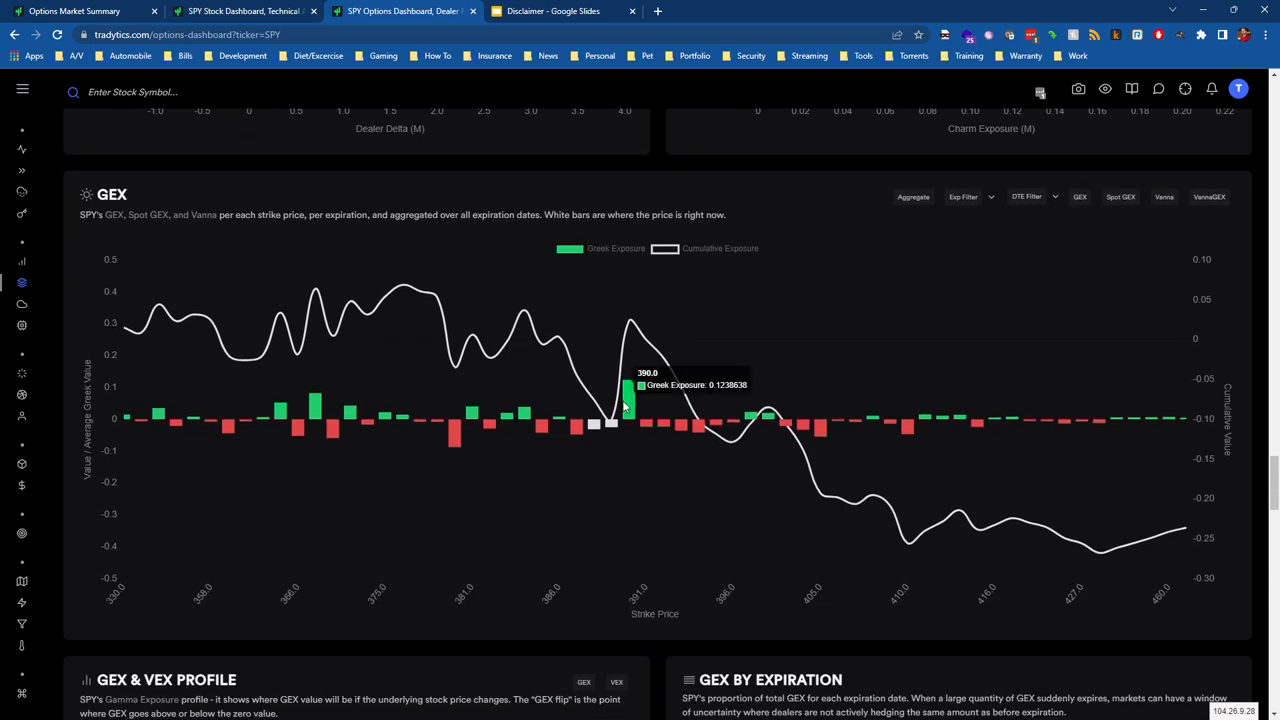
mouse_move(570, 384)
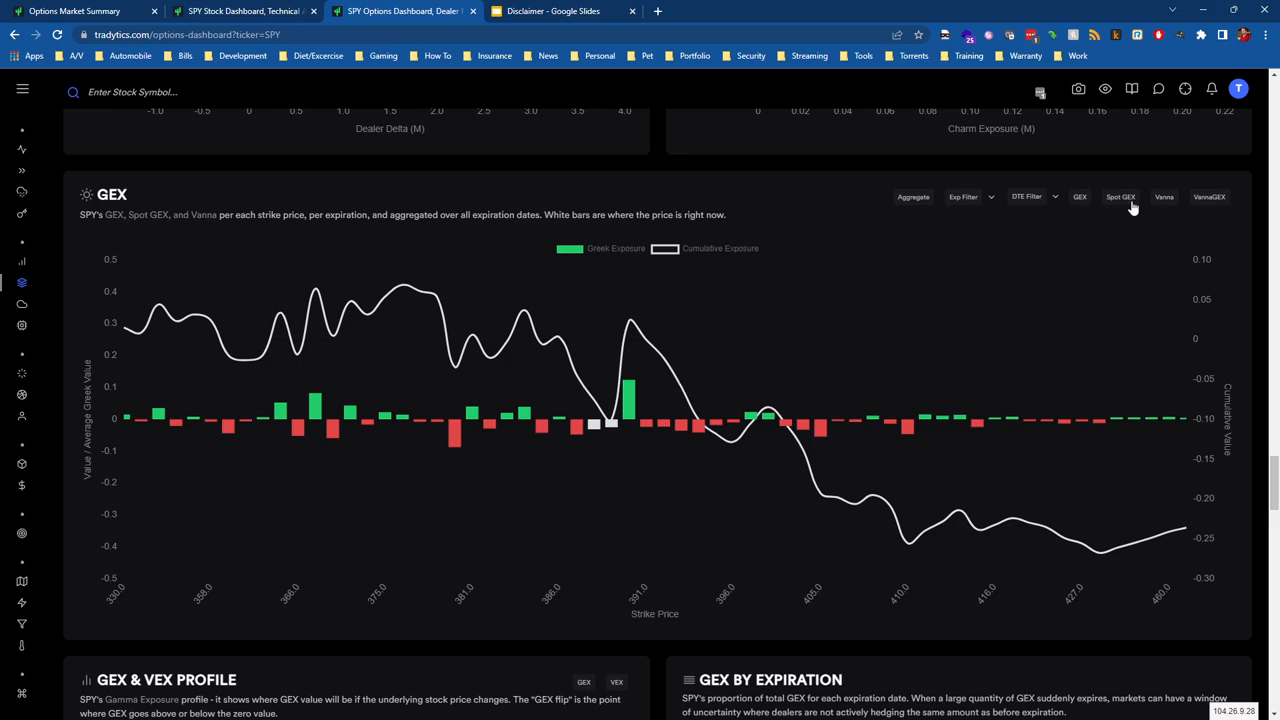
click(1120, 196)
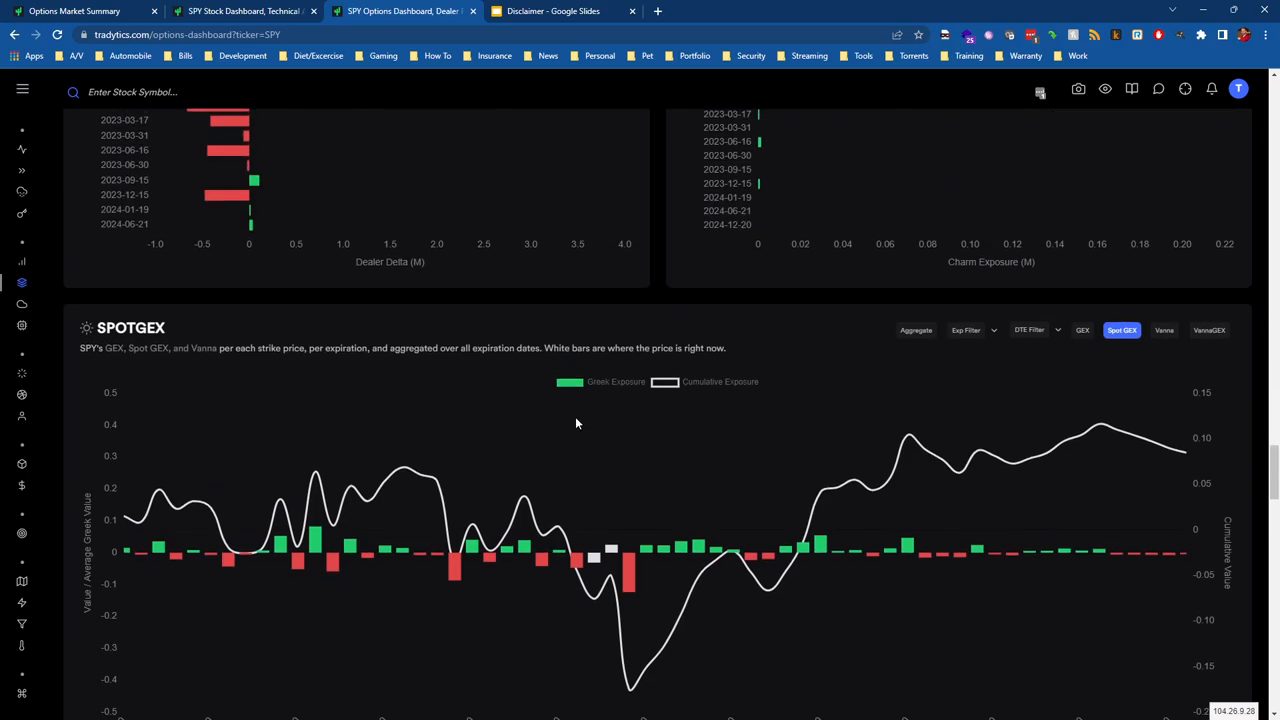
scroll(up, 3)
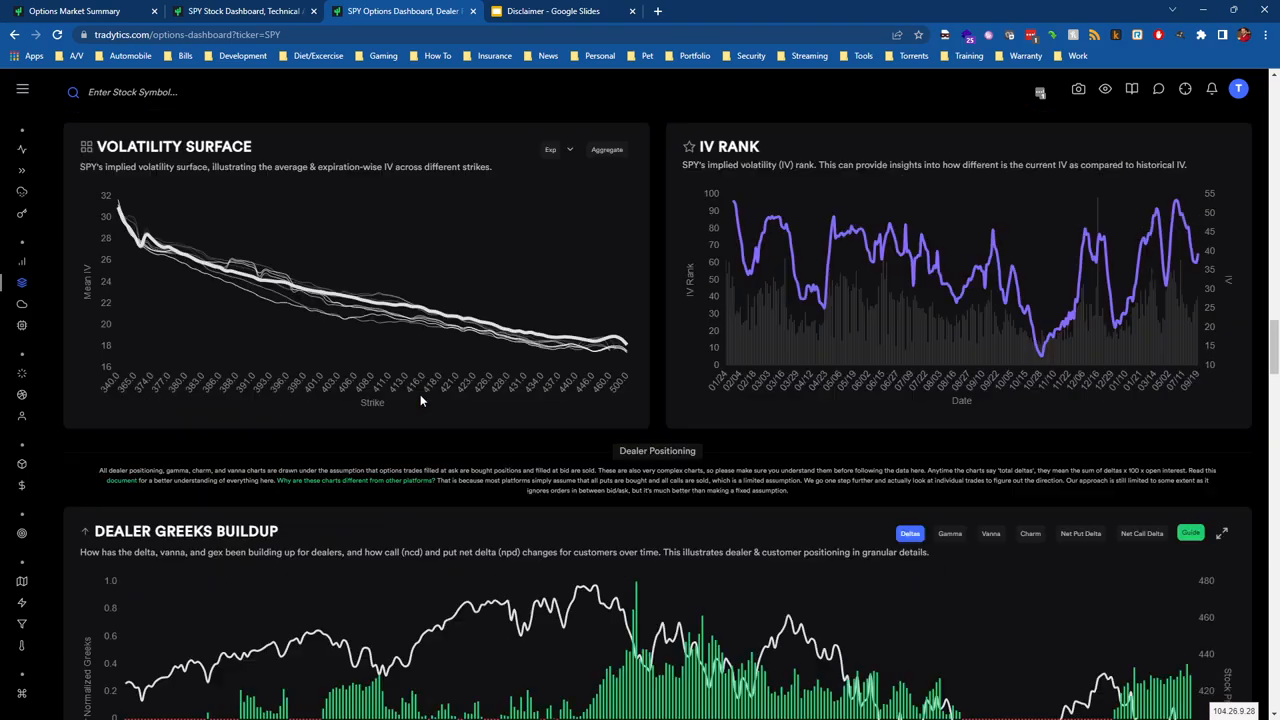
scroll(down, 3)
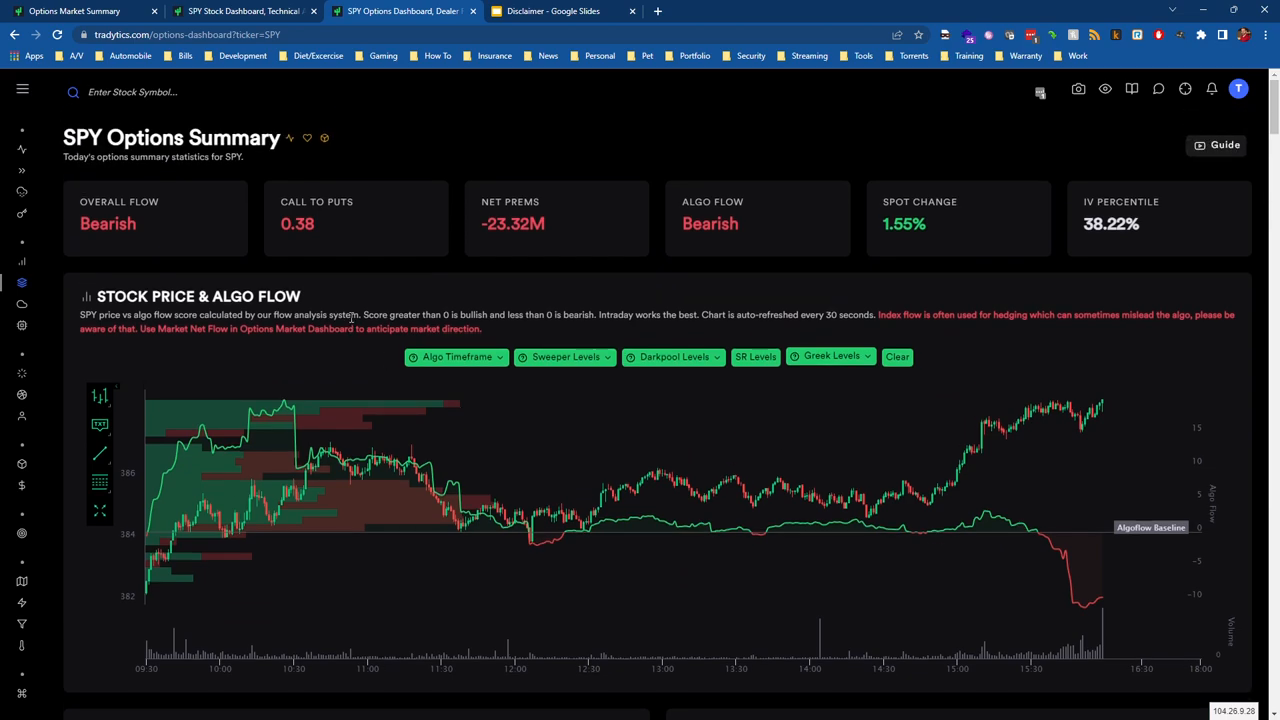
mouse_move(744, 314)
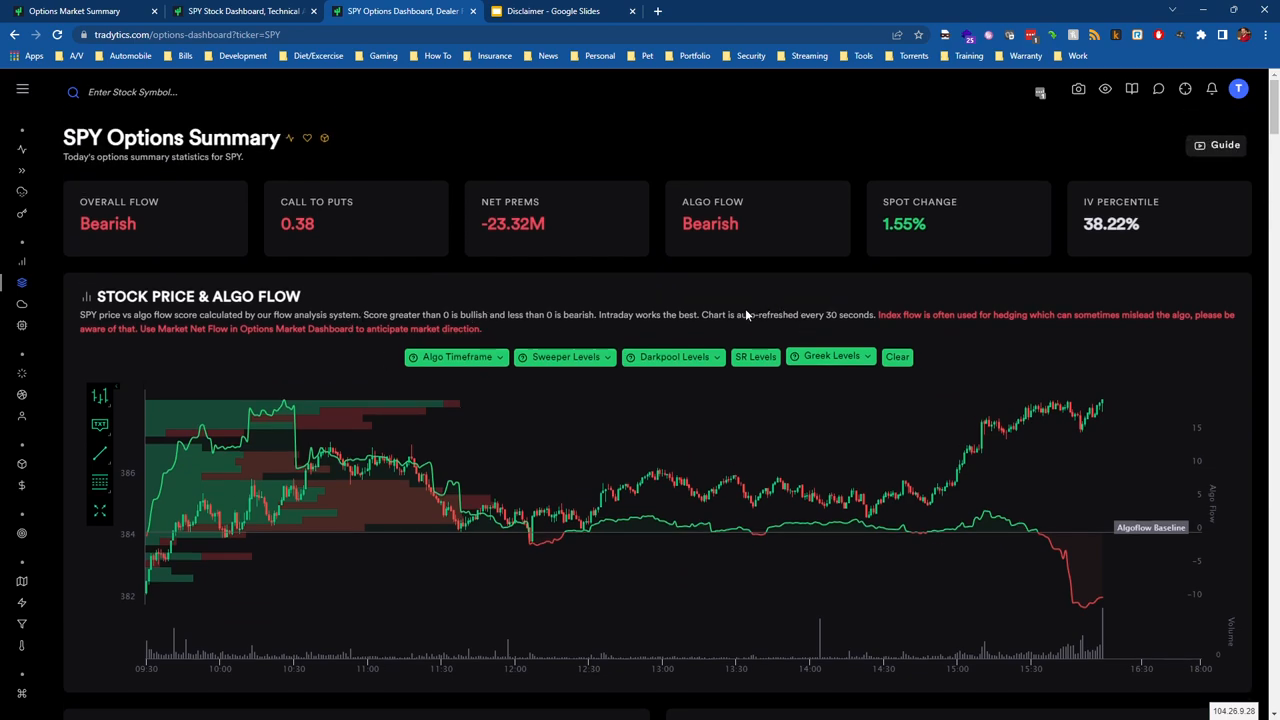
mouse_move(380, 254)
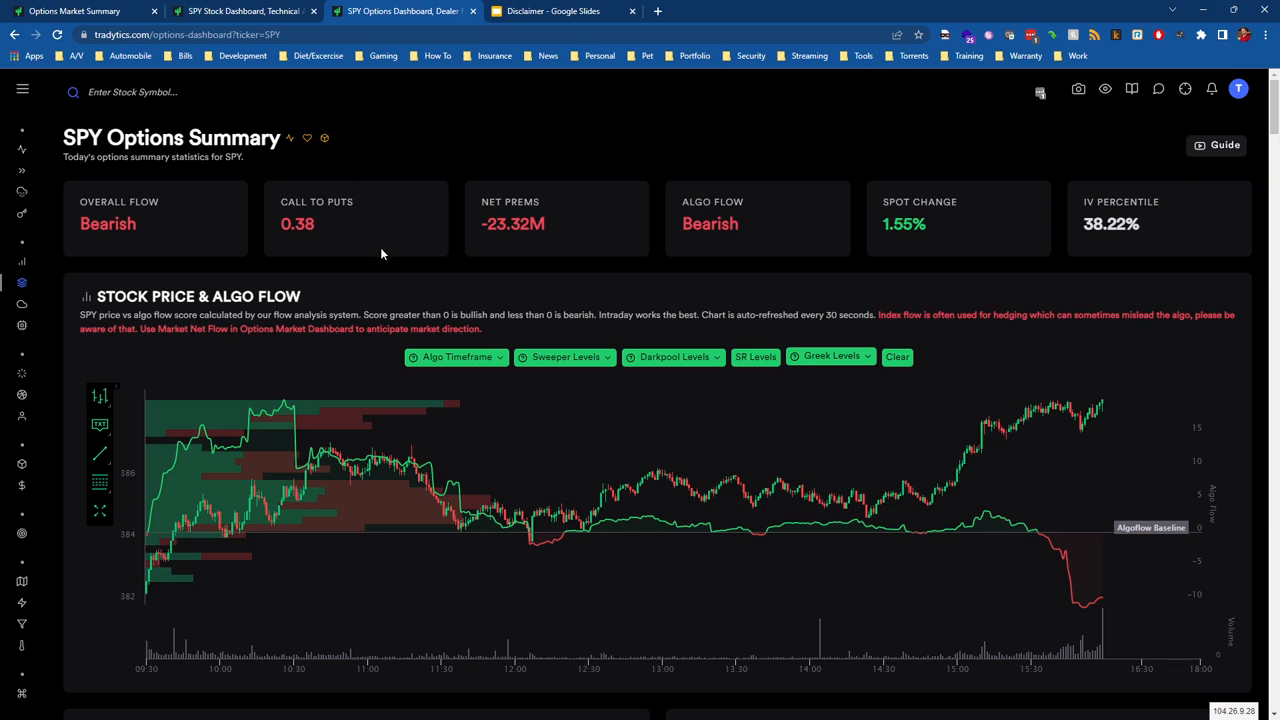
mouse_move(172, 264)
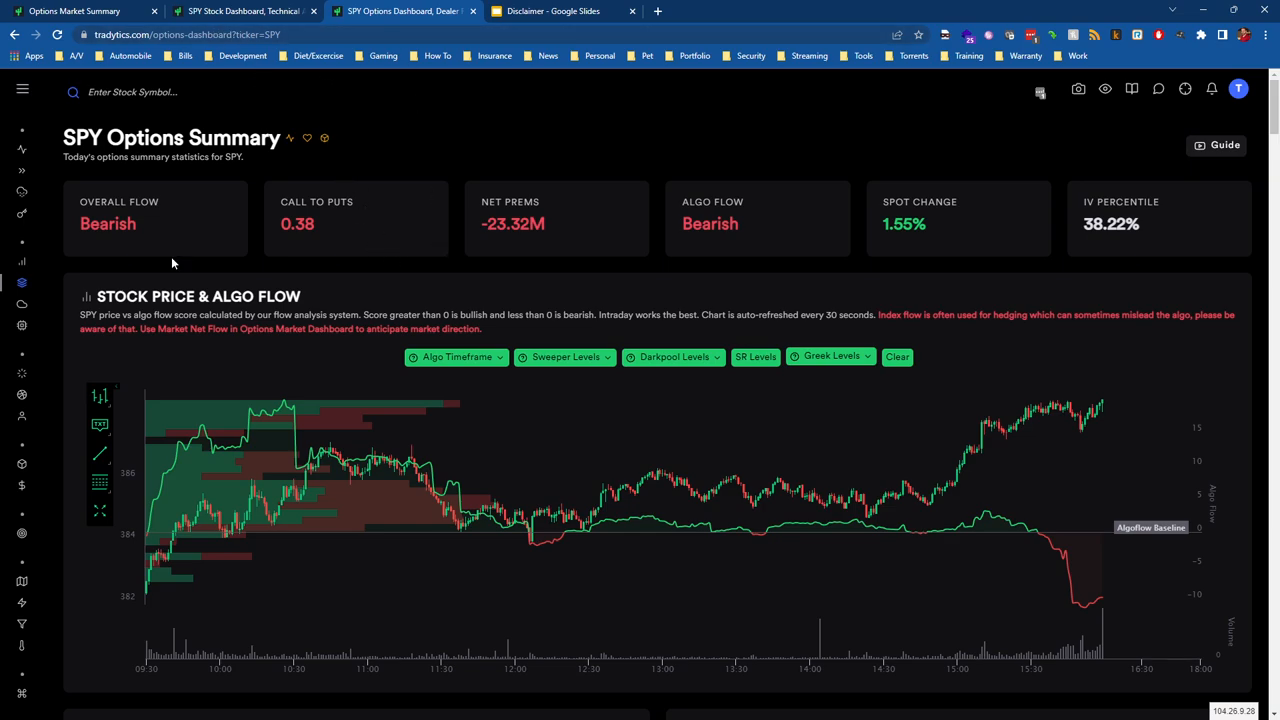
click(22, 88)
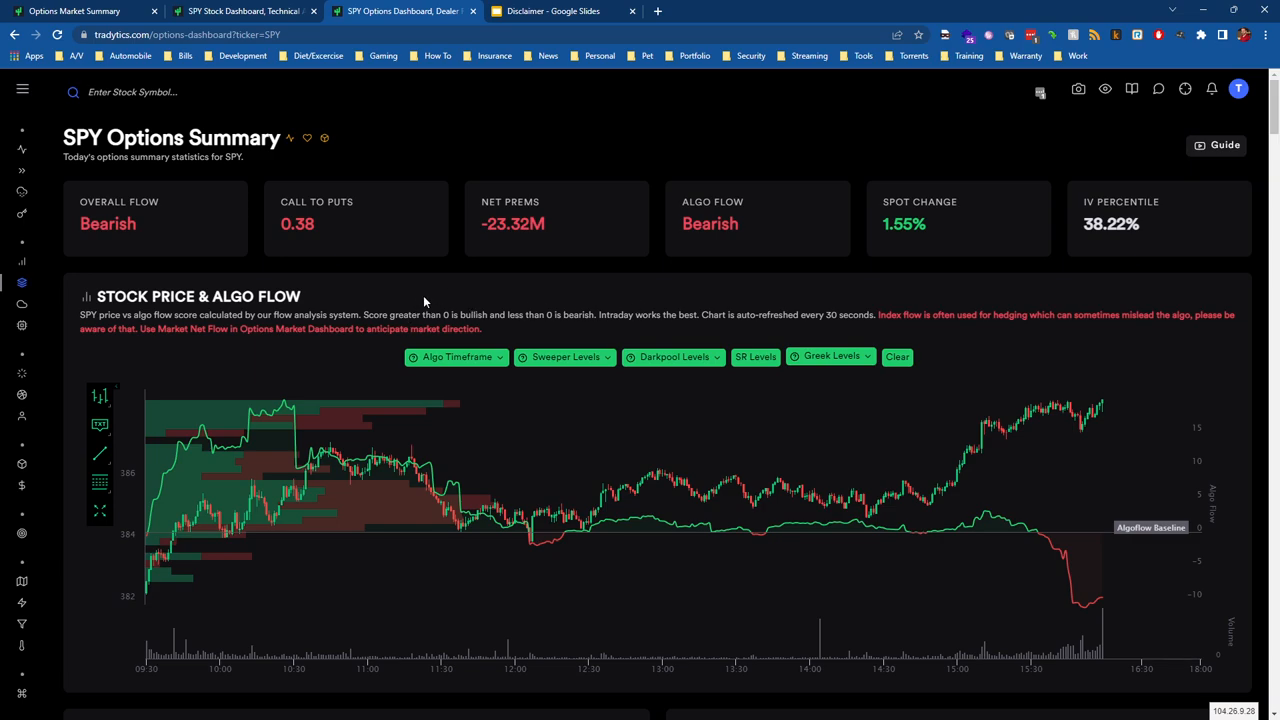
scroll(down, 3)
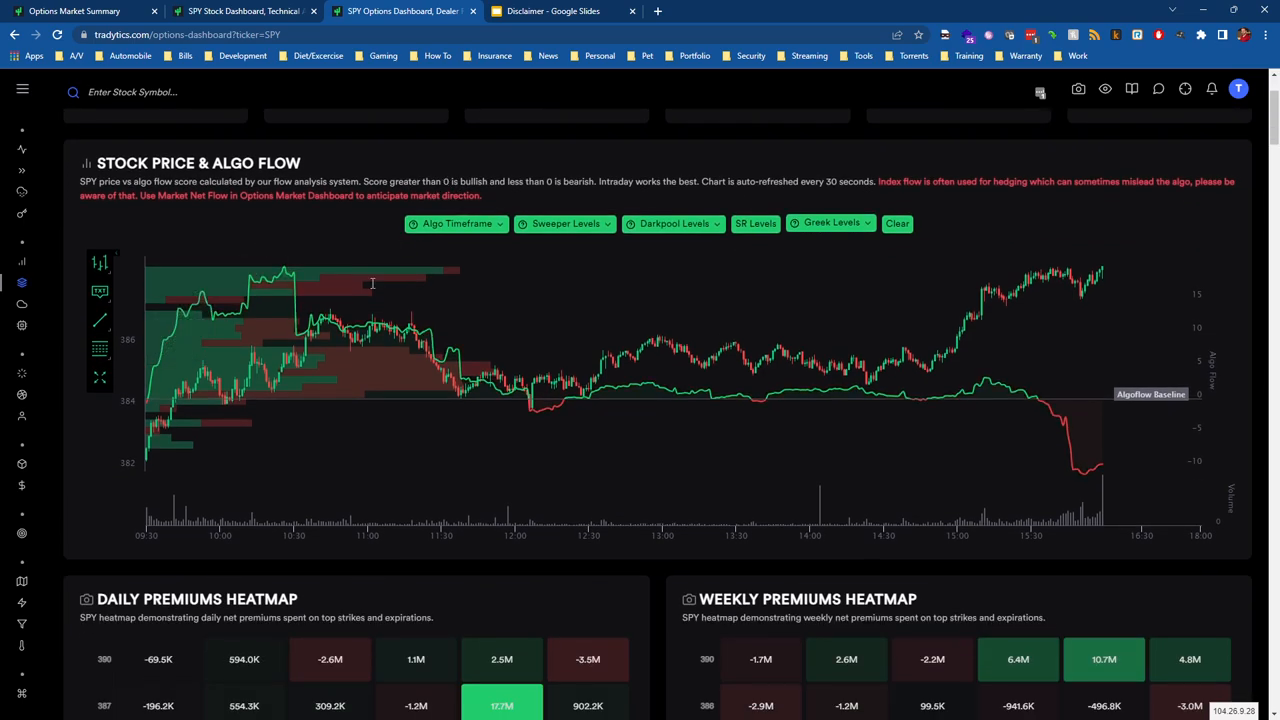
mouse_move(758, 364)
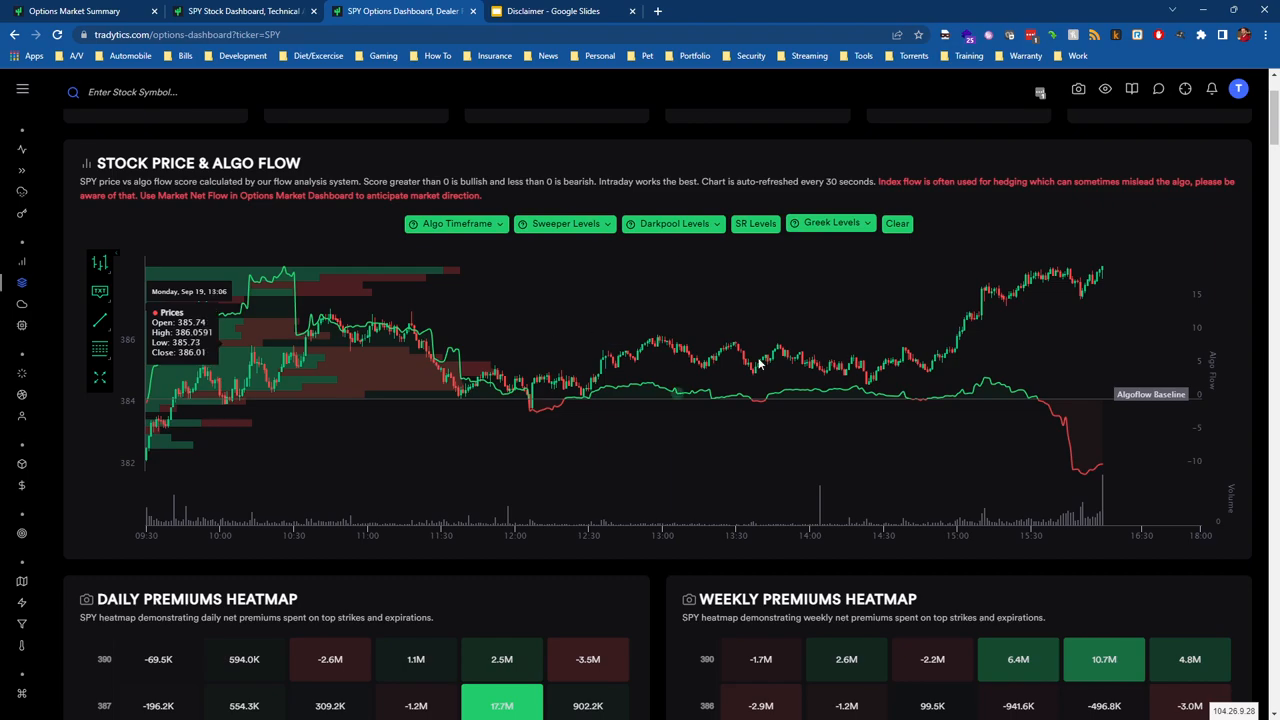
scroll(down, 3)
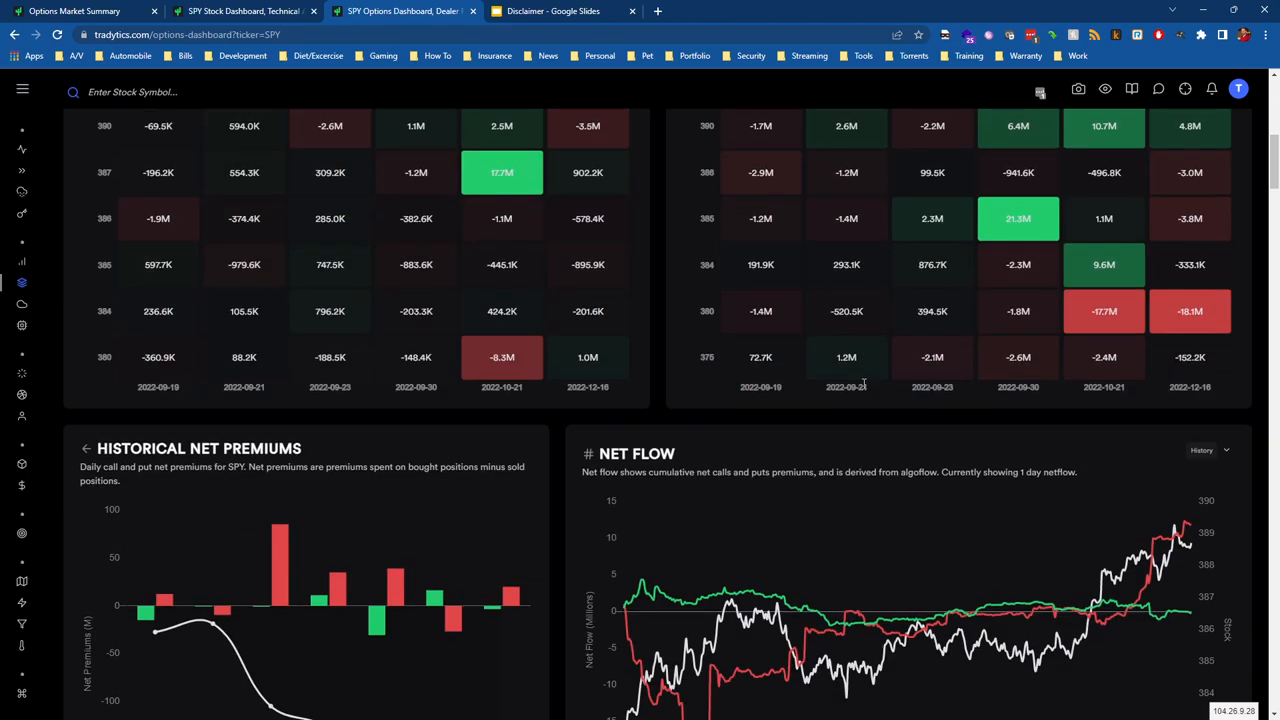
scroll(down, 3)
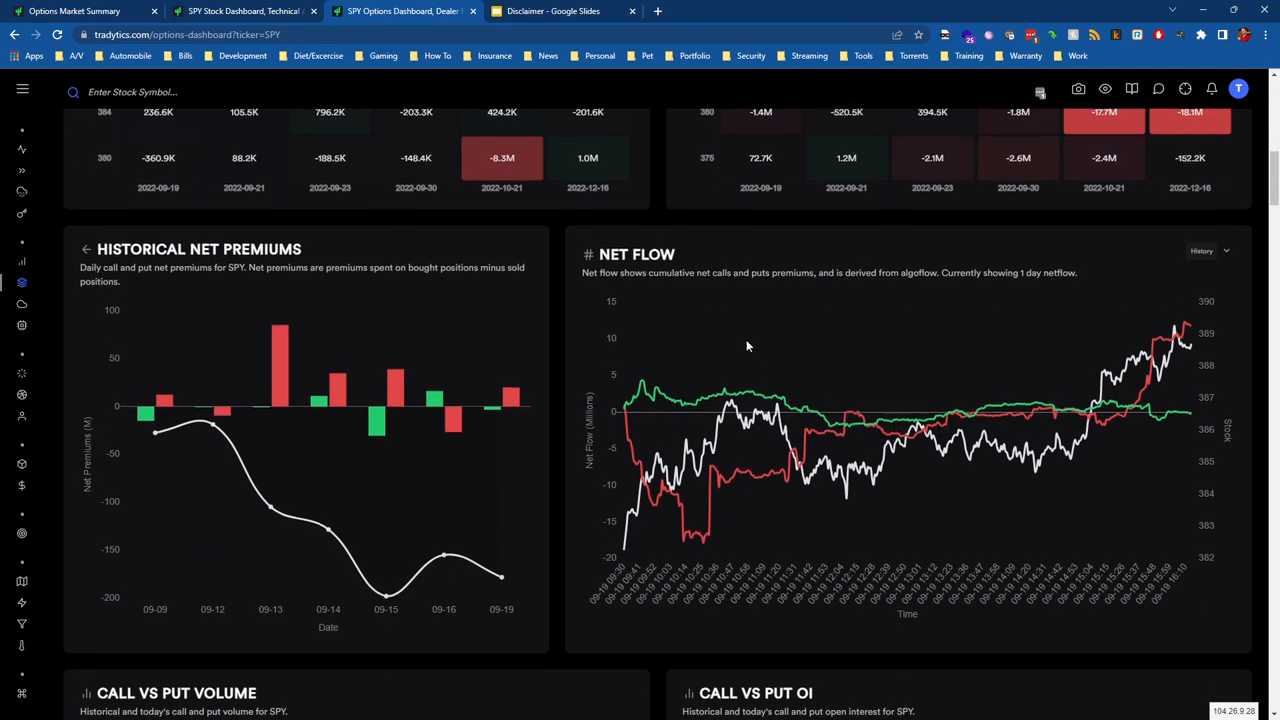
scroll(up, 3)
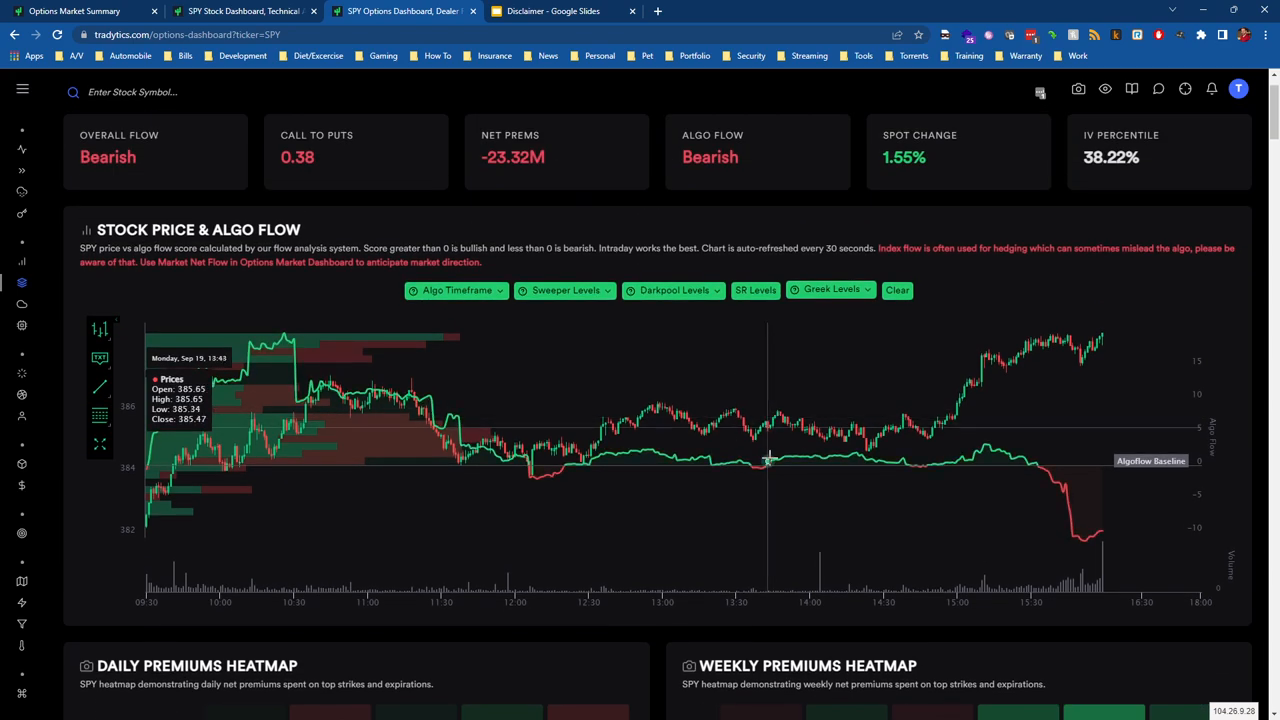
mouse_move(968, 460)
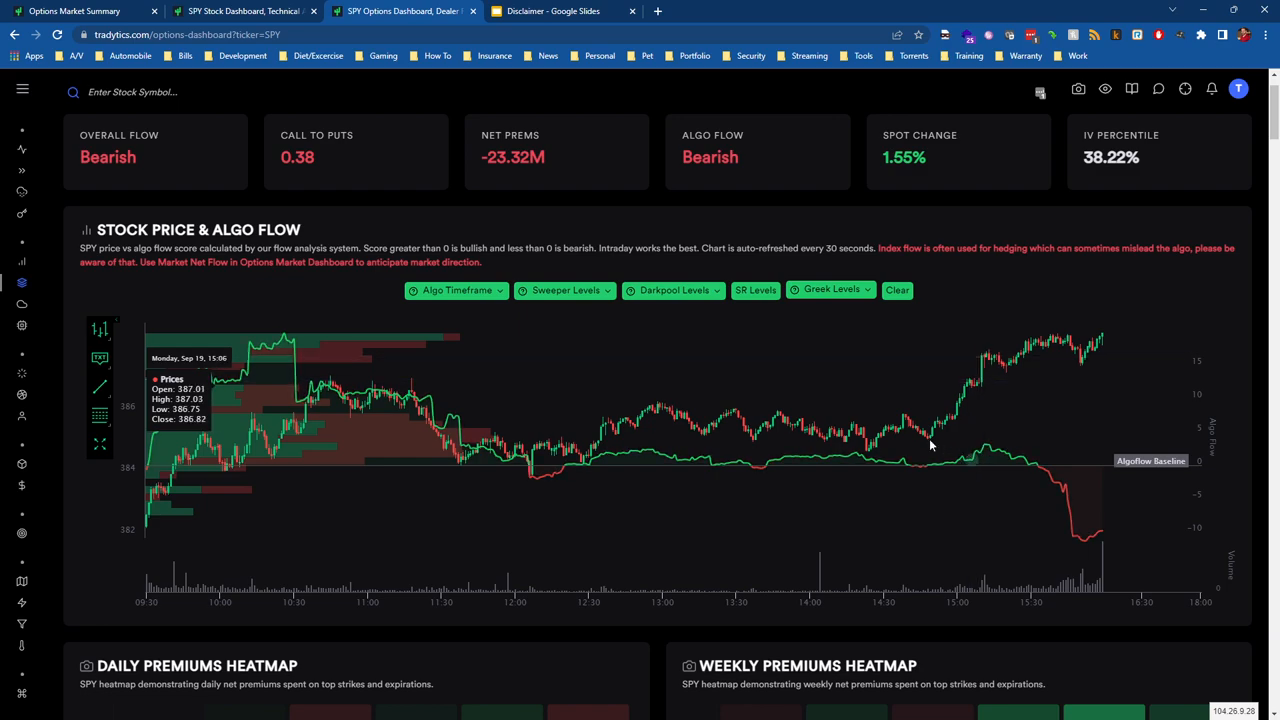
mouse_move(776, 414)
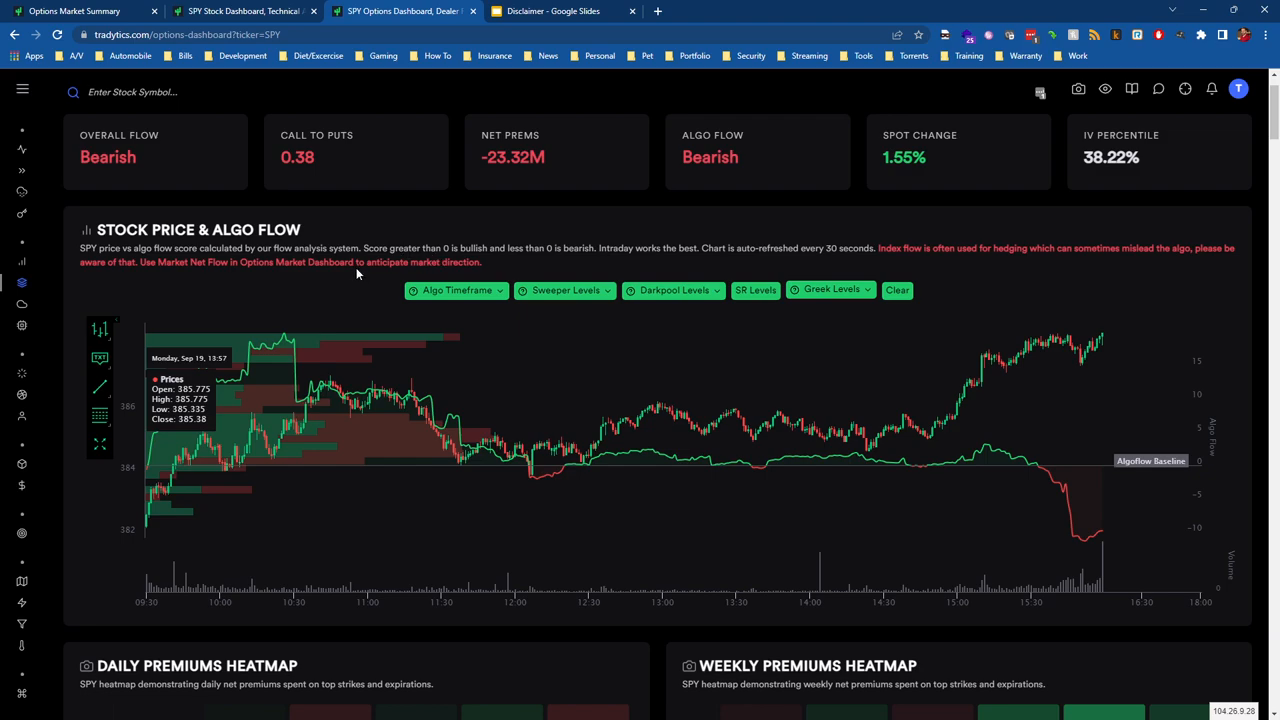
Review the Greek Levels and Options Greek choices on SPY's price and algo flow chart, then move to the SPY stock dashboard.
drag(884, 248, 996, 248)
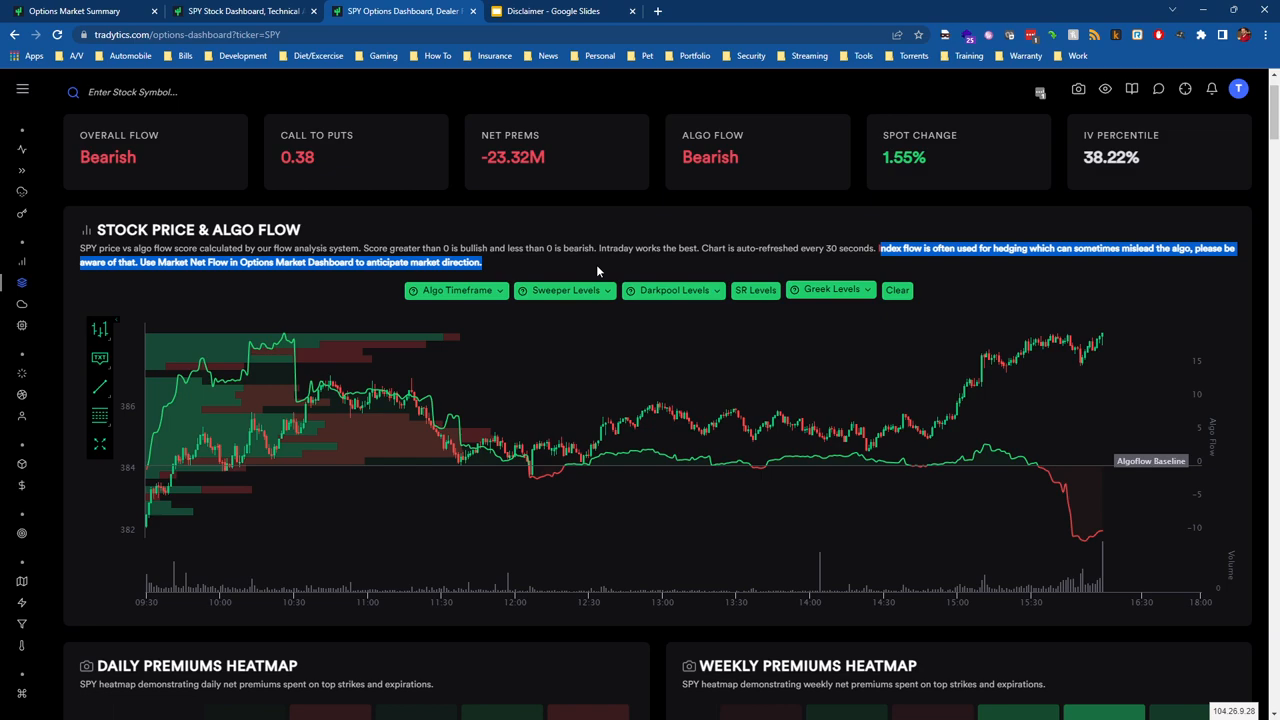
mouse_move(836, 304)
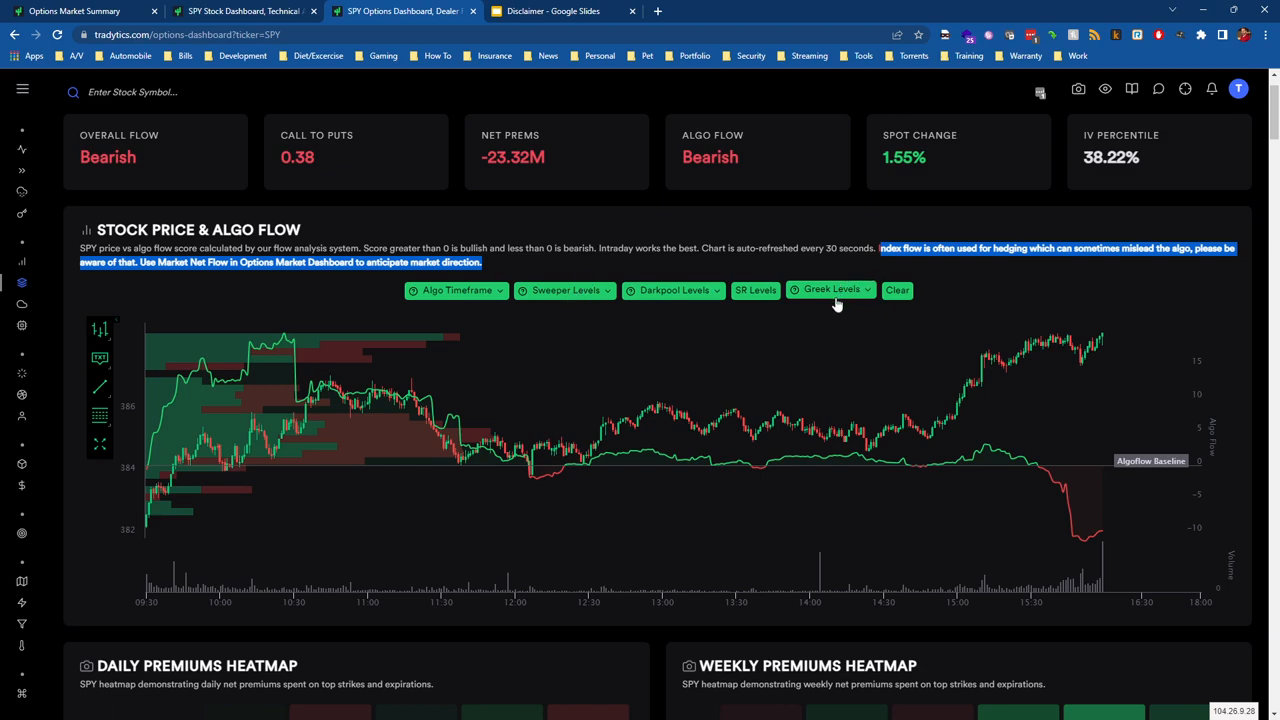
click(832, 290)
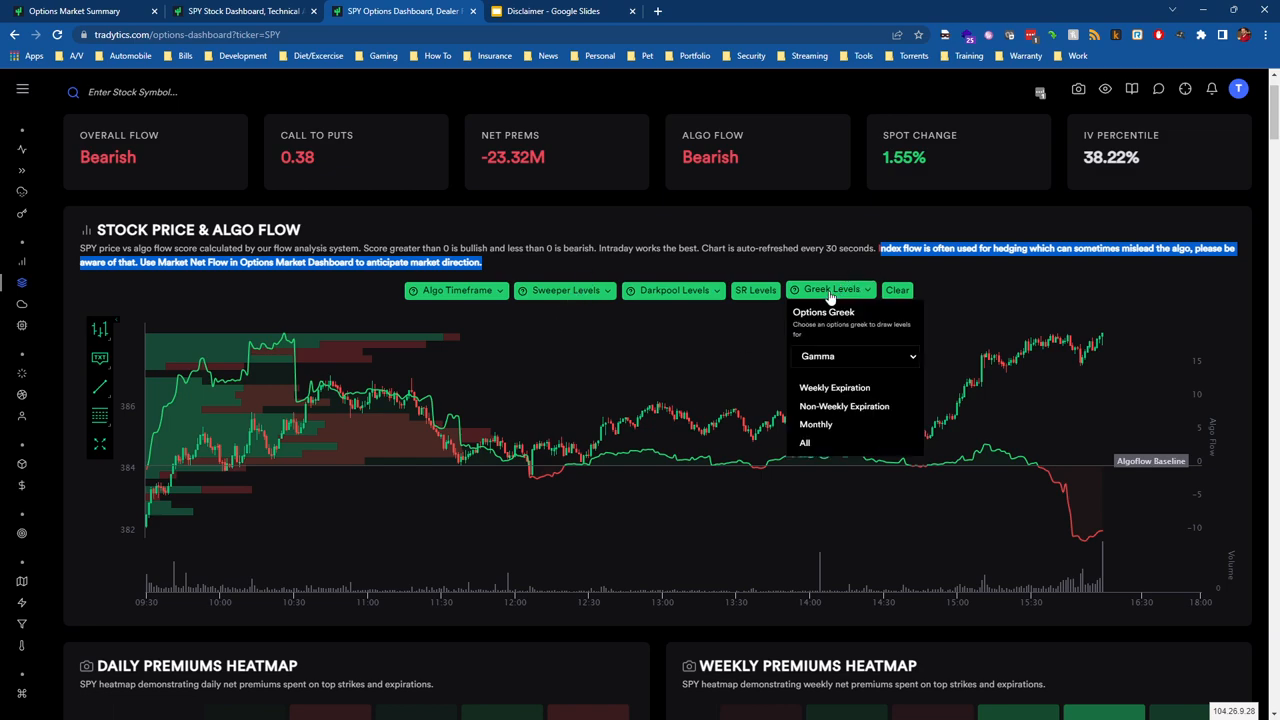
click(856, 356)
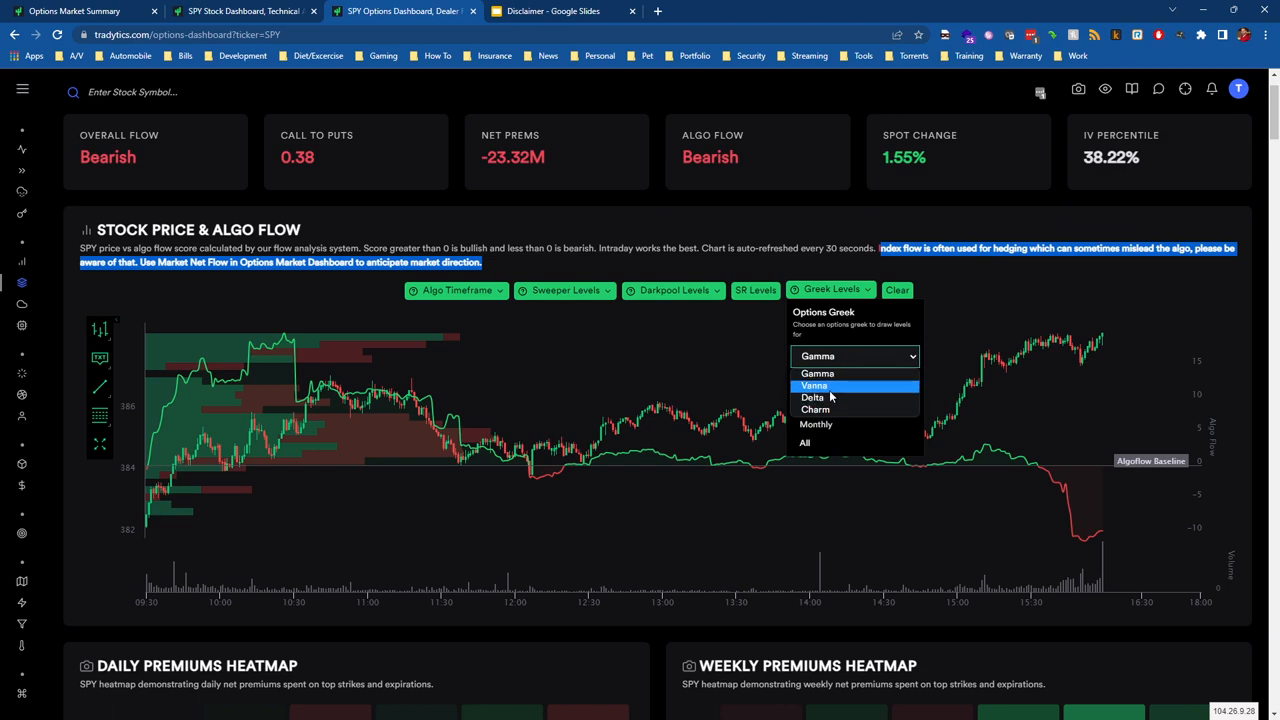
mouse_move(816, 374)
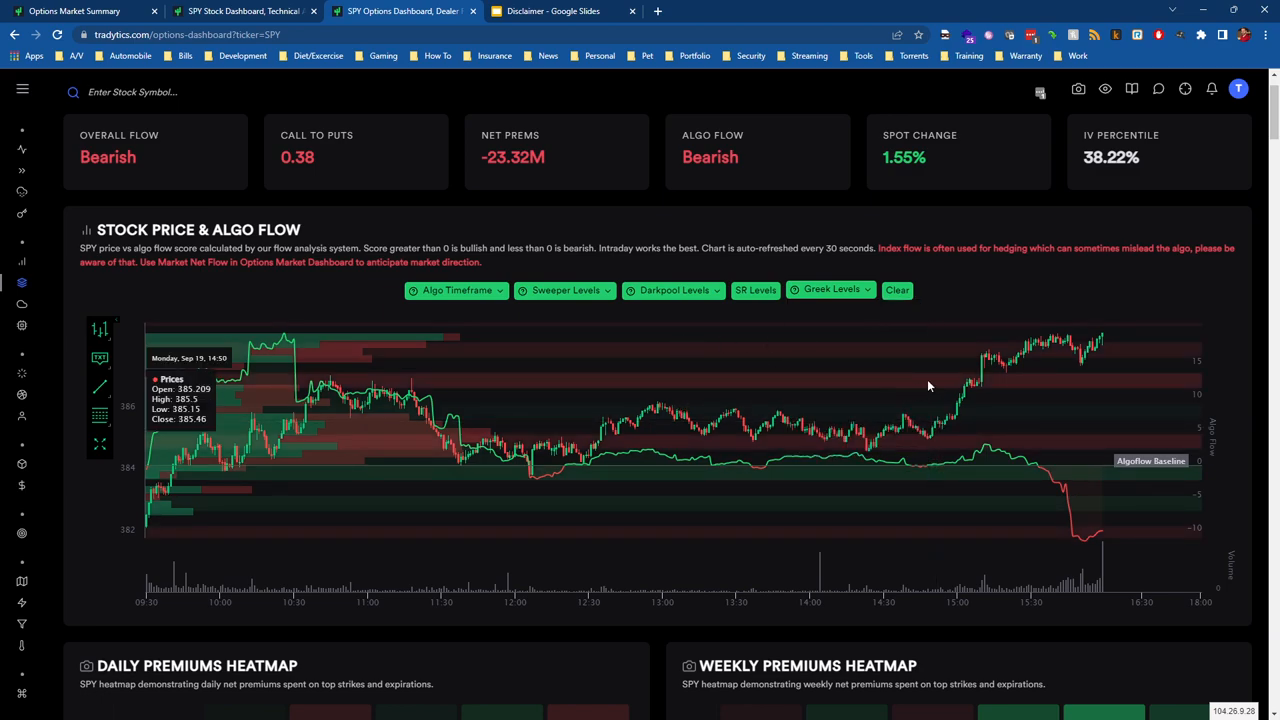
mouse_move(884, 486)
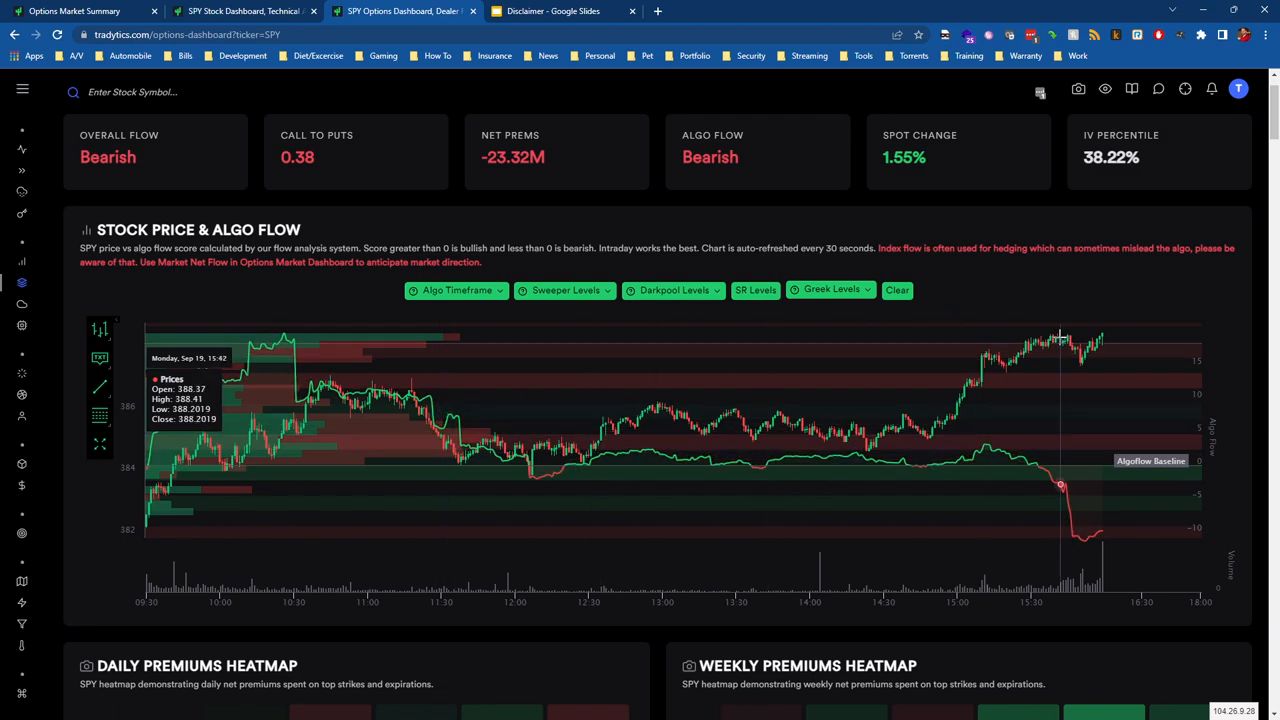
mouse_move(1116, 336)
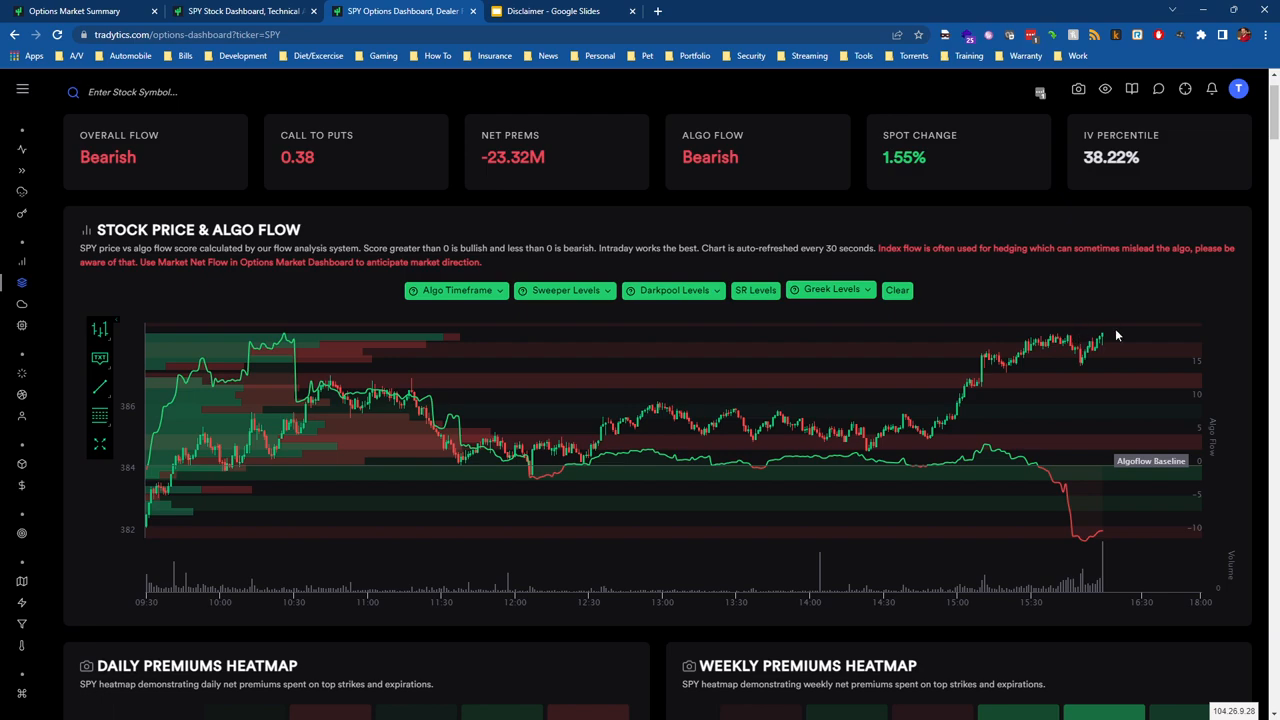
mouse_move(1108, 356)
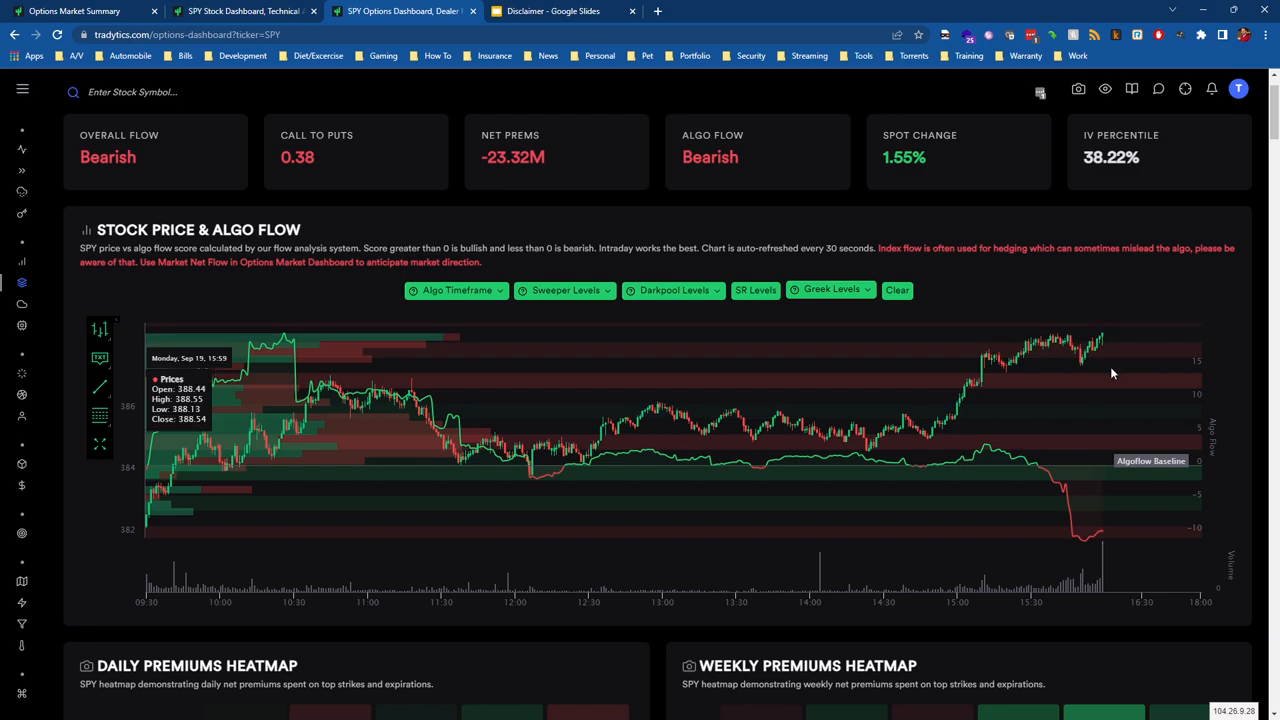
click(830, 290)
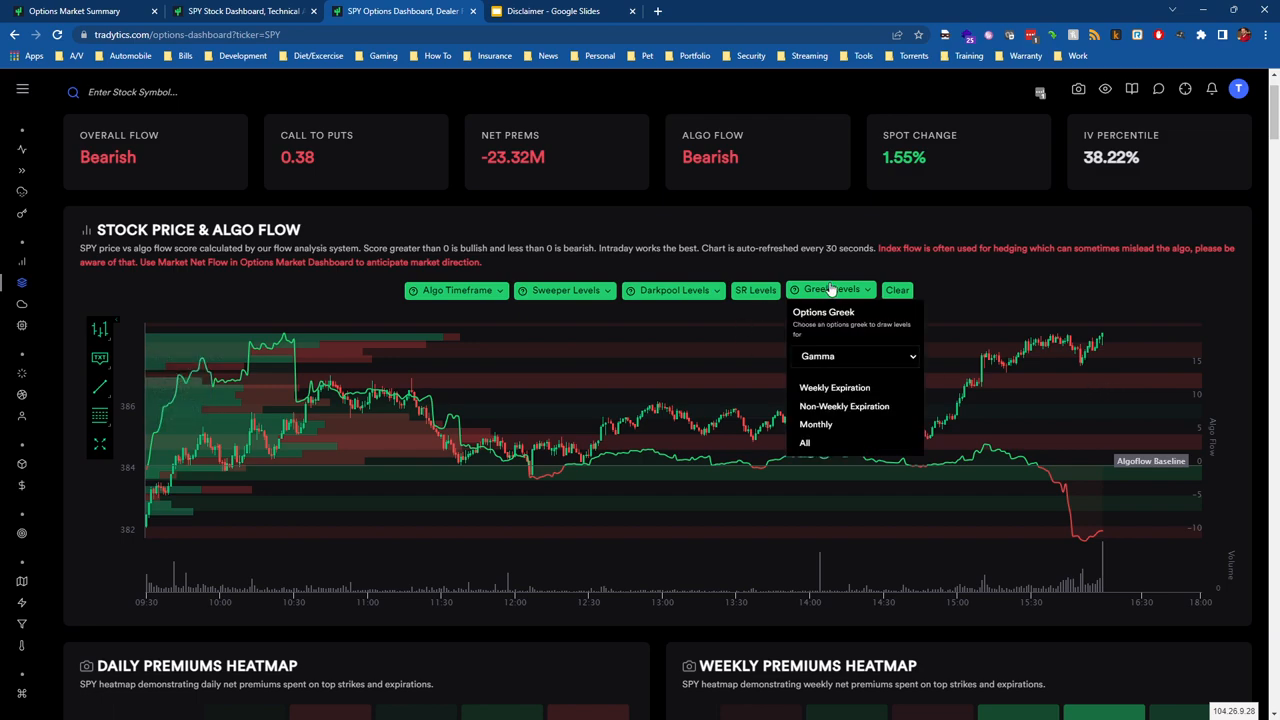
click(244, 12)
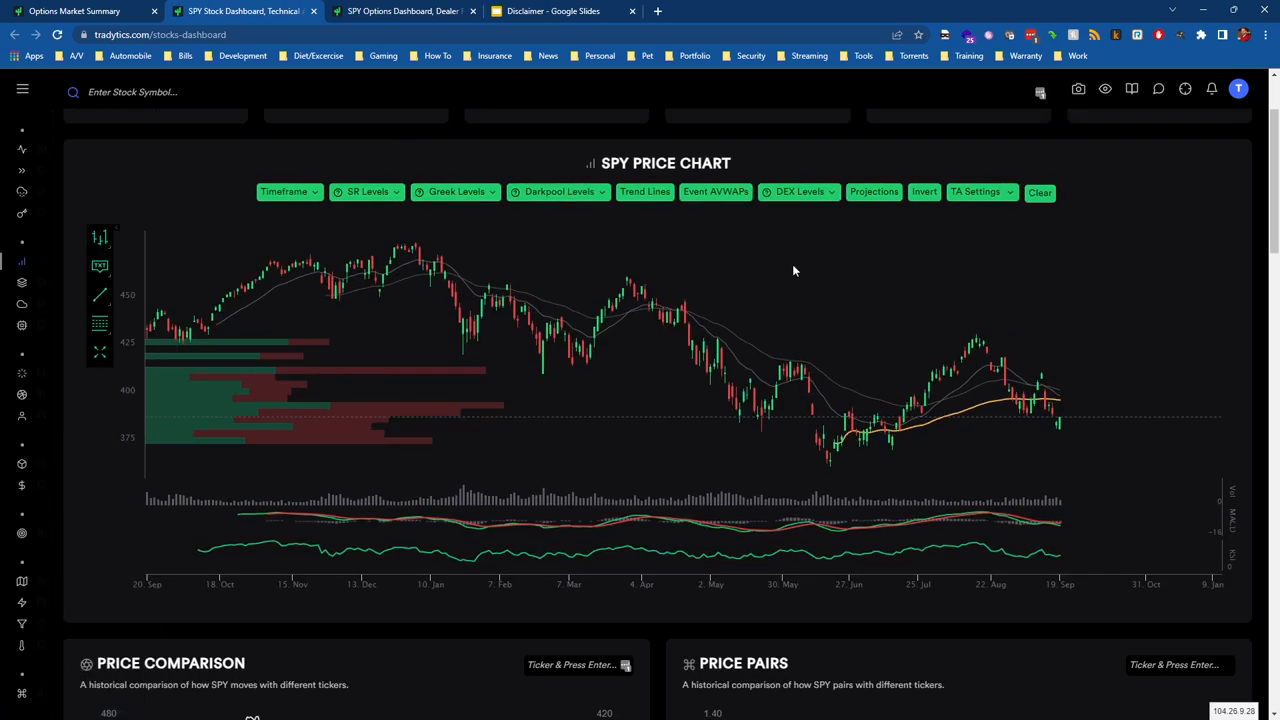
Overlay Spot GEX gamma levels as bands on the SPY stock dashboard price chart.
click(456, 192)
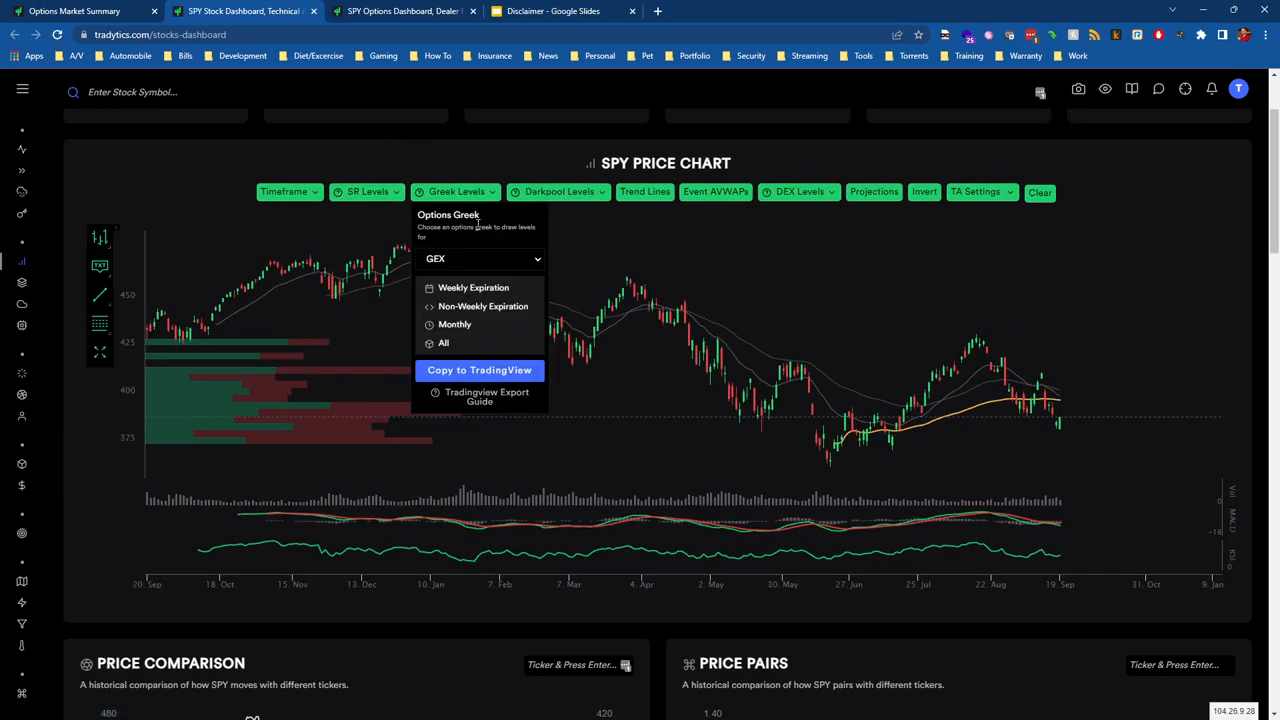
click(480, 258)
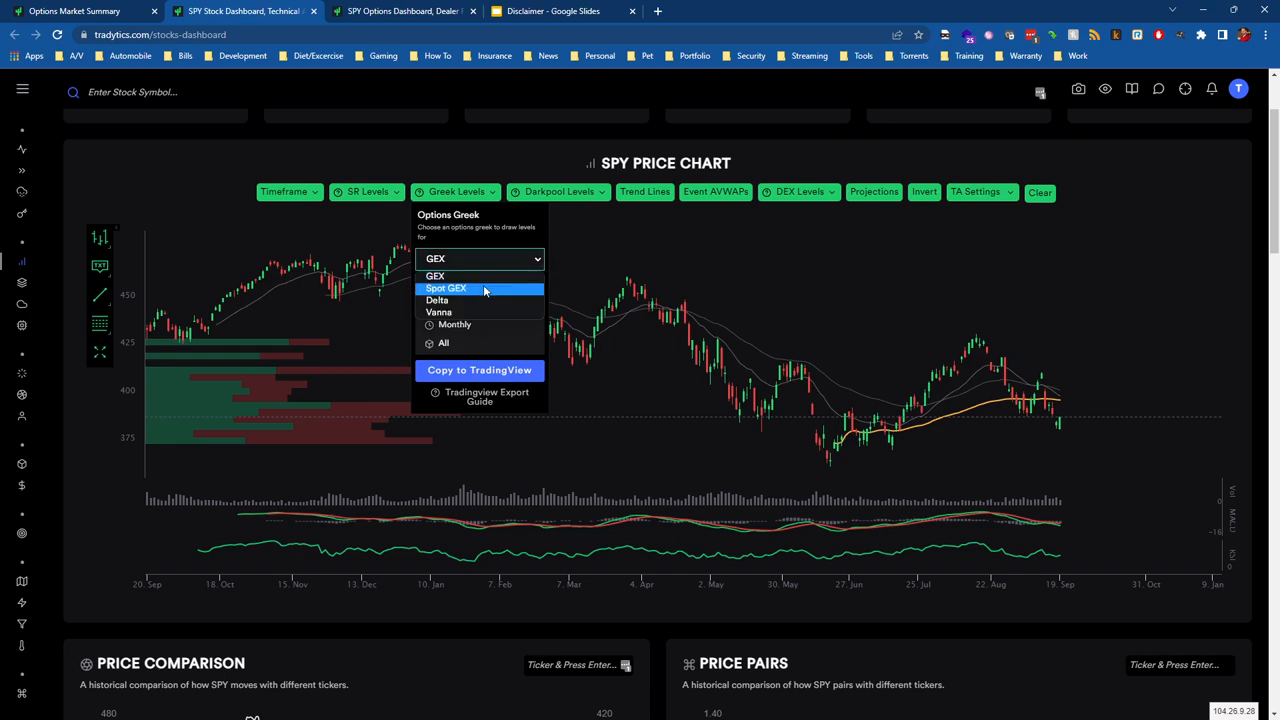
click(446, 288)
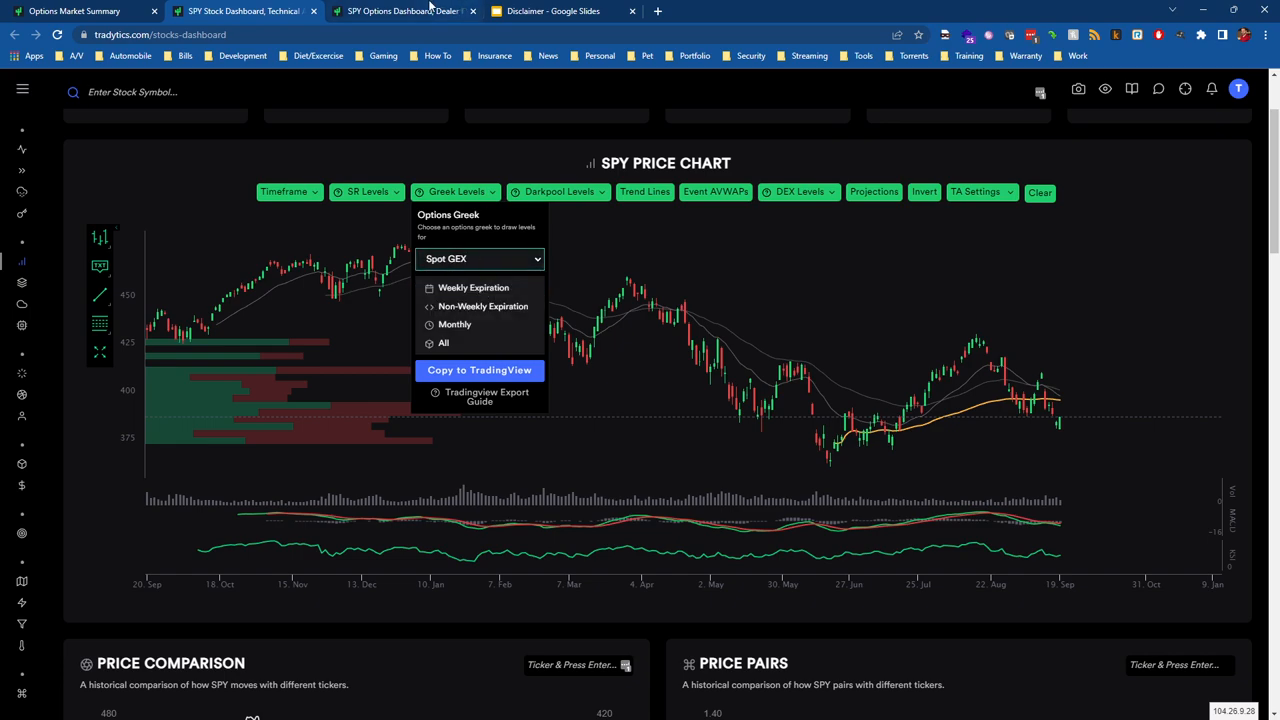
click(400, 12)
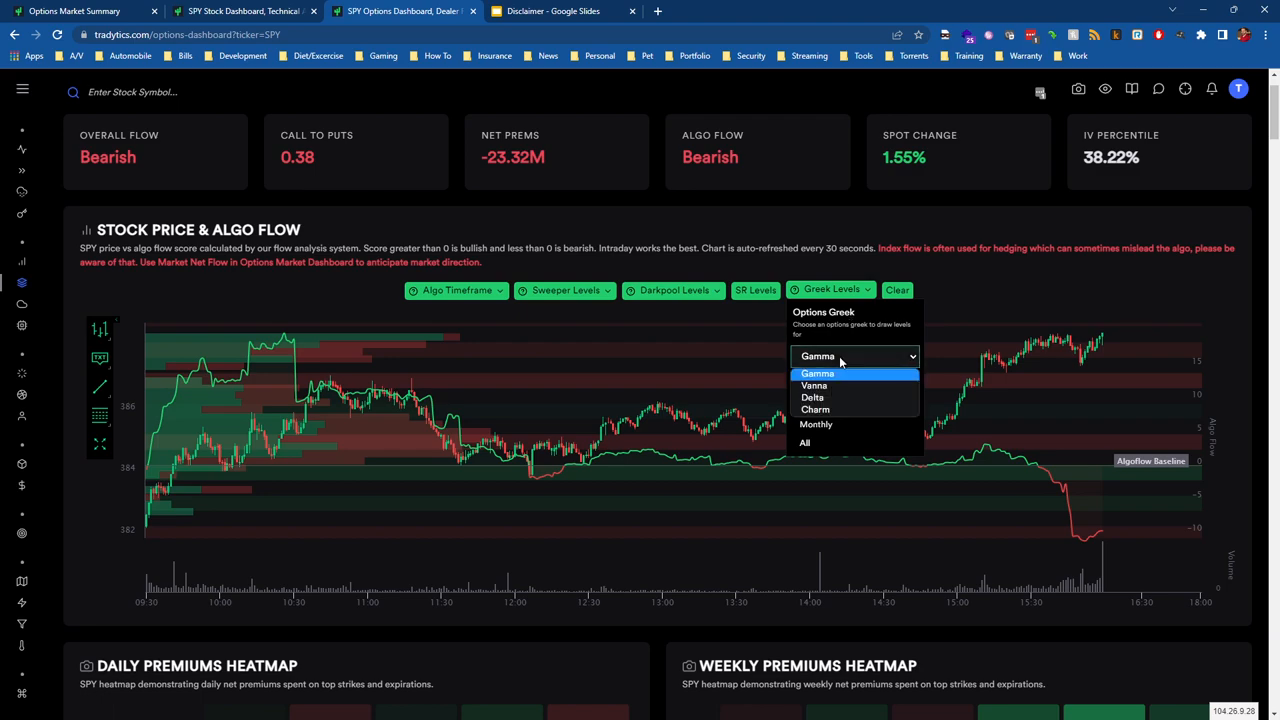
click(240, 12)
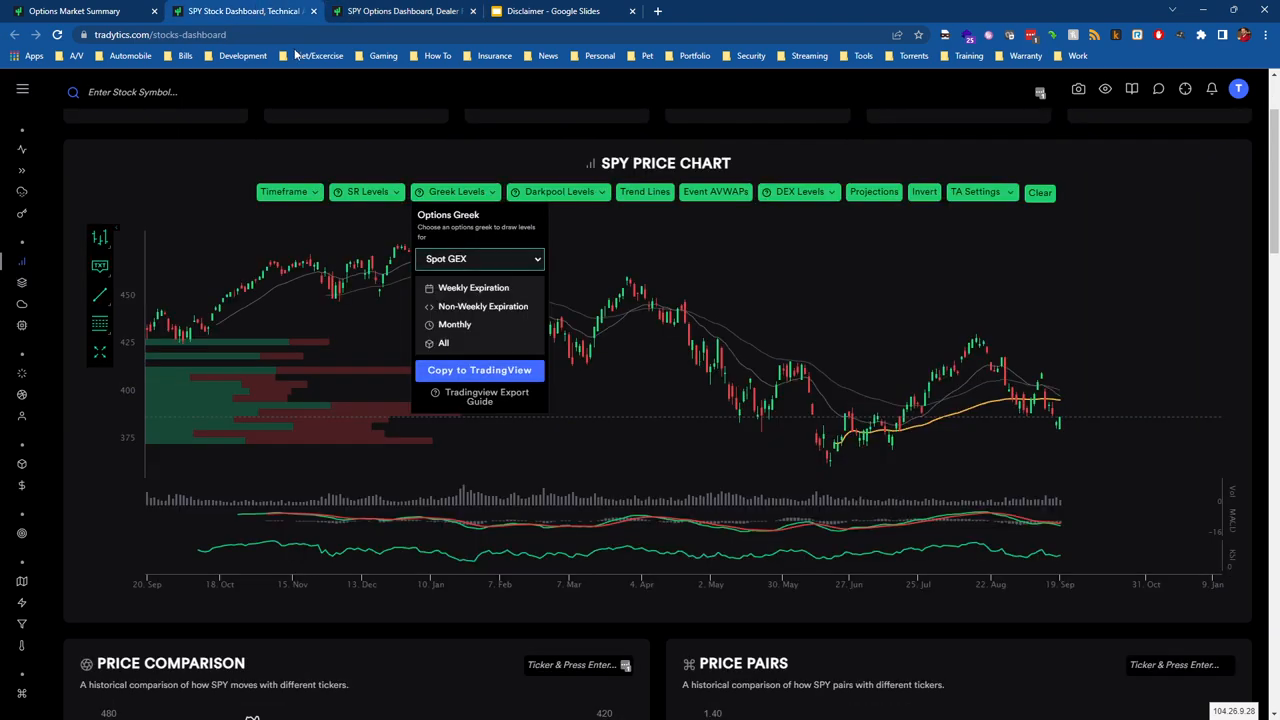
mouse_move(490, 274)
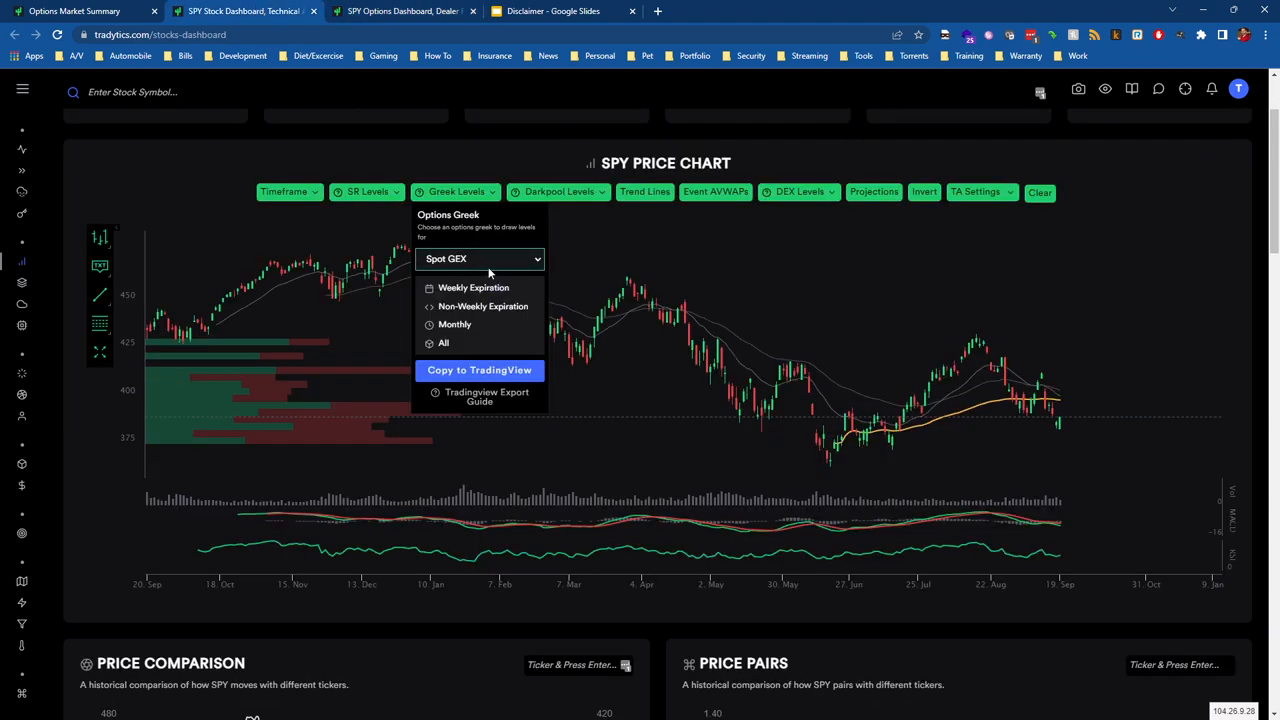
mouse_move(444, 344)
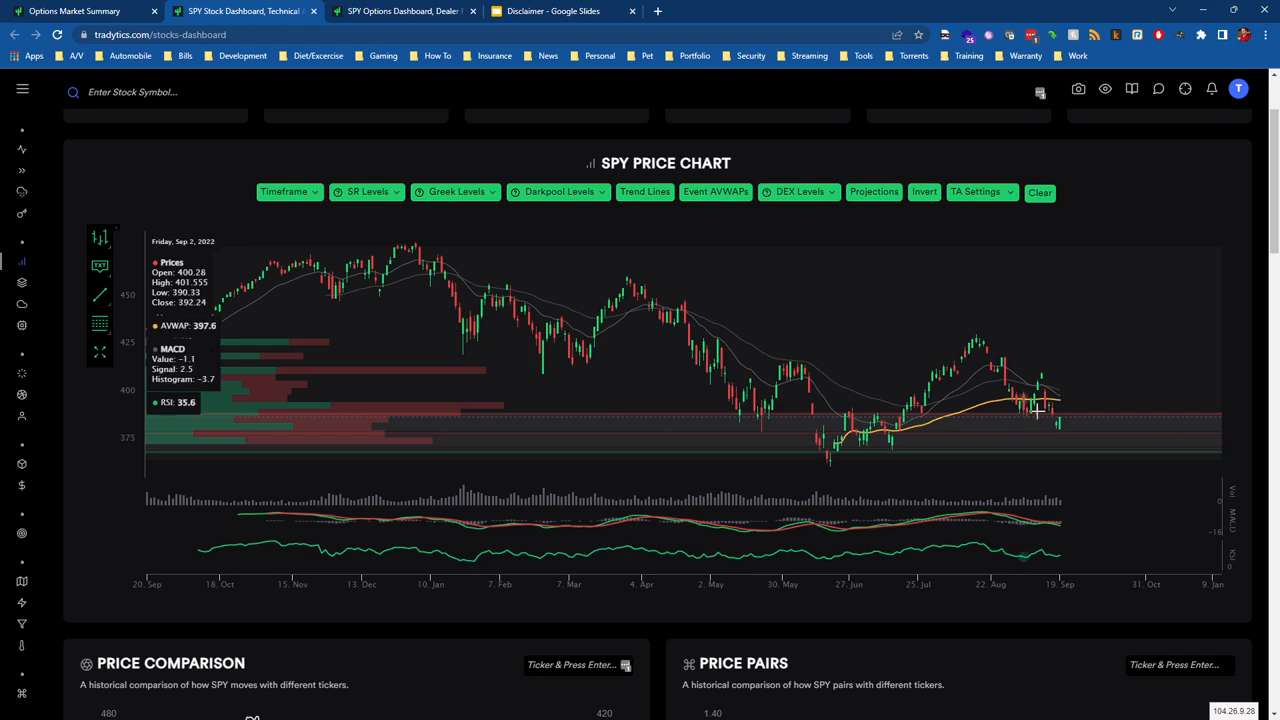
mouse_move(1056, 414)
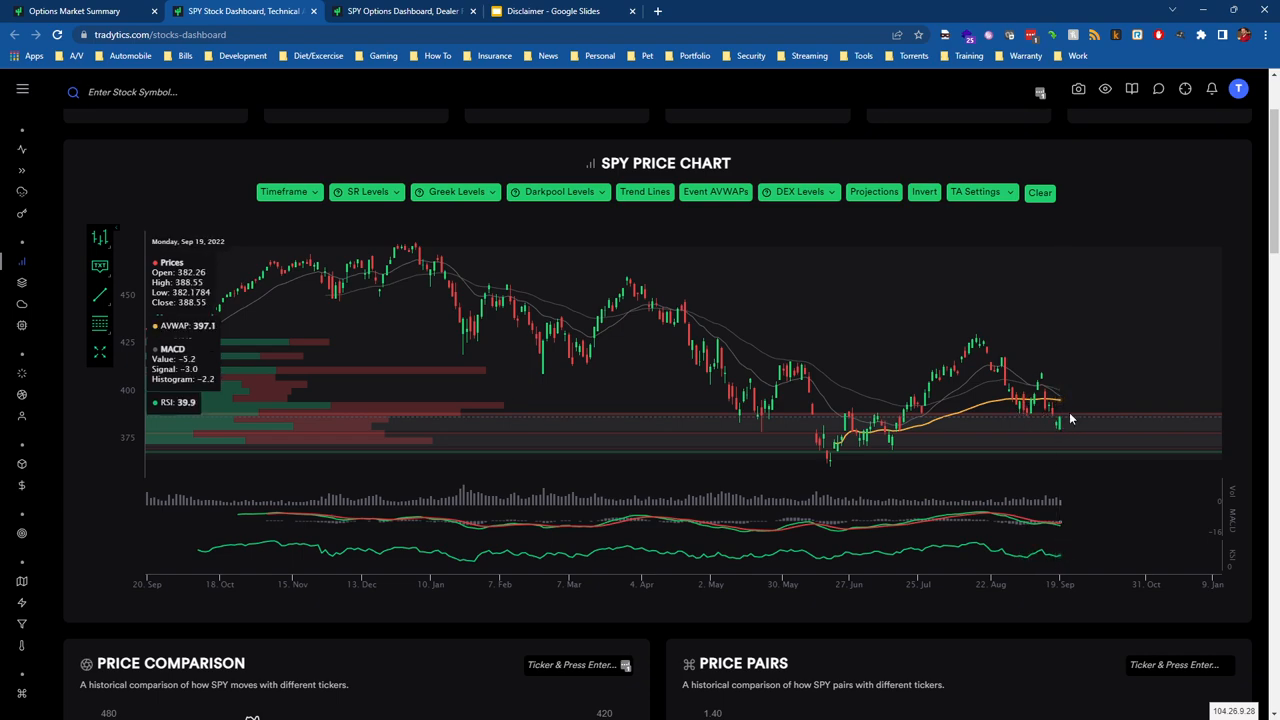
mouse_move(968, 348)
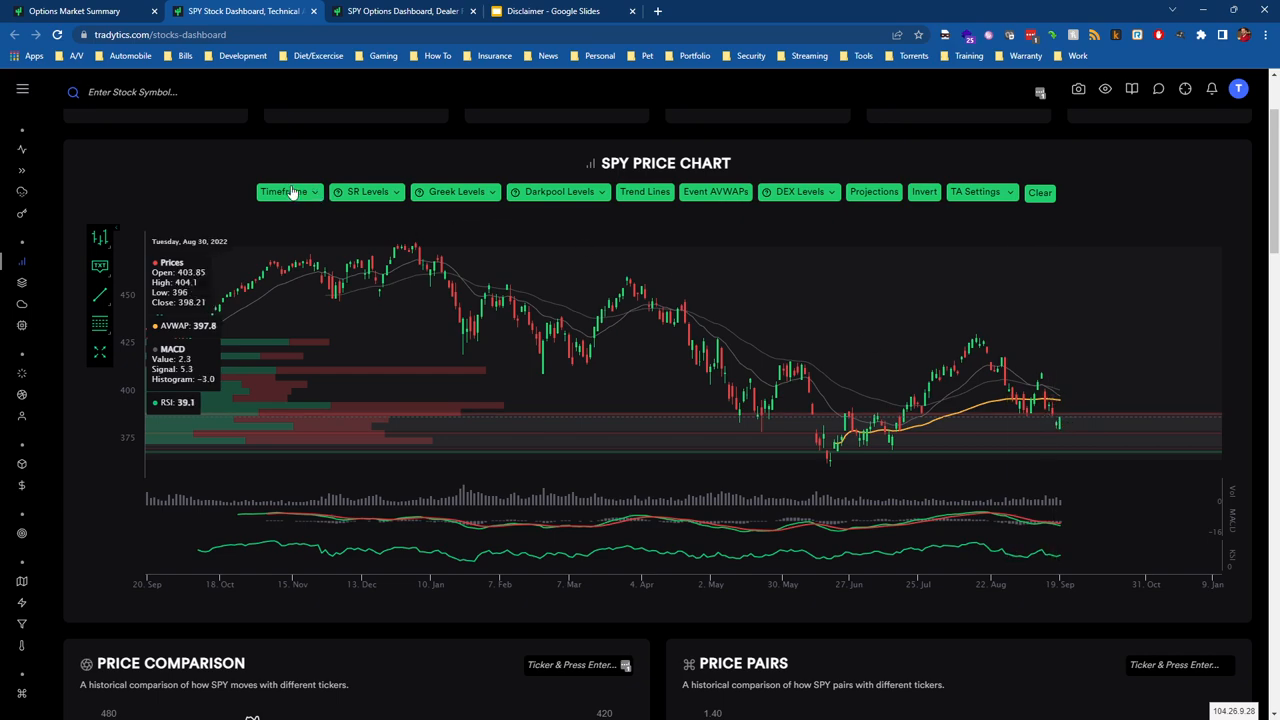
Set the SPY price chart to a single-day intraday timeframe with the Spot GEX histogram kept on.
click(288, 192)
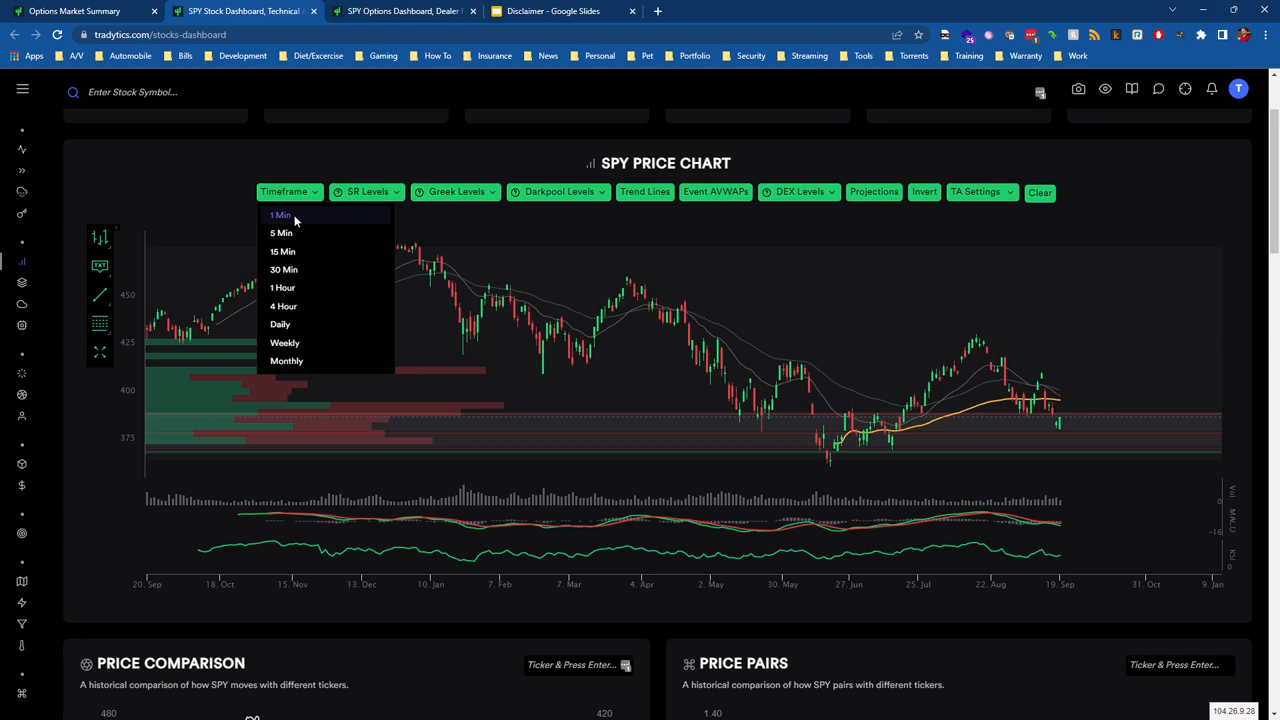
click(280, 216)
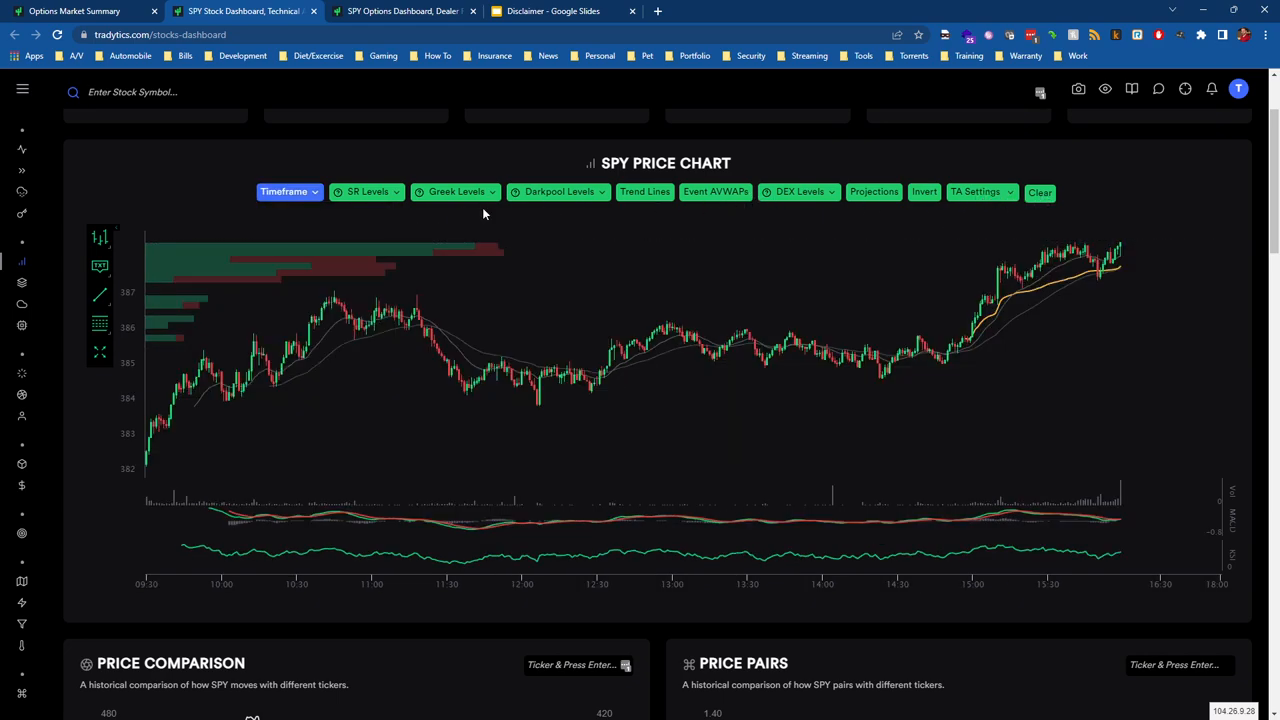
click(456, 192)
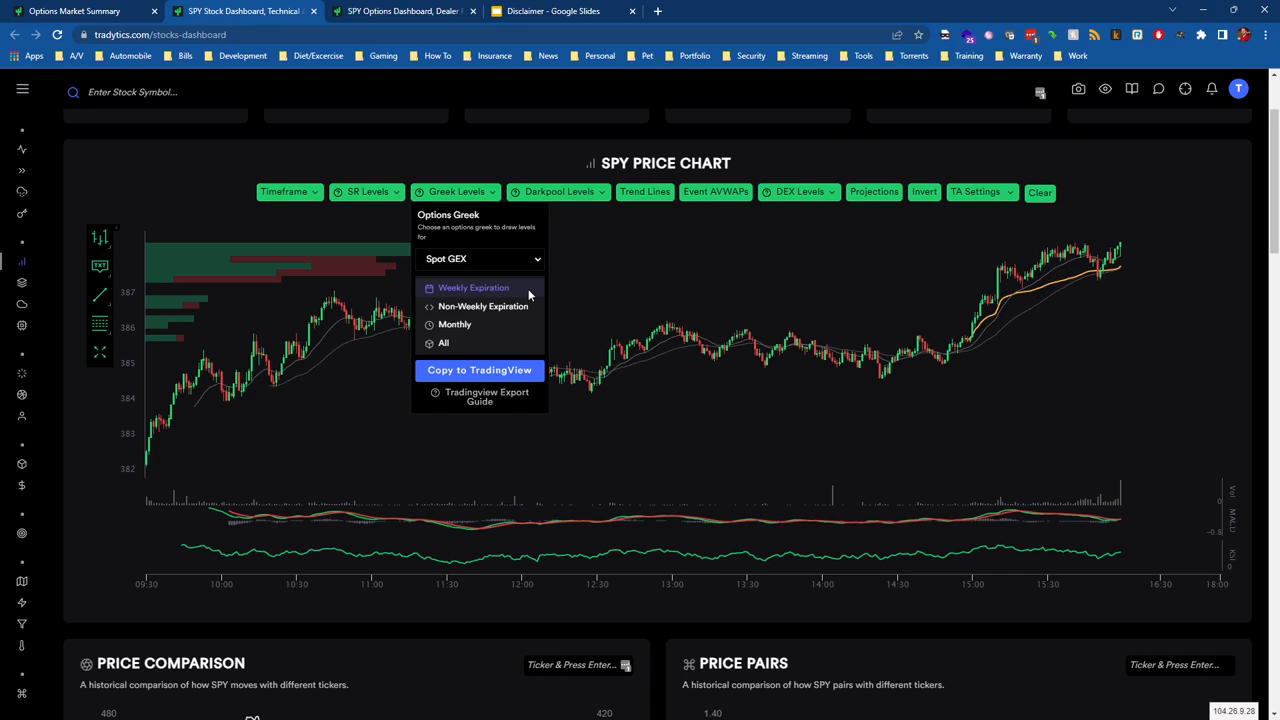
click(288, 192)
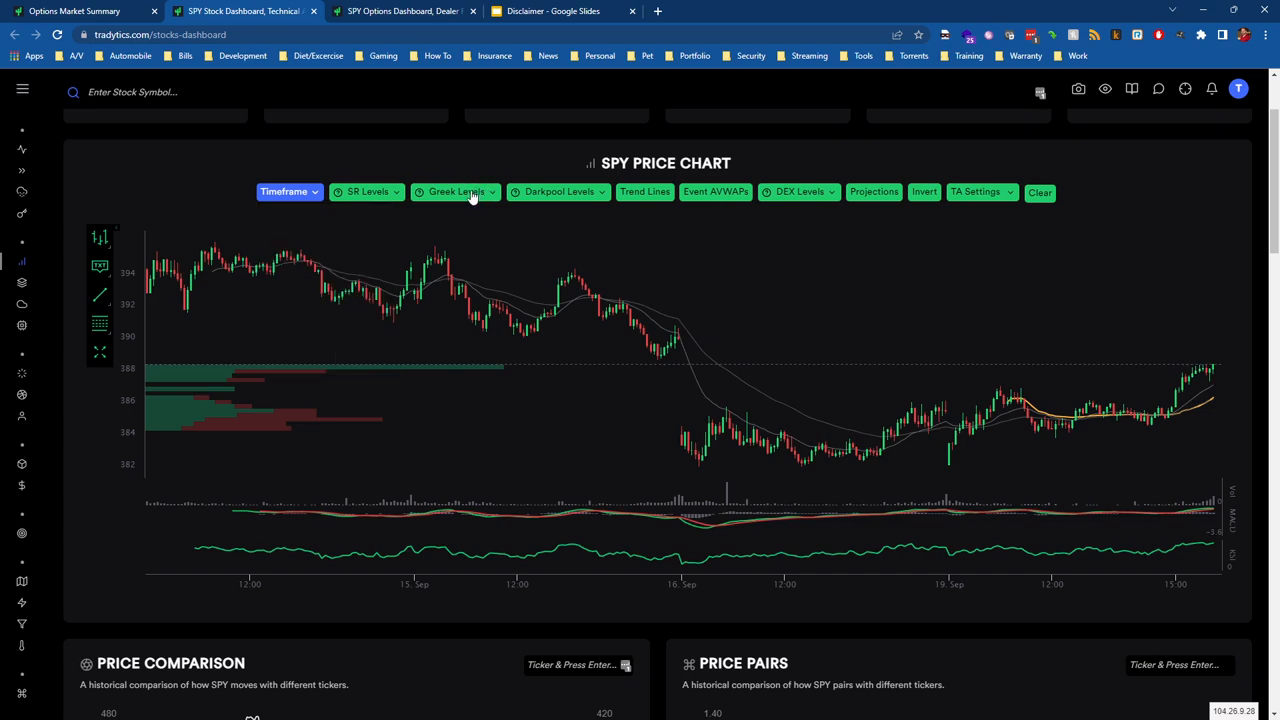
Extend the SPY chart to a longer intraday timeframe spanning roughly 7 to 16 September.
click(456, 192)
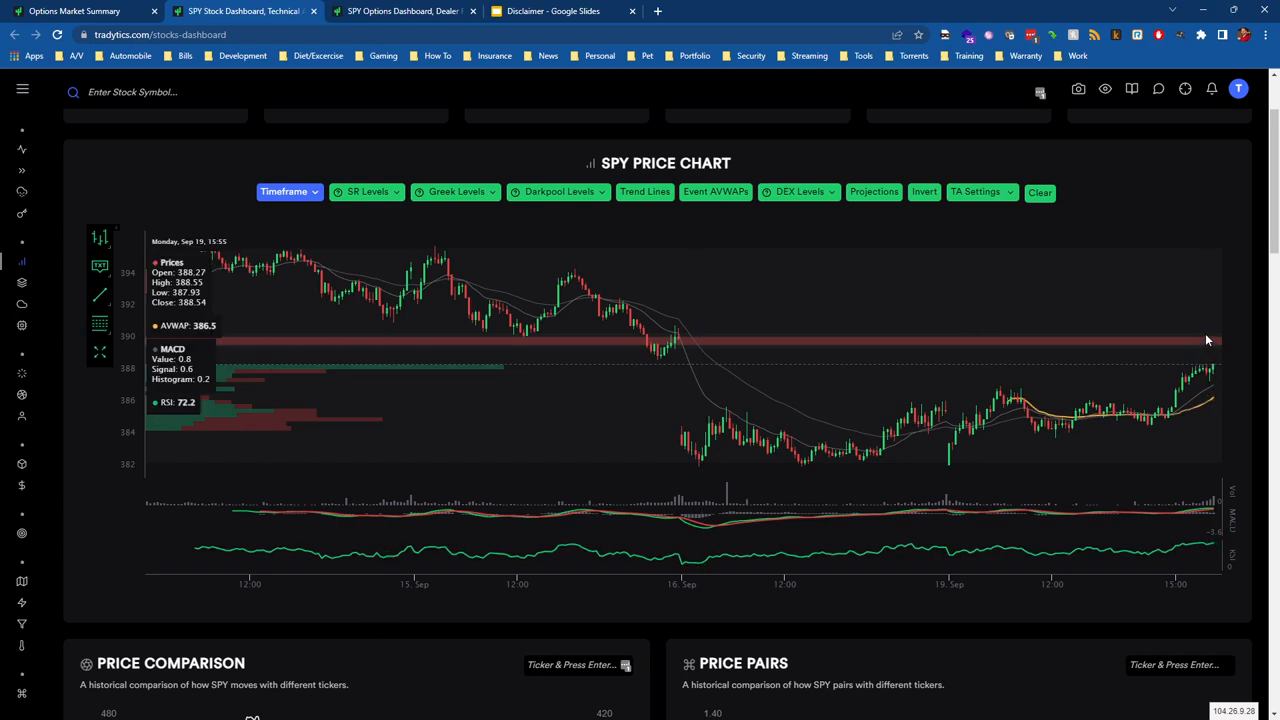
mouse_move(940, 344)
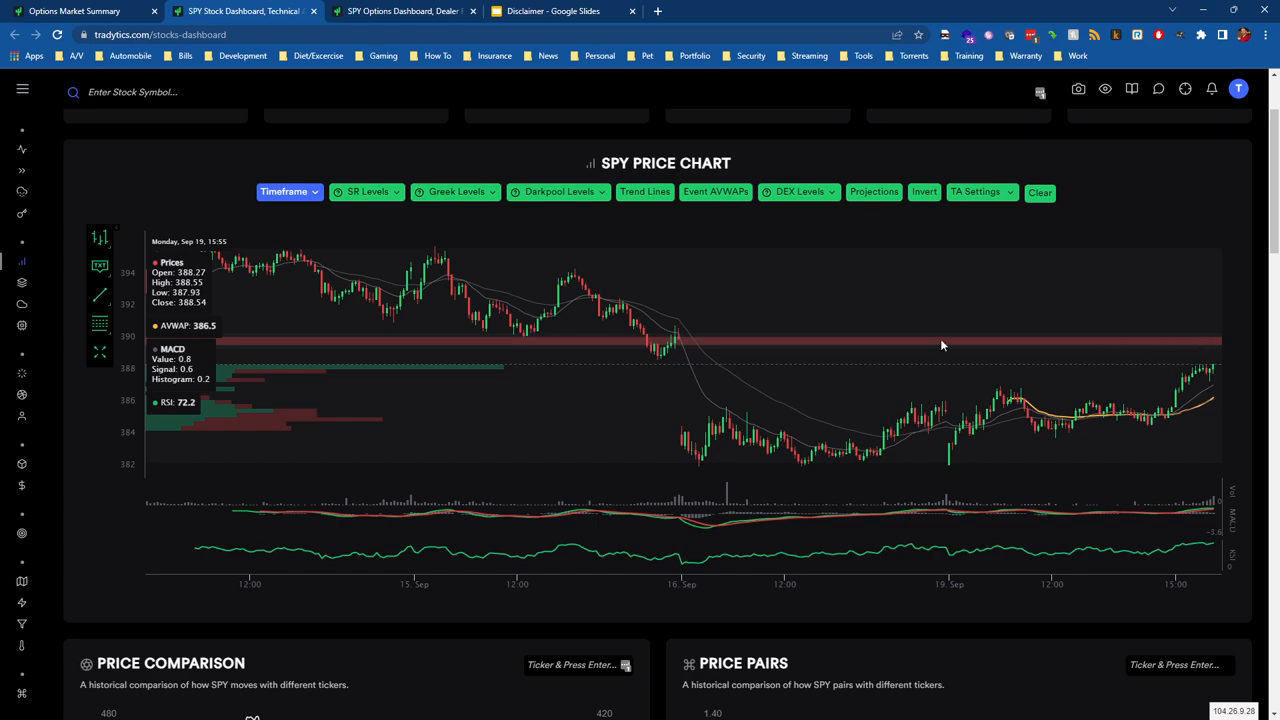
mouse_move(916, 344)
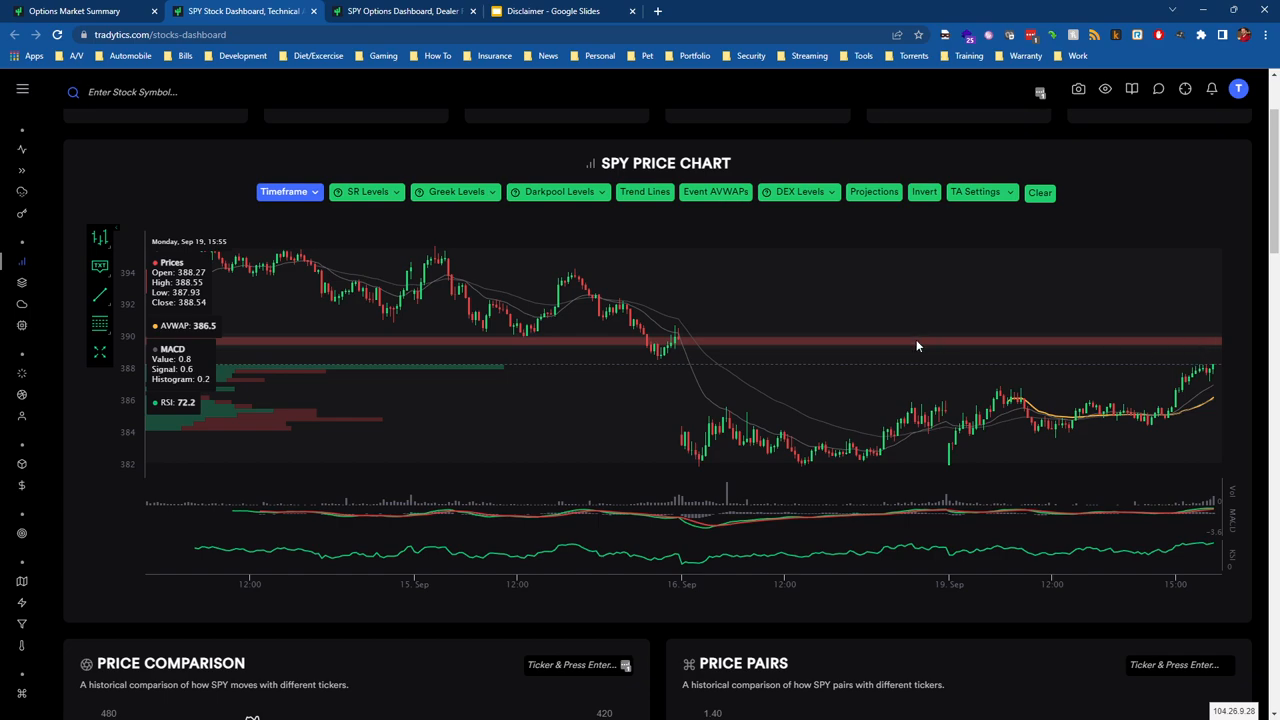
mouse_move(864, 368)
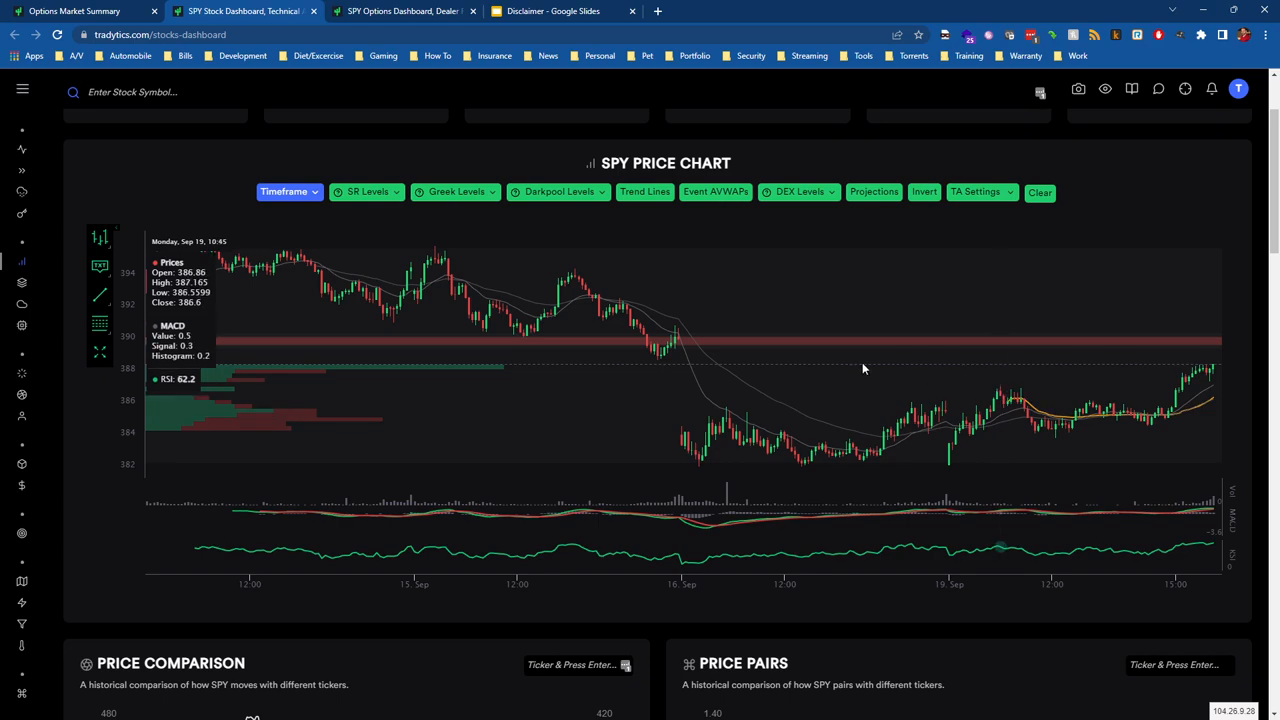
click(288, 192)
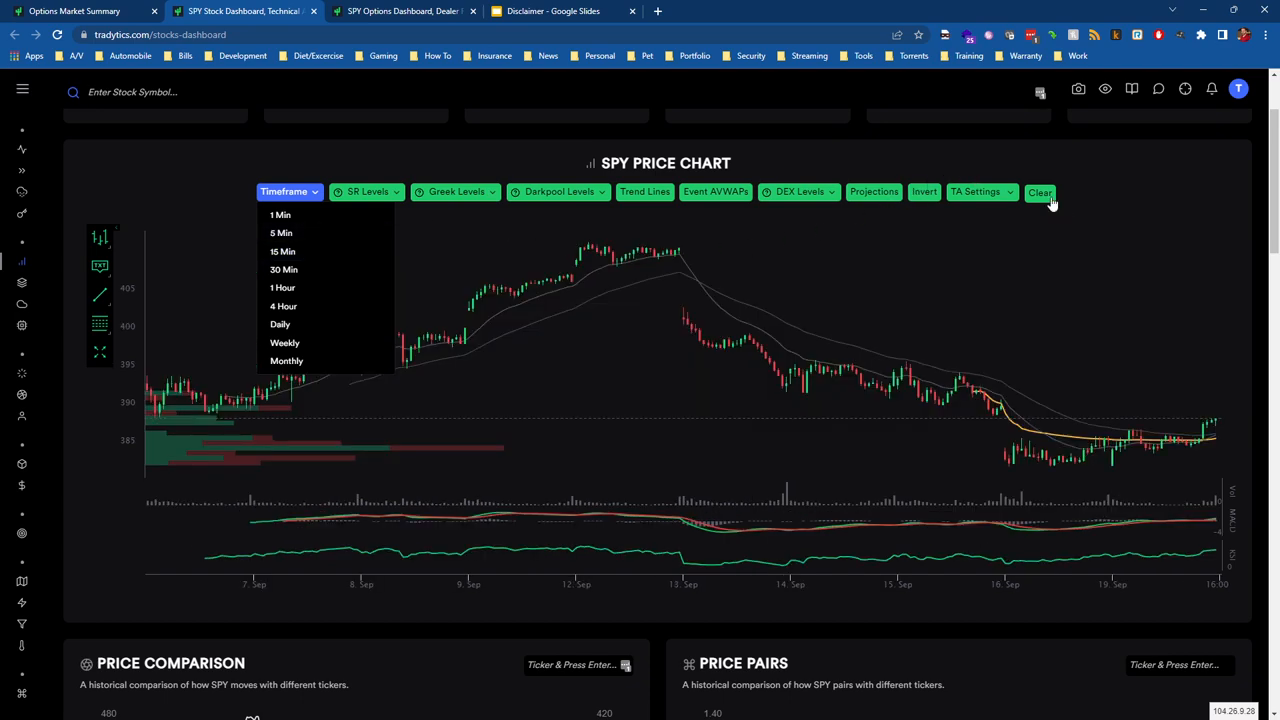
mouse_move(1068, 228)
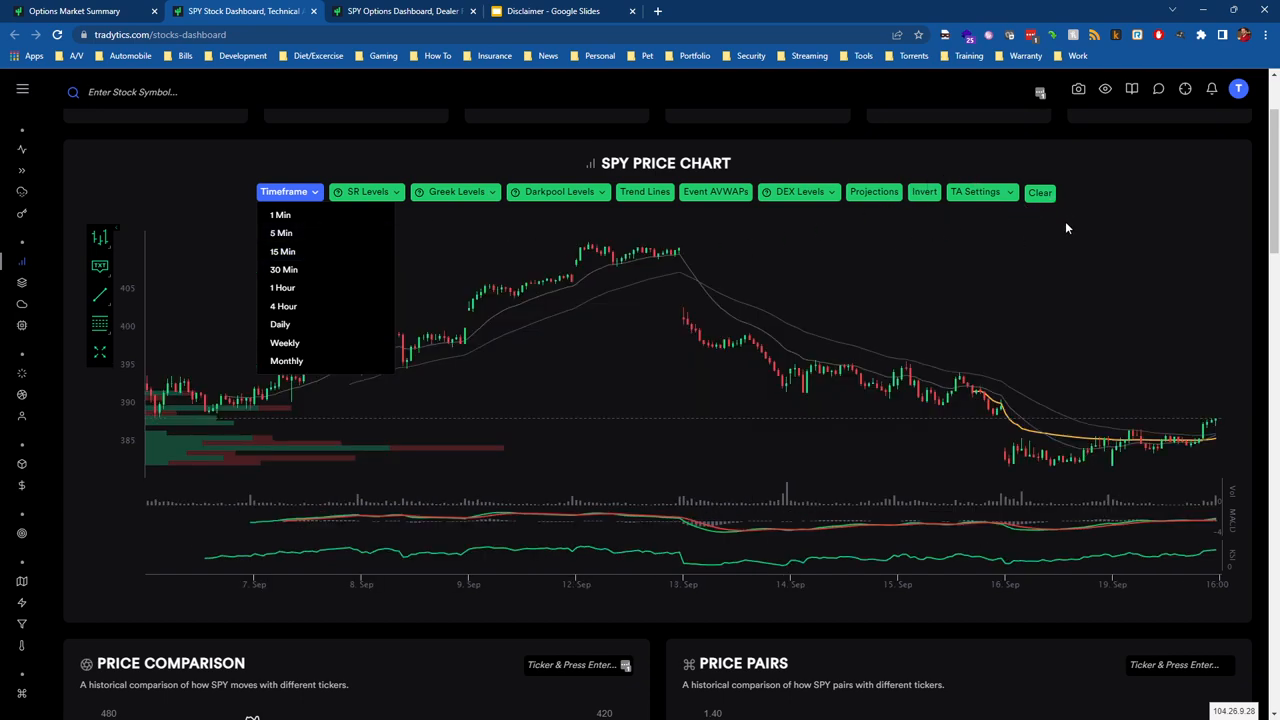
mouse_move(1040, 200)
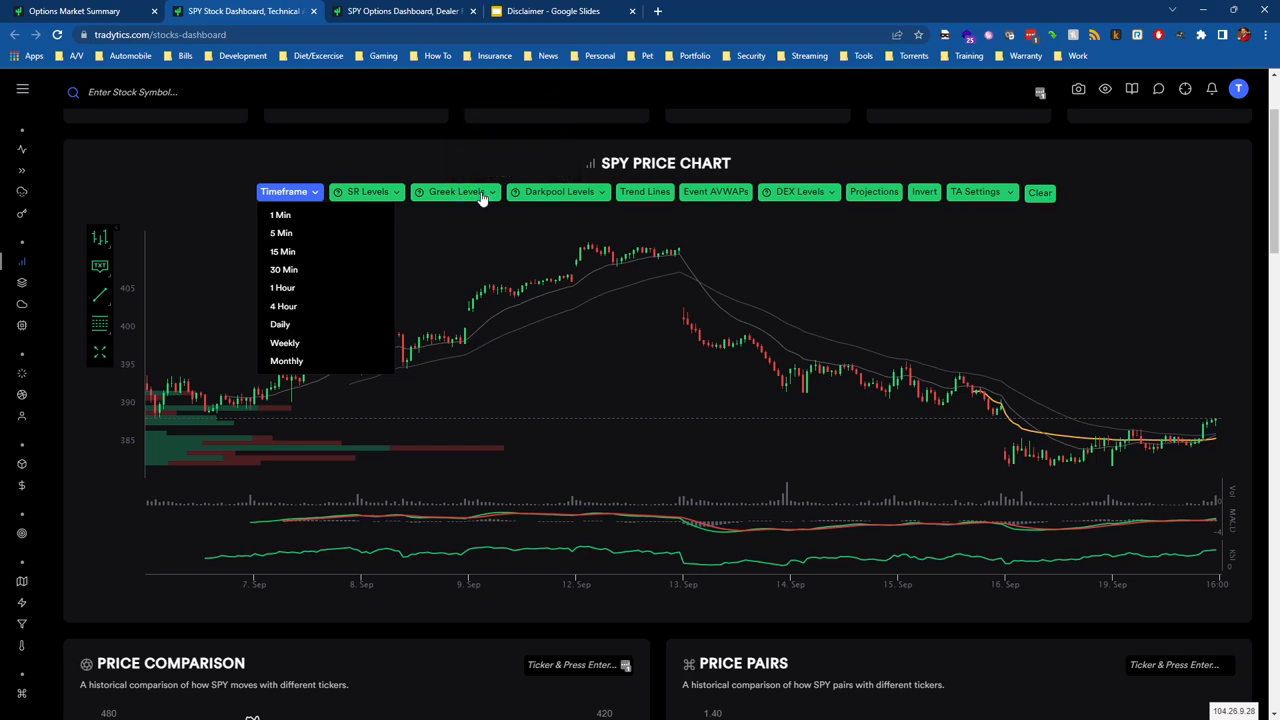
Review the Greek Levels options with Spot GEX selected, then dismiss the list.
click(456, 192)
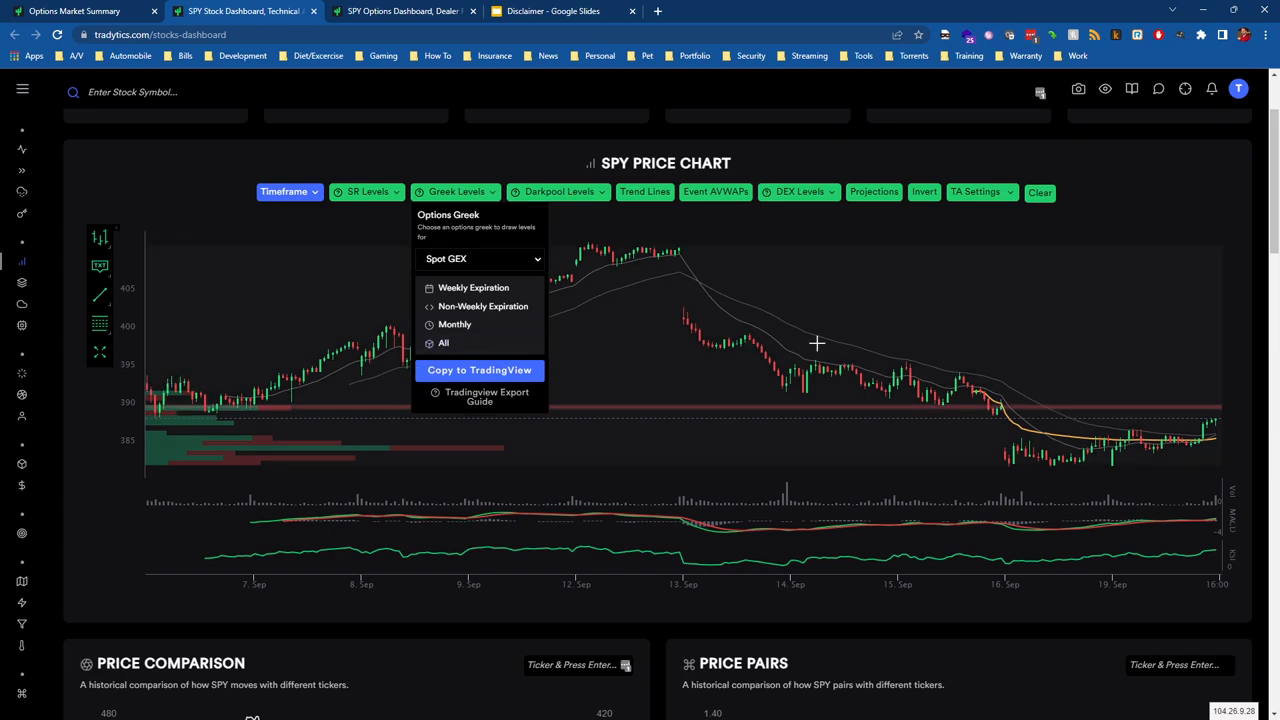
mouse_move(1054, 336)
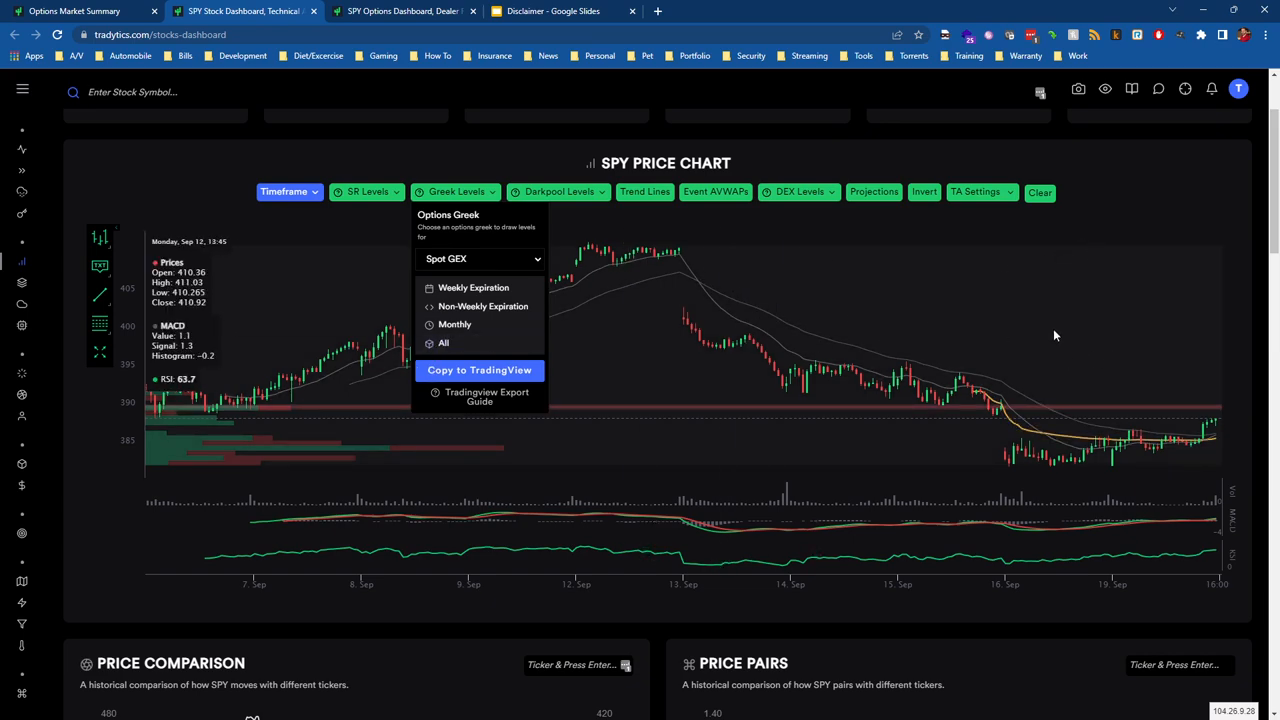
click(350, 160)
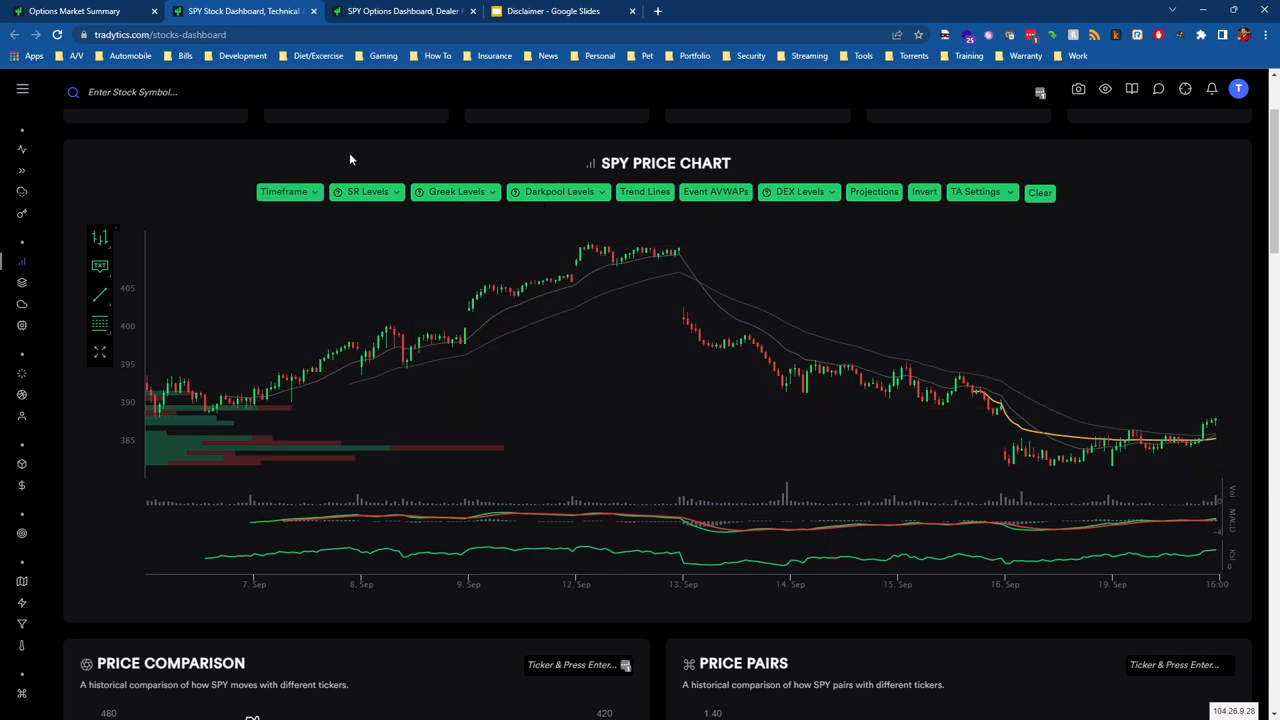
Review the timeframe and gamma level lists, keeping Spot GEX on the longer late-August span.
click(288, 192)
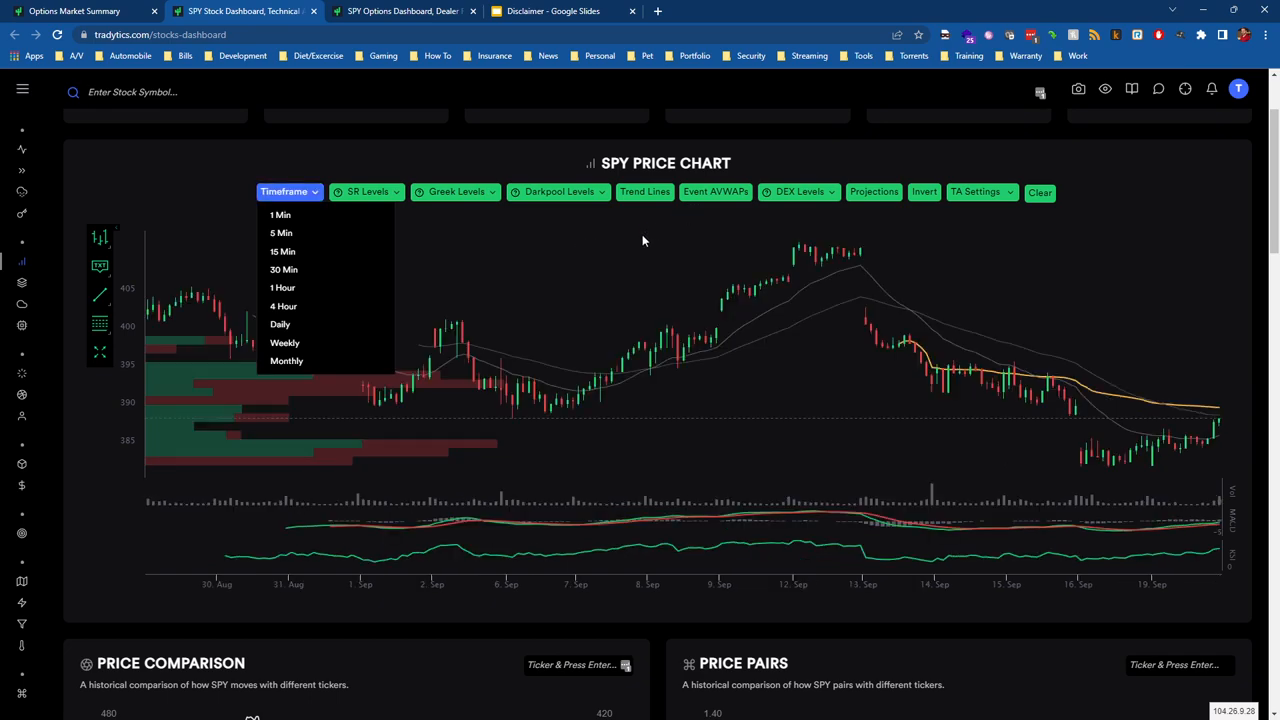
mouse_move(962, 204)
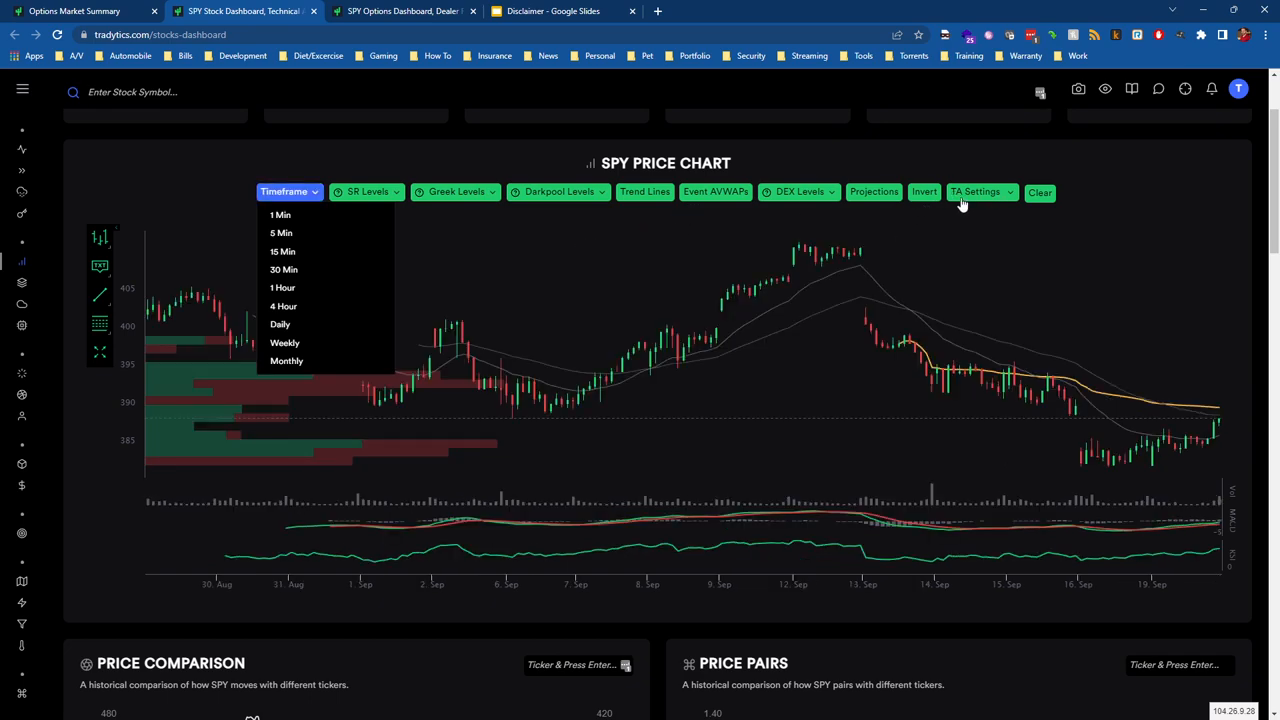
click(456, 192)
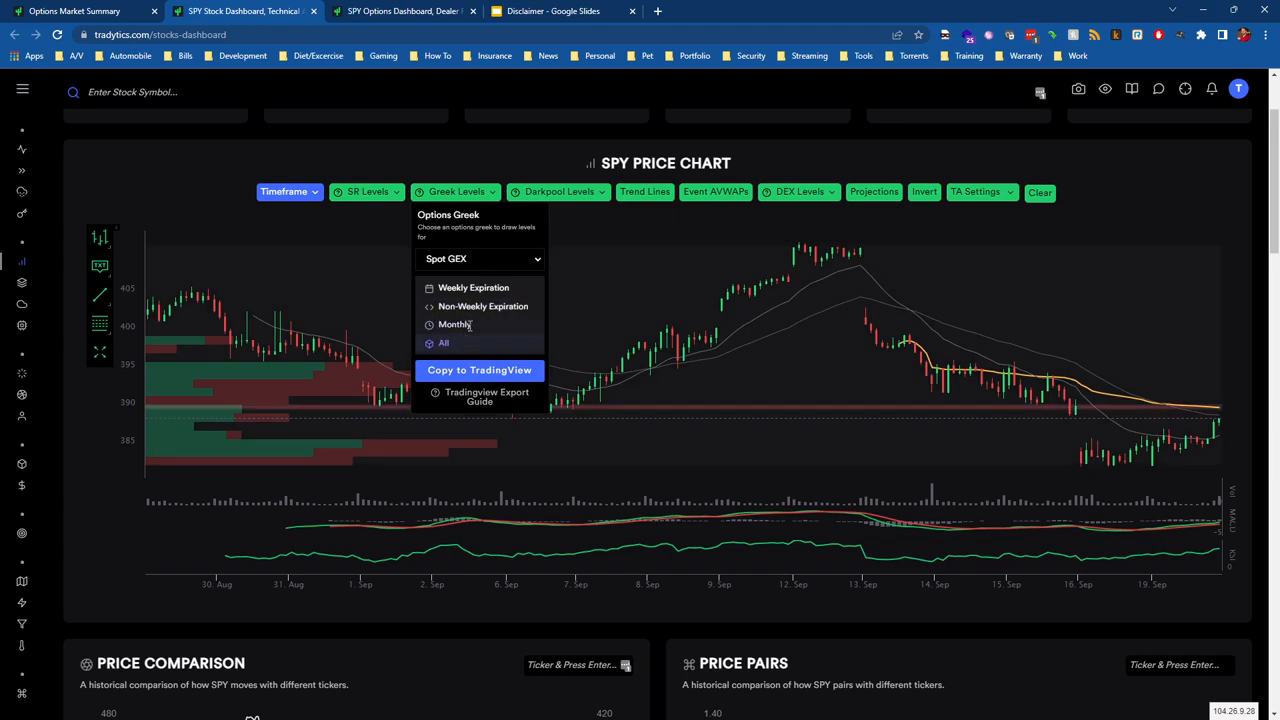
mouse_move(644, 280)
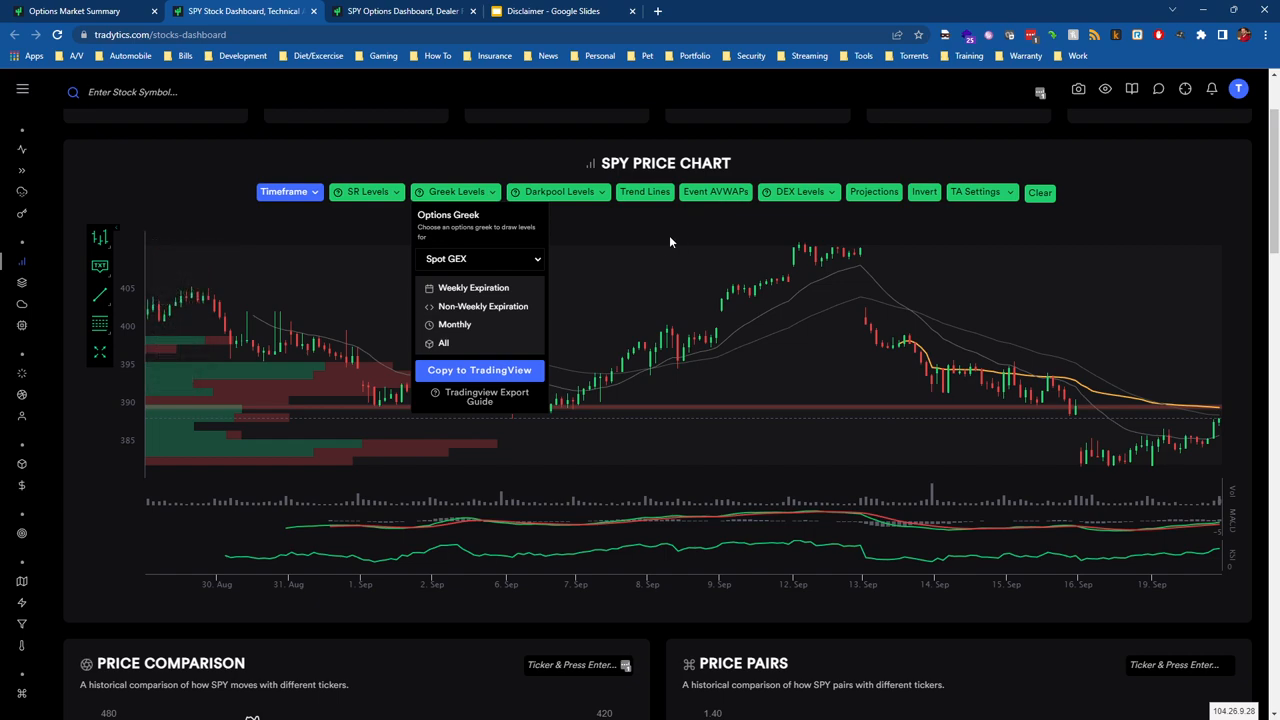
mouse_move(512, 284)
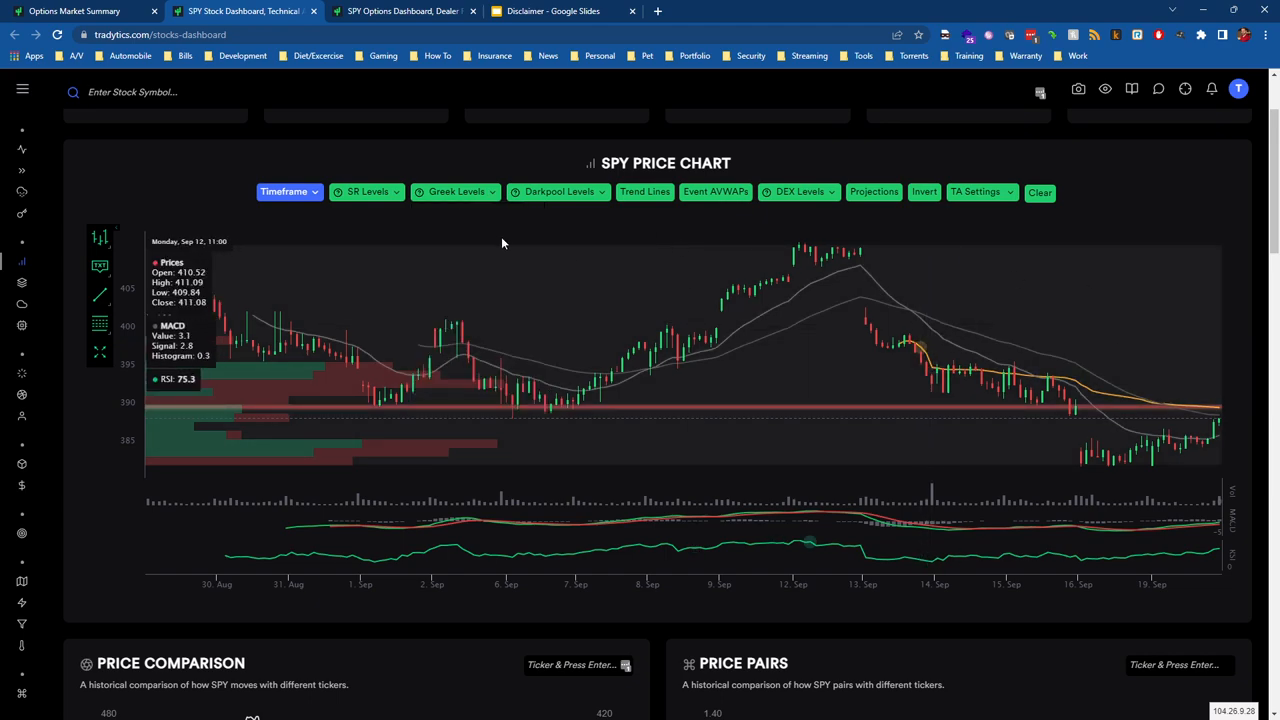
click(288, 192)
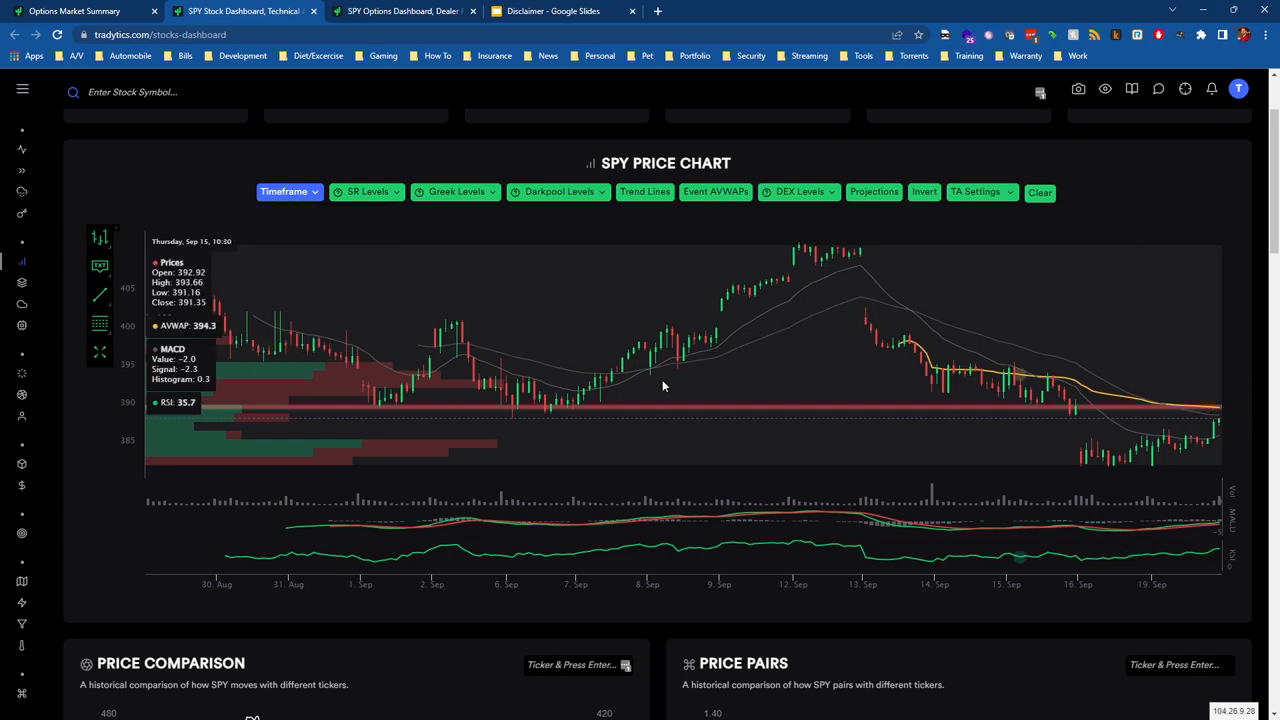
mouse_move(312, 412)
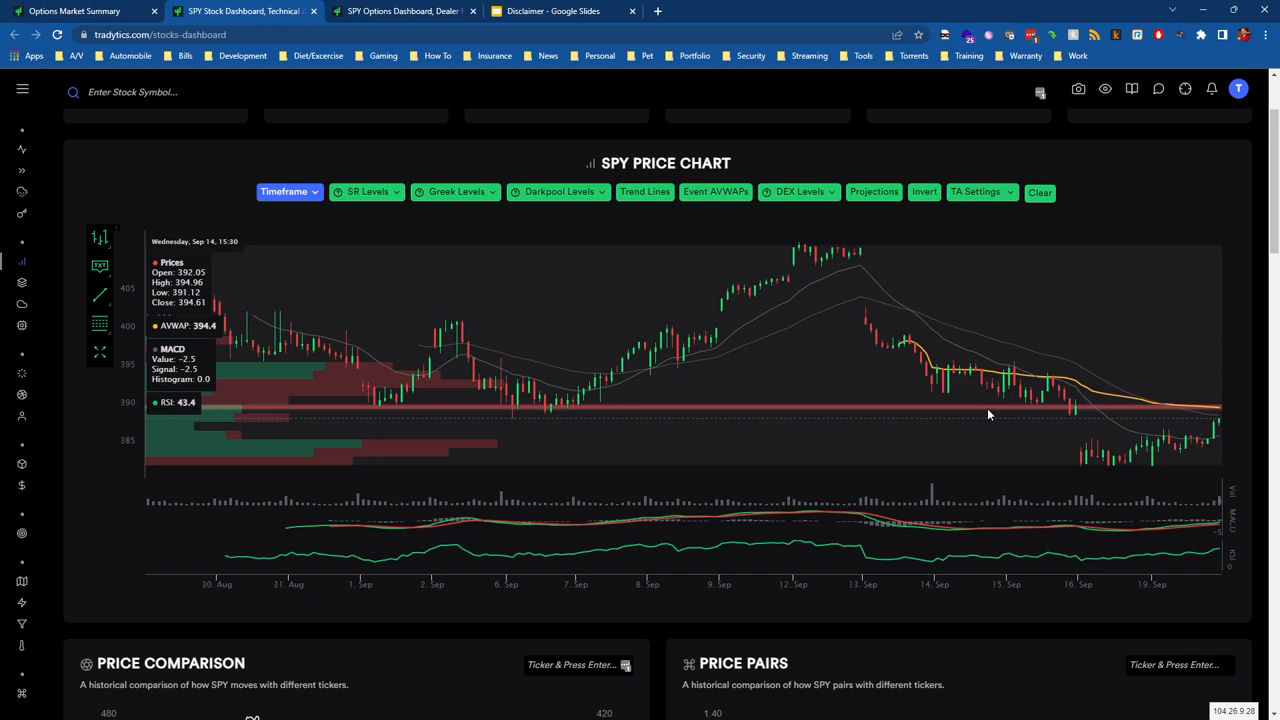
mouse_move(464, 120)
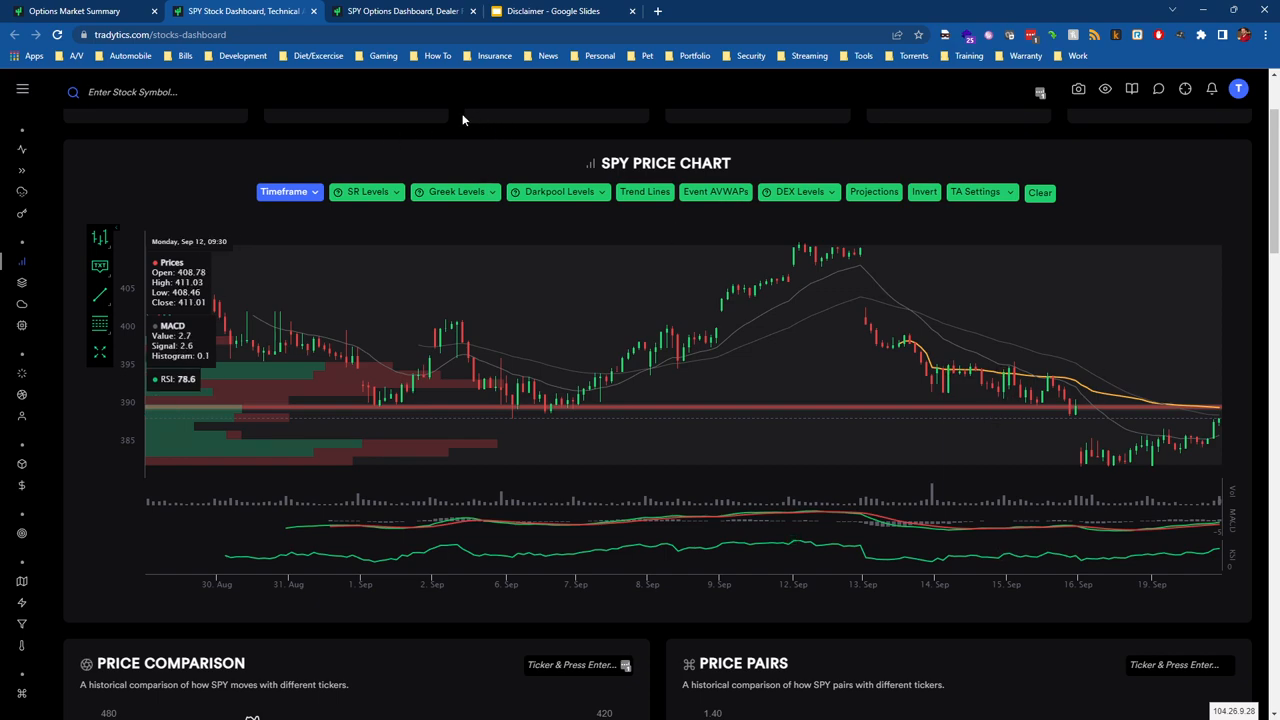
mouse_move(1148, 416)
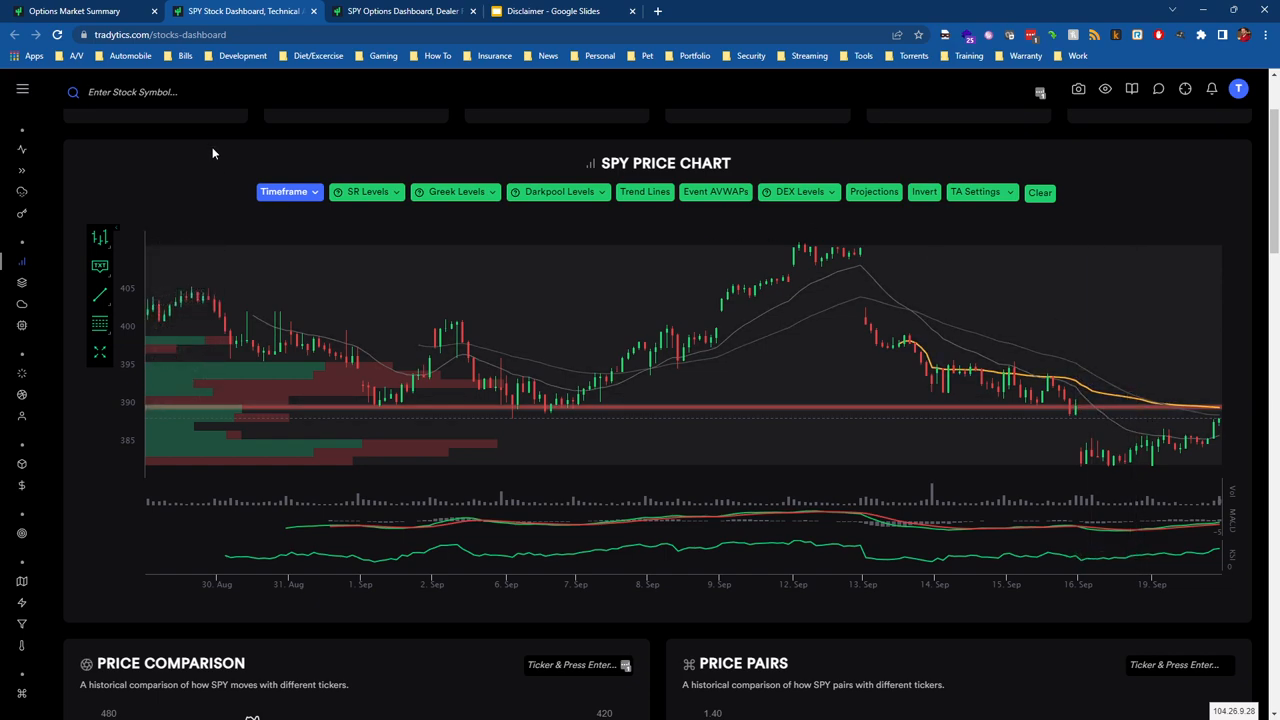
Load AAPL on a 15 Min timeframe with Spot GEX gamma bands overlaid.
text(AAPL)
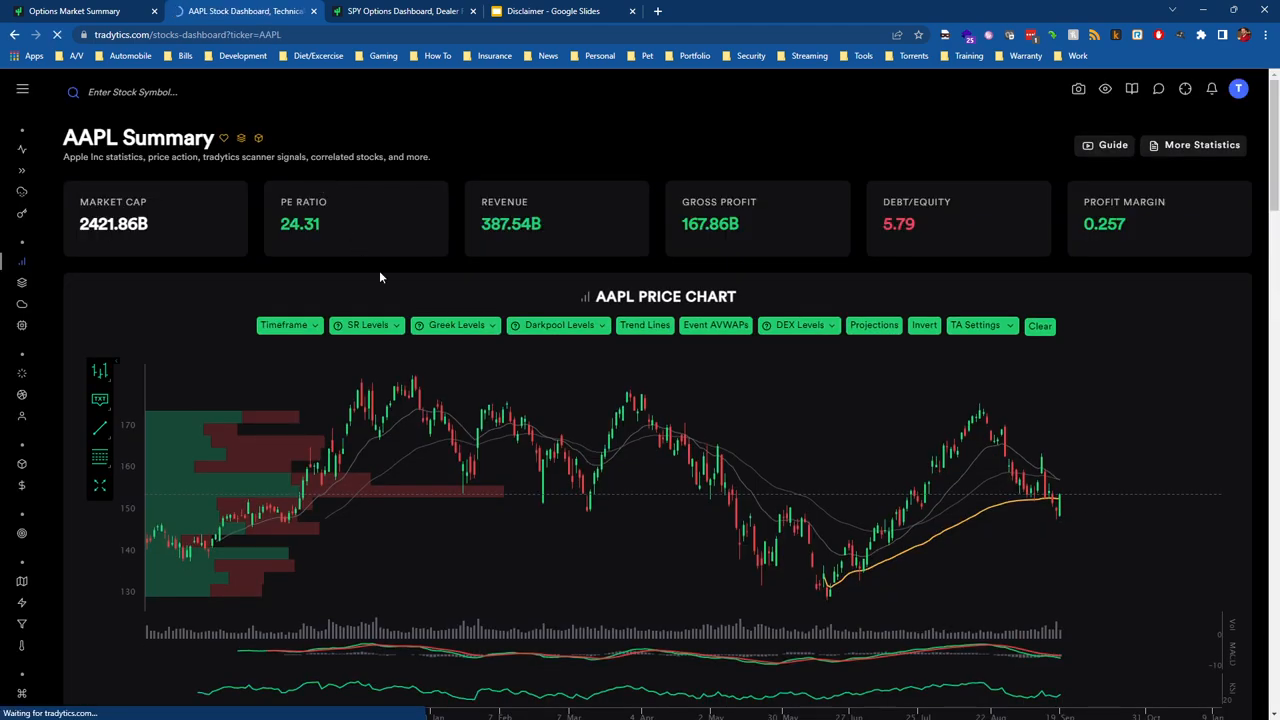
click(288, 324)
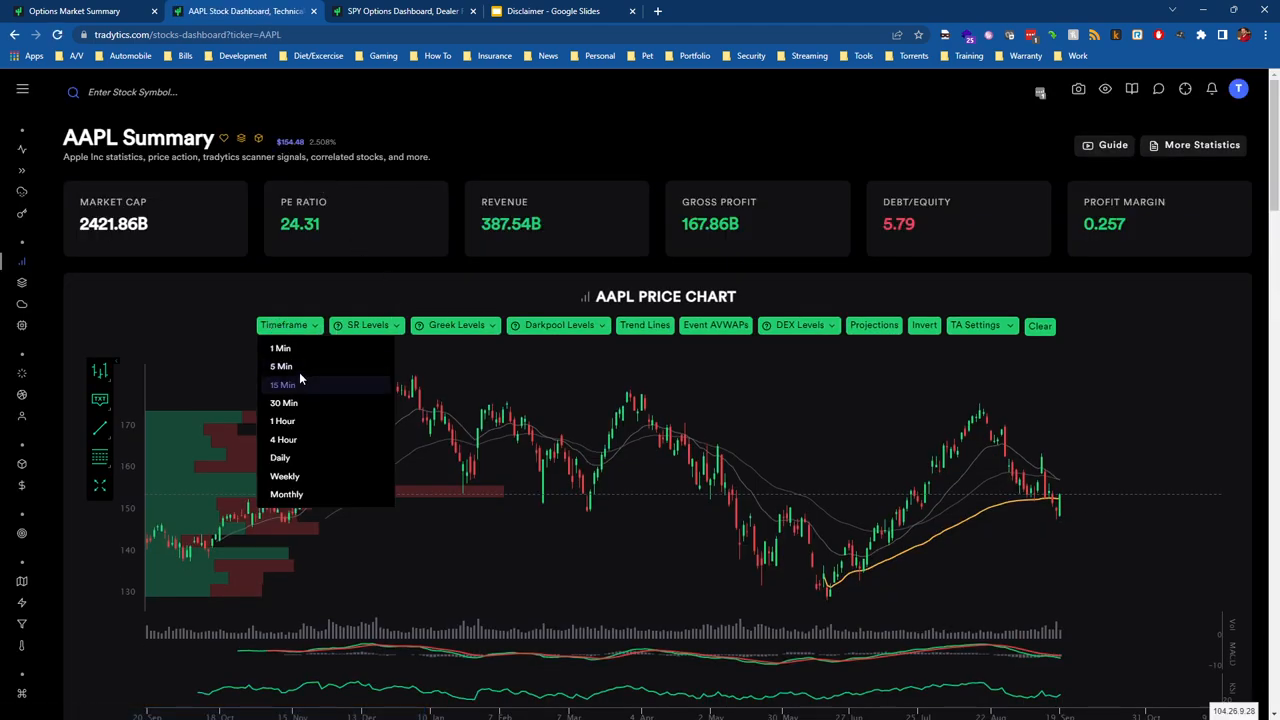
click(284, 384)
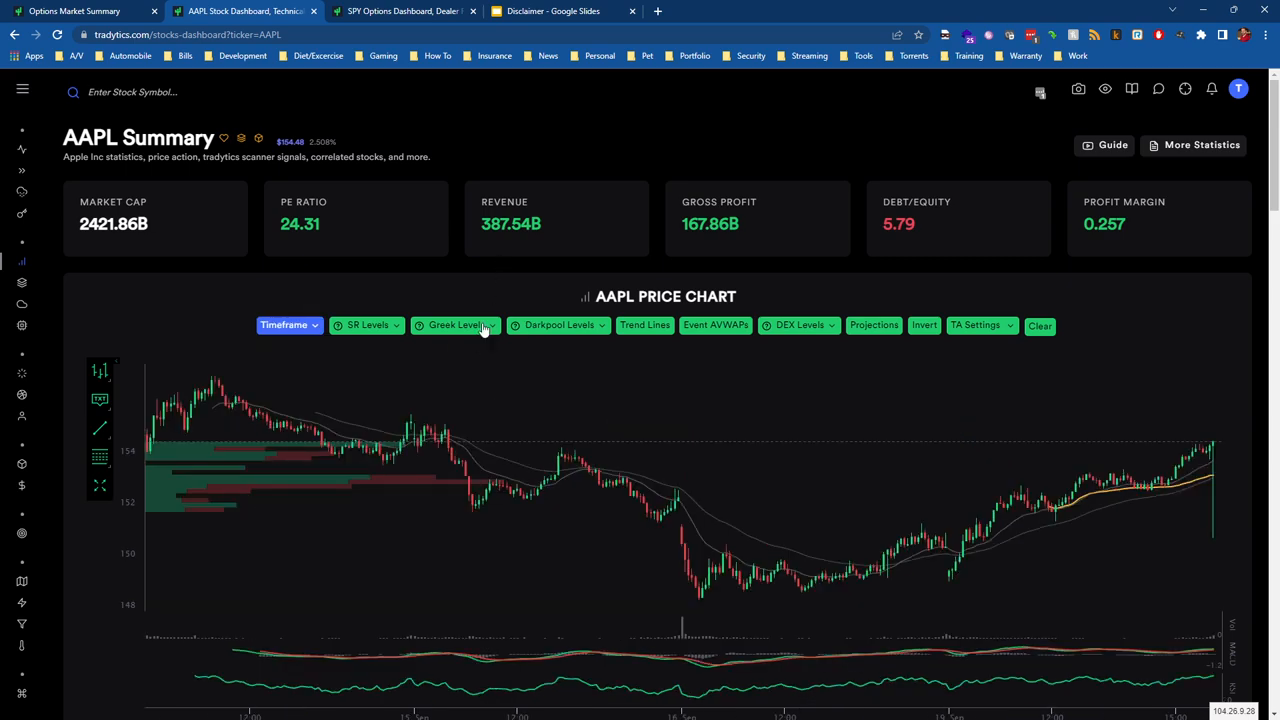
click(456, 324)
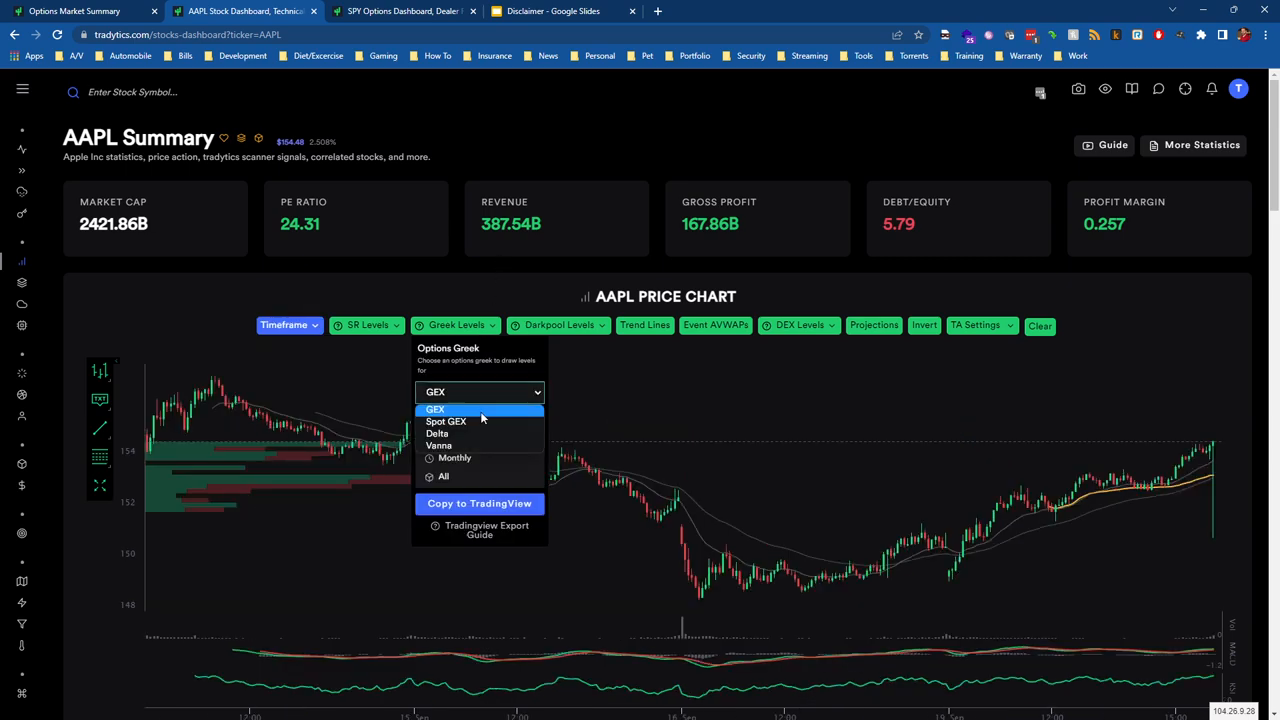
click(446, 420)
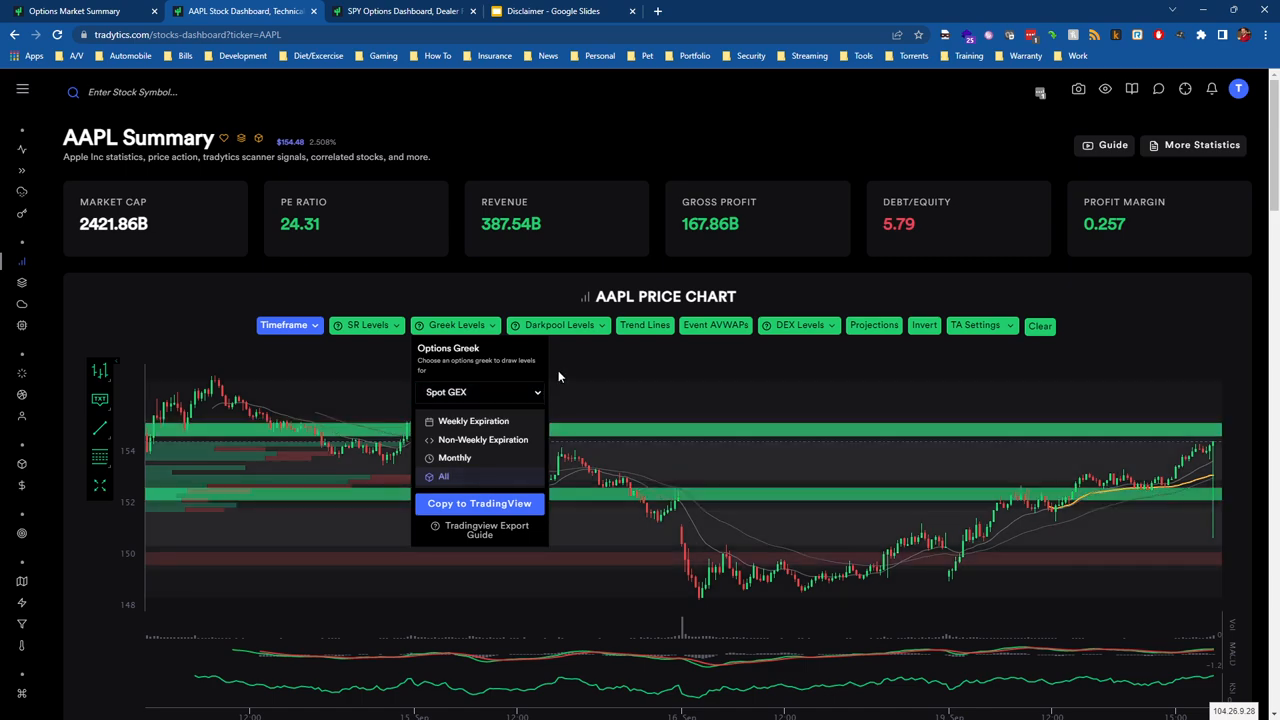
click(736, 508)
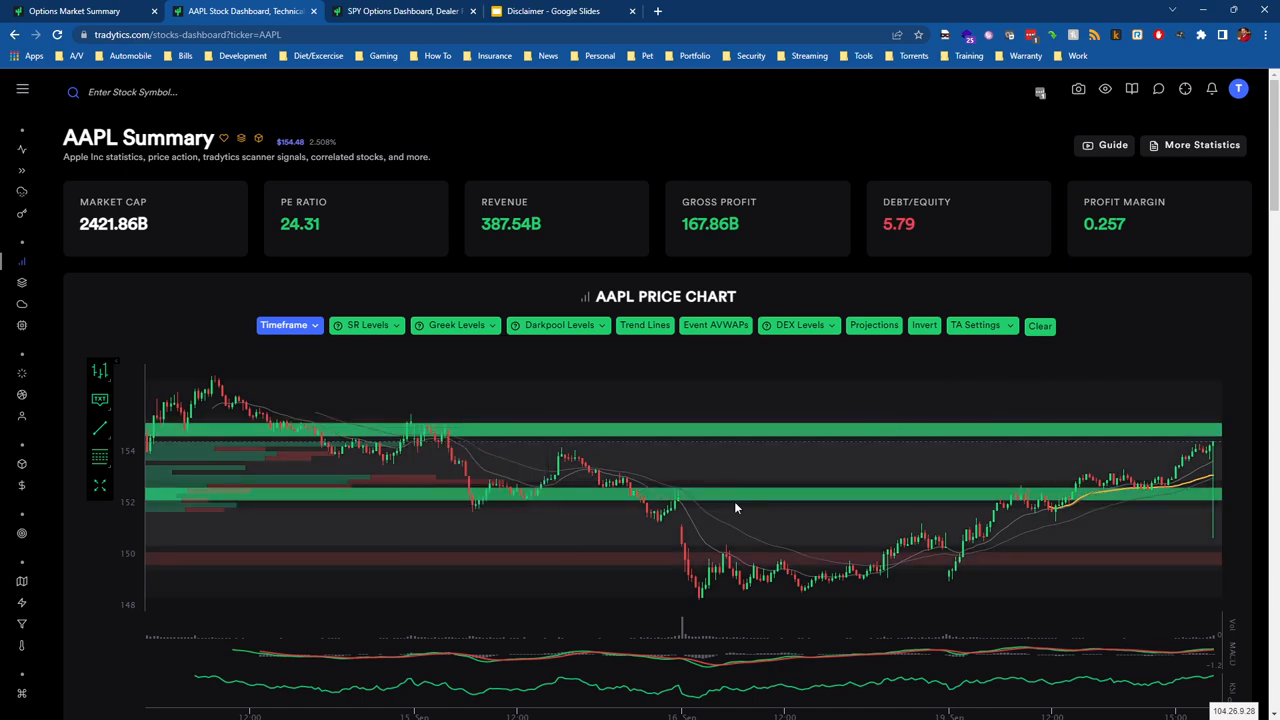
mouse_move(688, 556)
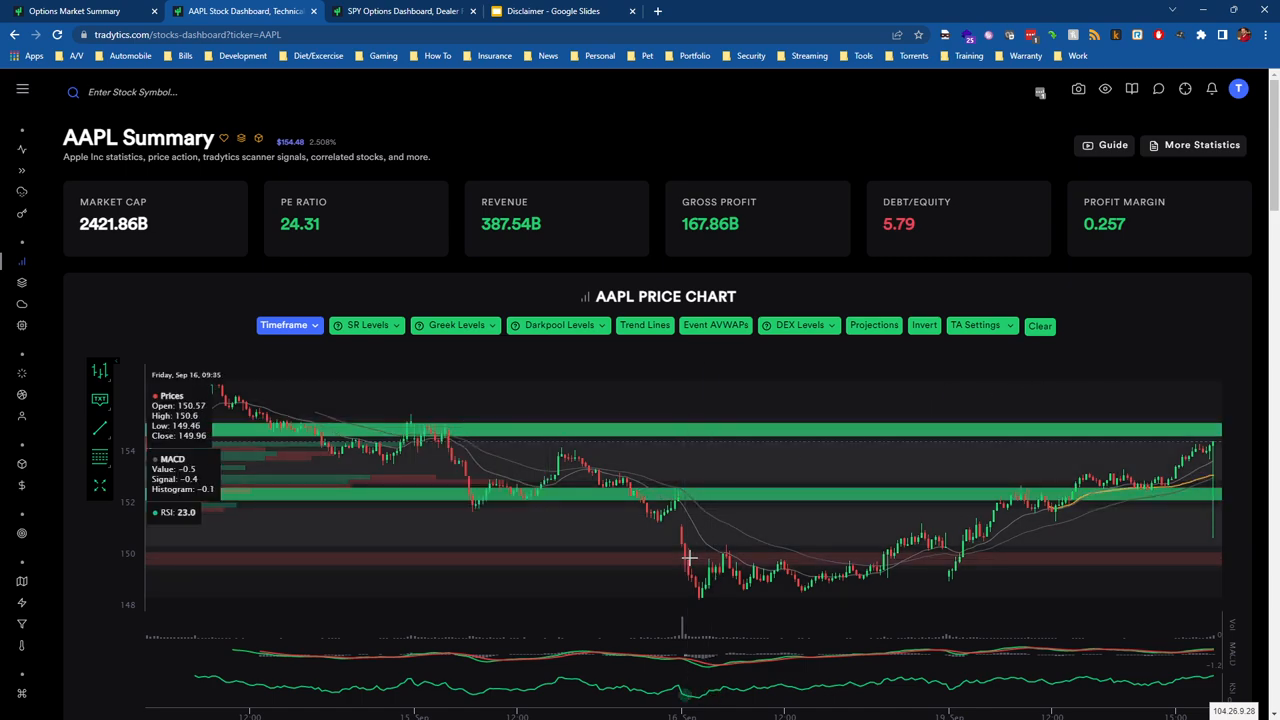
mouse_move(656, 564)
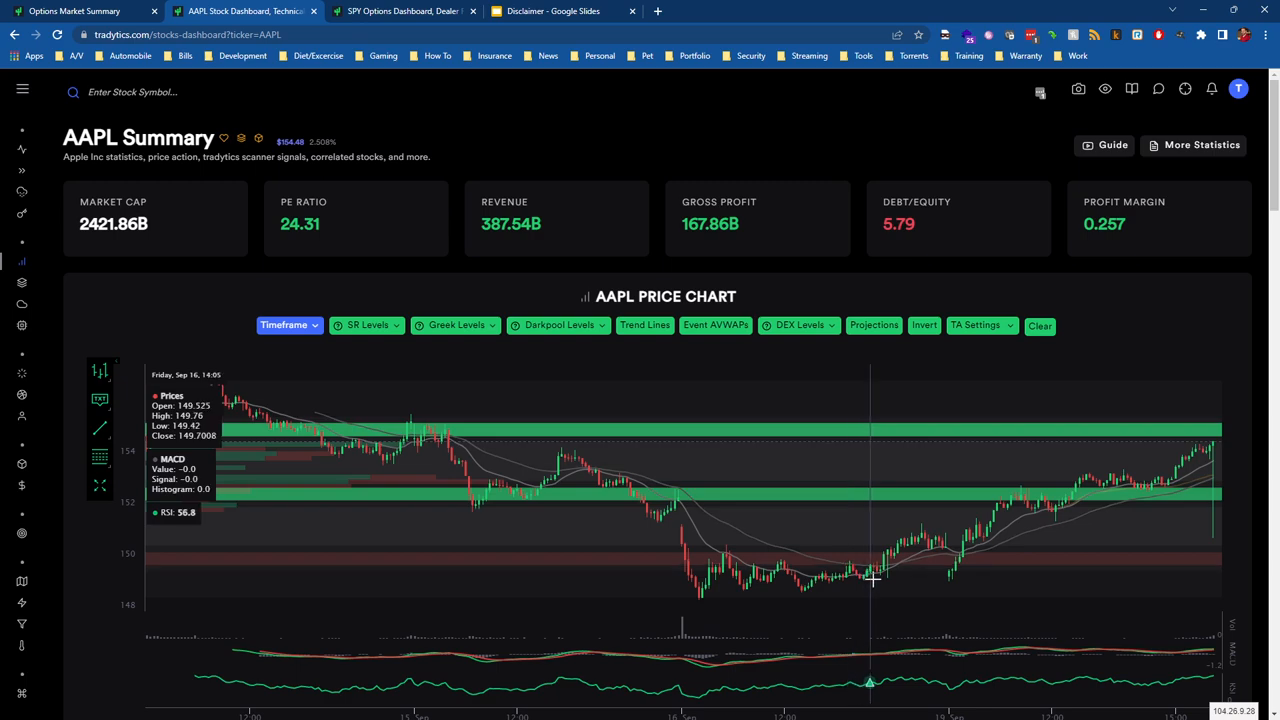
mouse_move(830, 532)
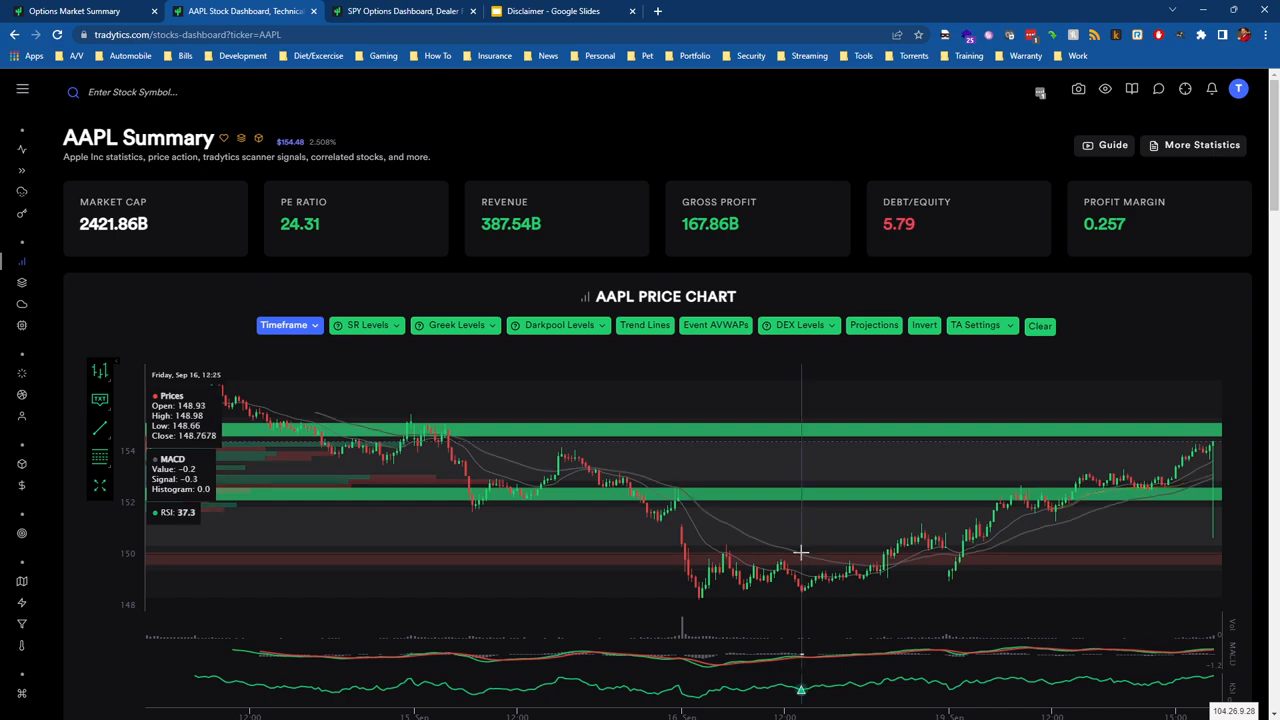
mouse_move(910, 550)
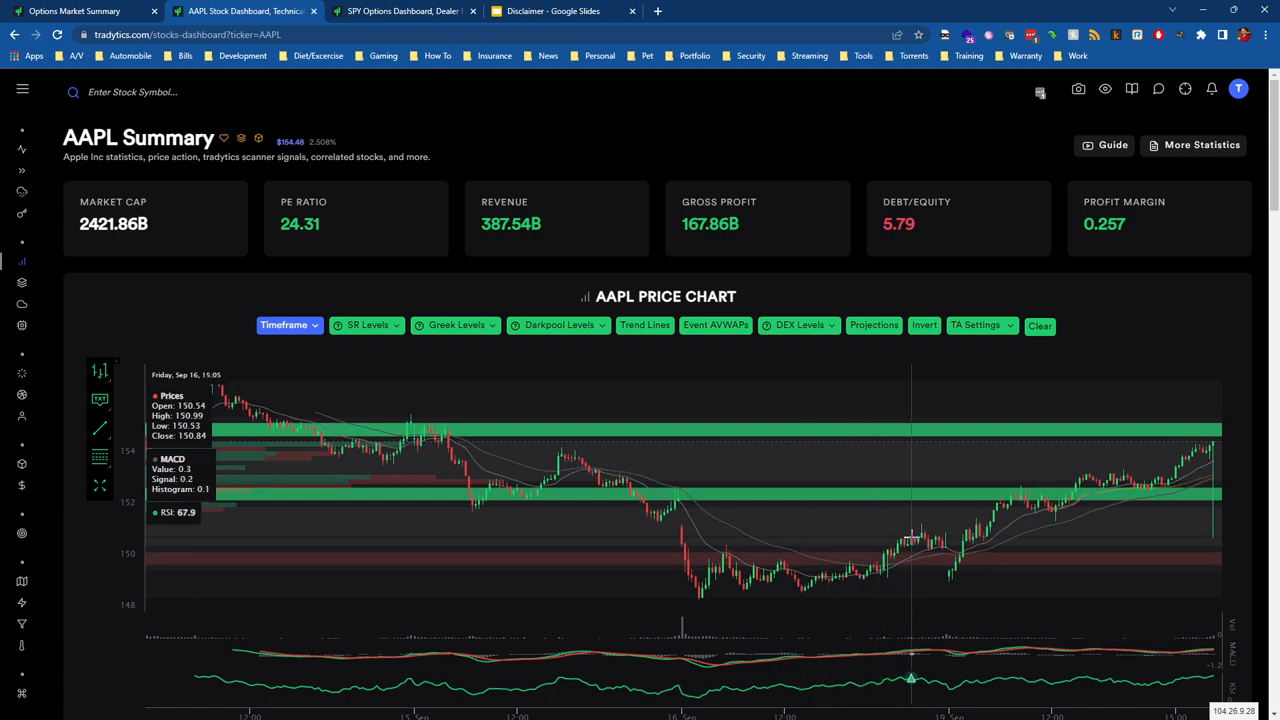
mouse_move(944, 536)
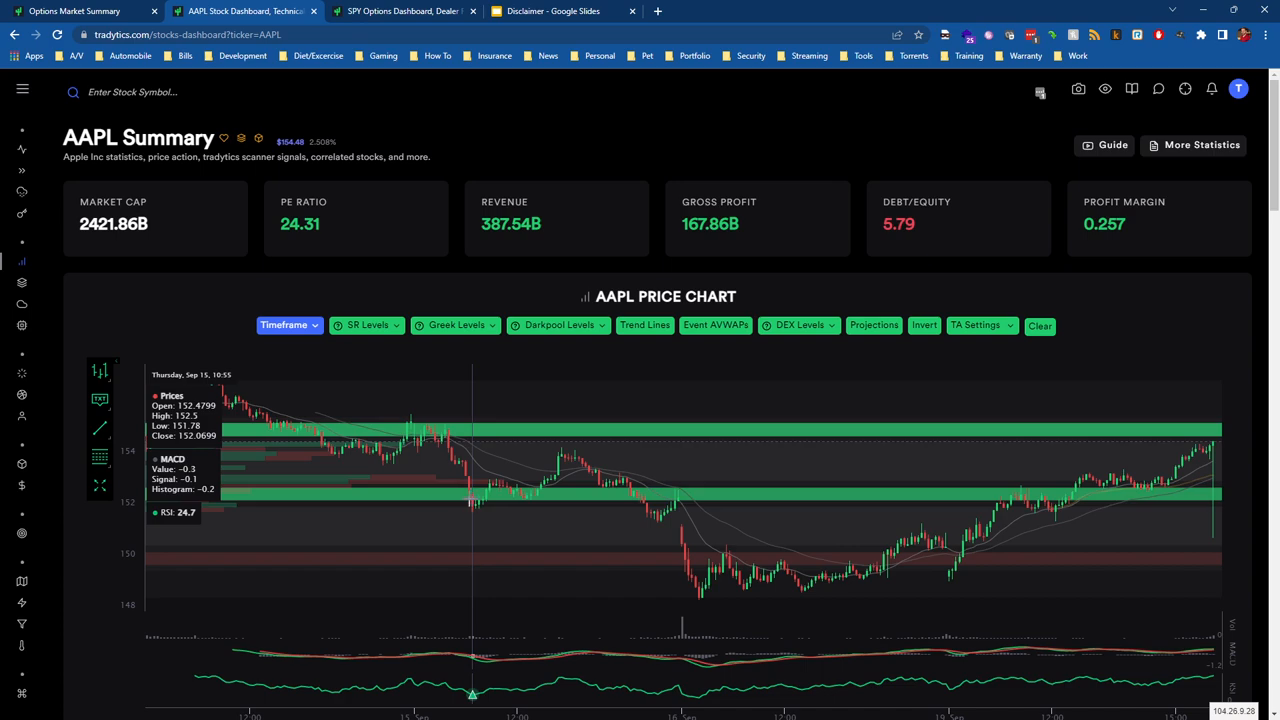
mouse_move(528, 500)
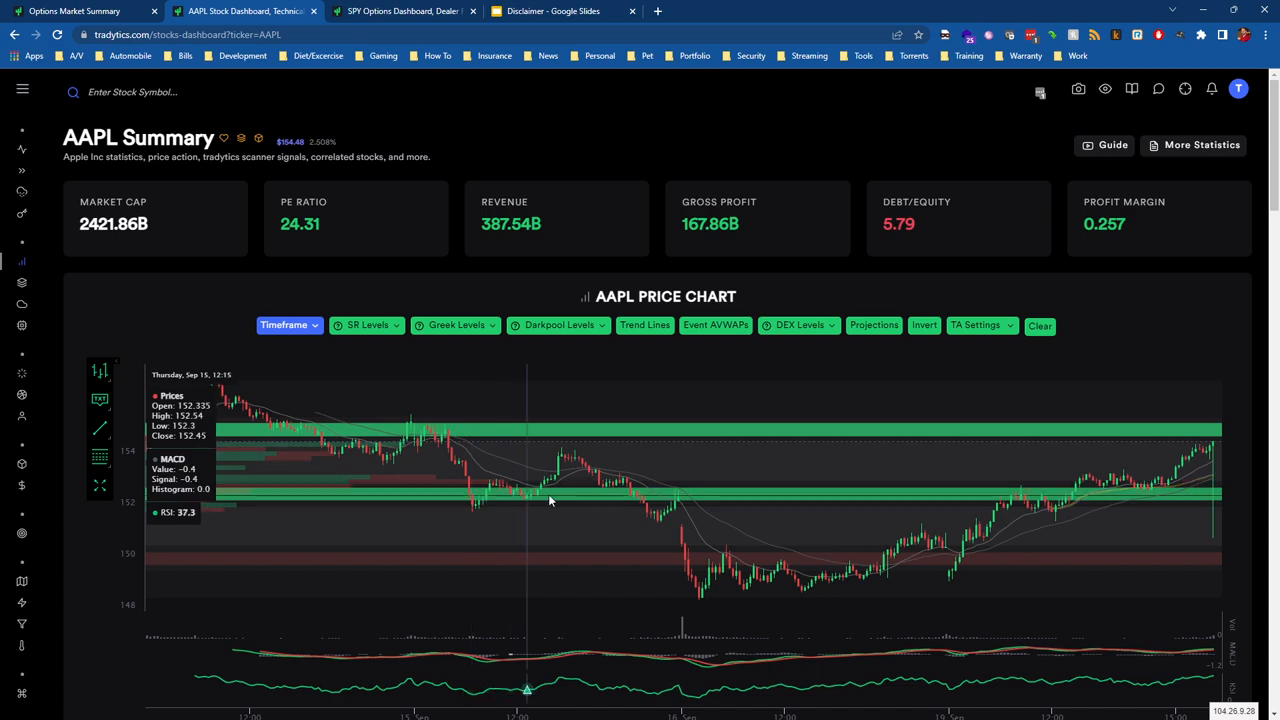
mouse_move(1060, 516)
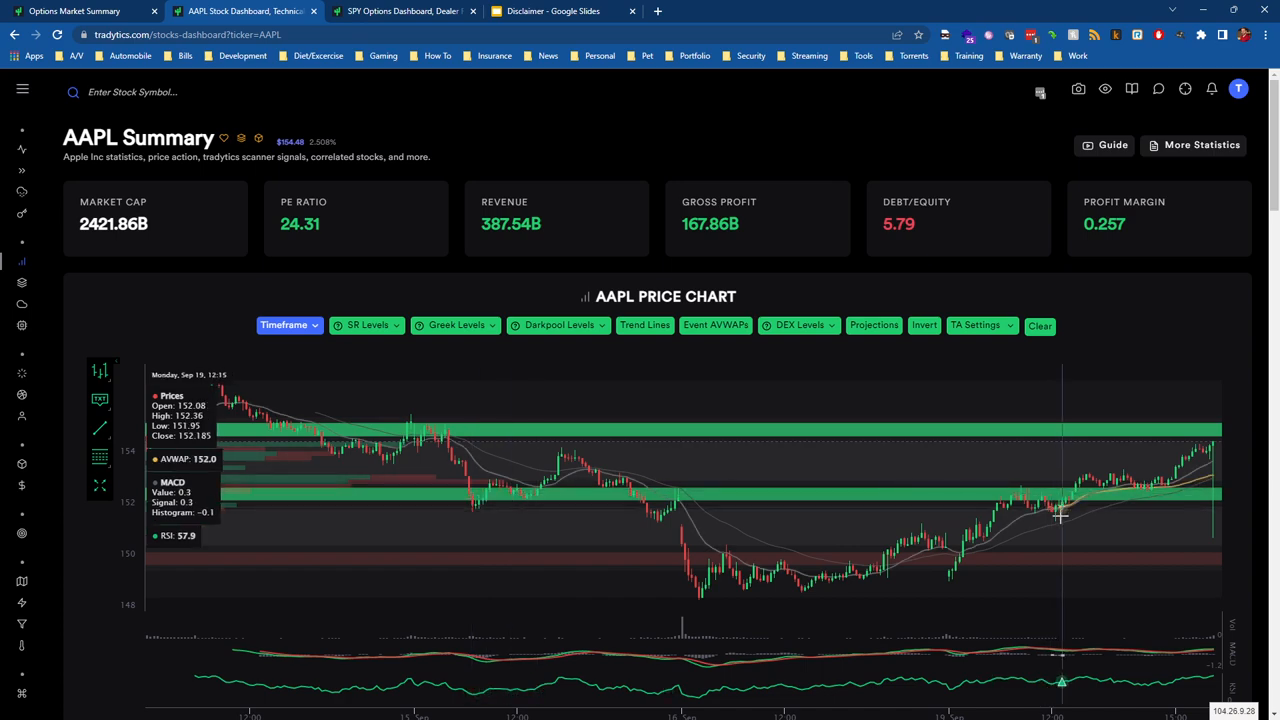
mouse_move(1058, 512)
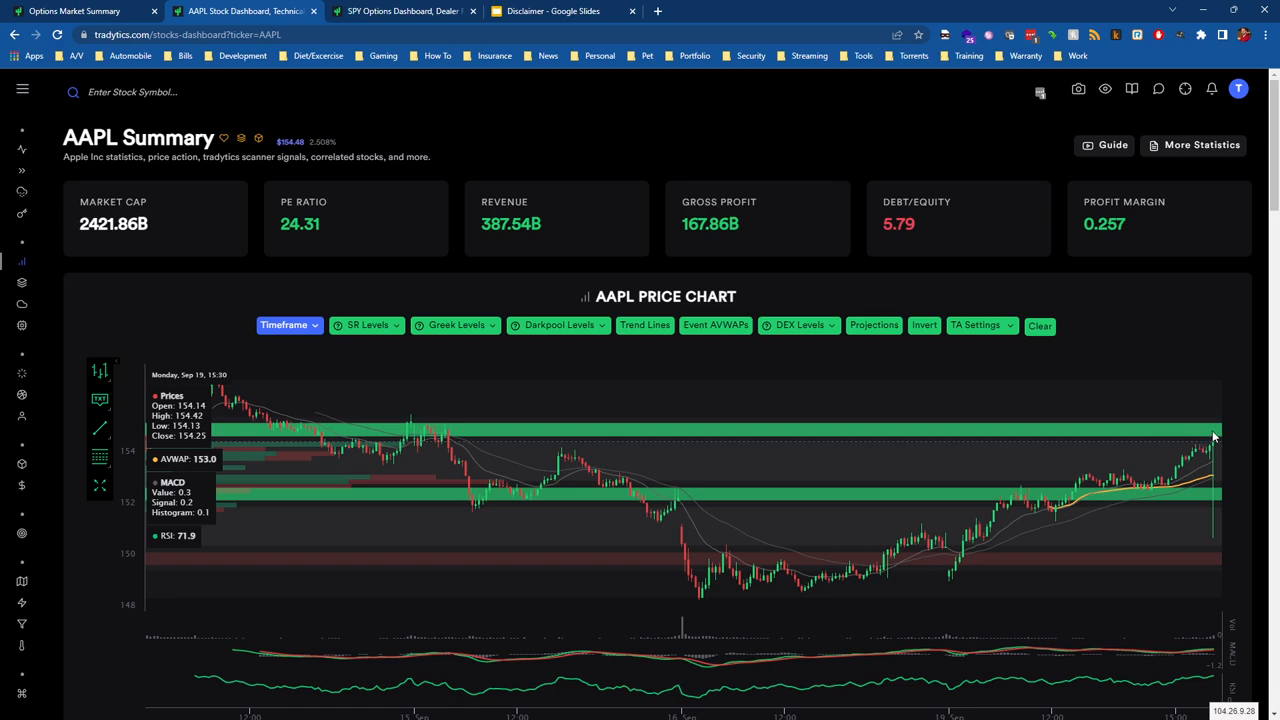
mouse_move(1218, 434)
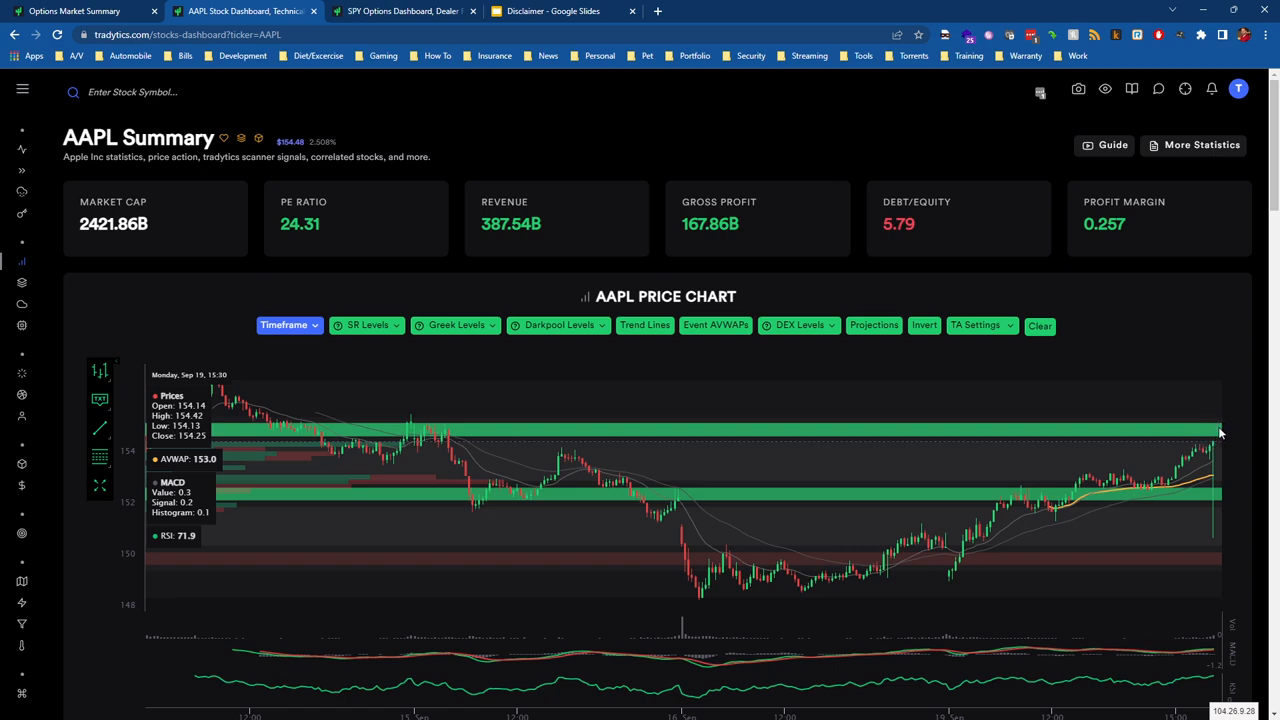
mouse_move(816, 418)
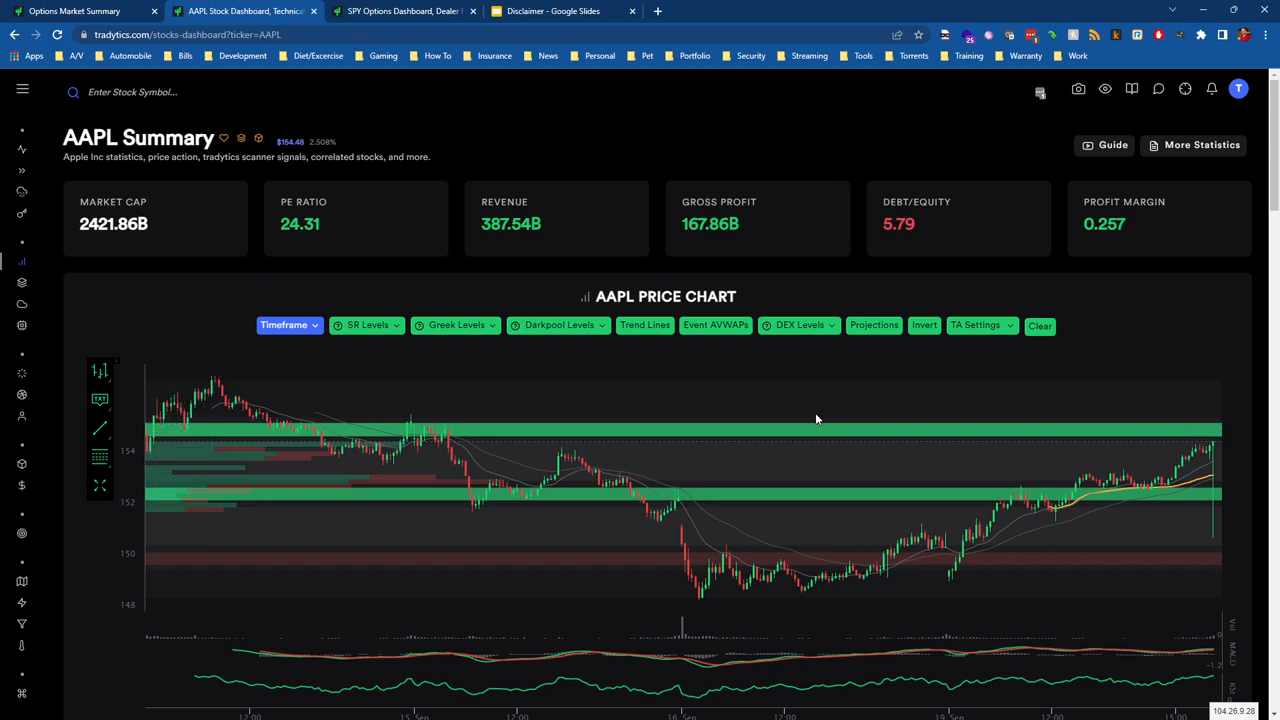
mouse_move(706, 344)
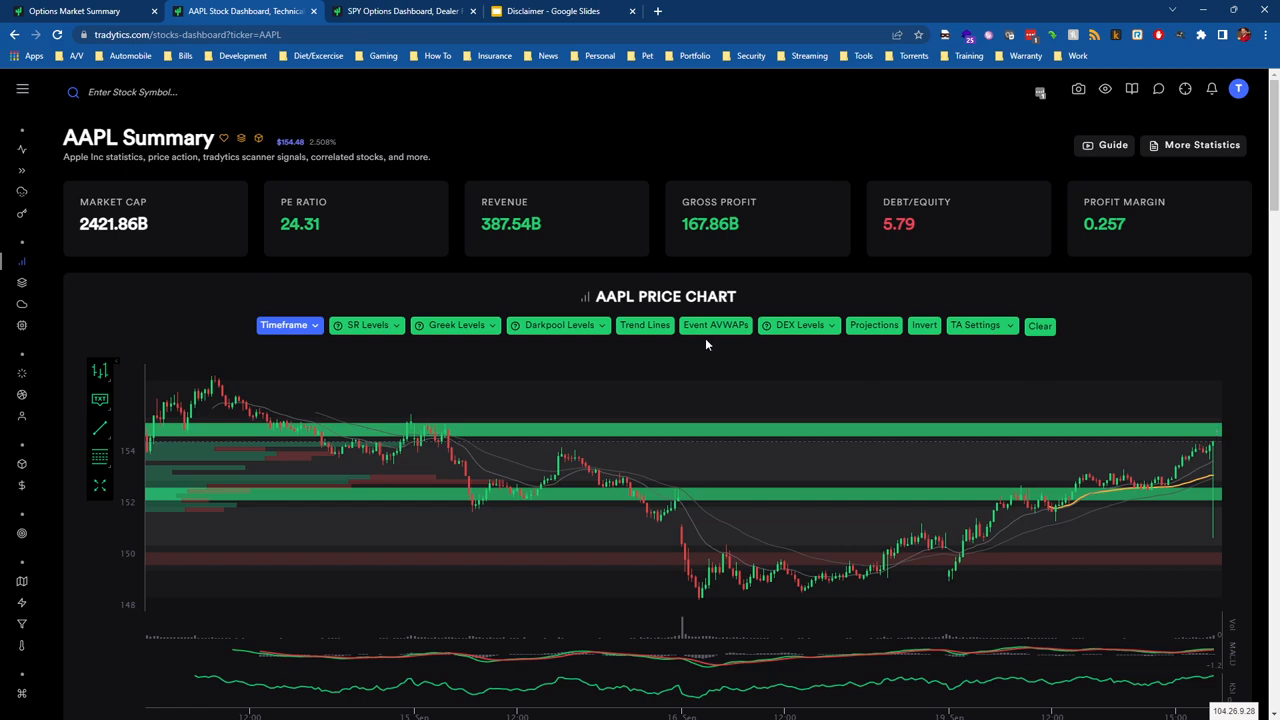
mouse_move(874, 414)
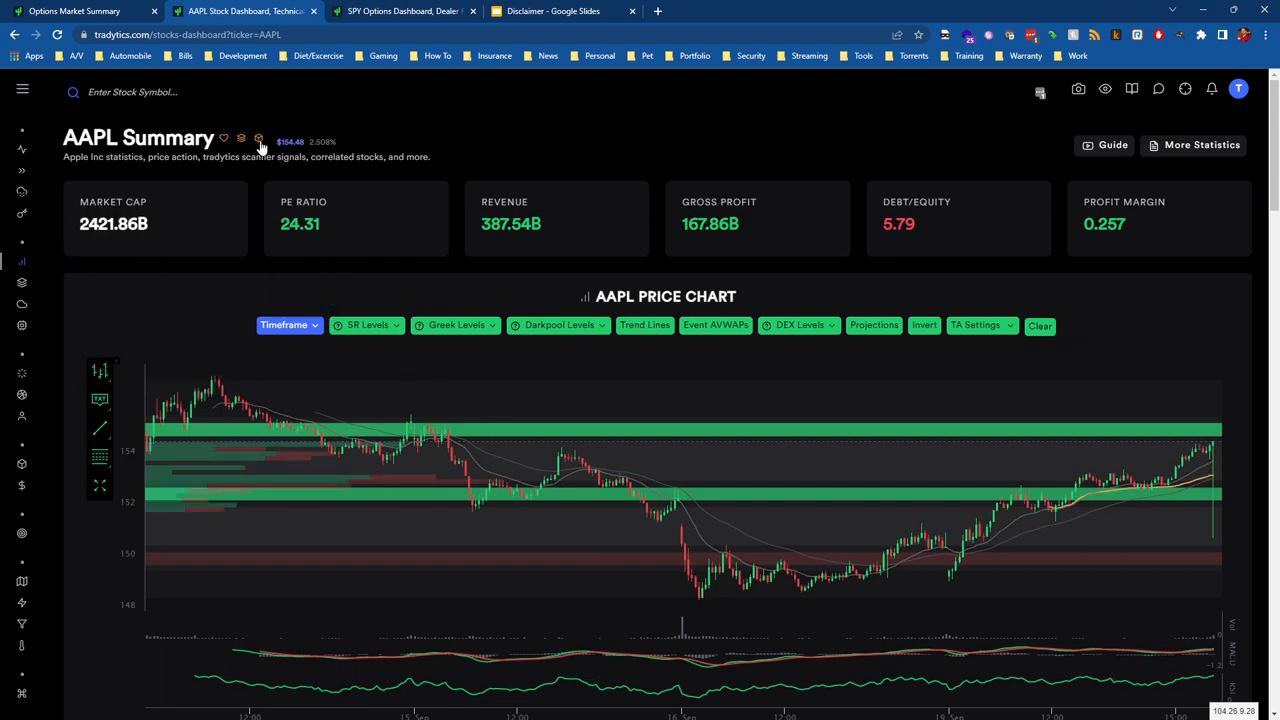
mouse_move(768, 378)
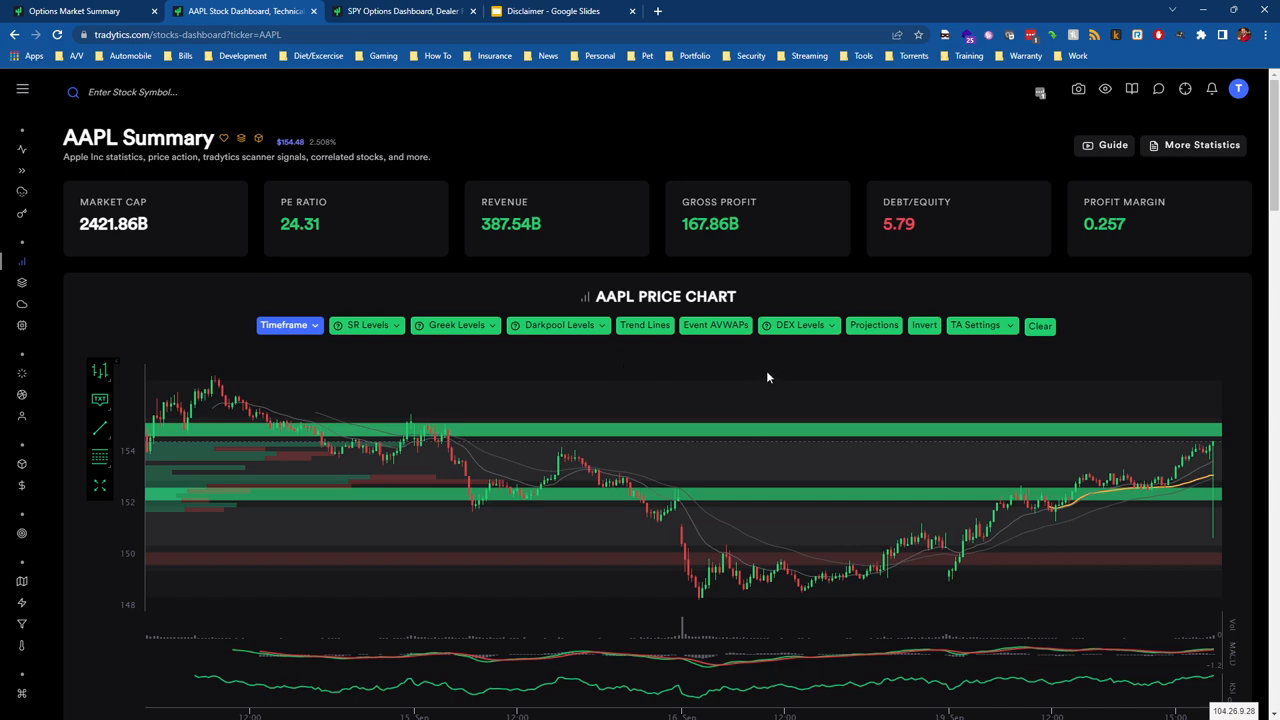
mouse_move(732, 366)
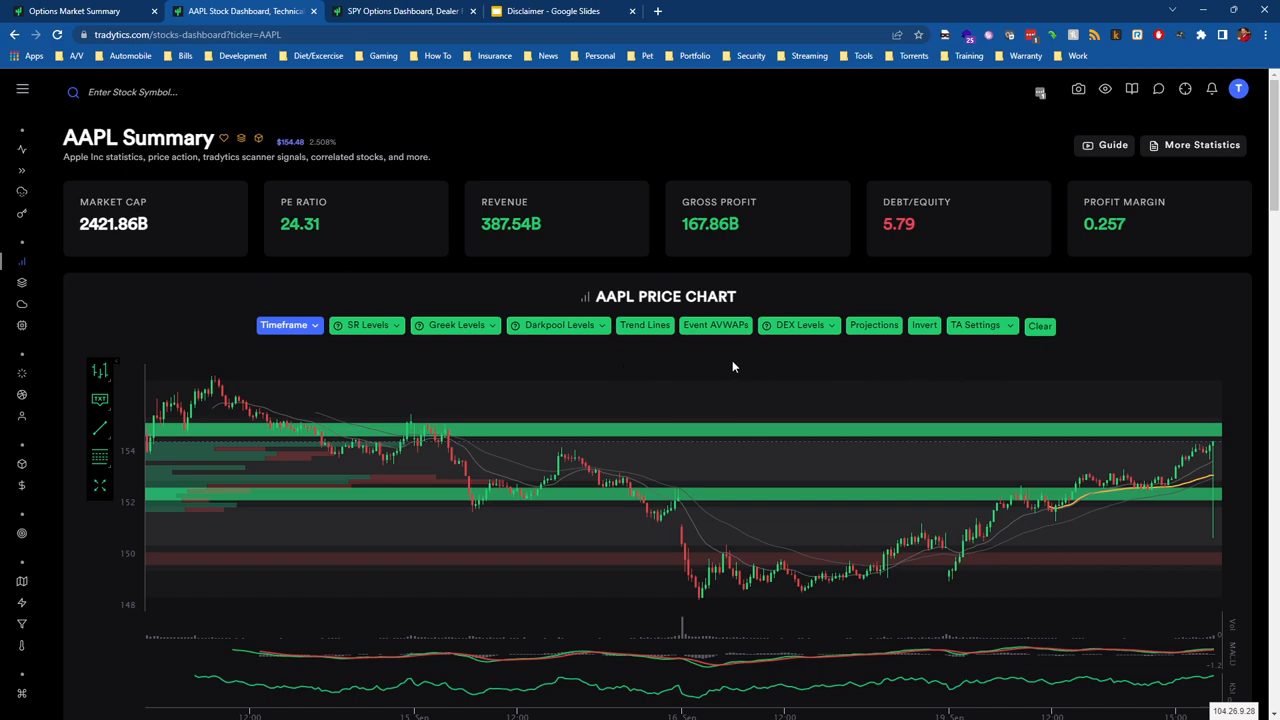
click(456, 324)
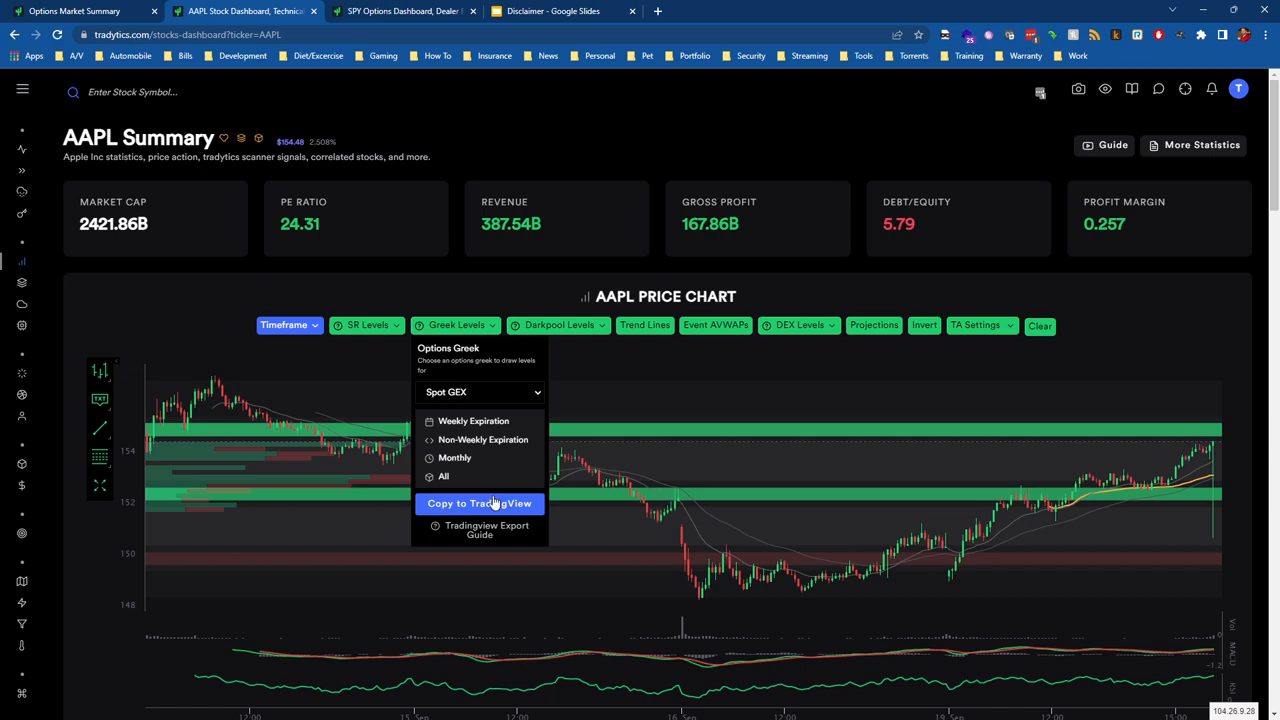
mouse_move(810, 360)
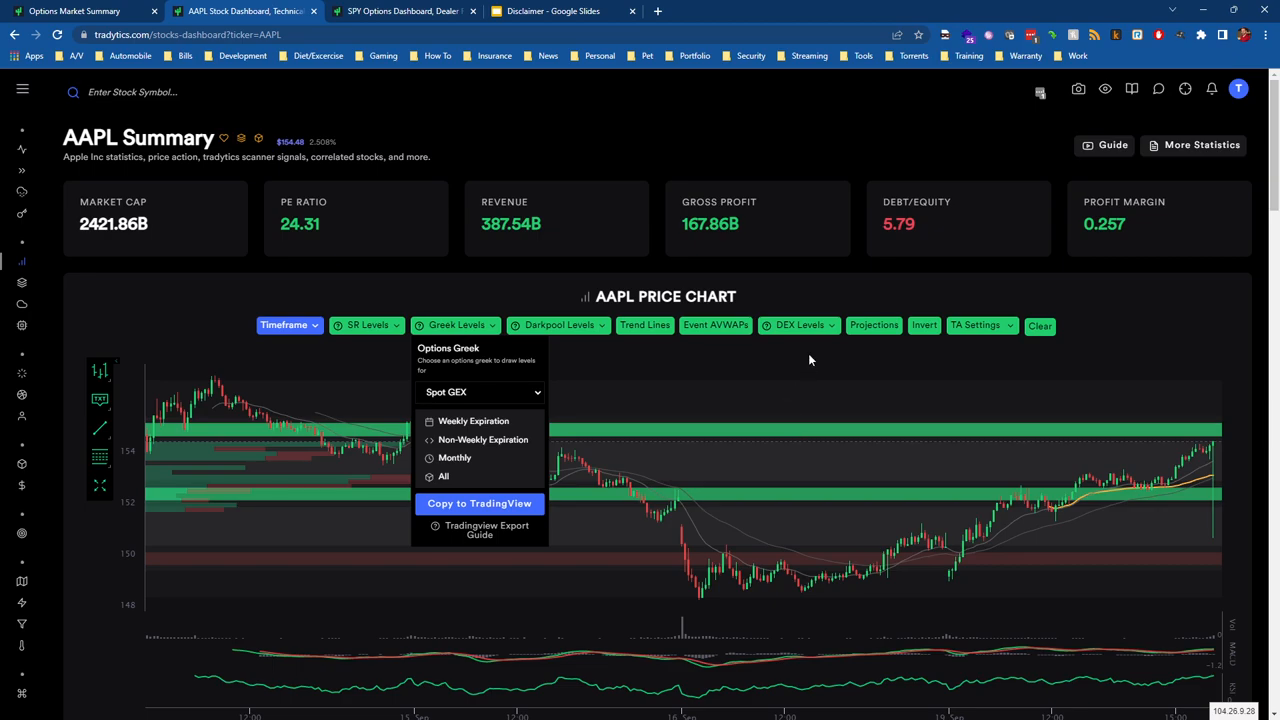
scroll(down, 3)
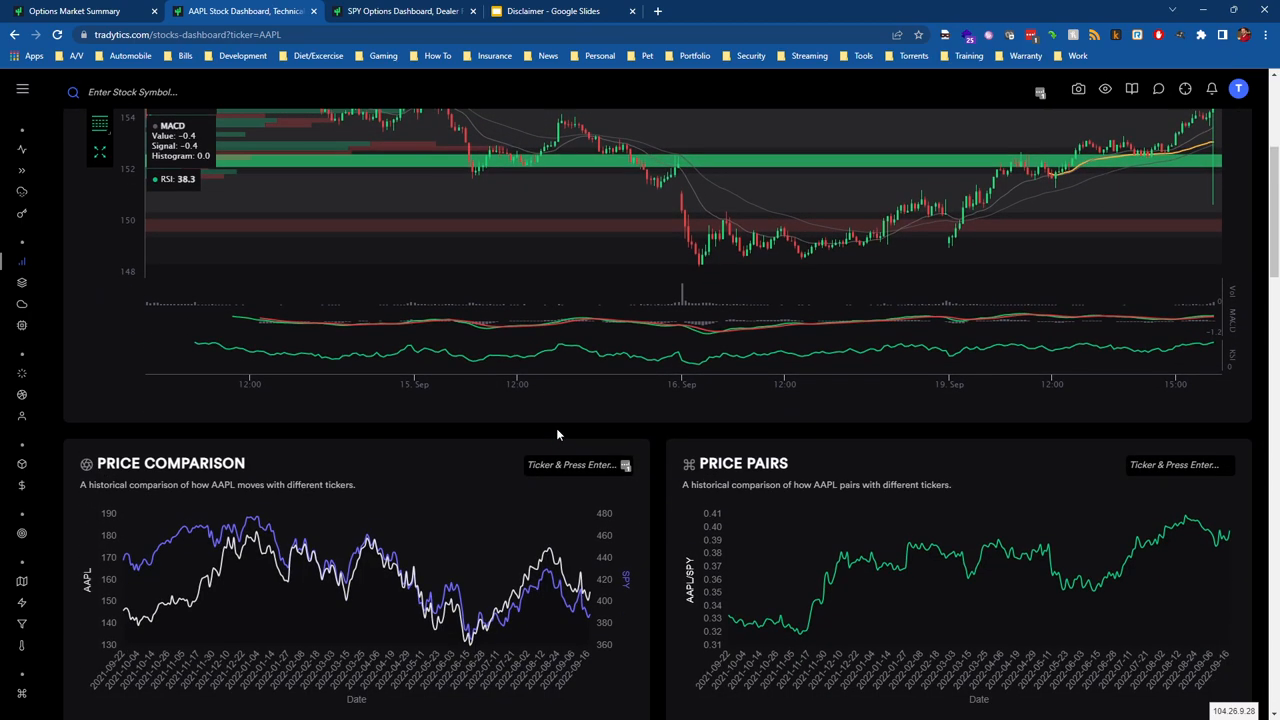
scroll(up, 3)
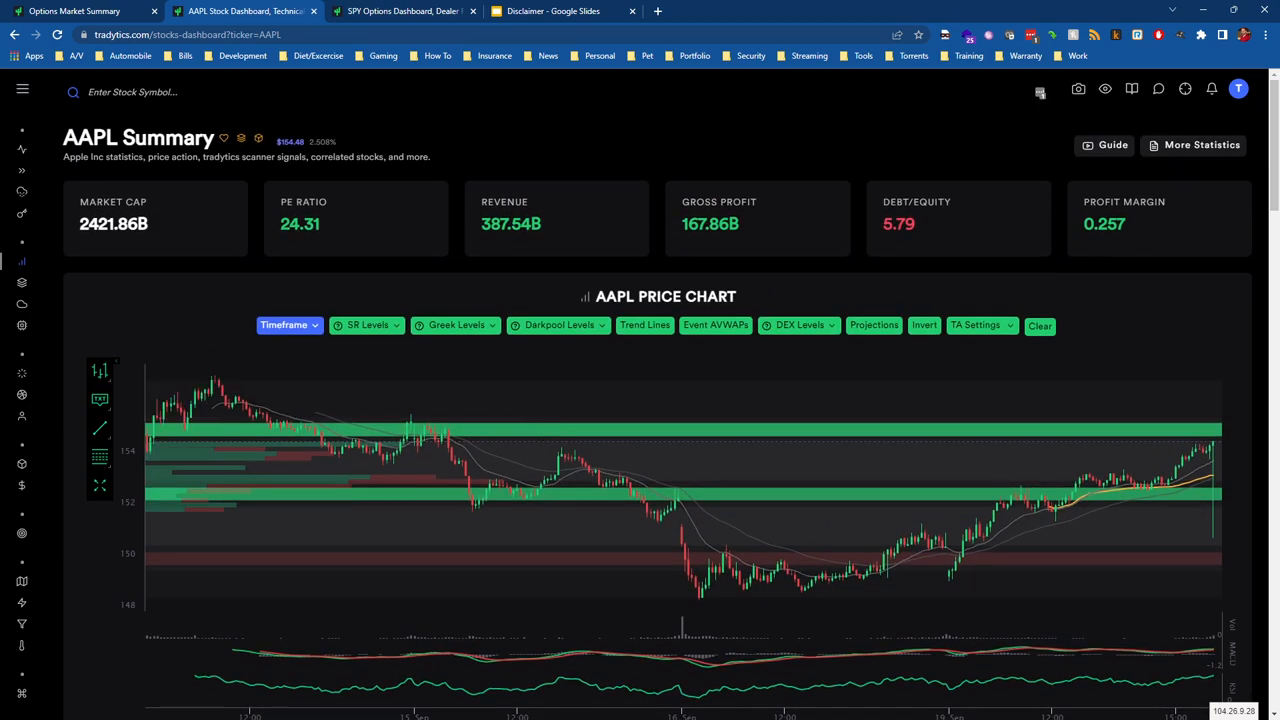